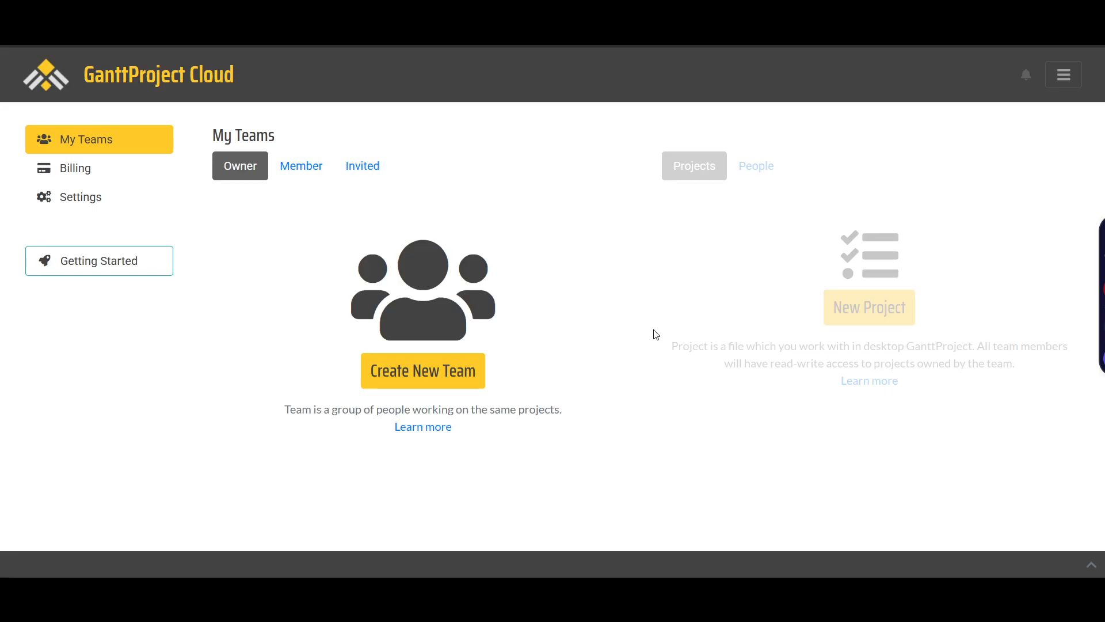
mouse_move(691, 374)
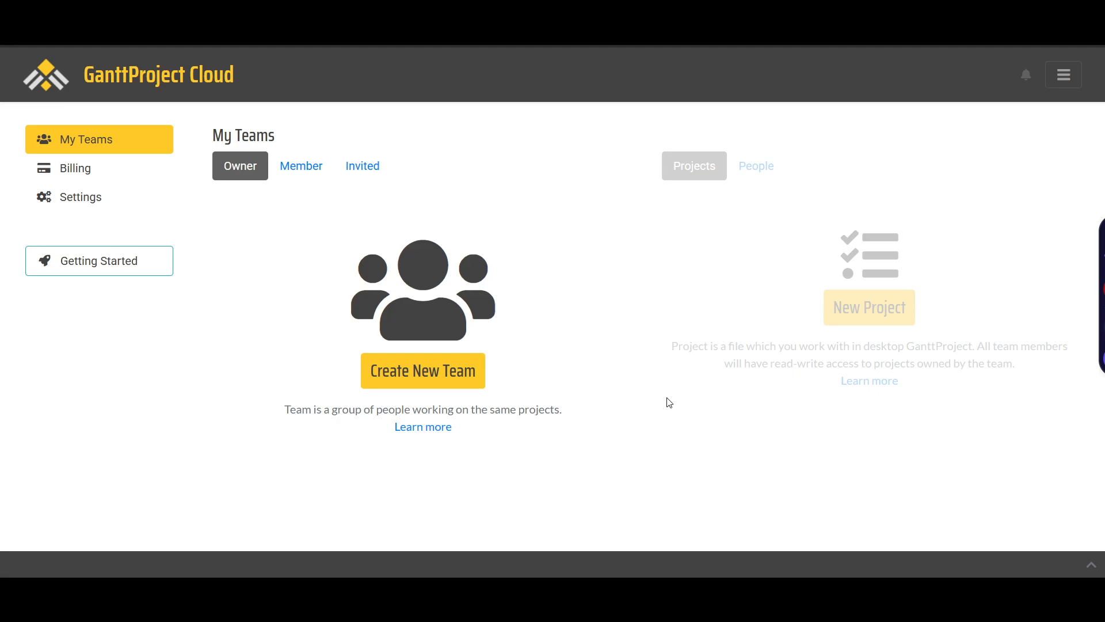
mouse_move(480, 354)
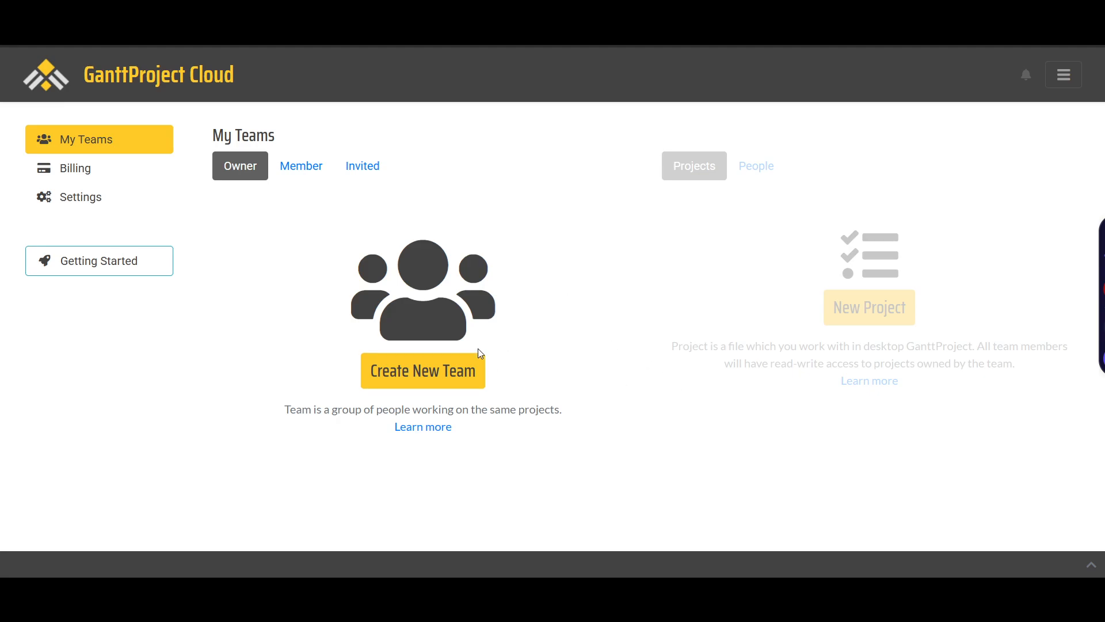
mouse_move(472, 356)
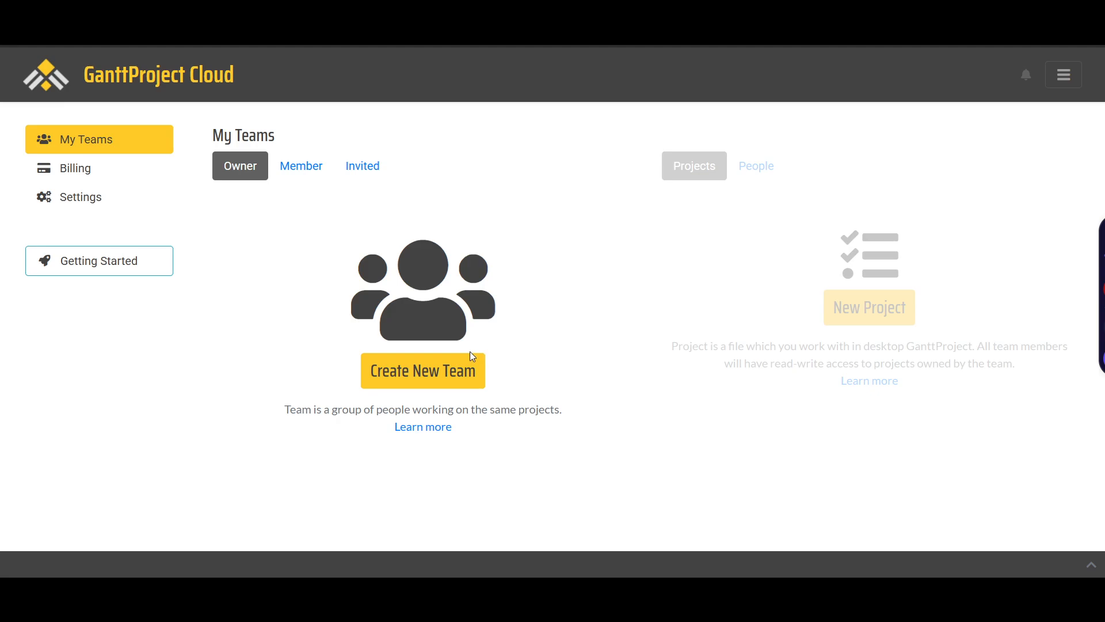
mouse_move(74, 169)
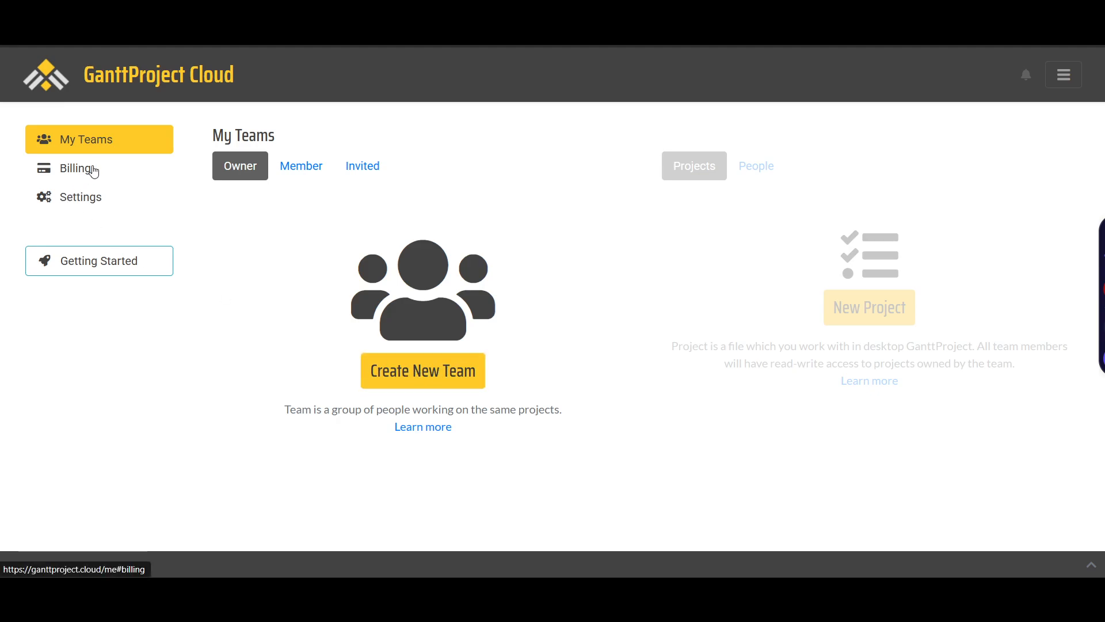
mouse_move(208, 193)
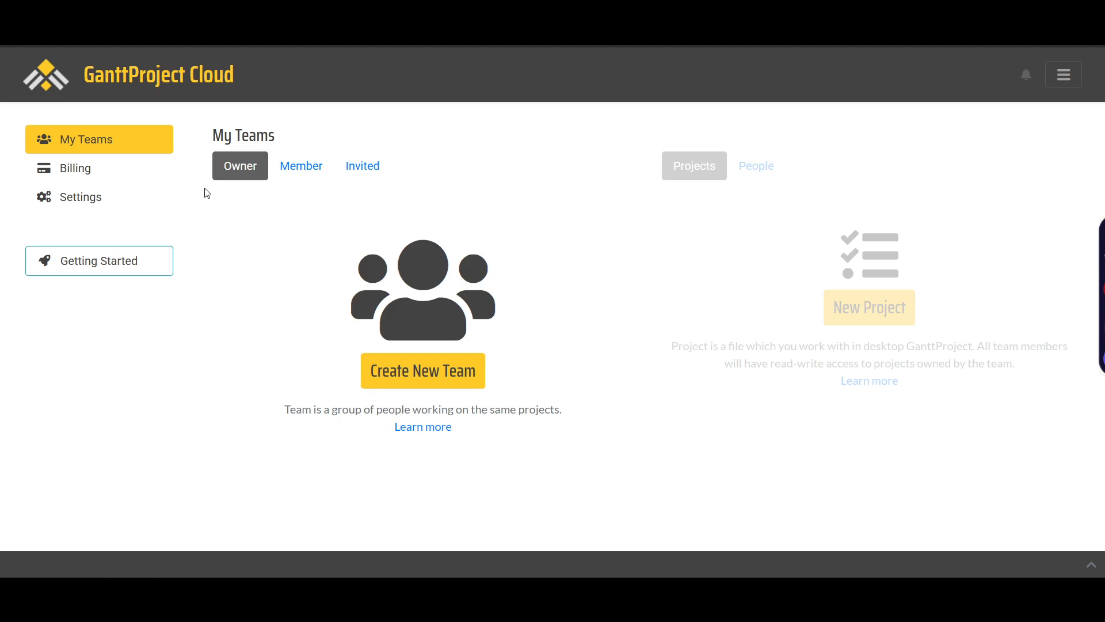
mouse_move(208, 202)
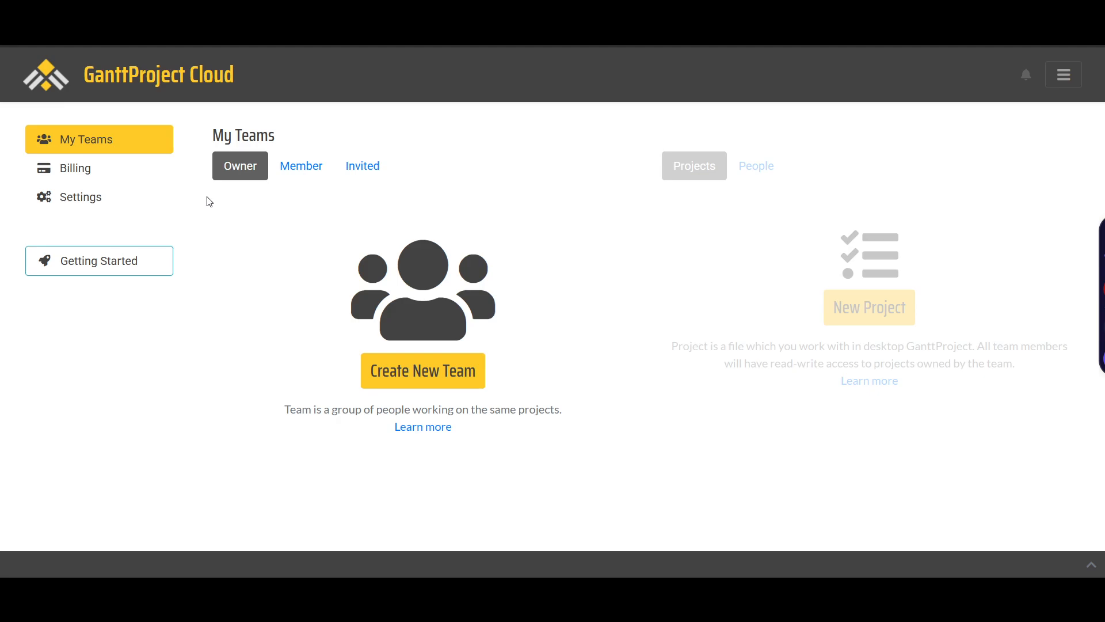
mouse_move(206, 244)
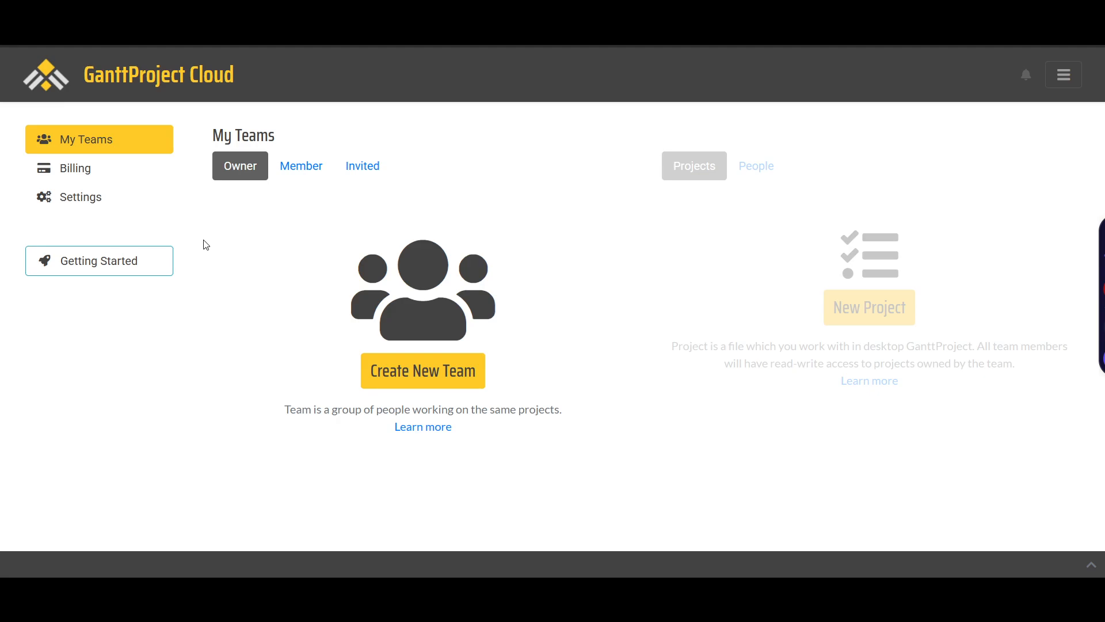
mouse_move(712, 430)
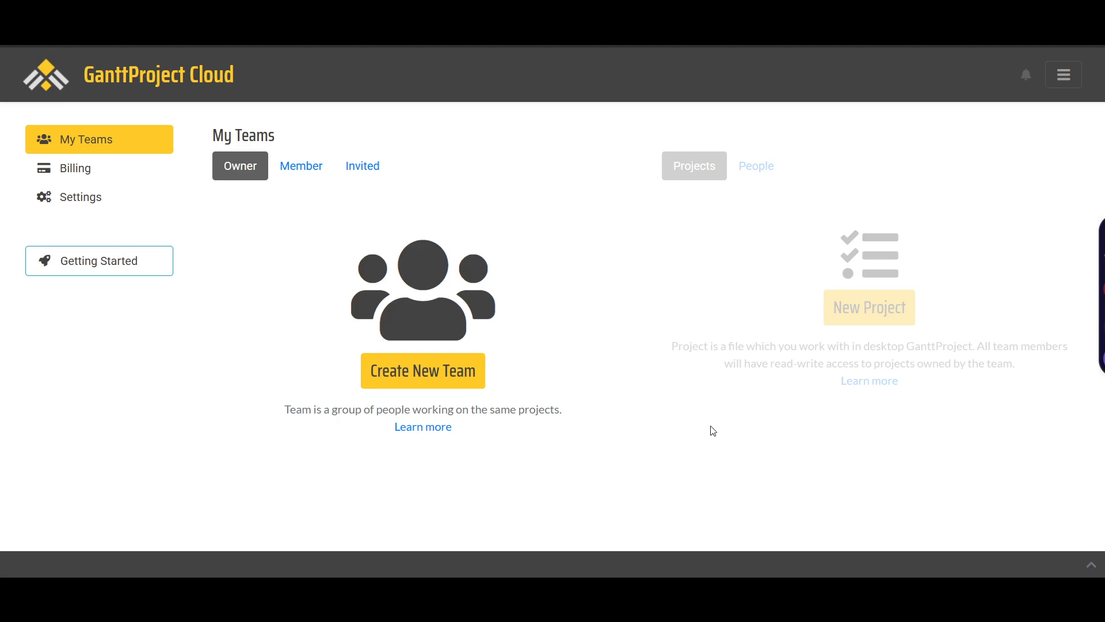
mouse_move(569, 281)
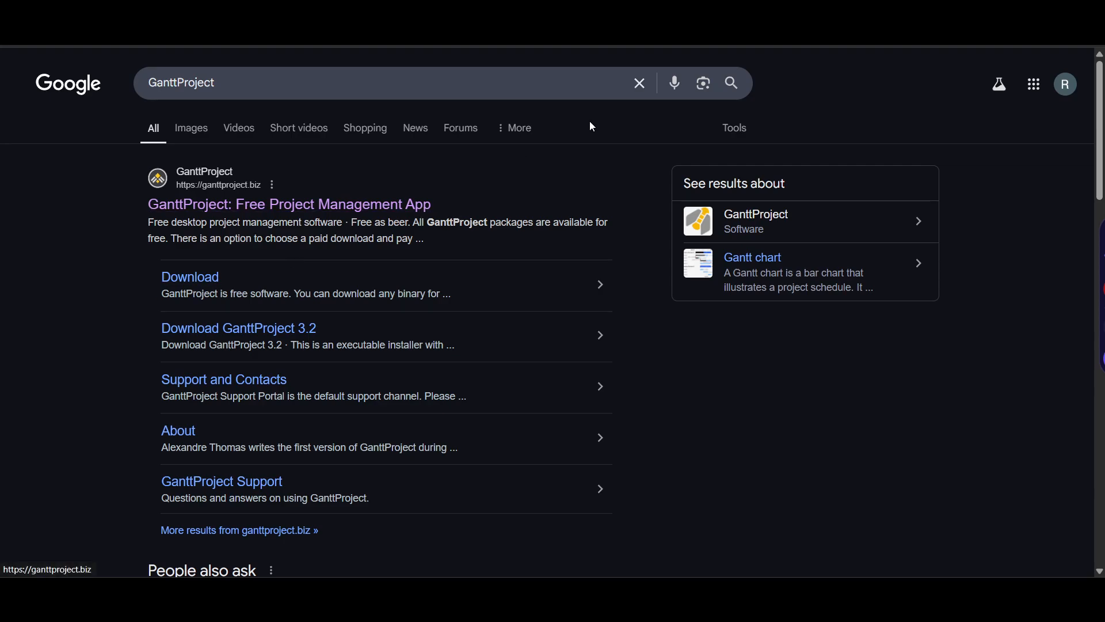
Select the official GanttProject result on the Google search page
left_click(288, 204)
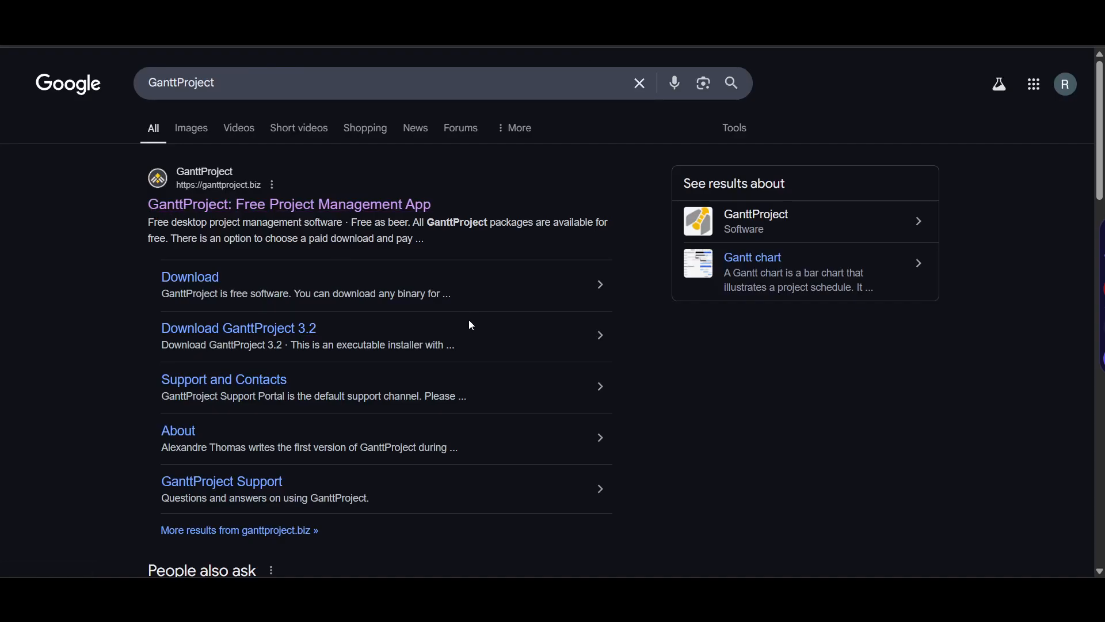
Go from the GanttProject homepage to the 3.3 Download page, glancing at the License summary
left_click(287, 205)
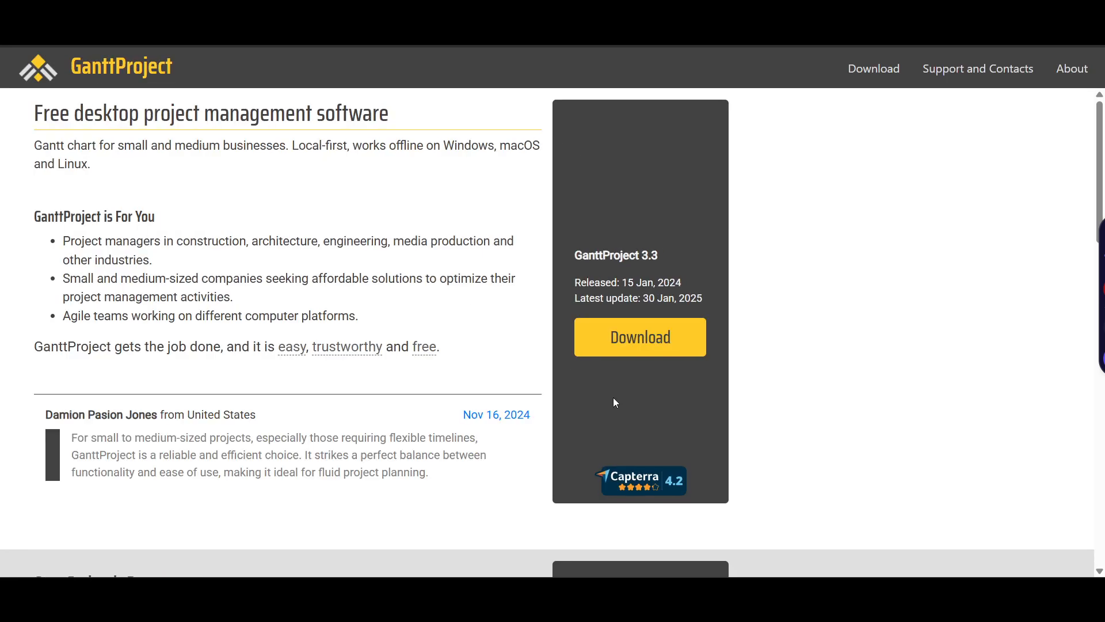
mouse_move(610, 416)
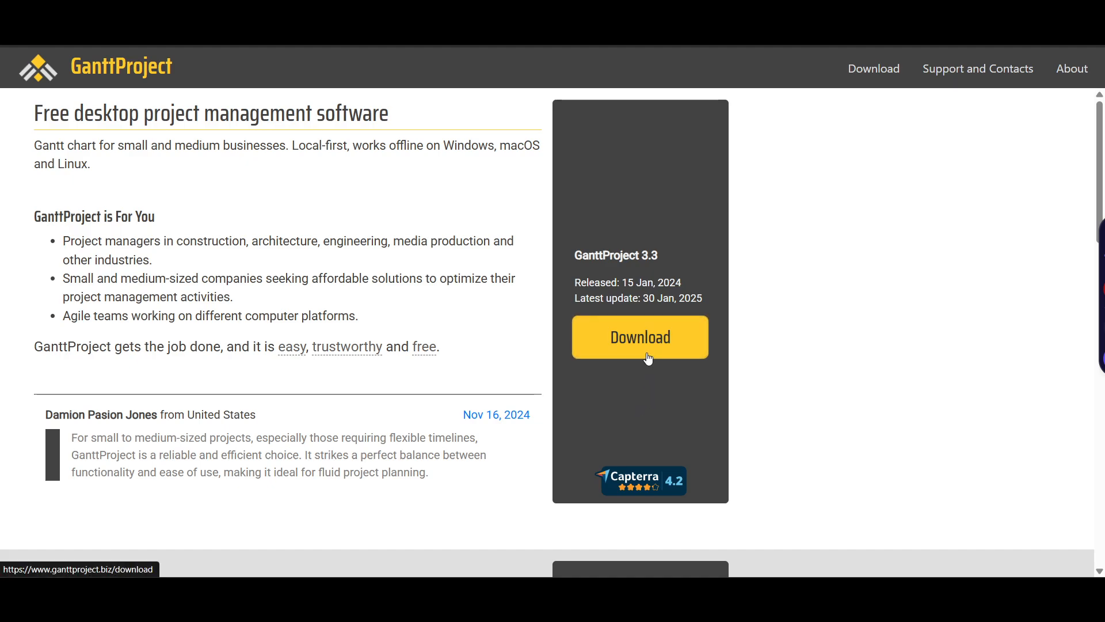
left_click(639, 336)
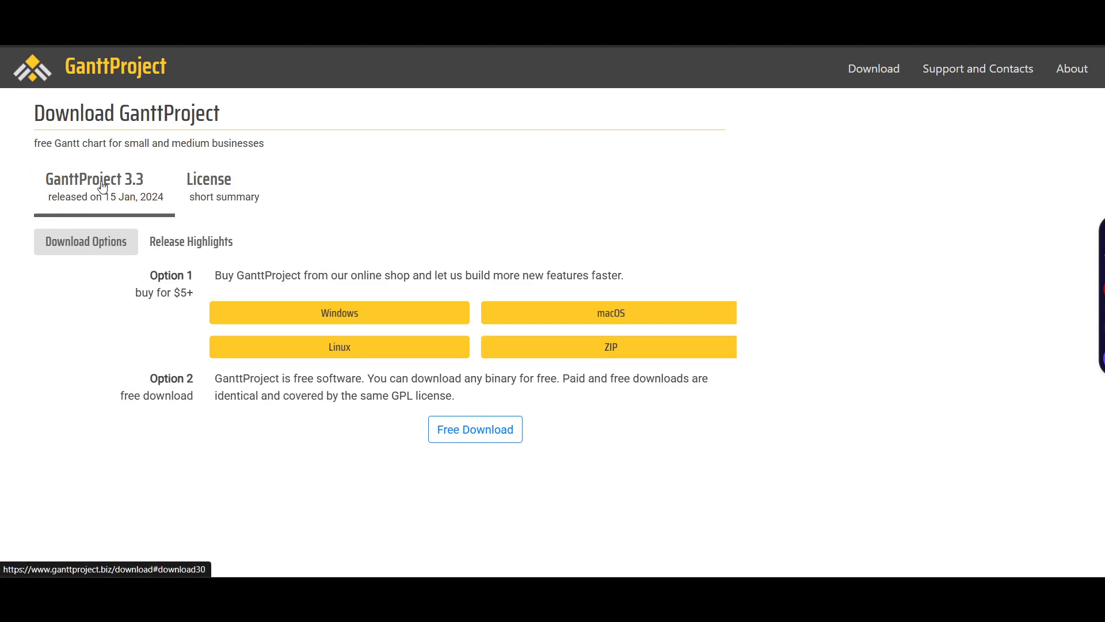
left_click(209, 186)
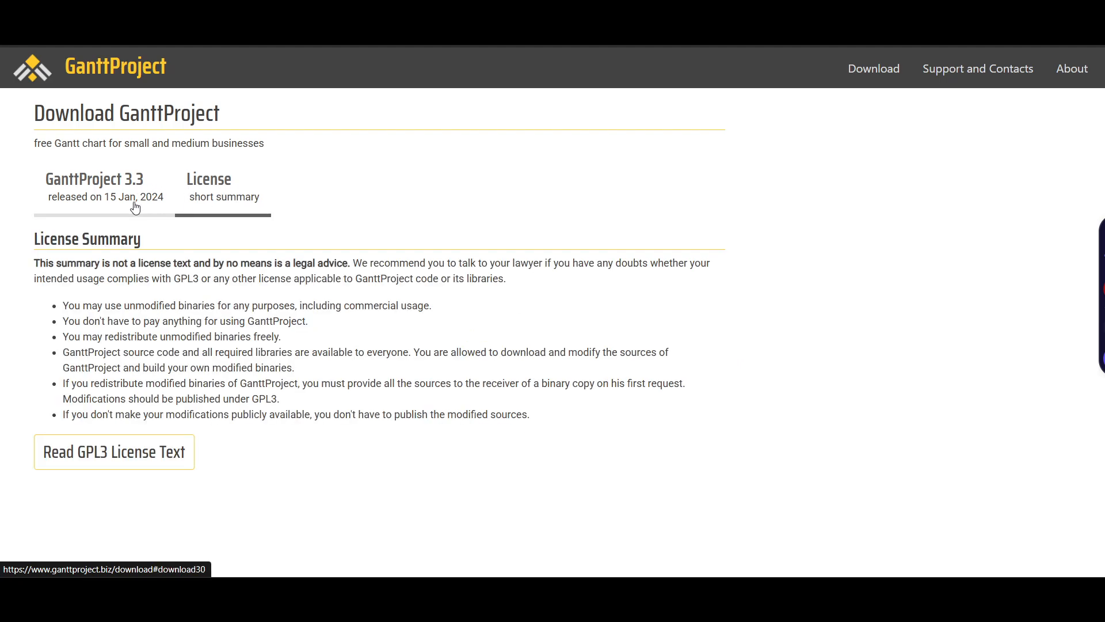
left_click(93, 178)
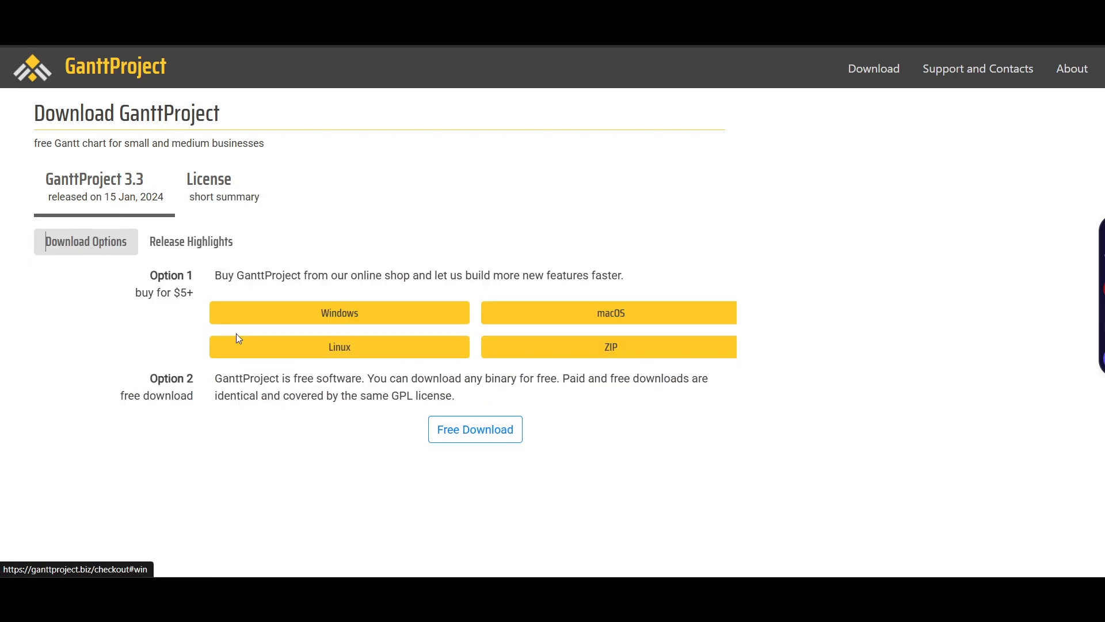
Highlight parts of the paid purchase sentence and the words 'free software' while reading
left_click_drag(224, 275, 375, 275)
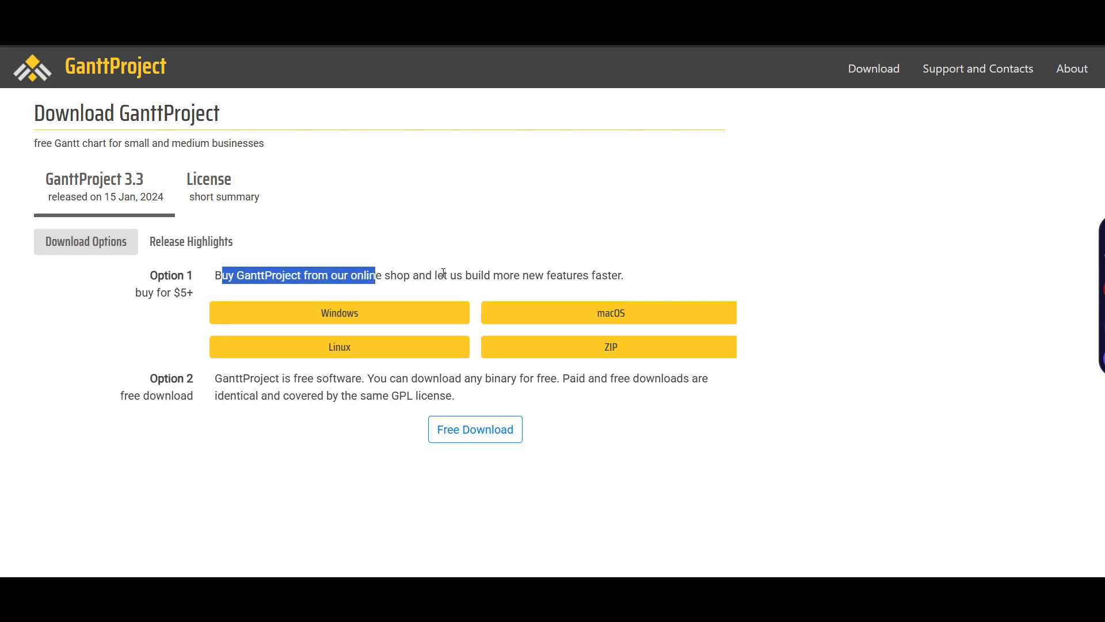
left_click(96, 321)
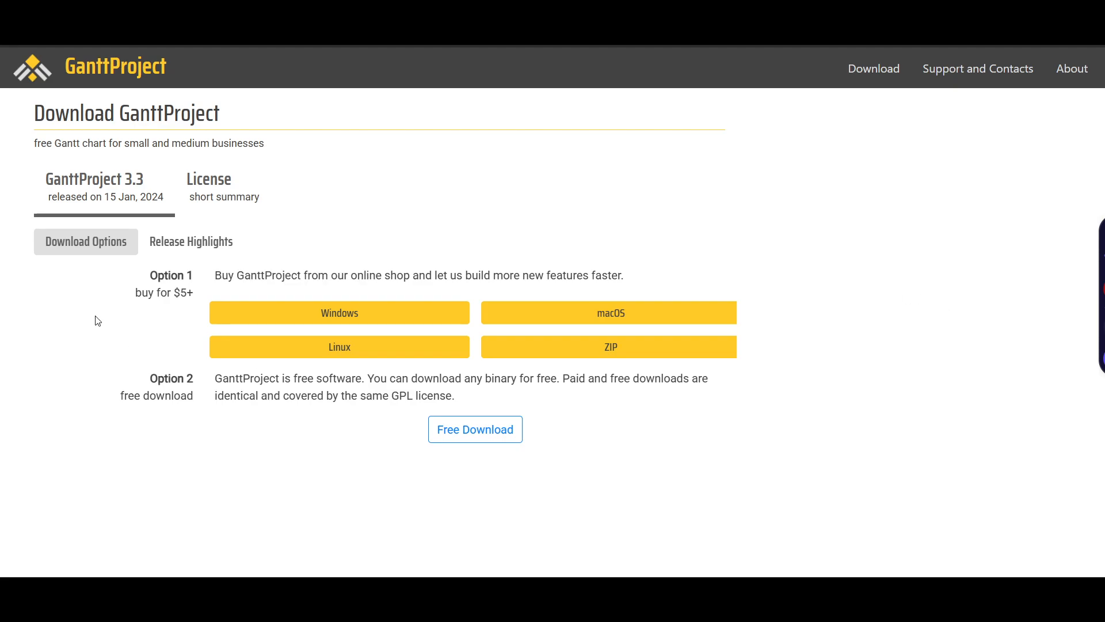
mouse_move(610, 328)
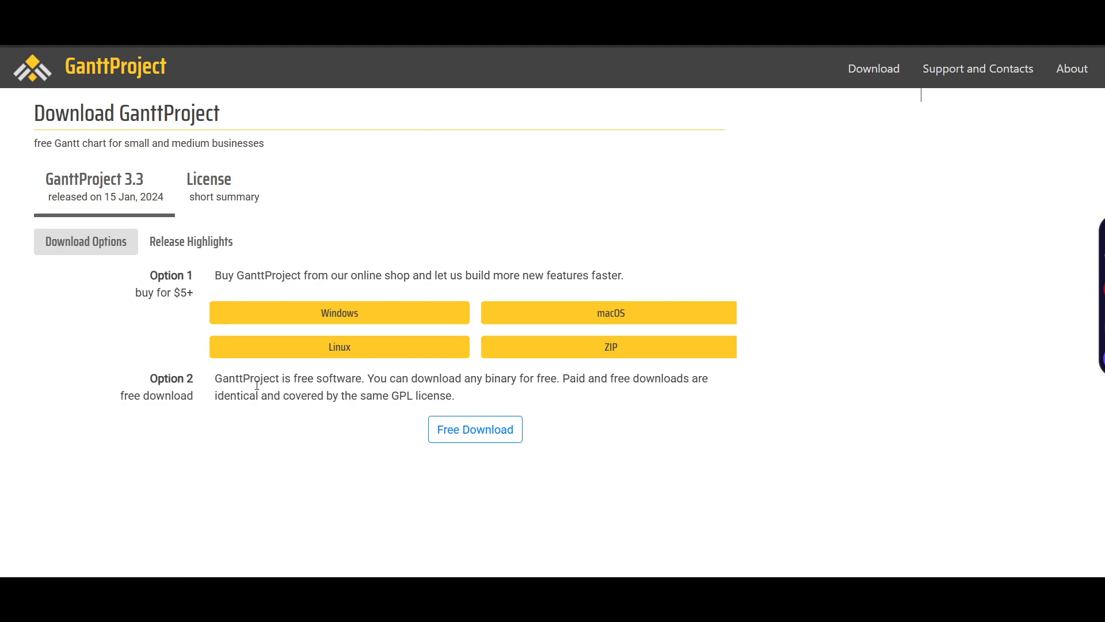
left_click_drag(265, 378, 365, 394)
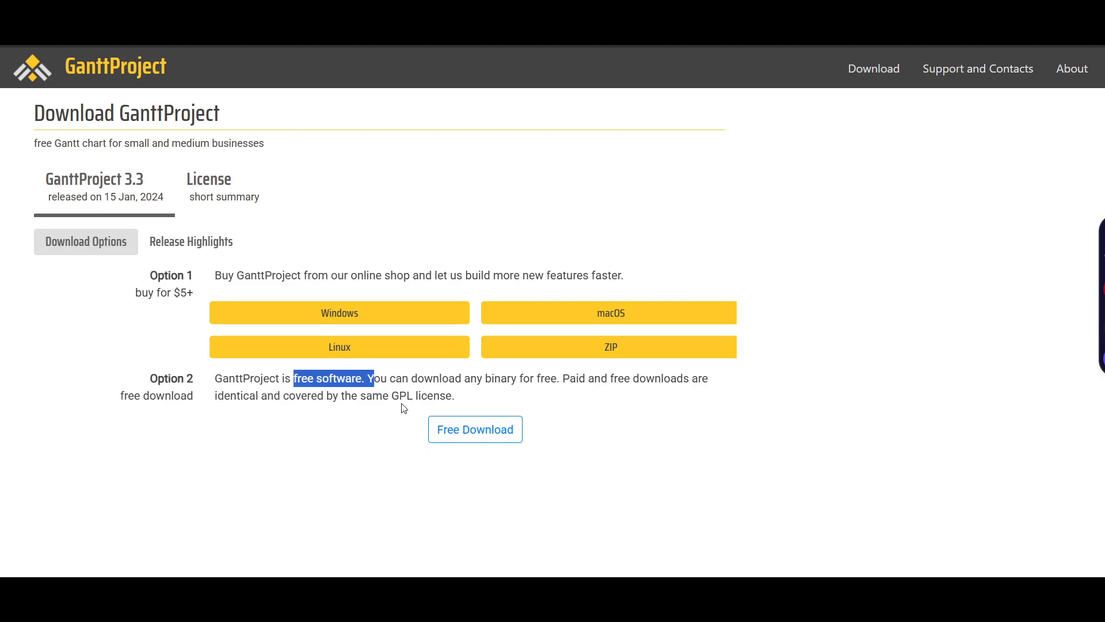
mouse_move(475, 429)
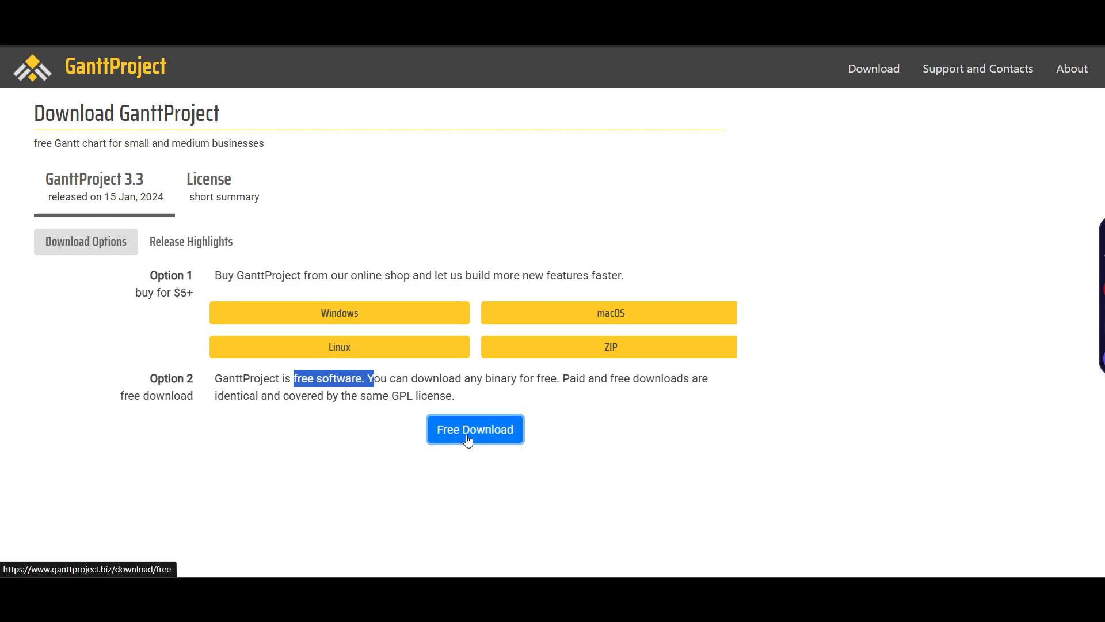
Reach the free download page, check the ZIP archive details, then return to the Windows EXE and MSI installers
left_click(475, 429)
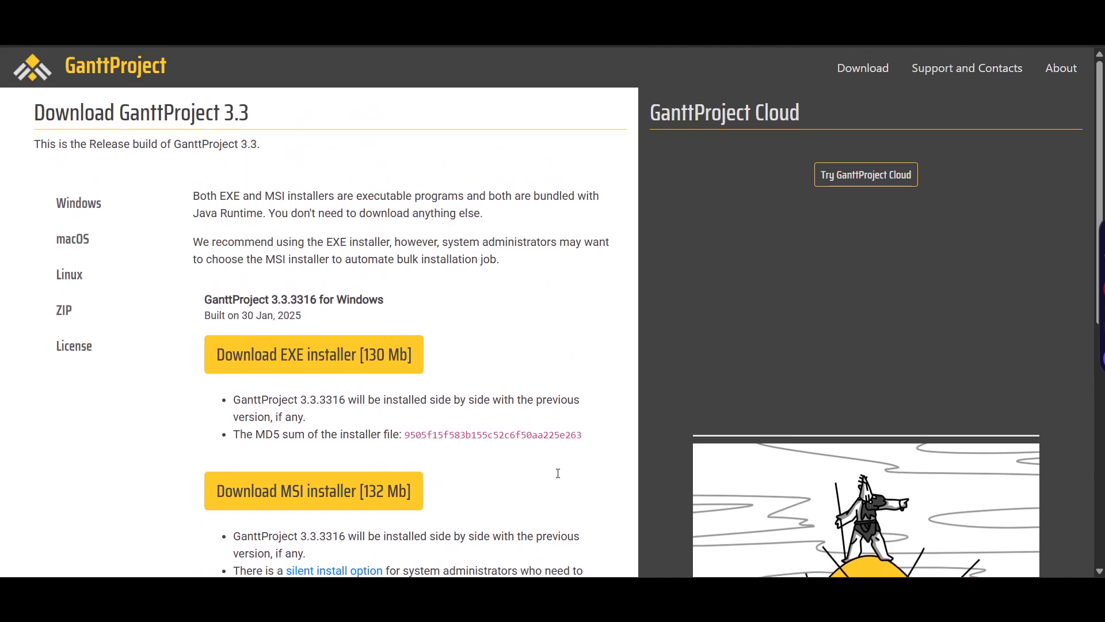
scroll("down", 3)
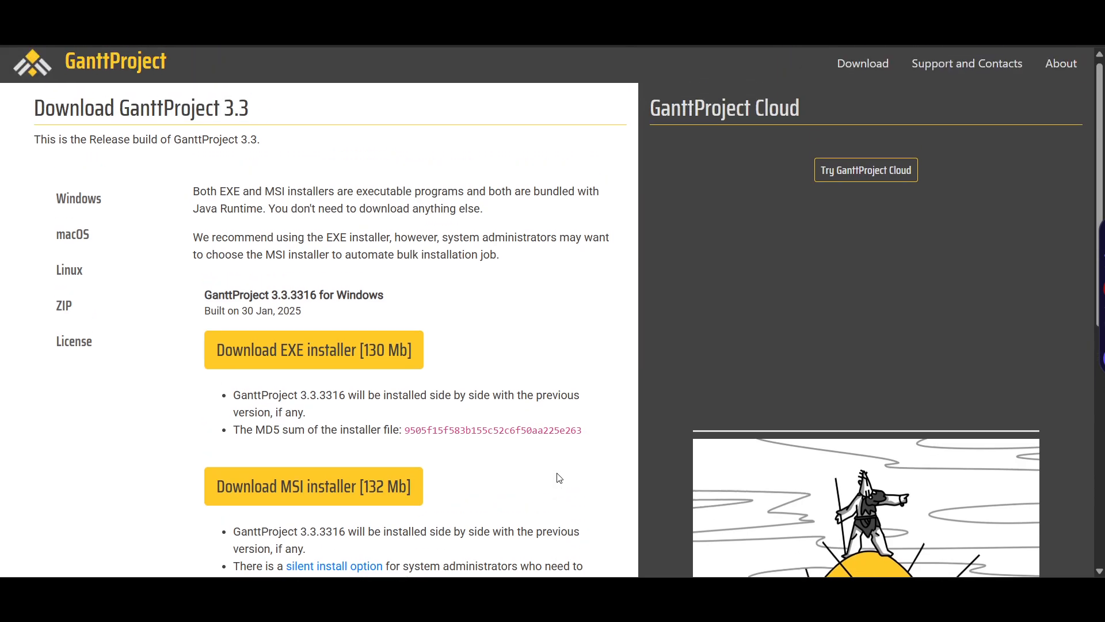
mouse_move(71, 239)
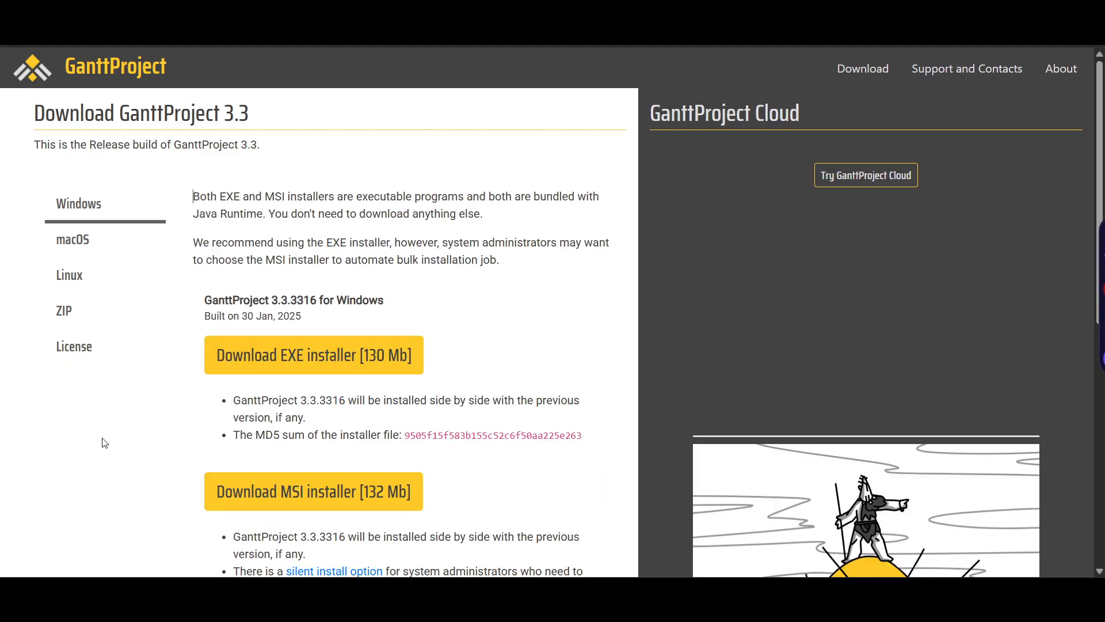
left_click(64, 310)
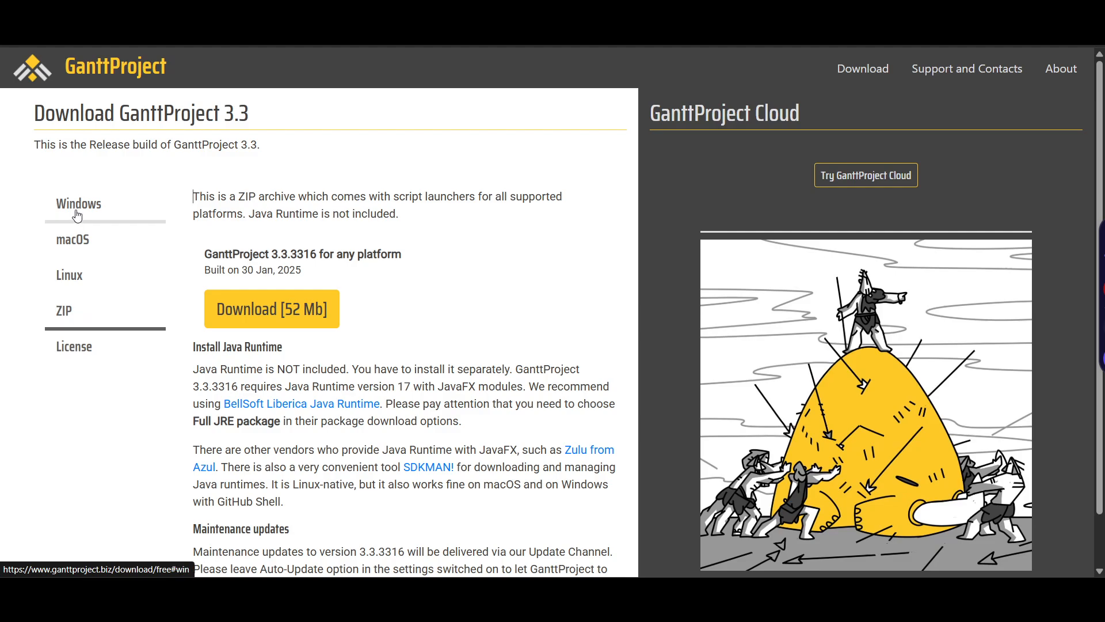
left_click(79, 204)
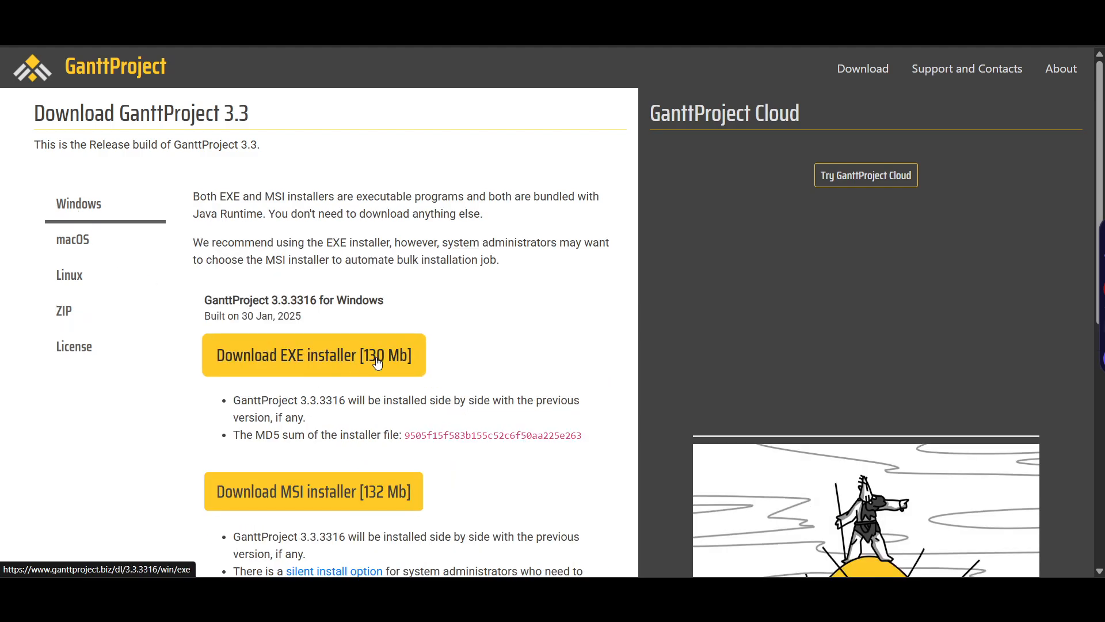
mouse_move(845, 205)
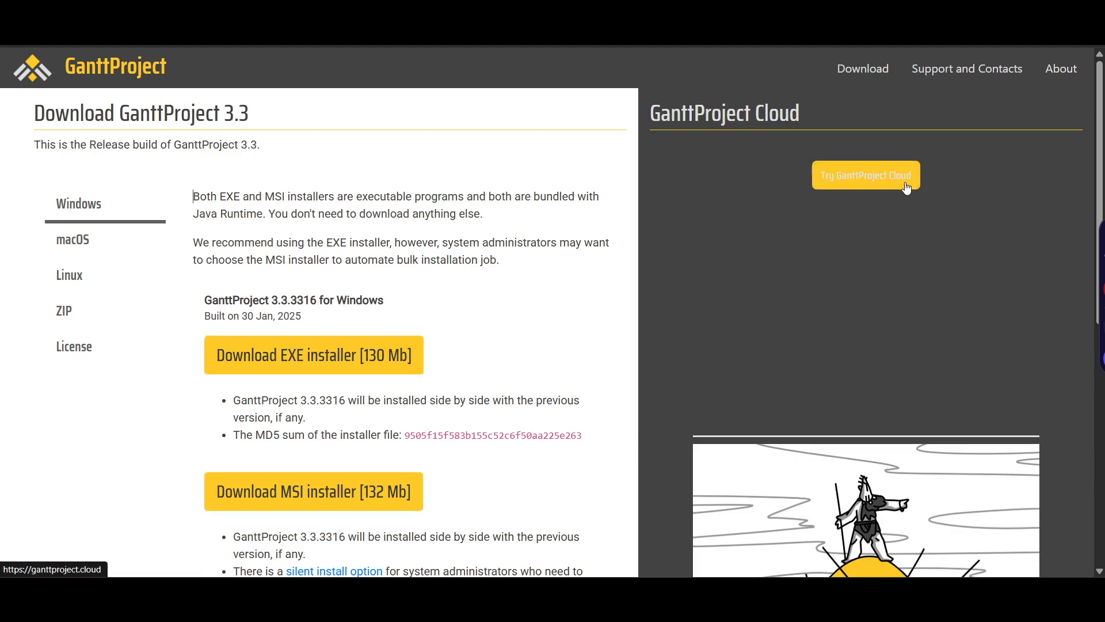
mouse_move(313, 354)
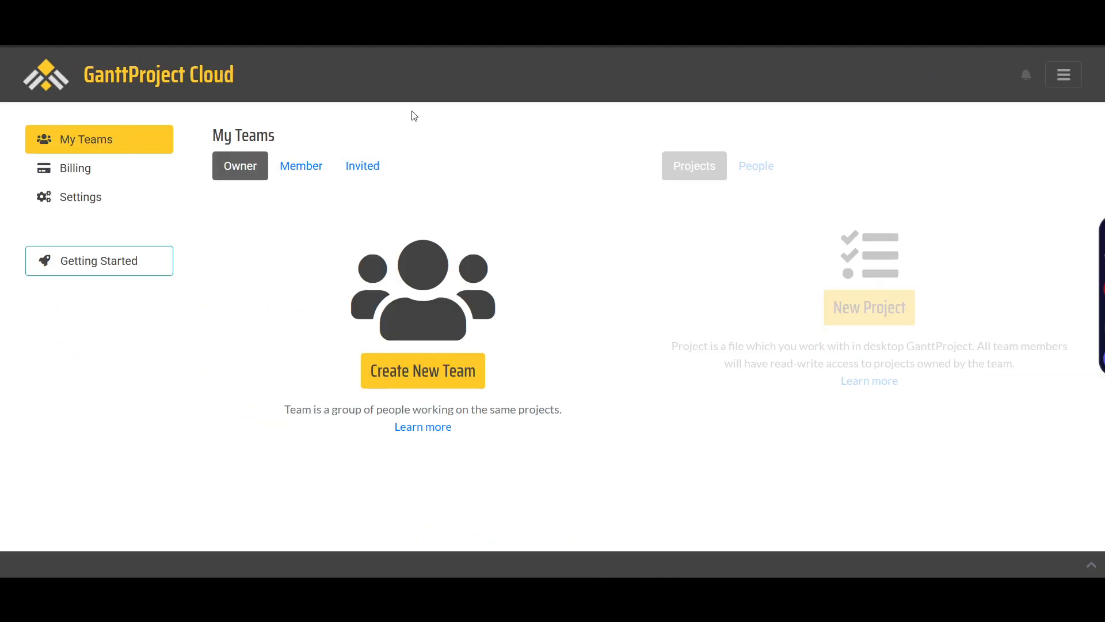
mouse_move(193, 408)
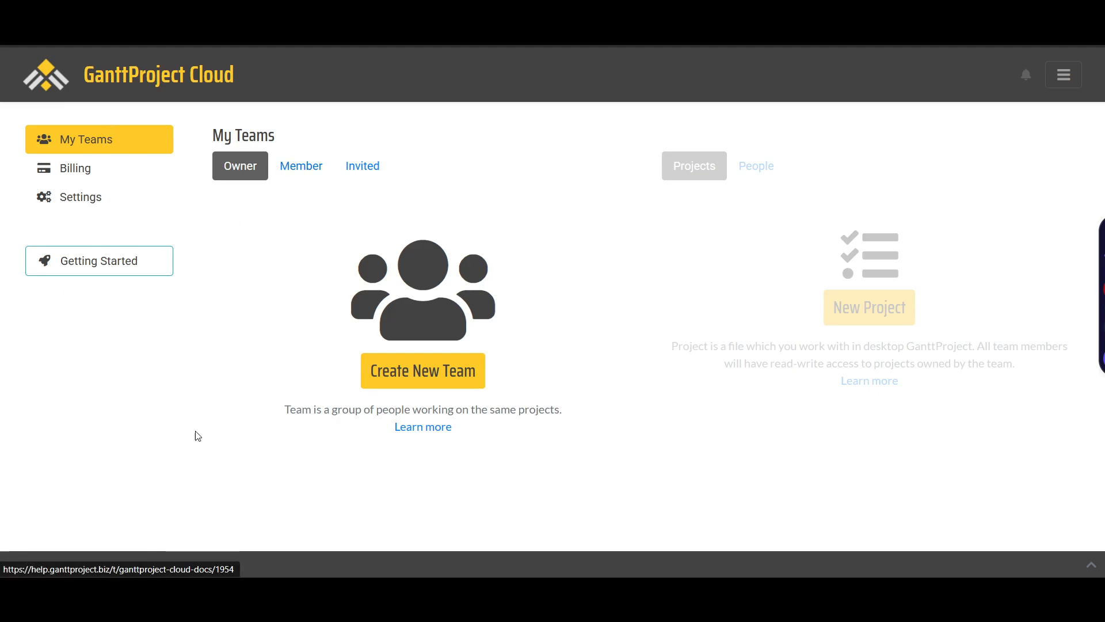
mouse_move(771, 457)
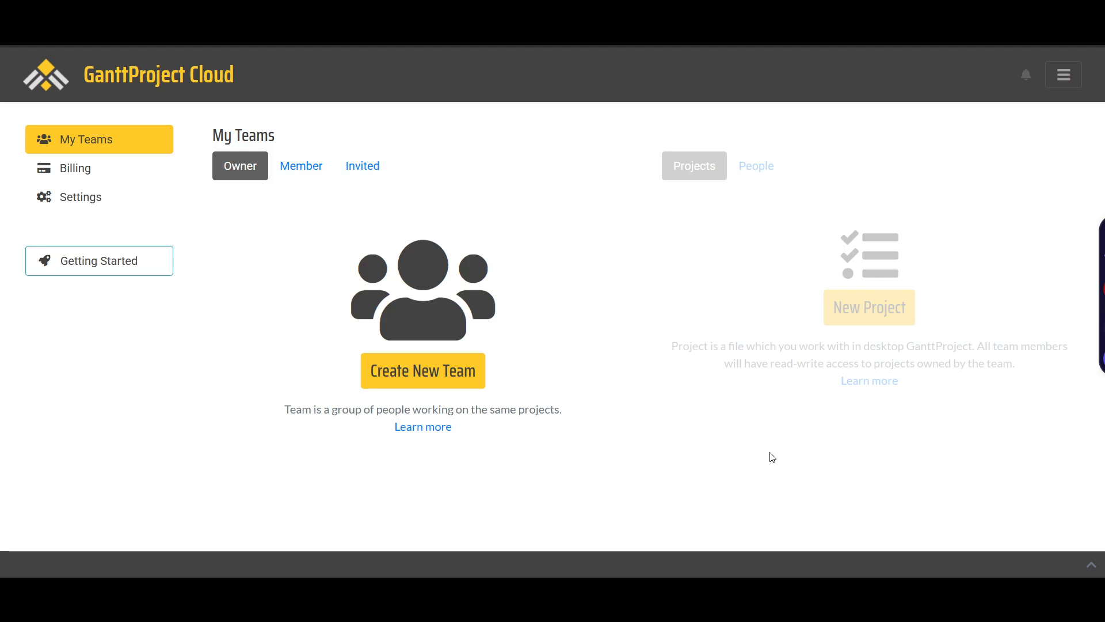
mouse_move(764, 372)
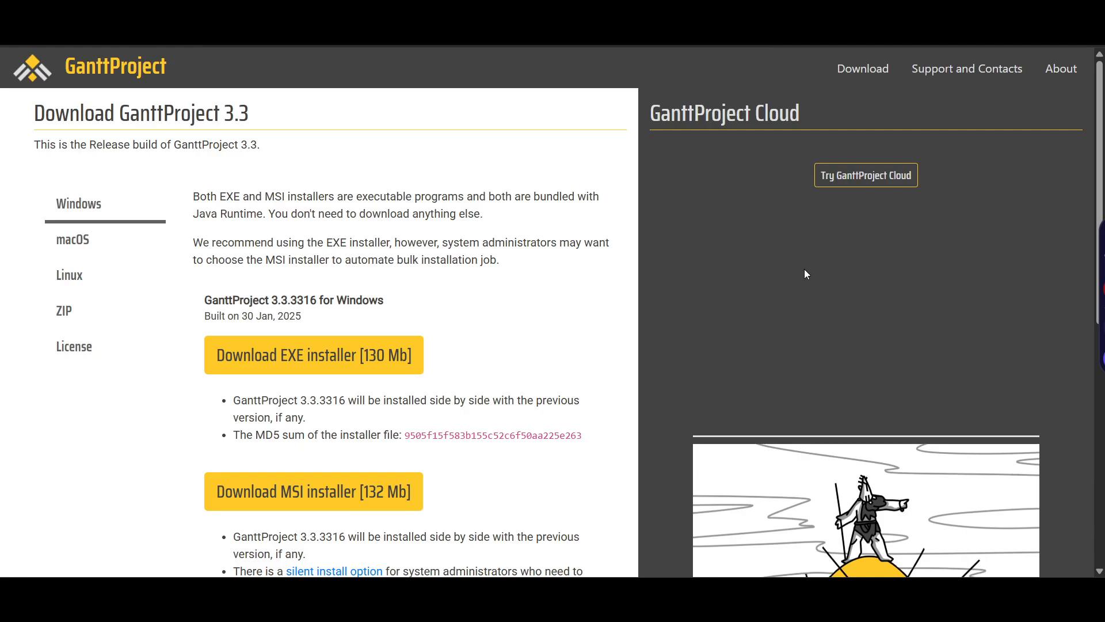
mouse_move(682, 562)
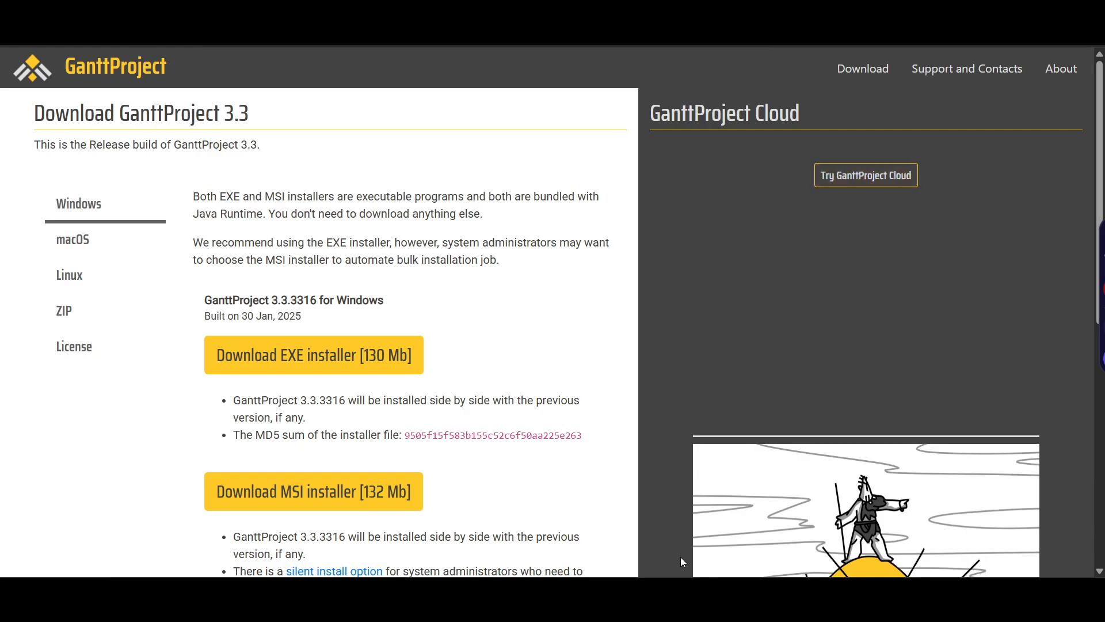
mouse_move(868, 332)
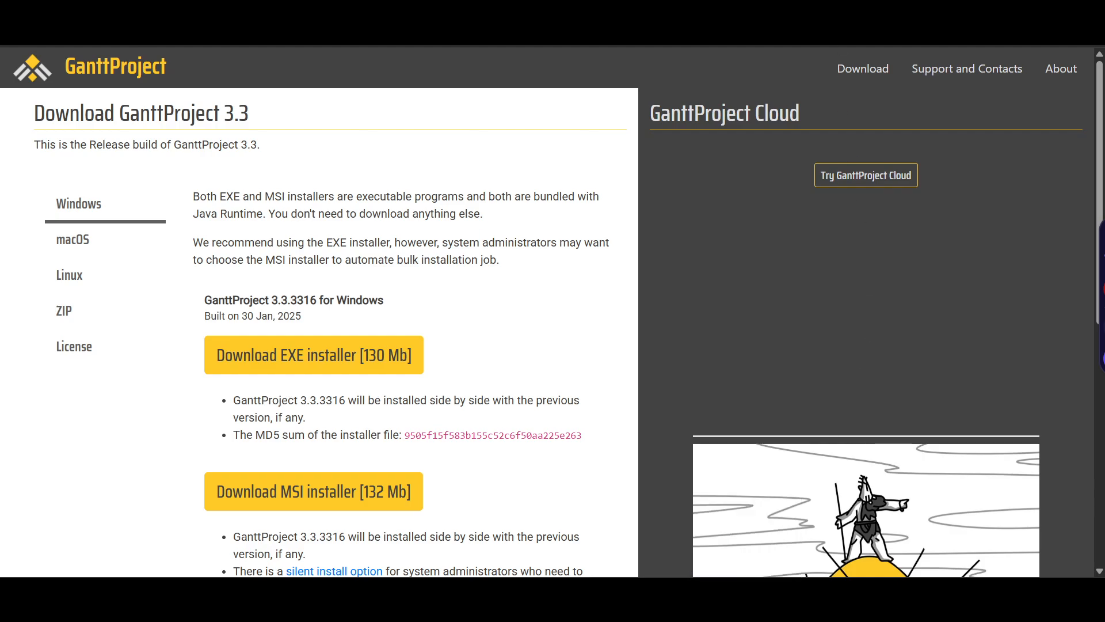
mouse_move(810, 259)
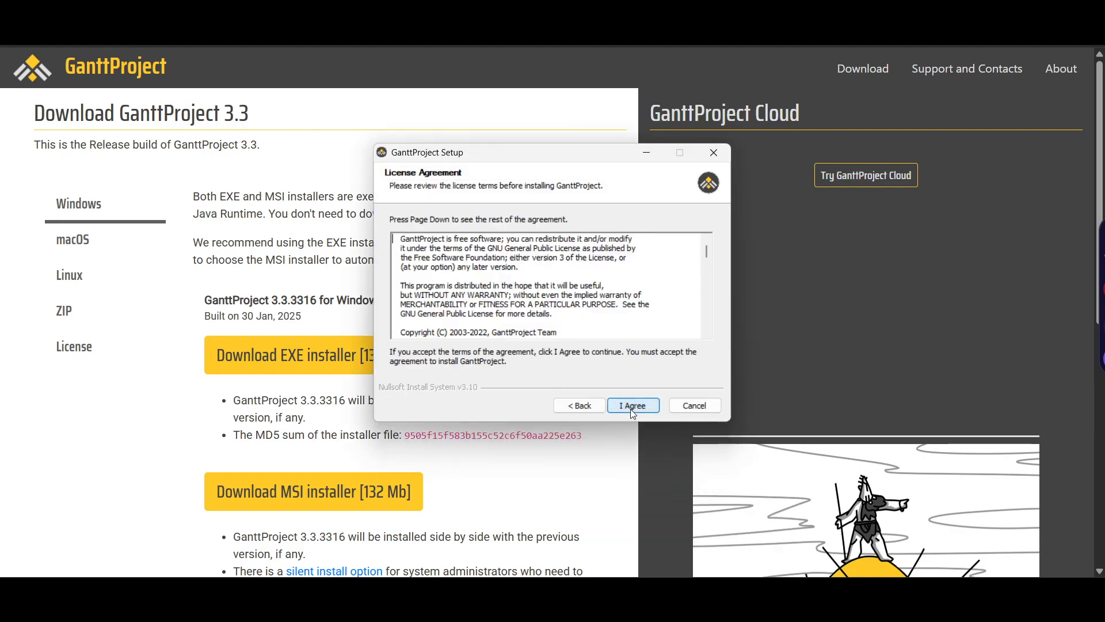
Accept the licence and install with default components into the default folder
left_click(632, 404)
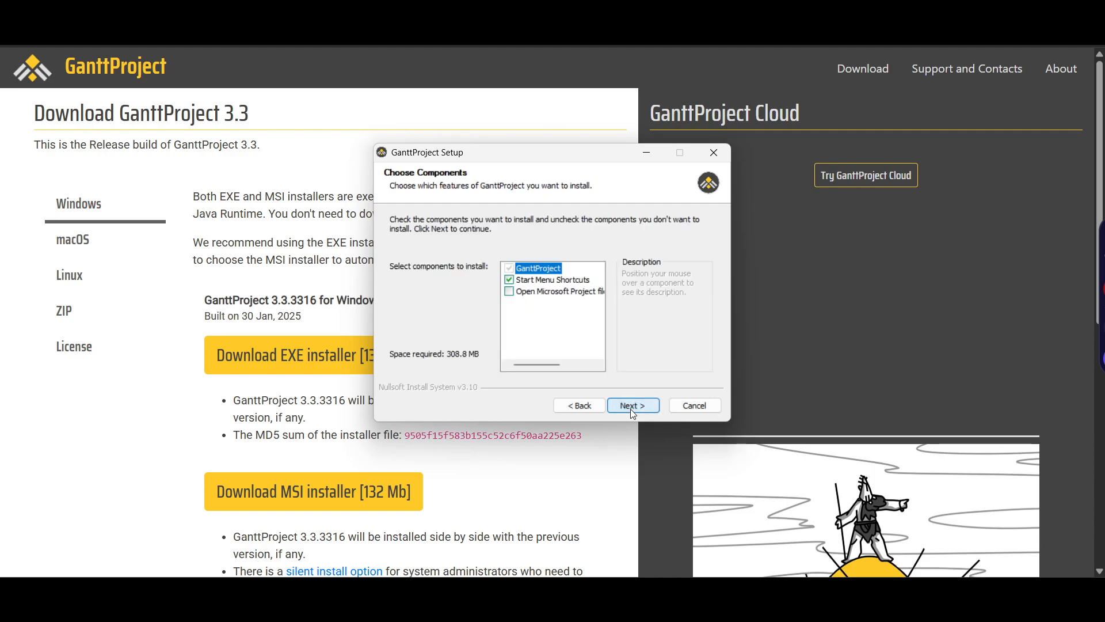
left_click(632, 404)
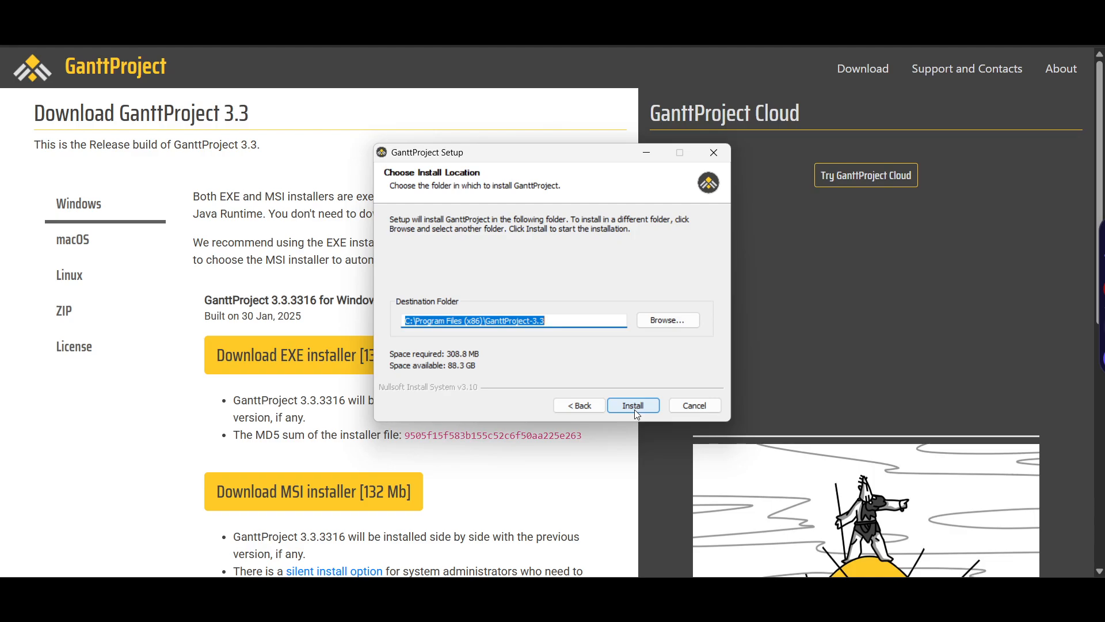
left_click(632, 405)
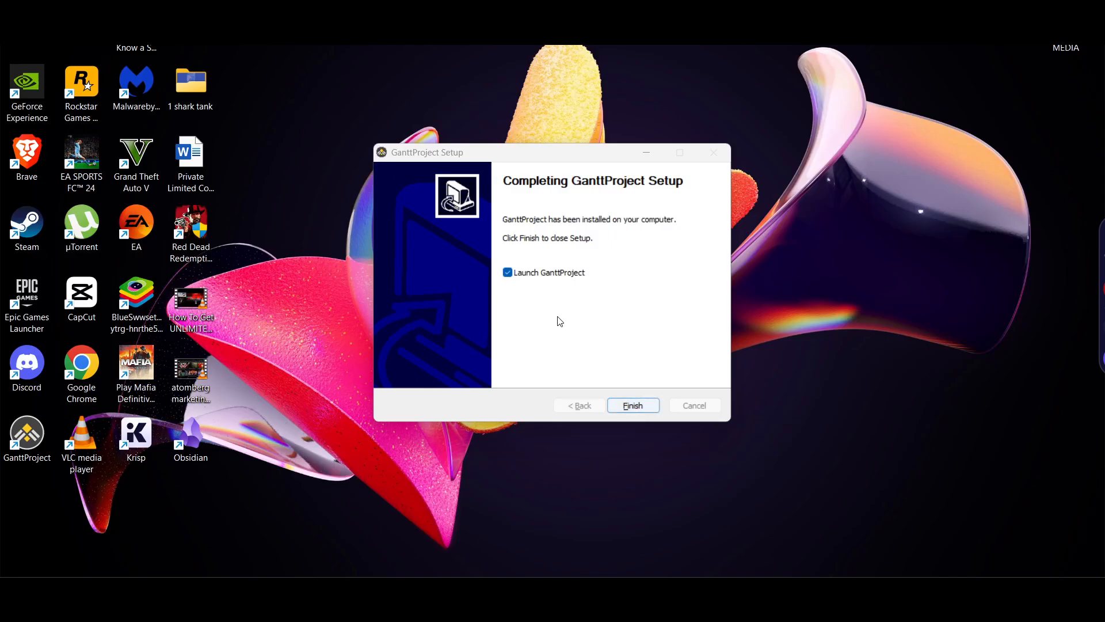
Finish Setup and launch GanttProject from its desktop shortcut
left_click(632, 405)
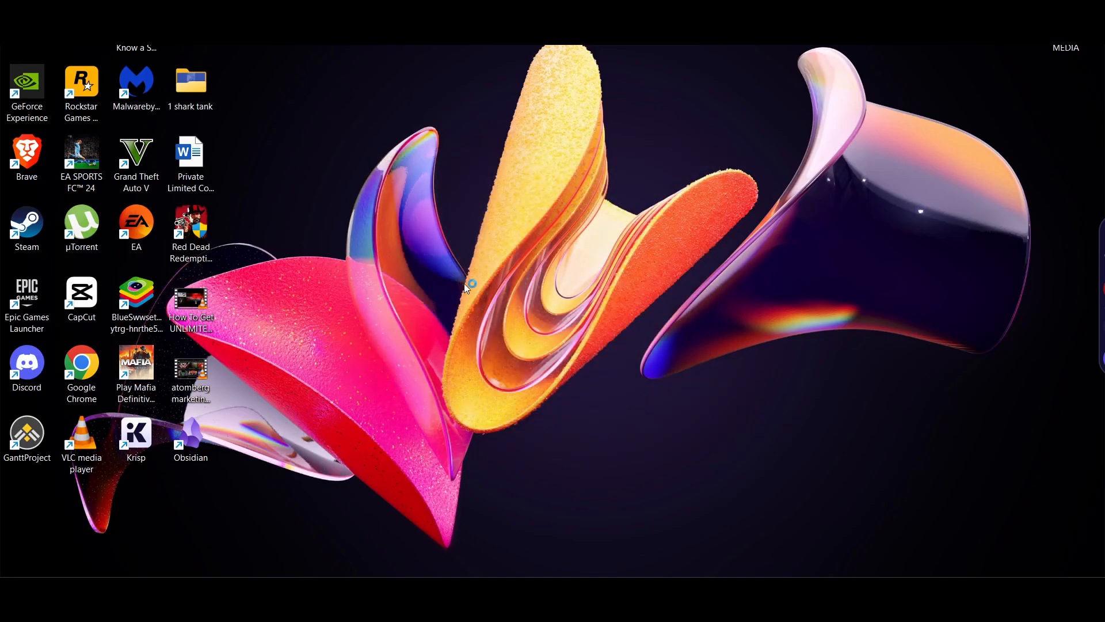
double_click(26, 441)
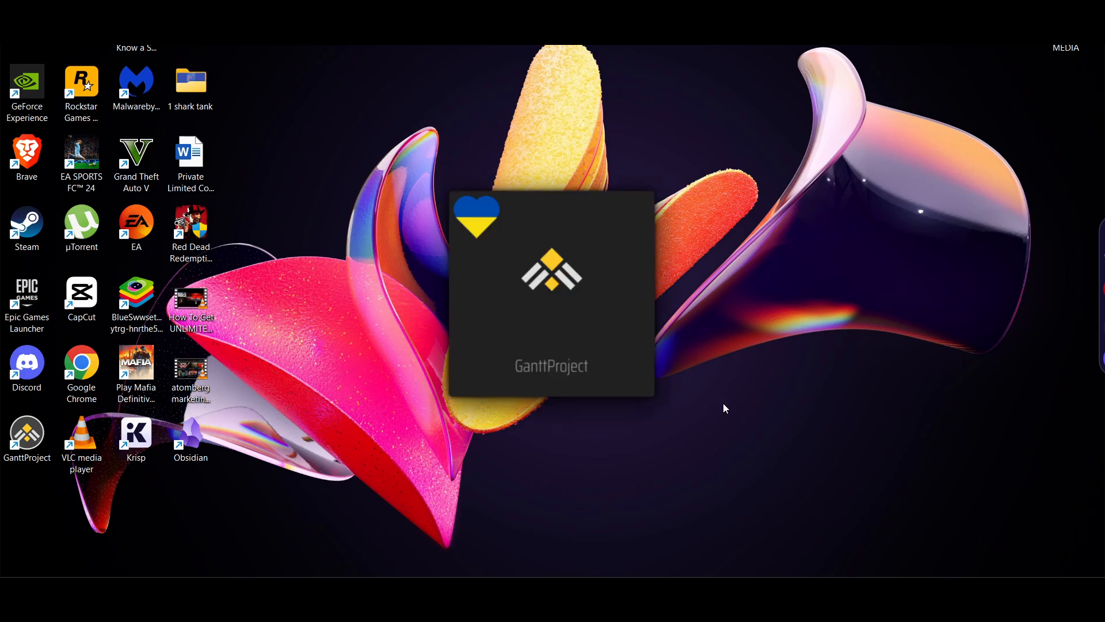
mouse_move(623, 378)
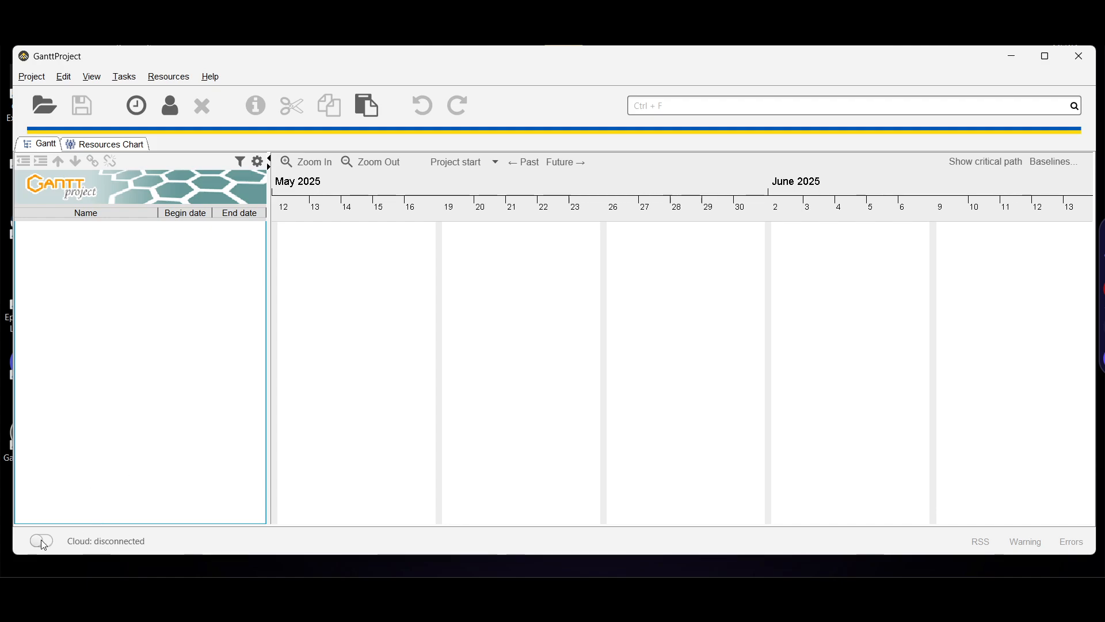
mouse_move(68, 551)
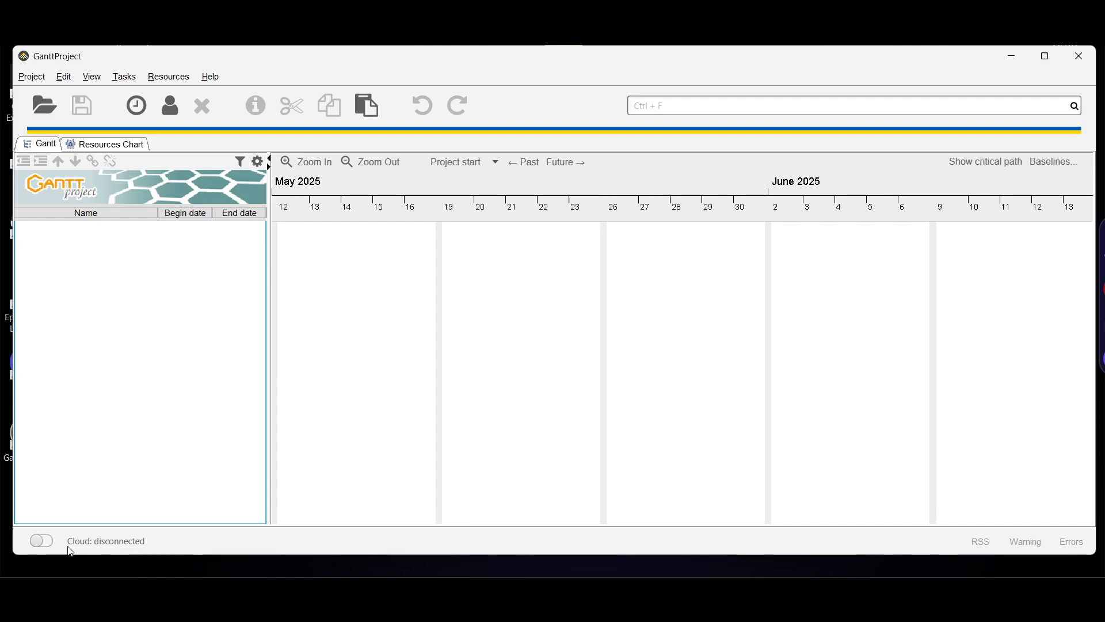
Use the 'Cloud: disconnected' status toggle to start connecting to GanttProject Cloud
left_click(40, 541)
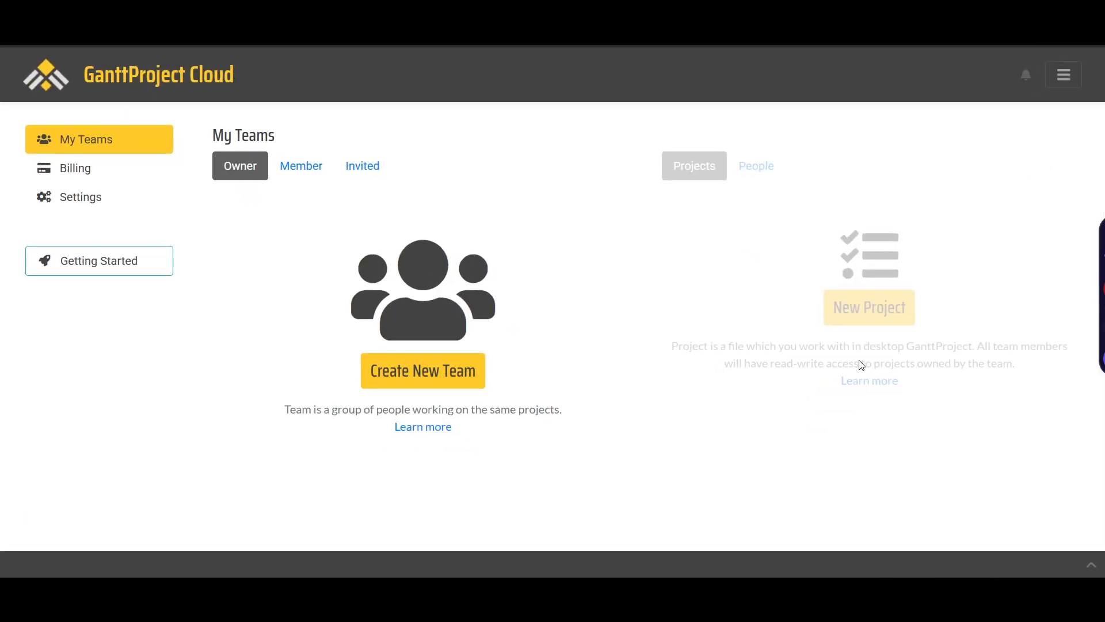
mouse_move(667, 273)
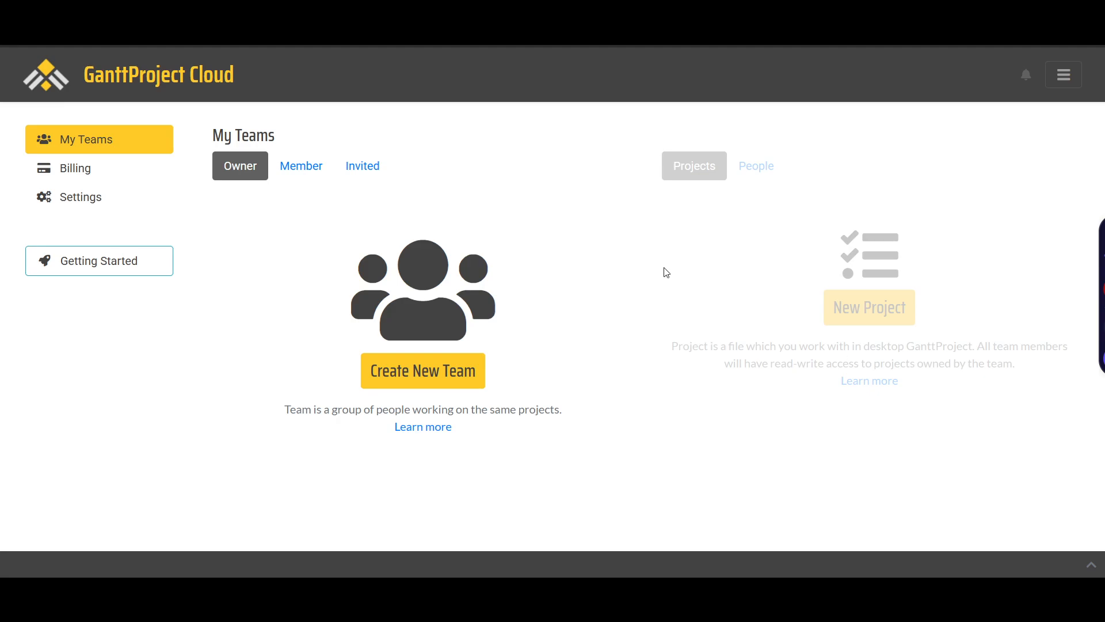
mouse_move(784, 371)
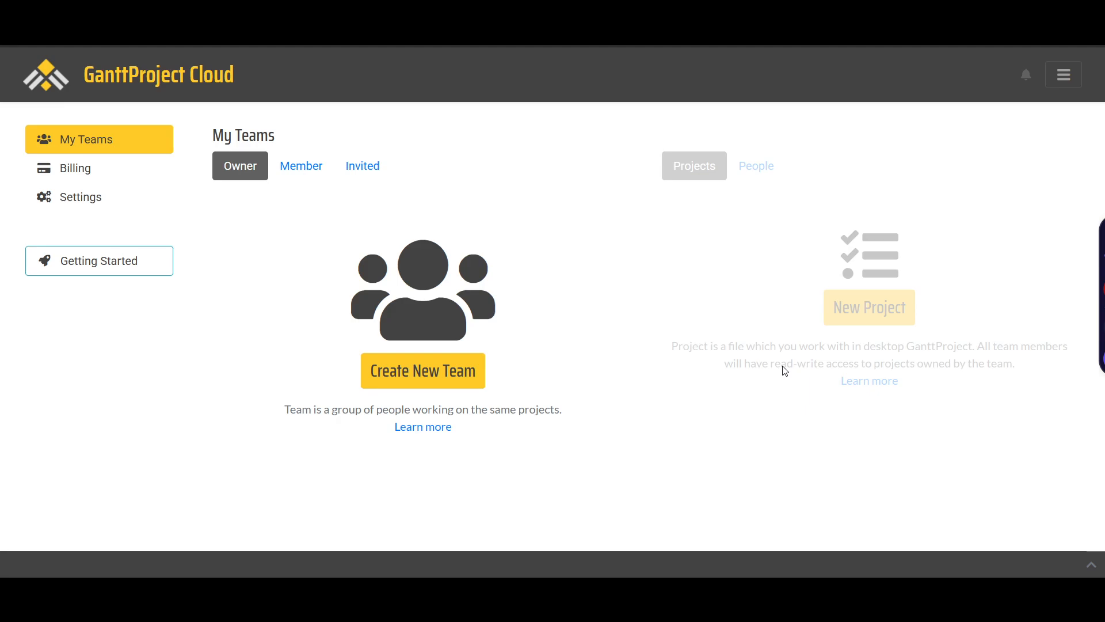
mouse_move(402, 354)
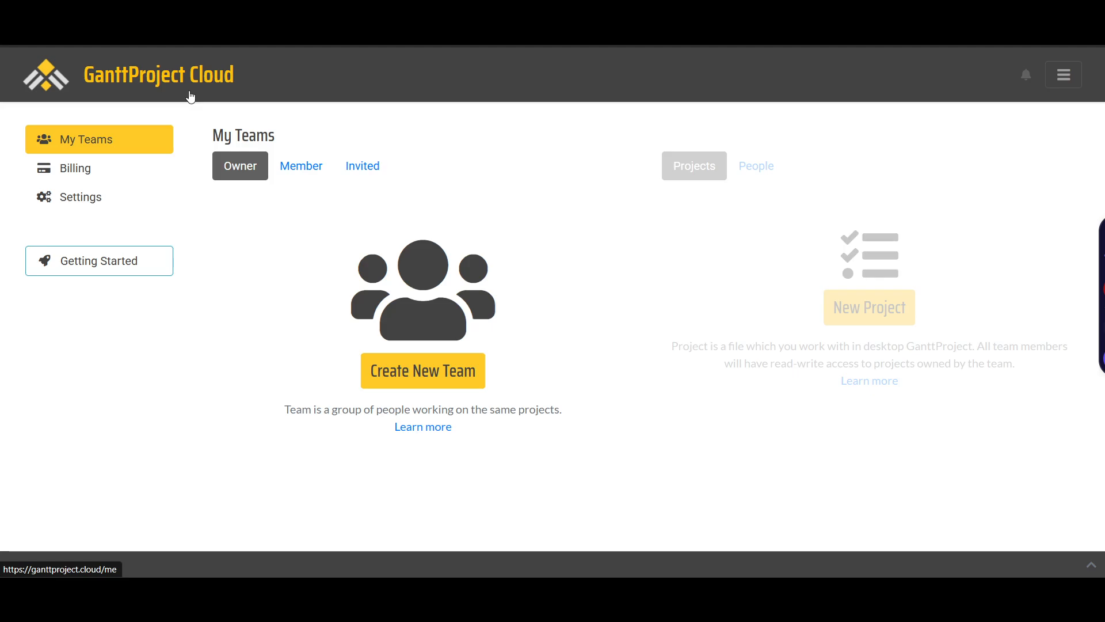
Start a new team and name it 'PHYLUX Team 1'
left_click(422, 370)
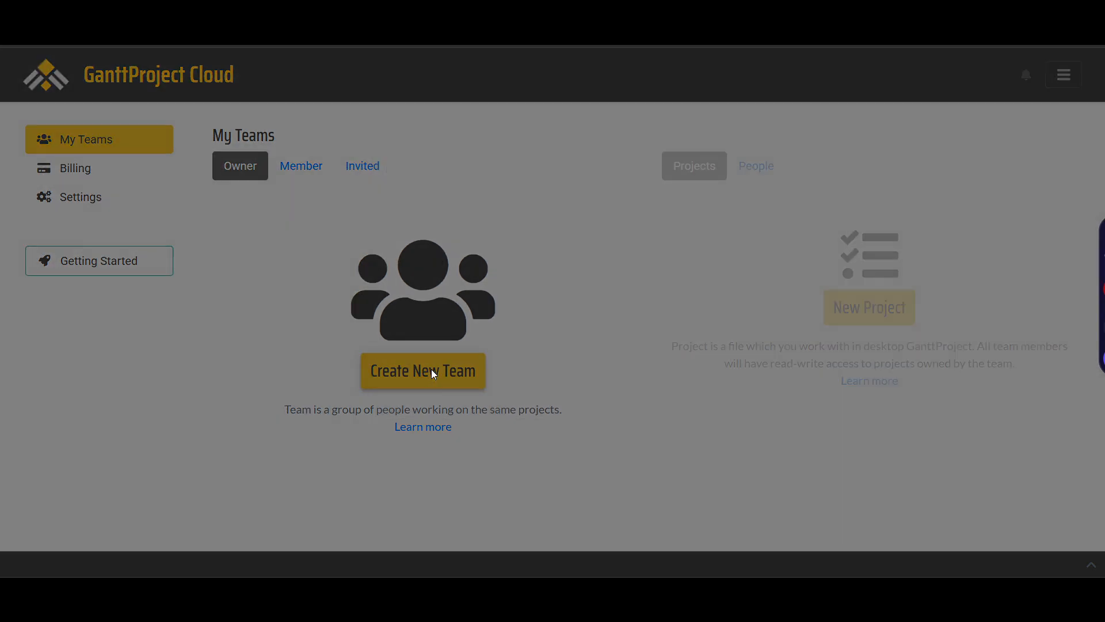
left_click(423, 370)
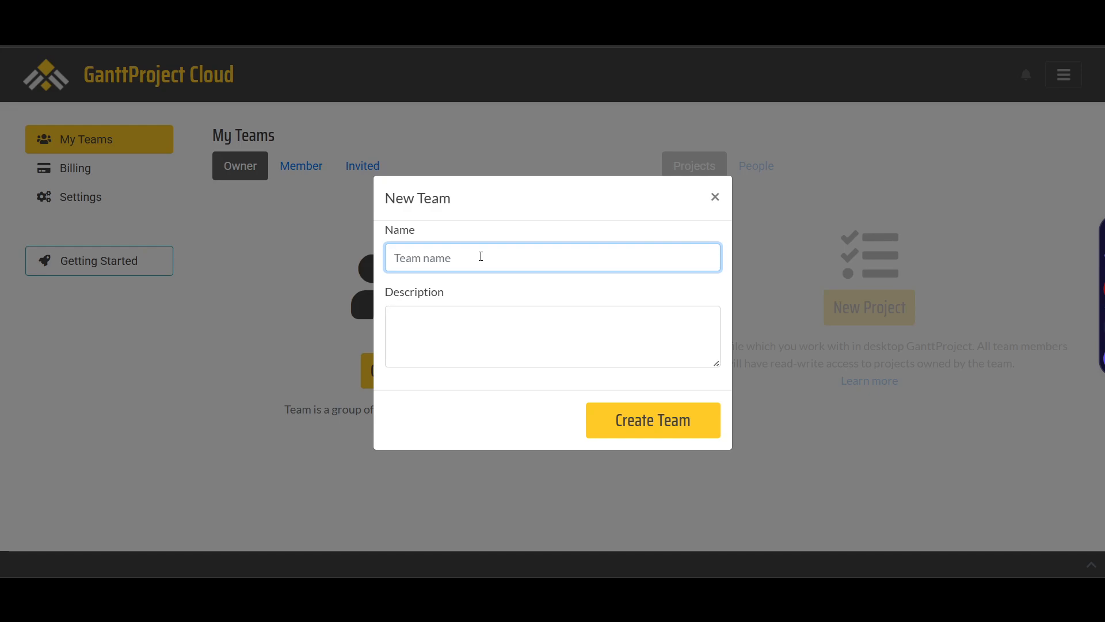
type("PHYL")
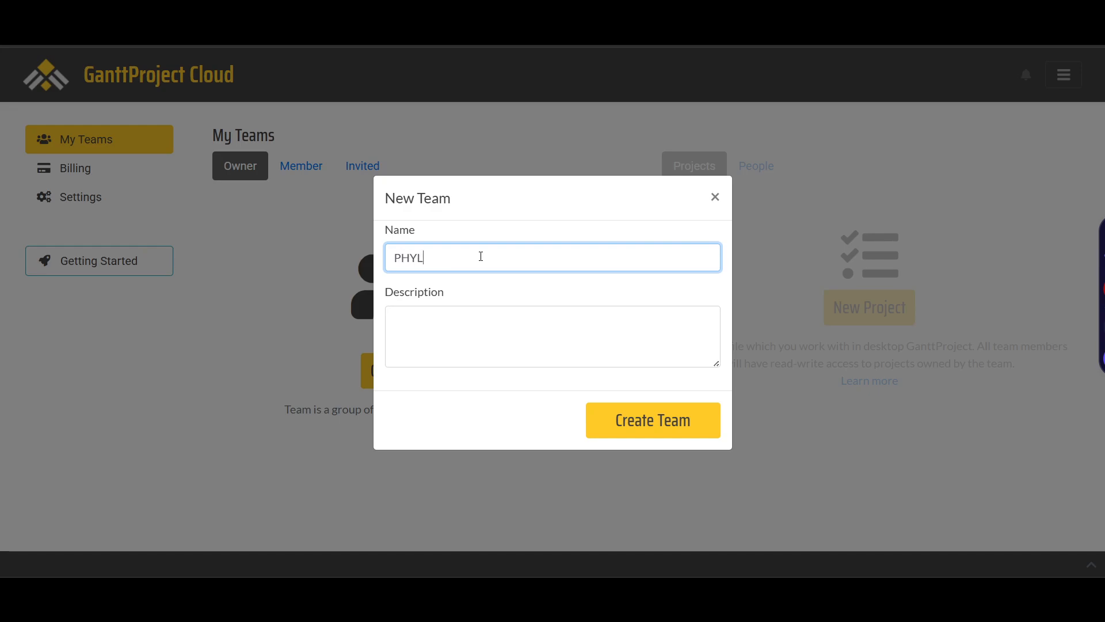
type("UX Team 1")
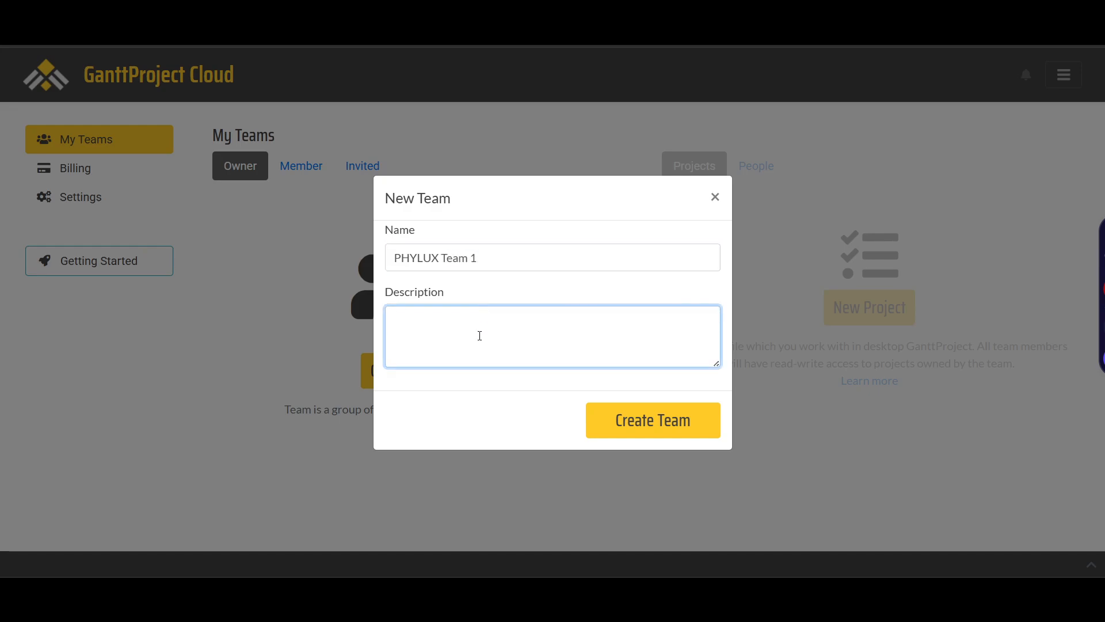
type("Team 1")
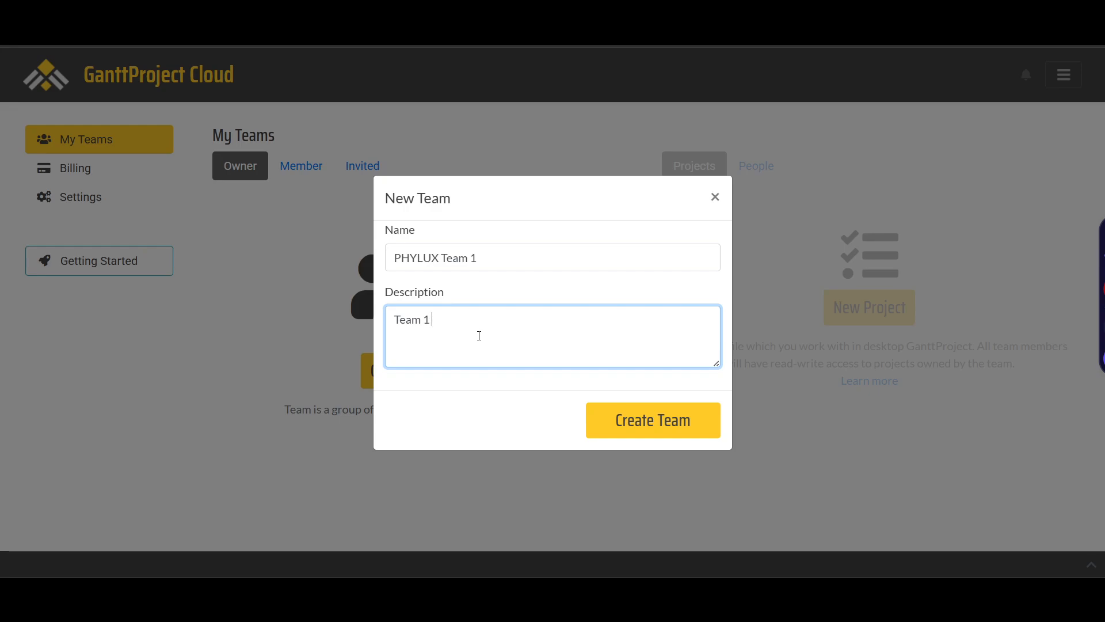
Add the description 'Team 1 , lets do it' and create the team
type(", letws do i")
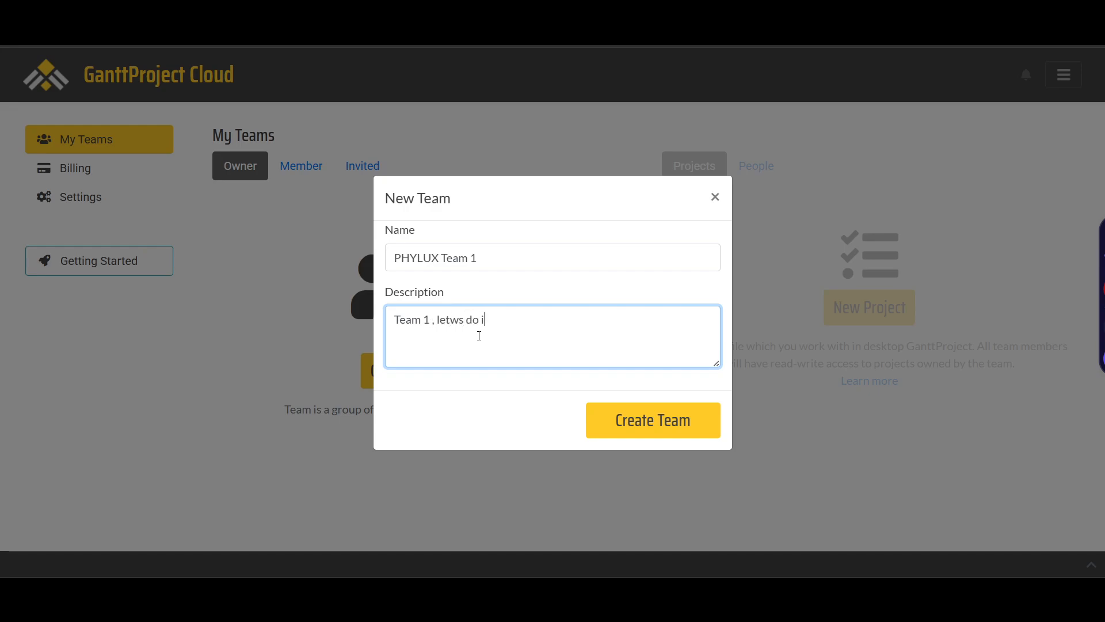
type("t")
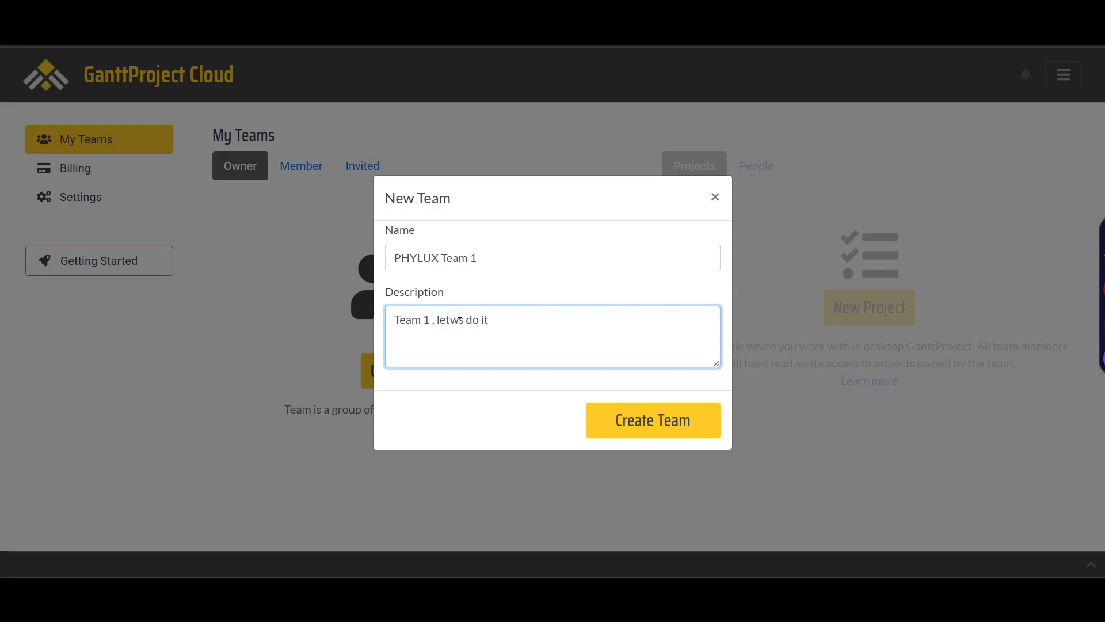
left_click(651, 420)
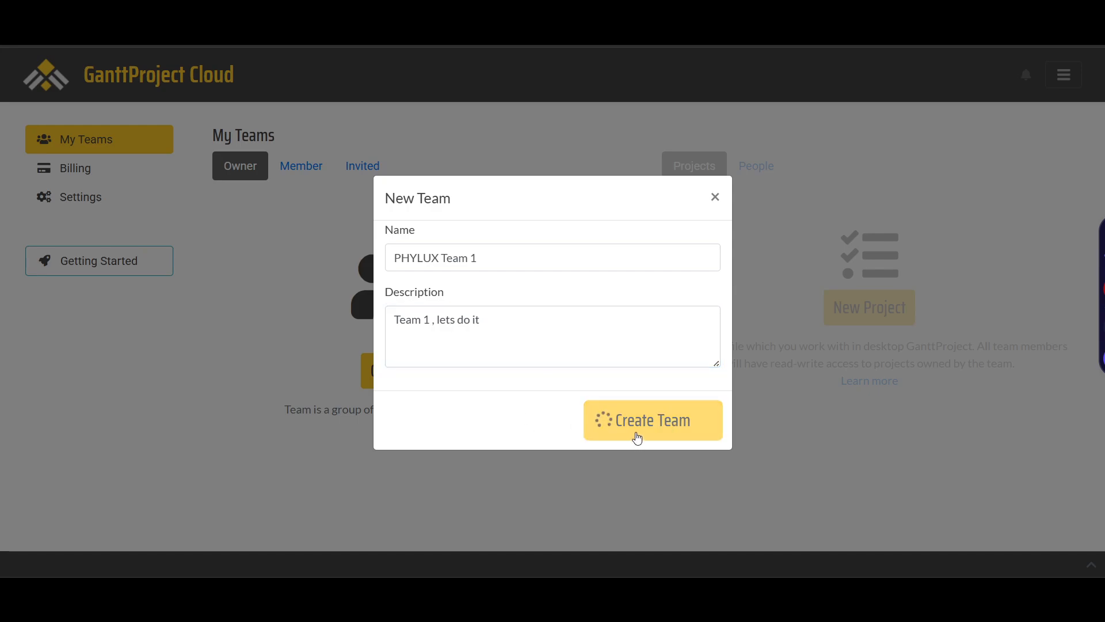
left_click(652, 420)
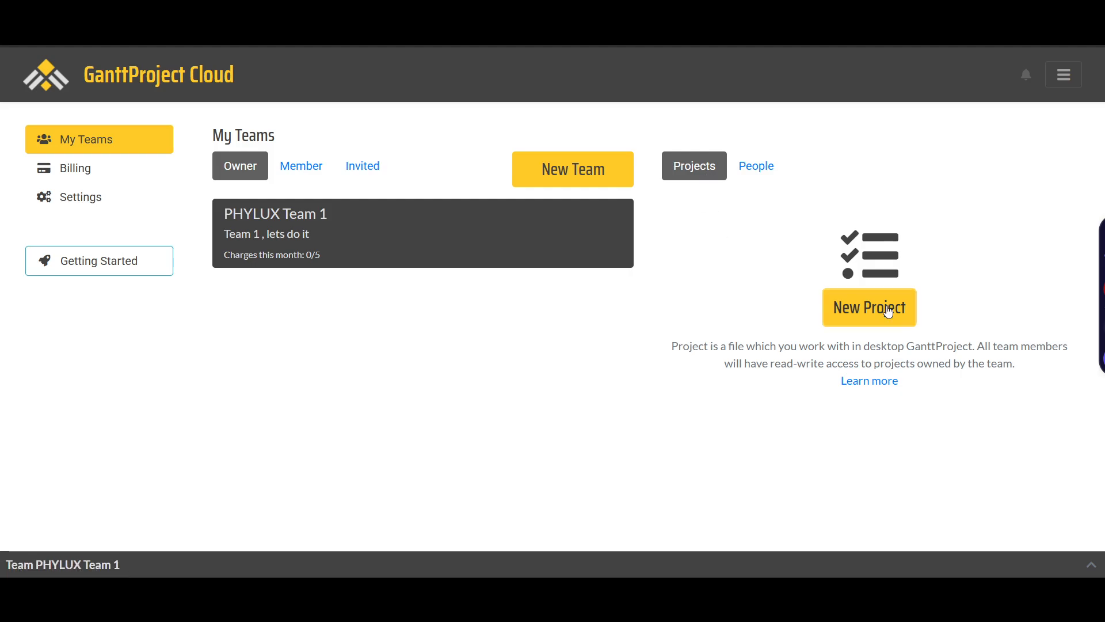
Start a new cloud project for the team based on the Empty Project template
left_click(868, 307)
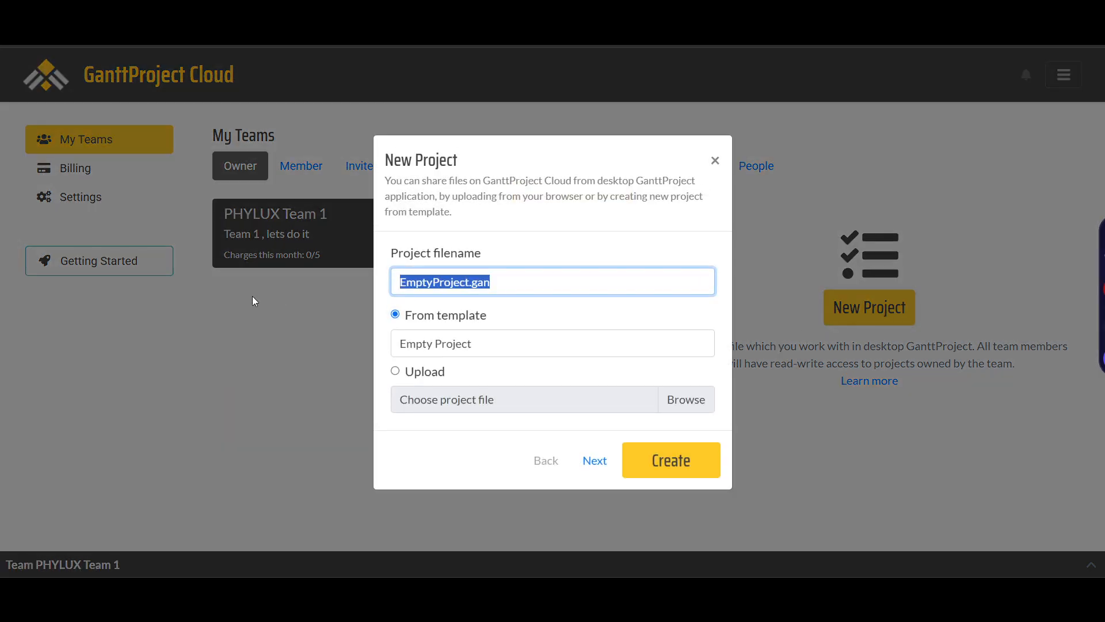
type("project p 1")
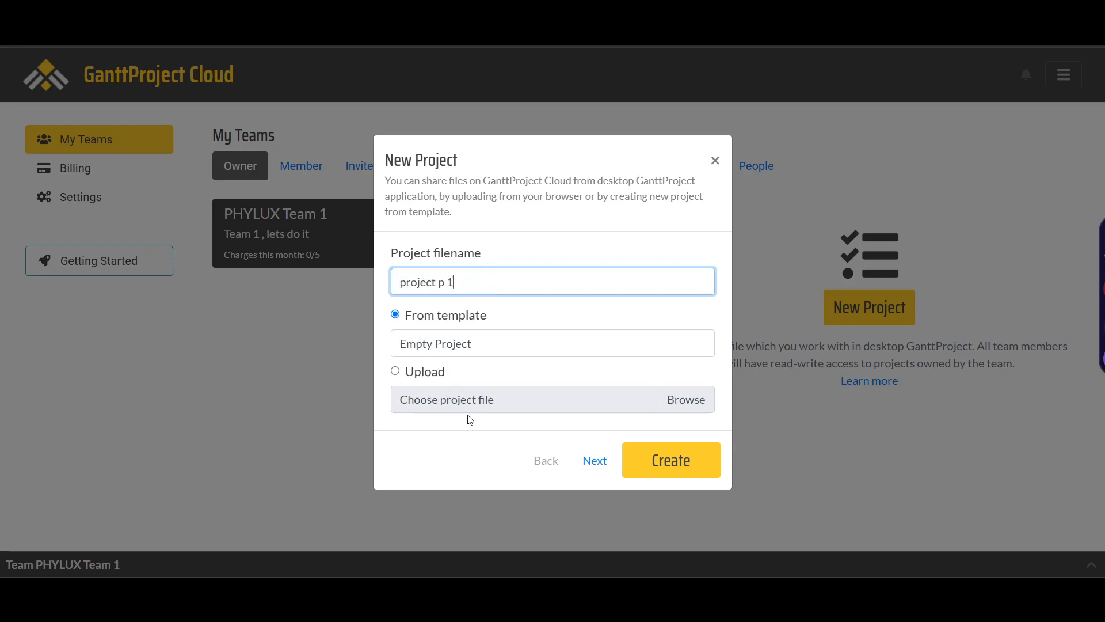
left_click(551, 343)
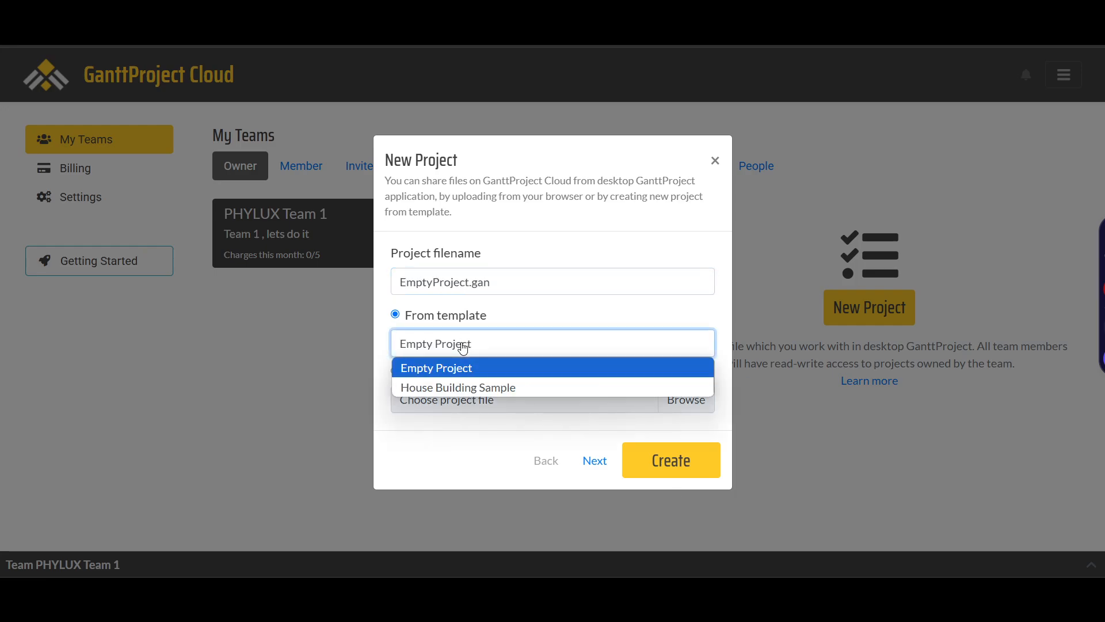
mouse_move(530, 320)
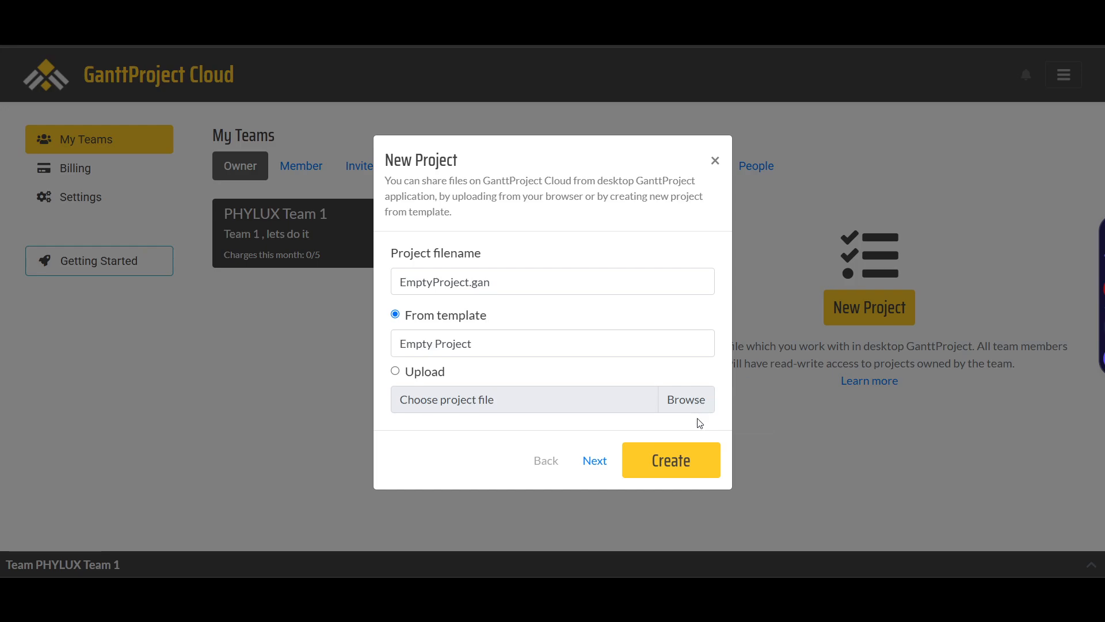
left_click(670, 460)
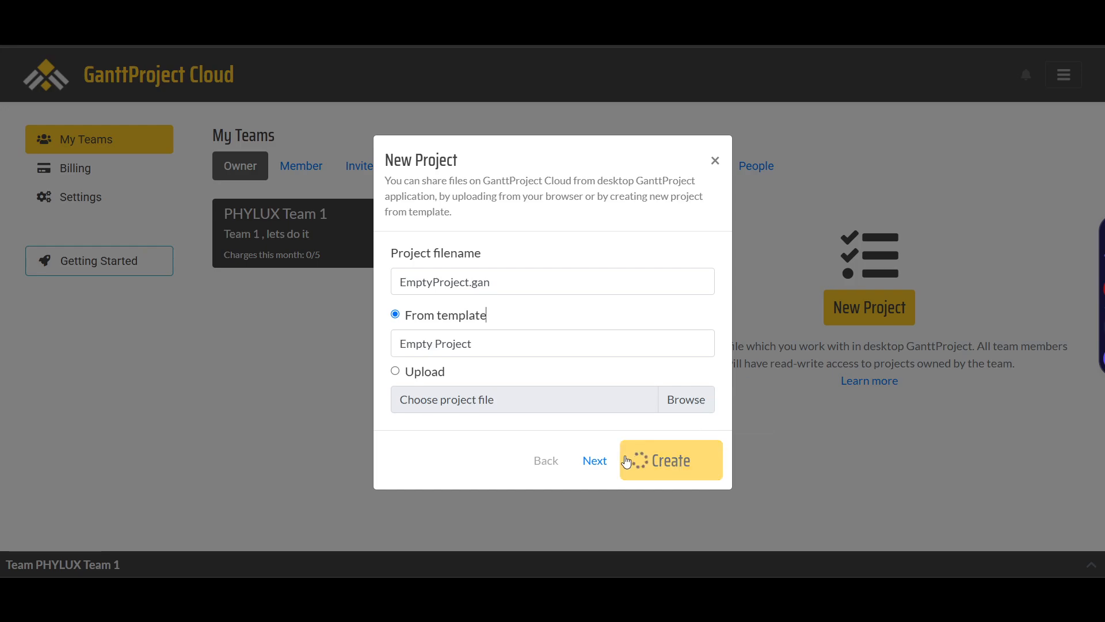
left_click(670, 461)
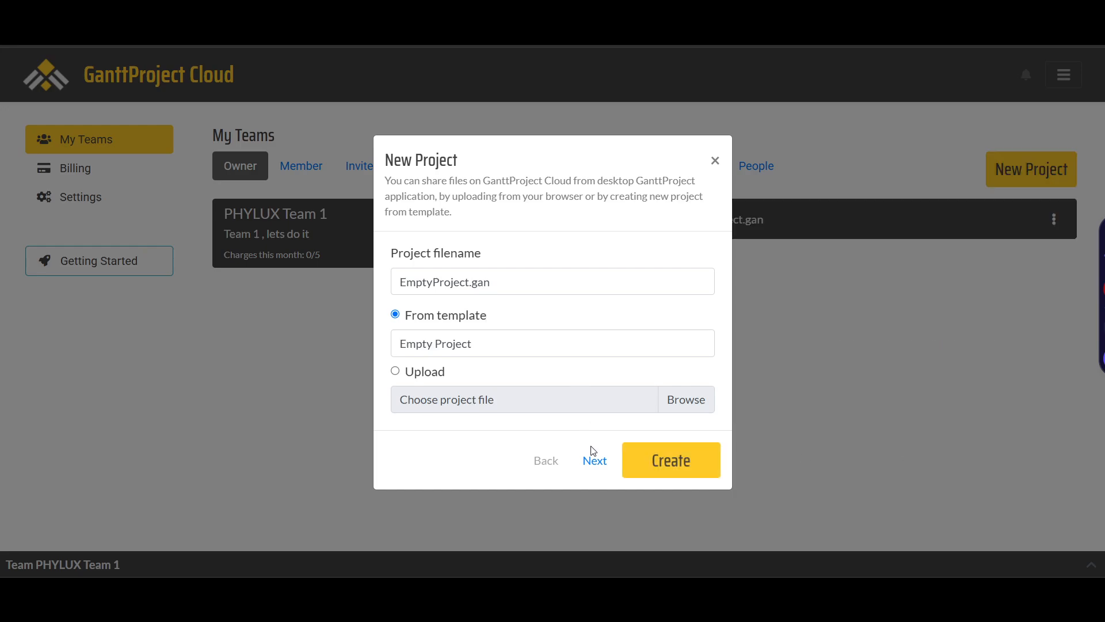
left_click(594, 459)
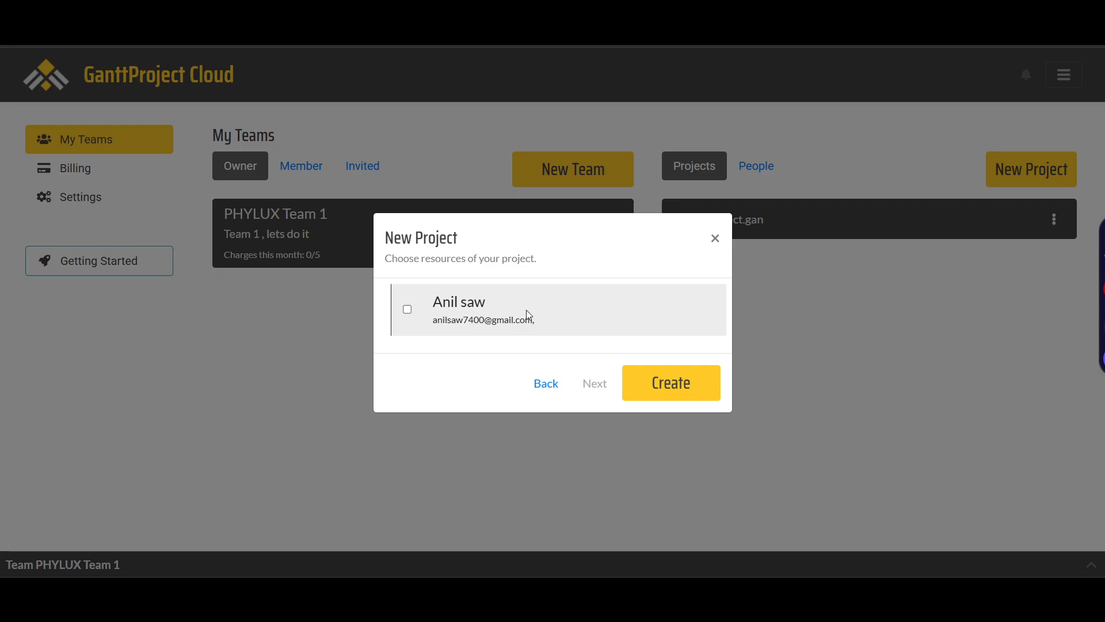
Include the team member as a project resource and create the second EmptyProject.gan
left_click(408, 308)
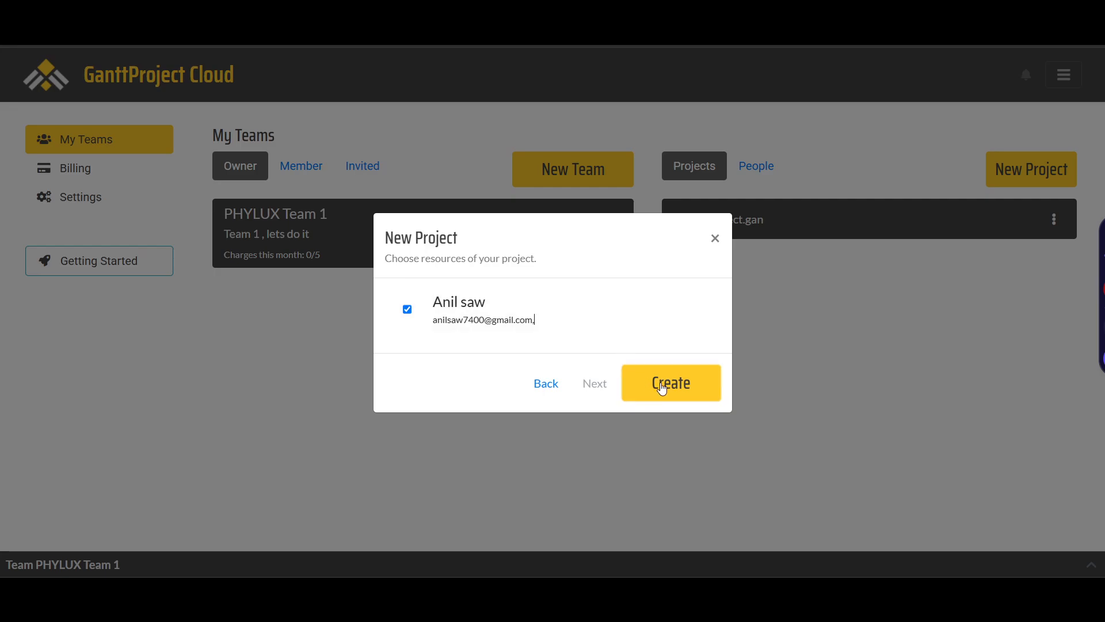
left_click(670, 382)
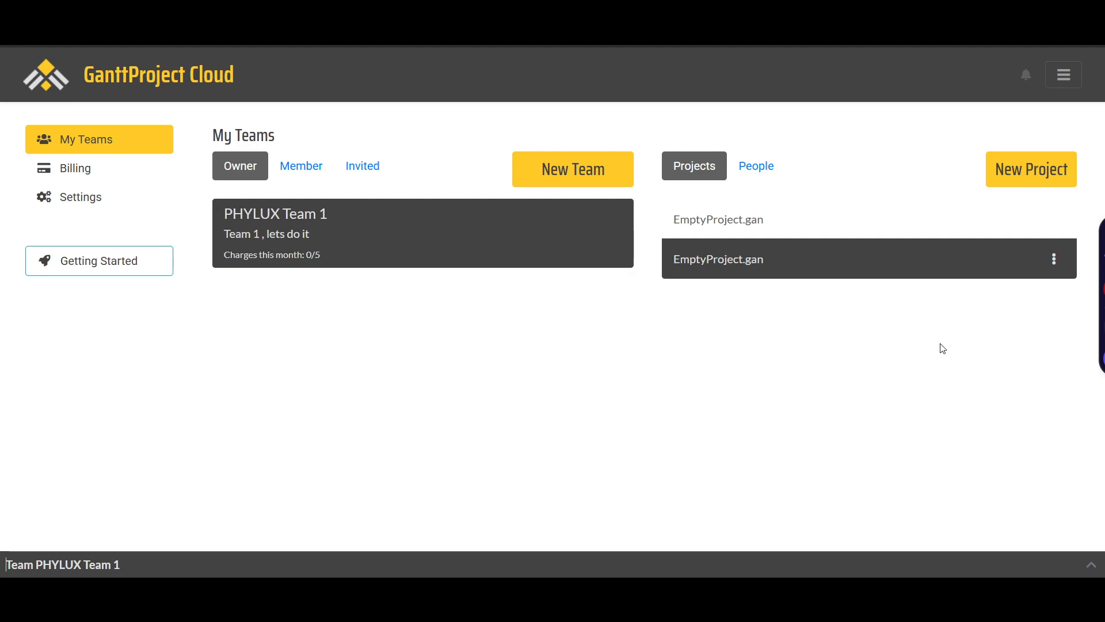
Show PHYLUX Team 1's People list, where only Anil saw appears as Owner
left_click(754, 168)
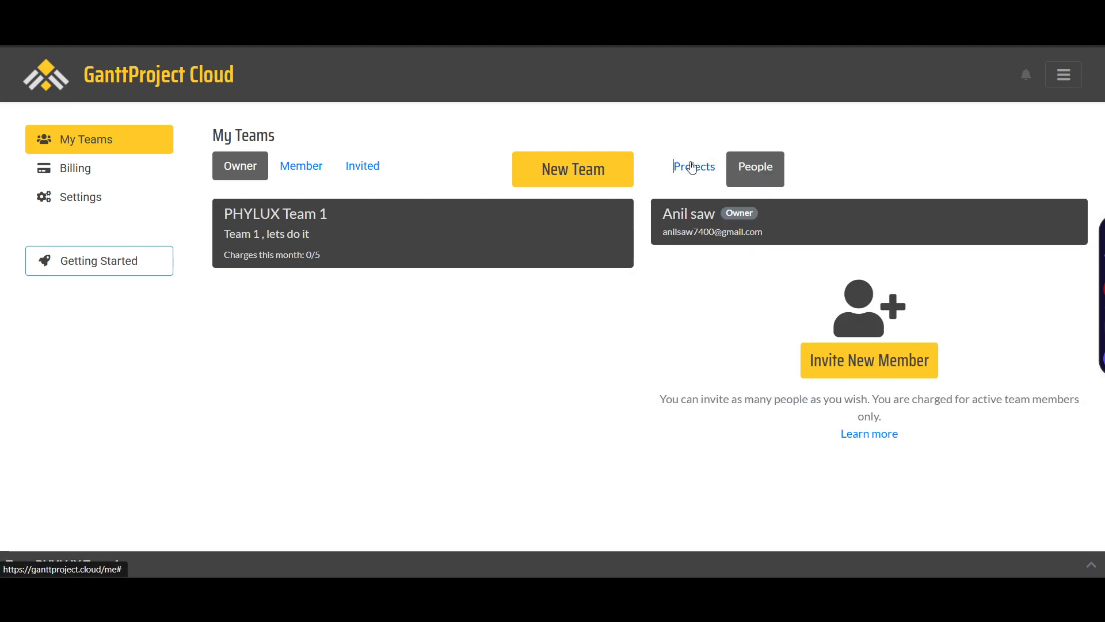
left_click(693, 166)
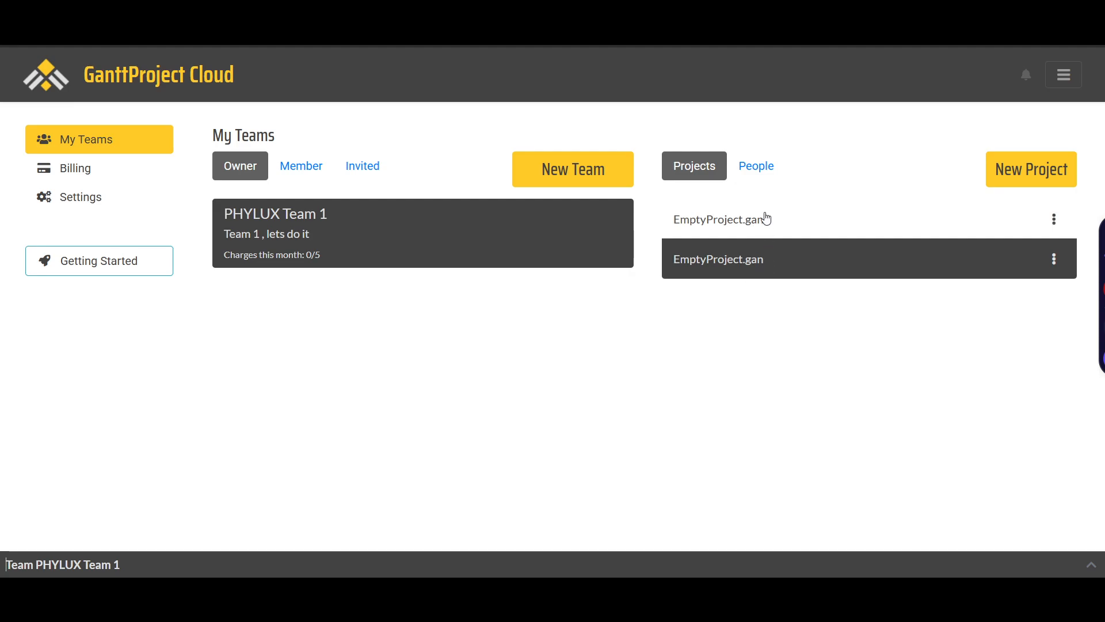
left_click(755, 168)
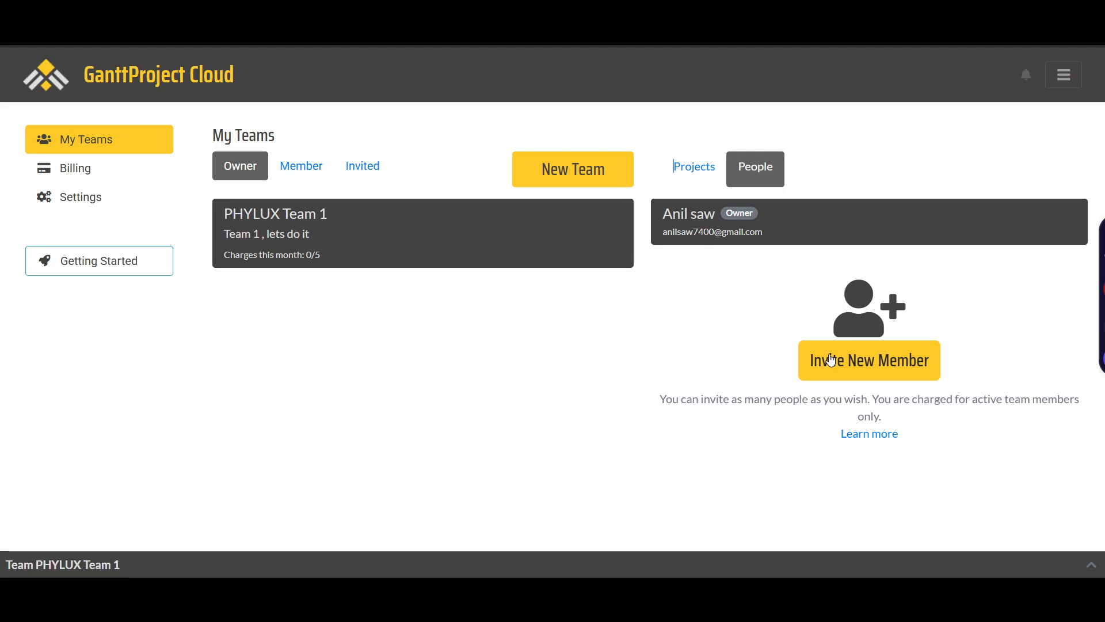
Look at the Invite New Member form's Name and Email fields, then close it without sending
left_click(868, 360)
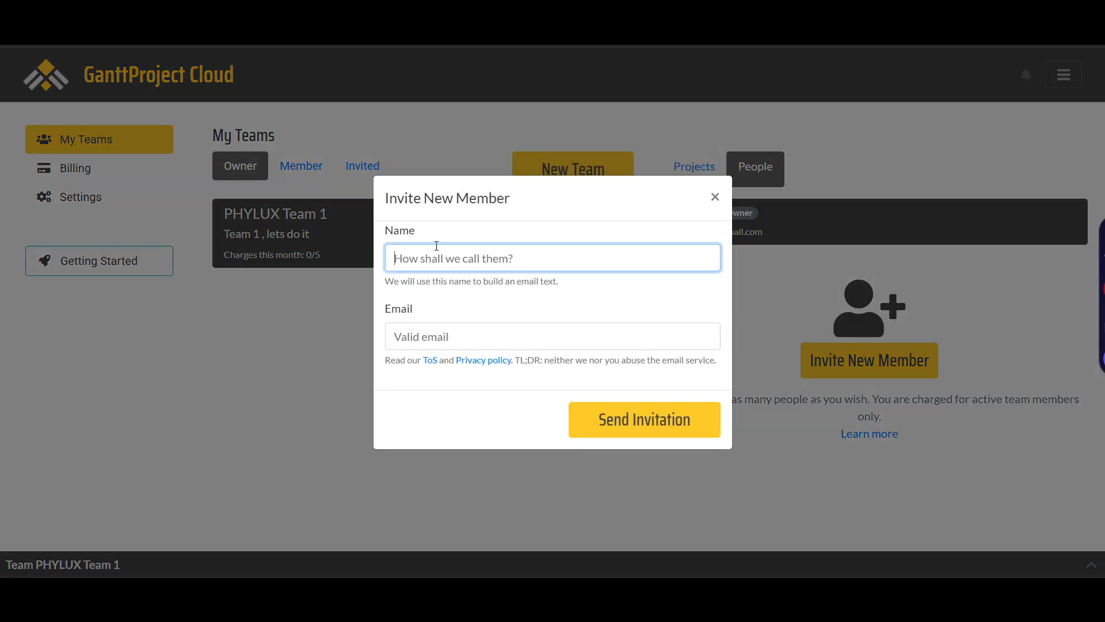
left_click(551, 335)
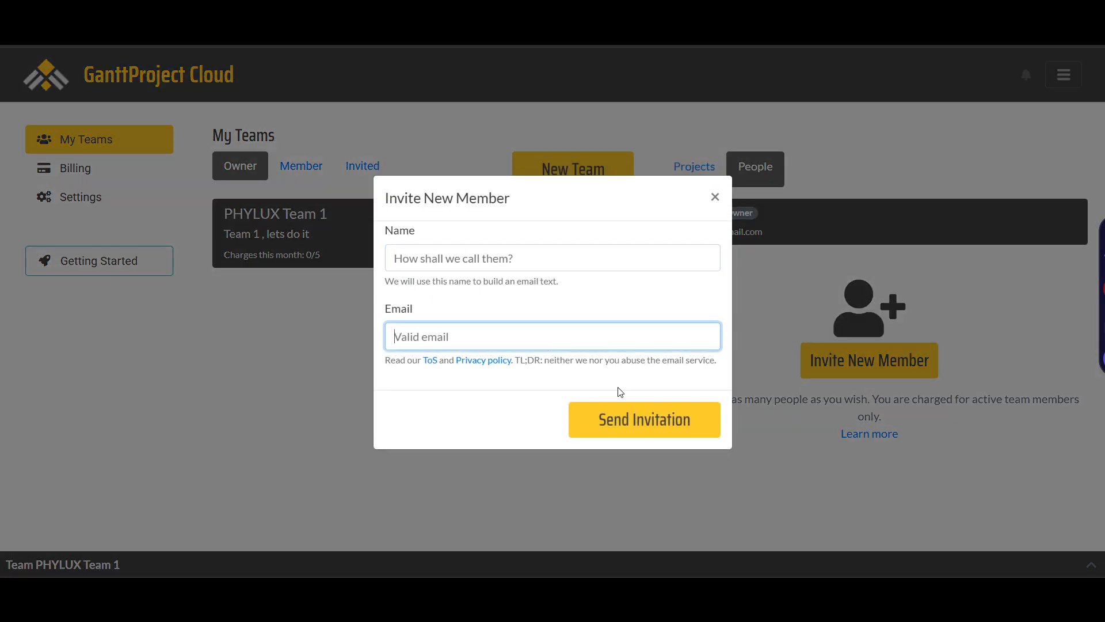
left_click(714, 196)
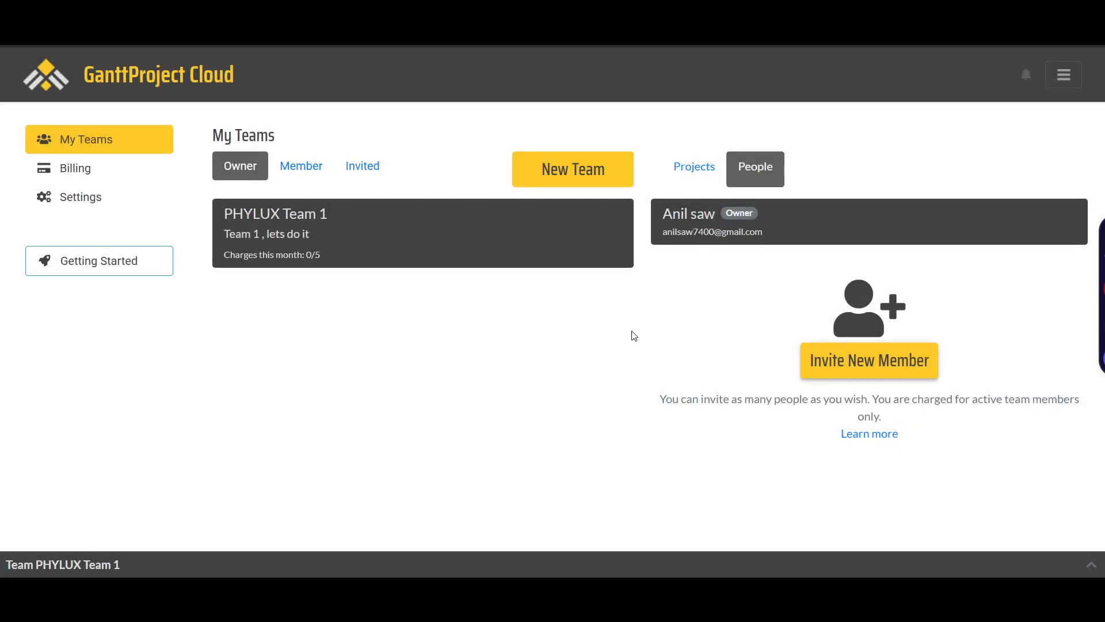
mouse_move(589, 371)
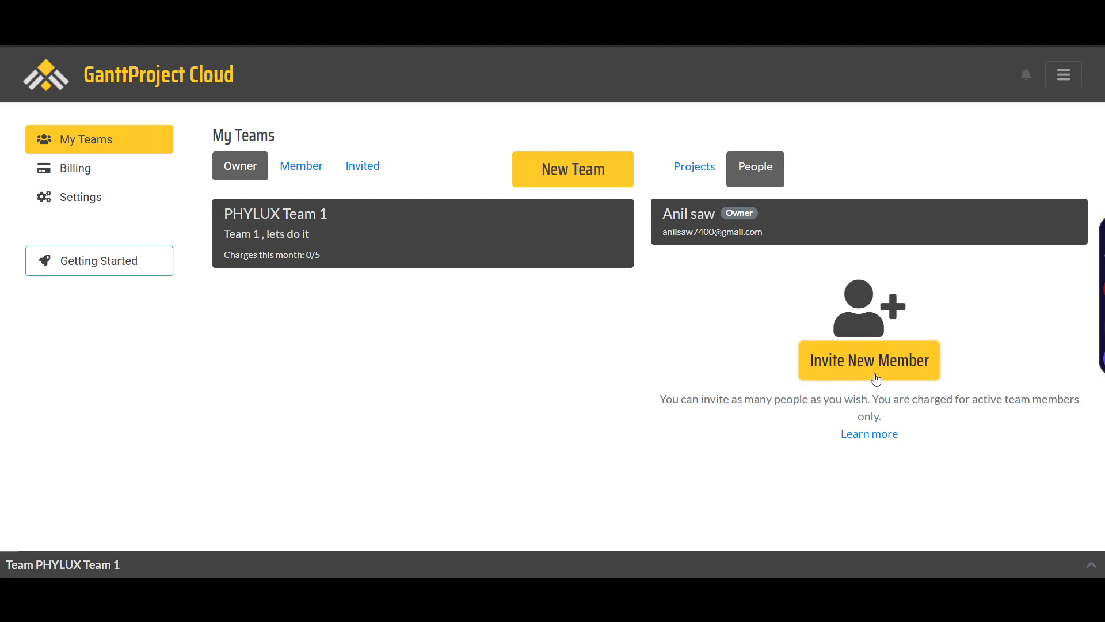
mouse_move(694, 167)
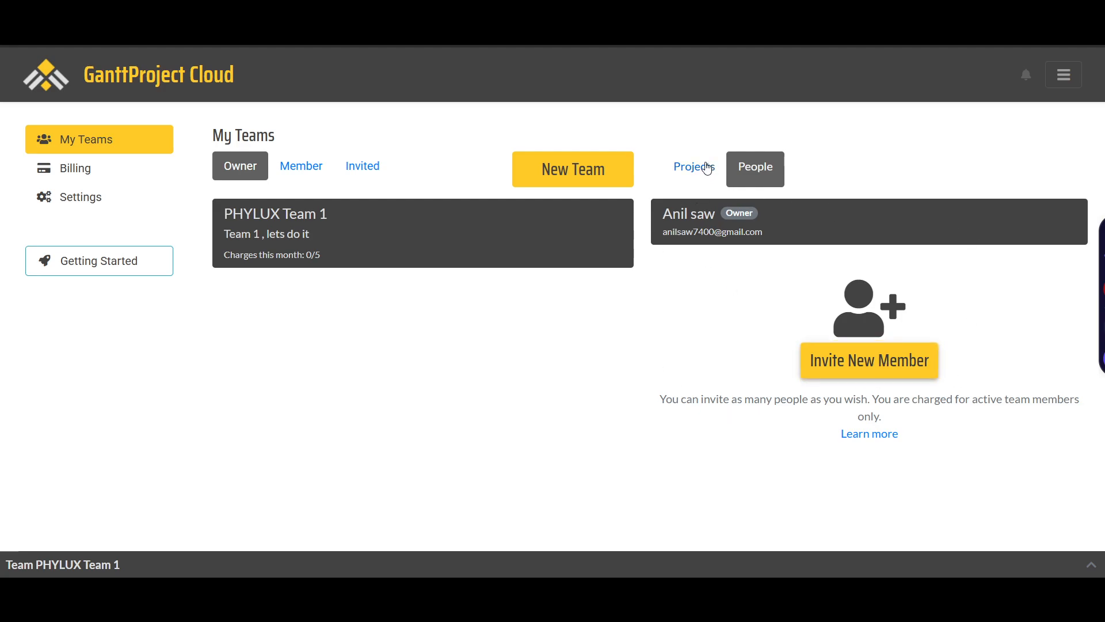
Return to the Projects list with both EmptyProject.gan files, peeking at the second one's options menu
left_click(693, 166)
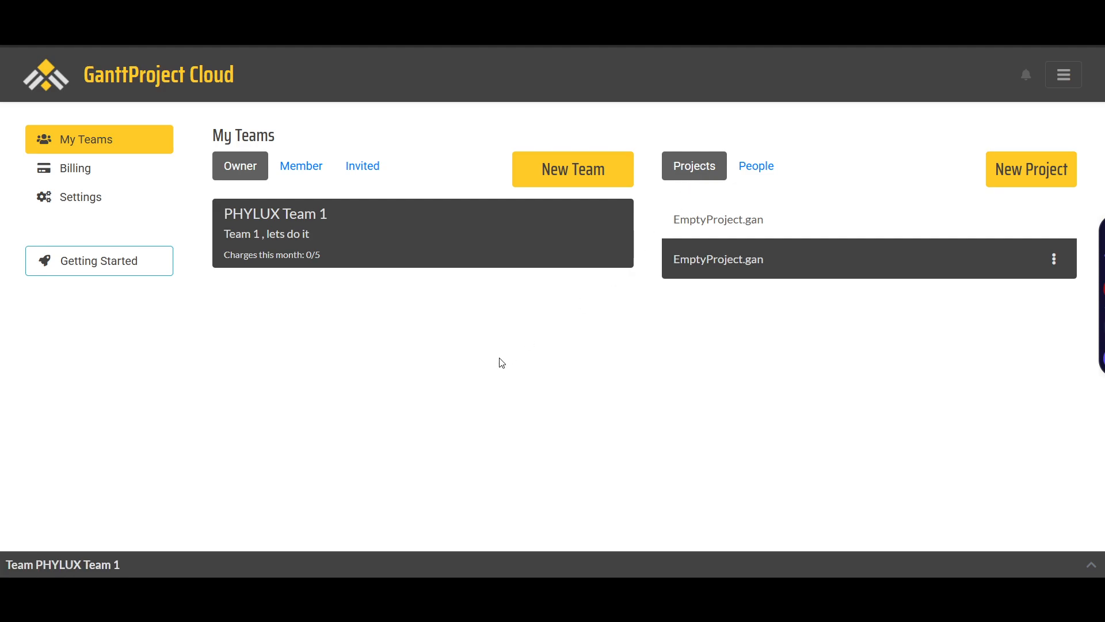
mouse_move(816, 394)
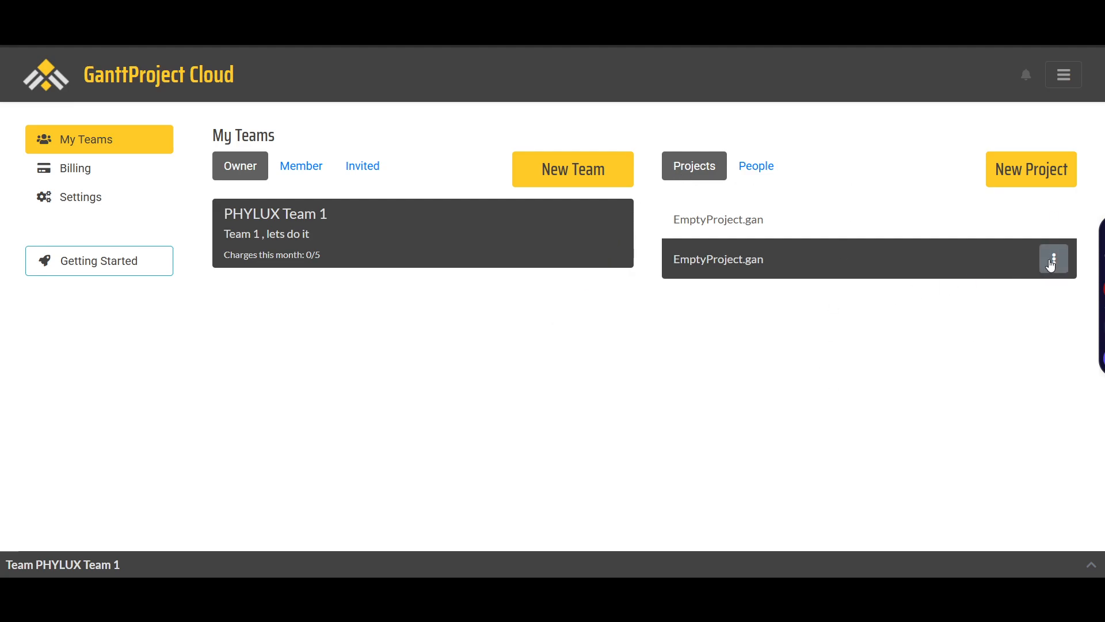
left_click(1053, 259)
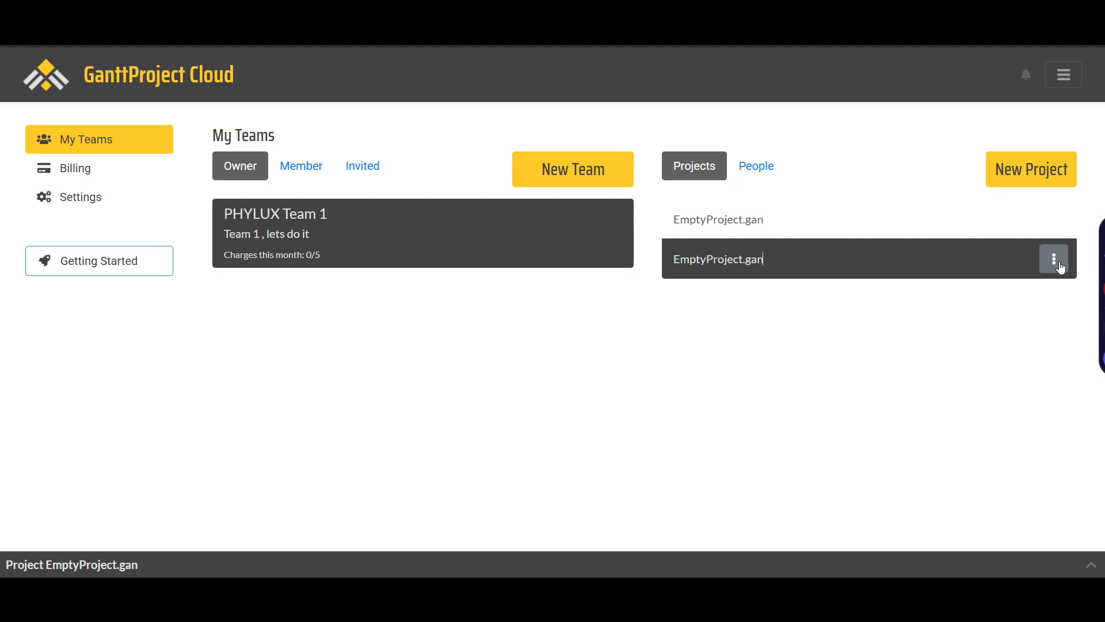
mouse_move(572, 168)
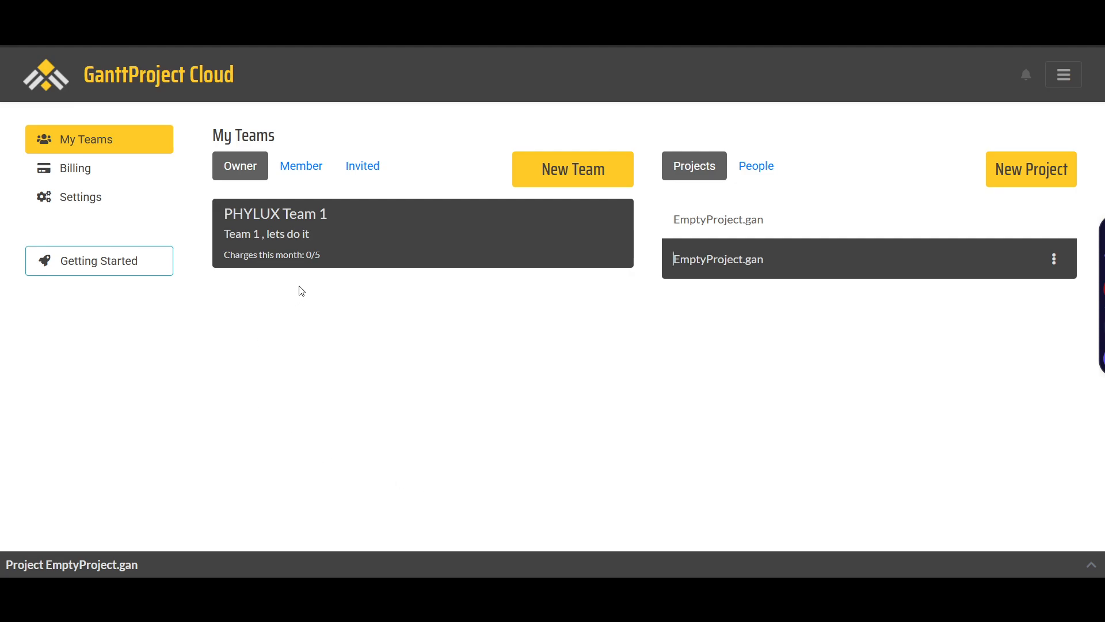
mouse_move(435, 325)
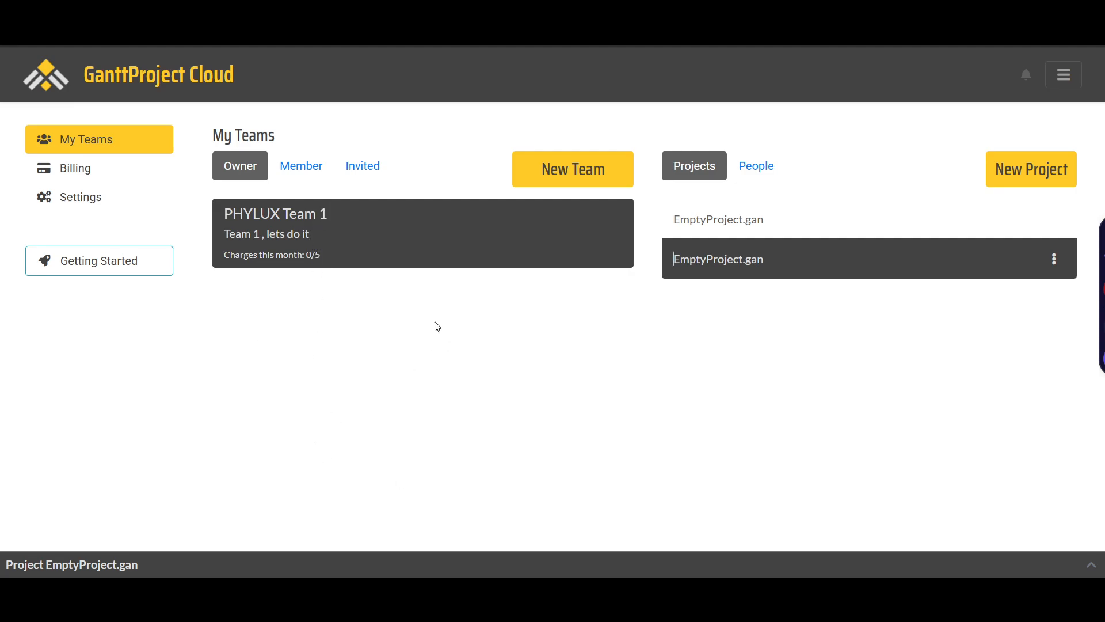
left_click(301, 165)
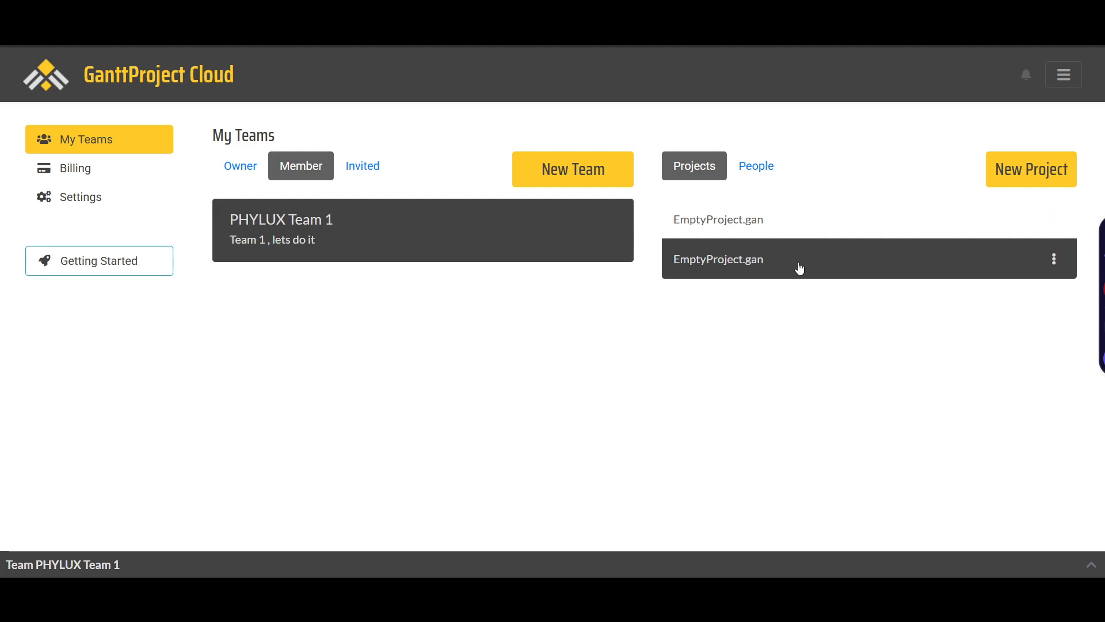
mouse_move(722, 251)
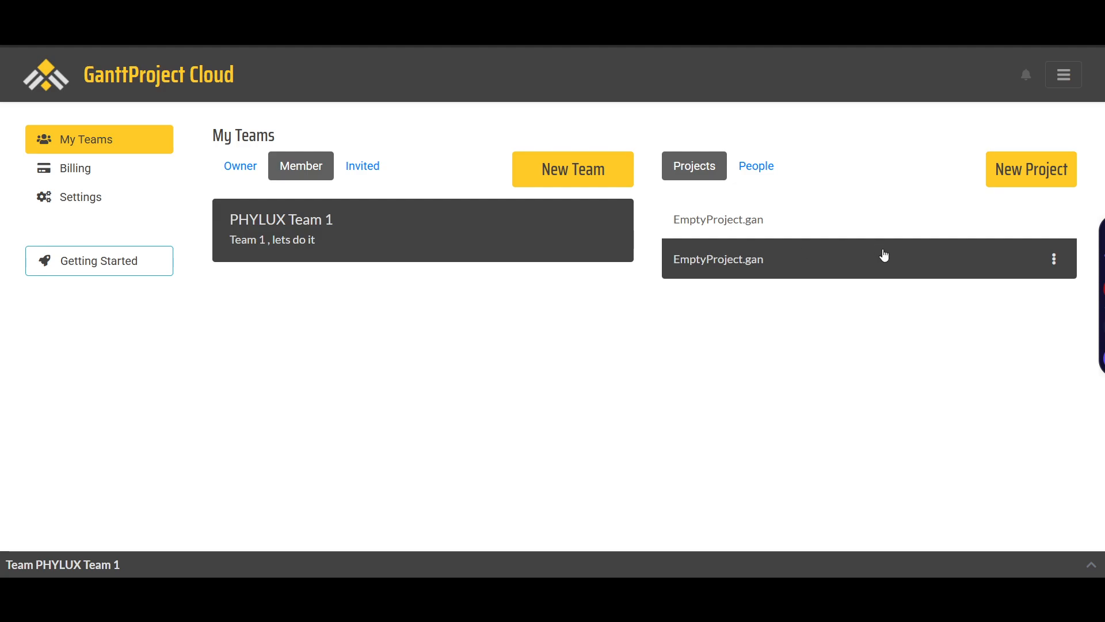
mouse_move(774, 362)
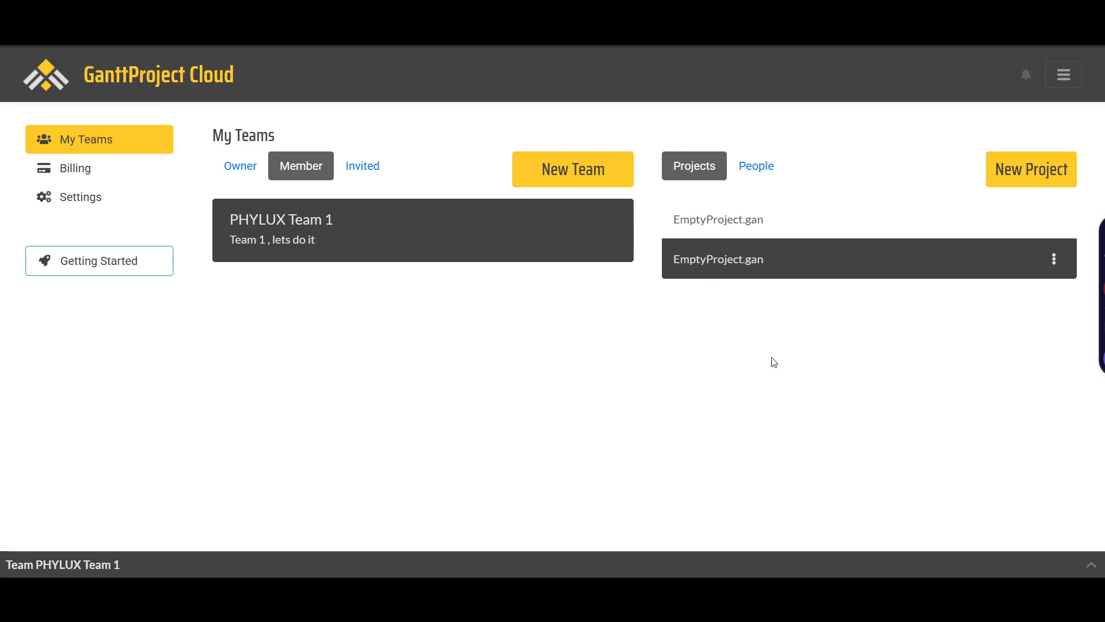
mouse_move(703, 269)
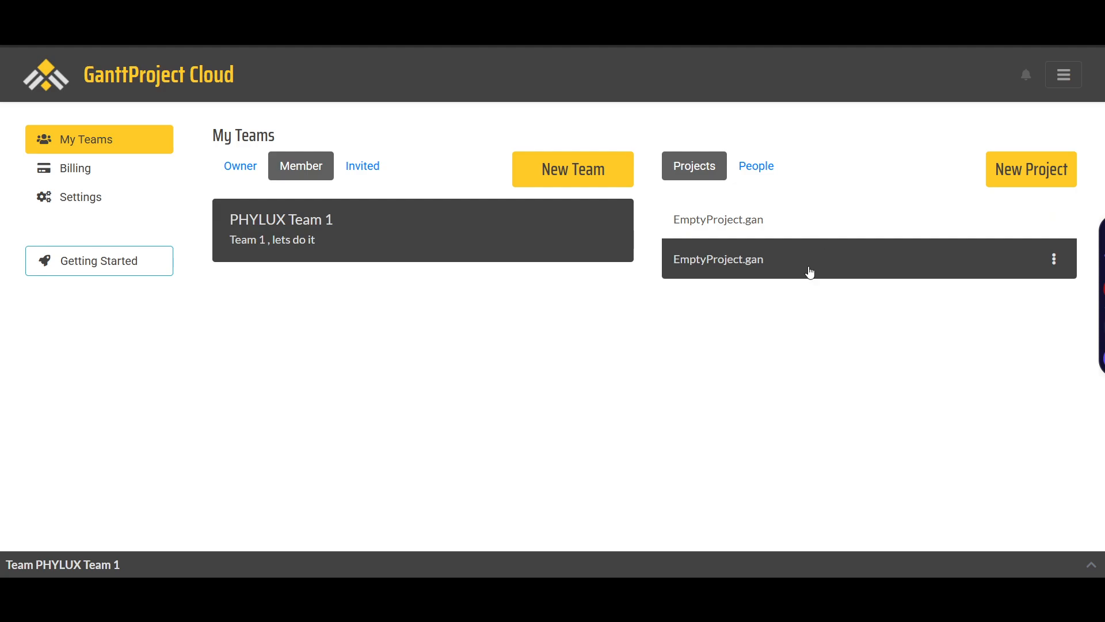
mouse_move(730, 273)
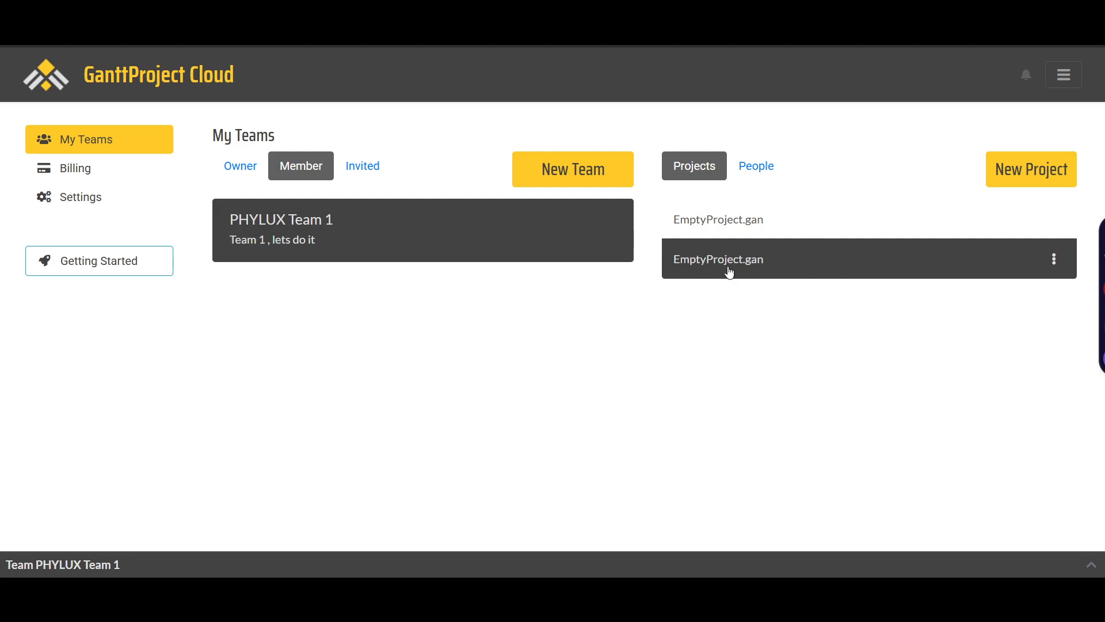
mouse_move(99, 261)
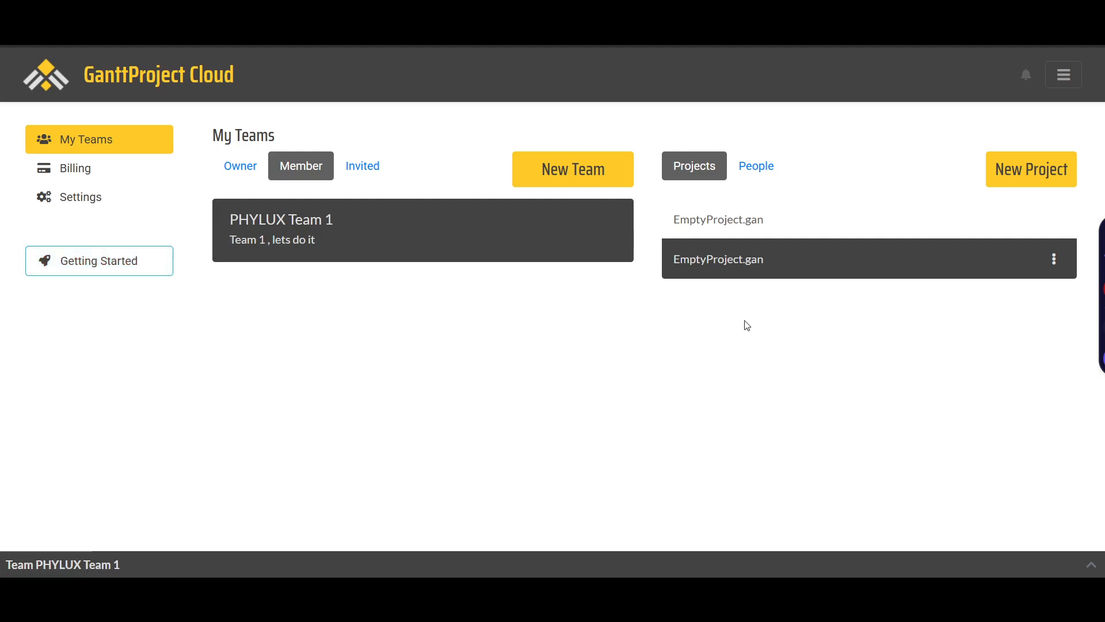
mouse_move(347, 275)
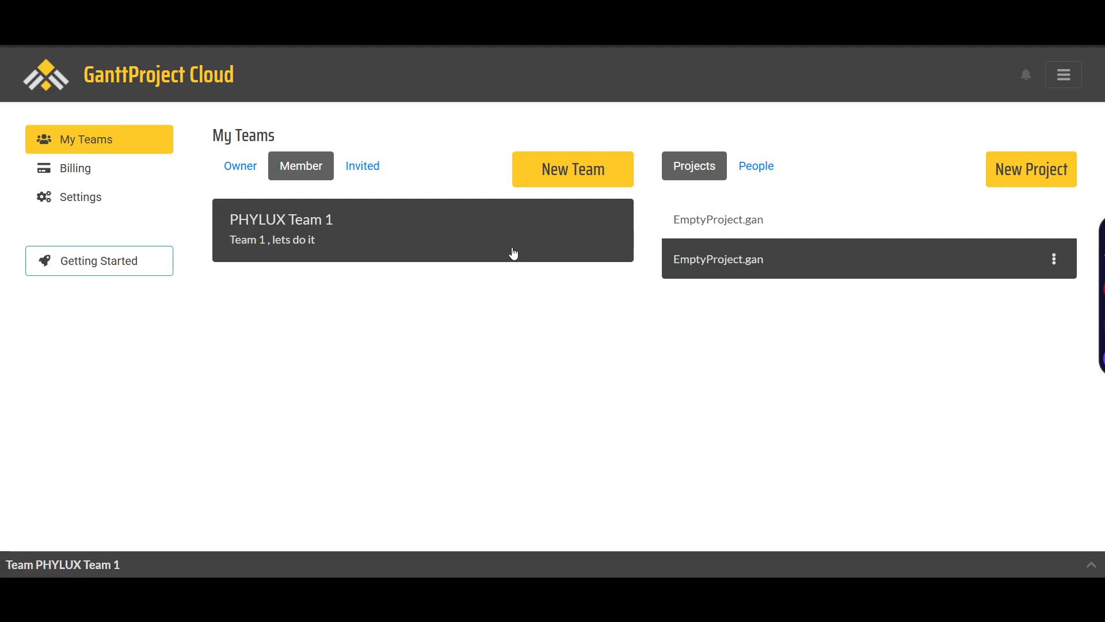
Check the Invited tab for open invitations, then return to the Member list showing PHYLUX Team 1
left_click(361, 166)
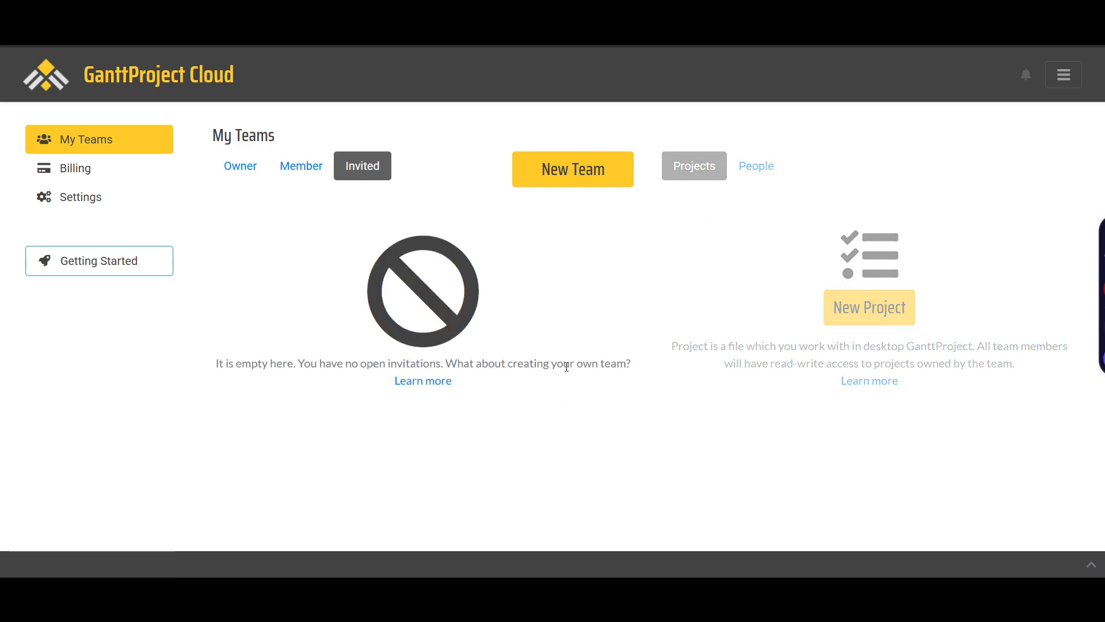
left_click(300, 165)
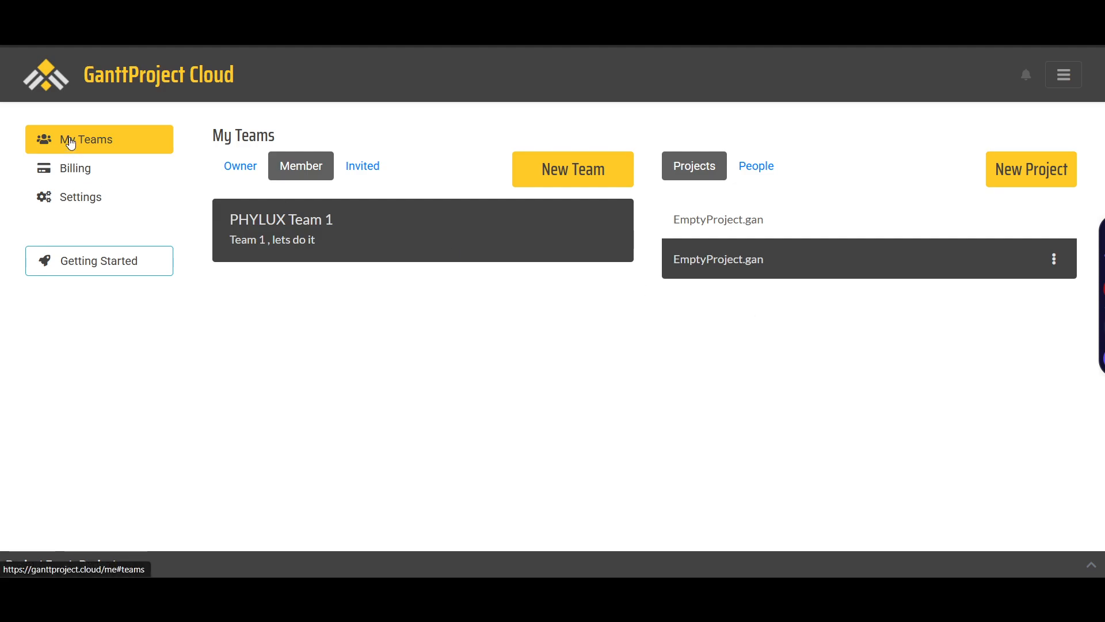
Visit the Cloud Billing and Settings pages, then return to the GanttProject desktop app
left_click(75, 168)
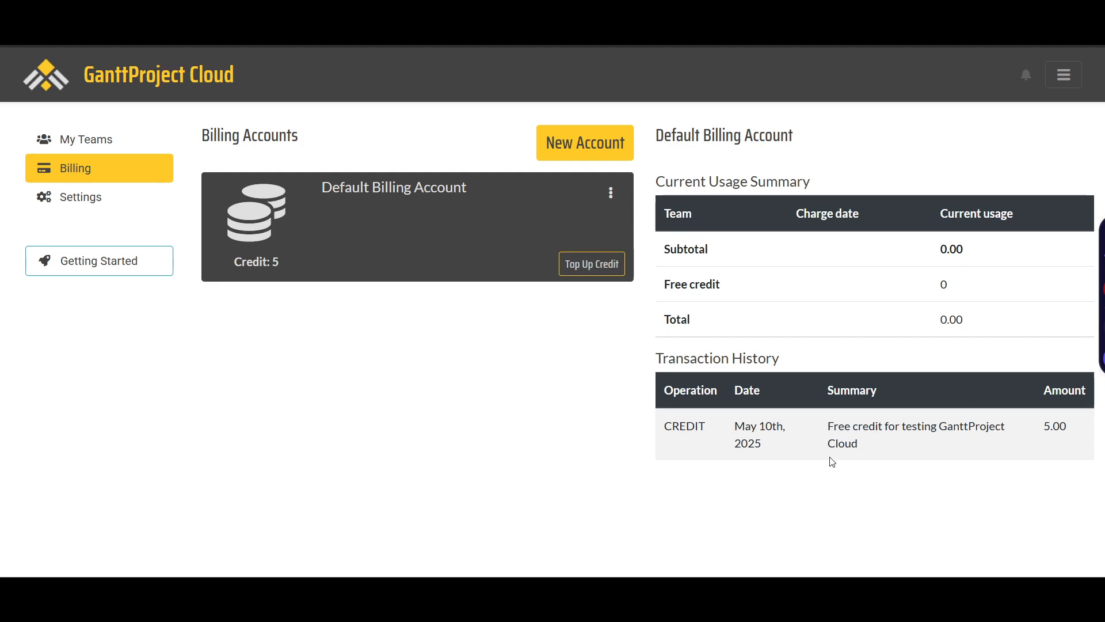
mouse_move(999, 490)
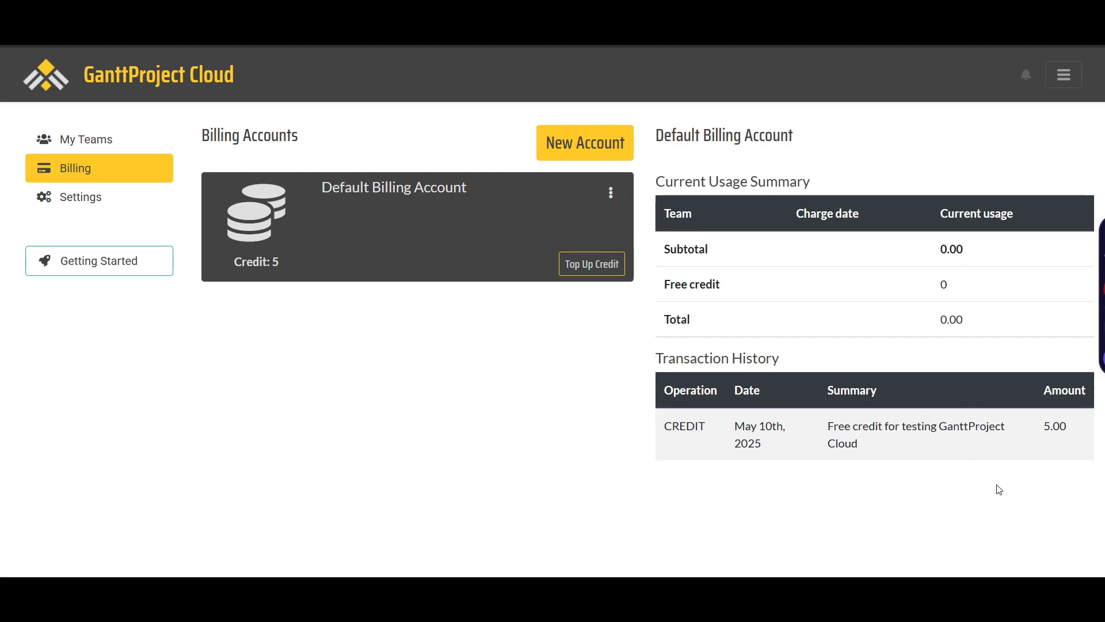
mouse_move(99, 261)
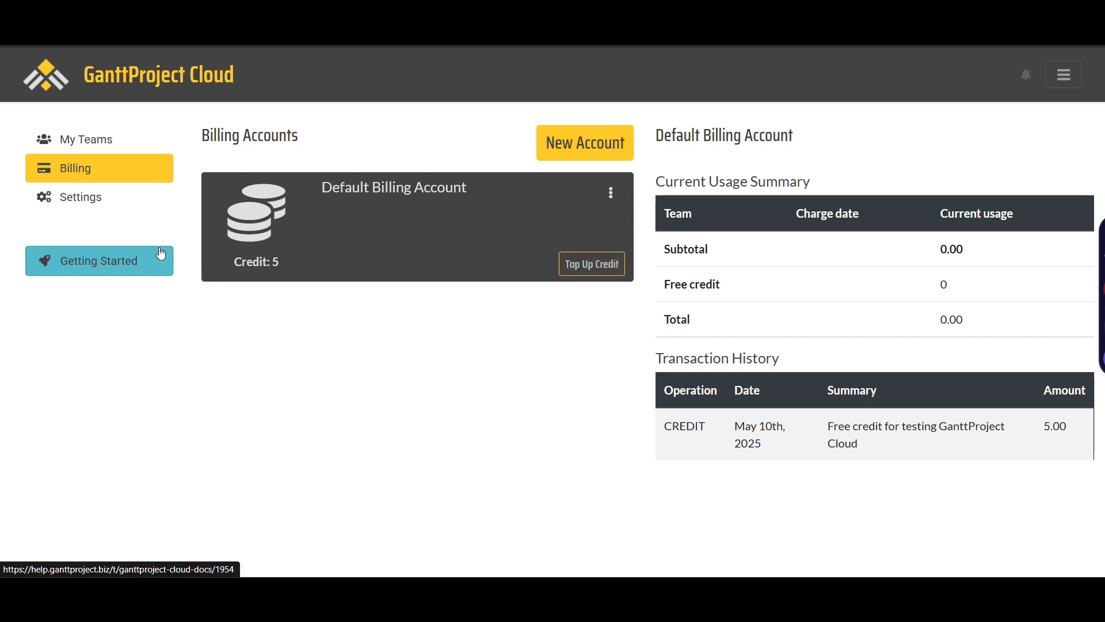
mouse_move(309, 300)
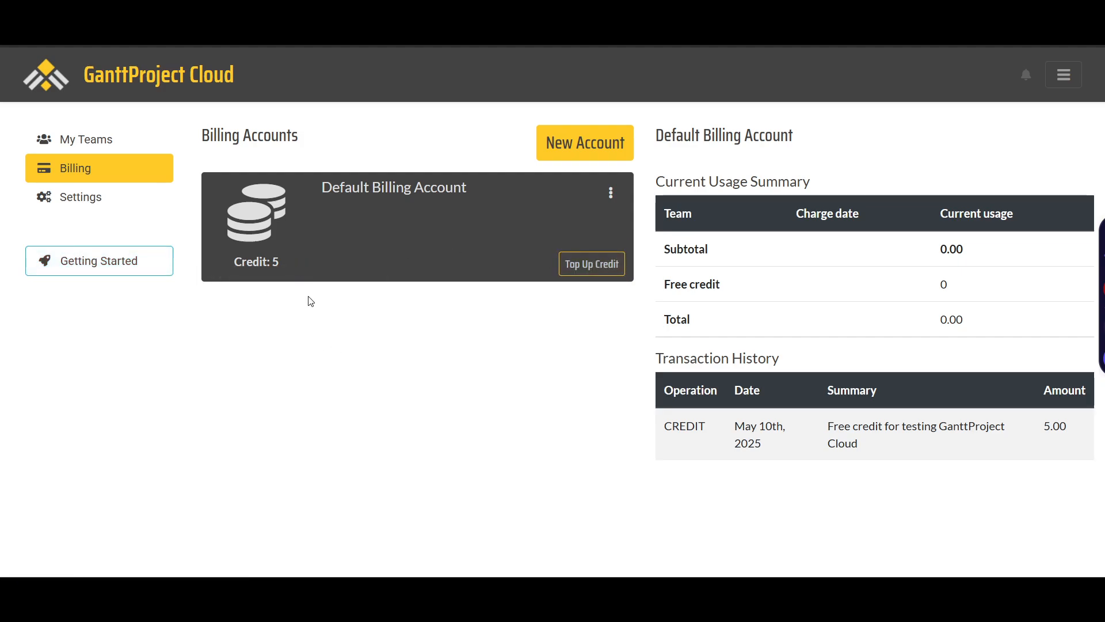
mouse_move(591, 127)
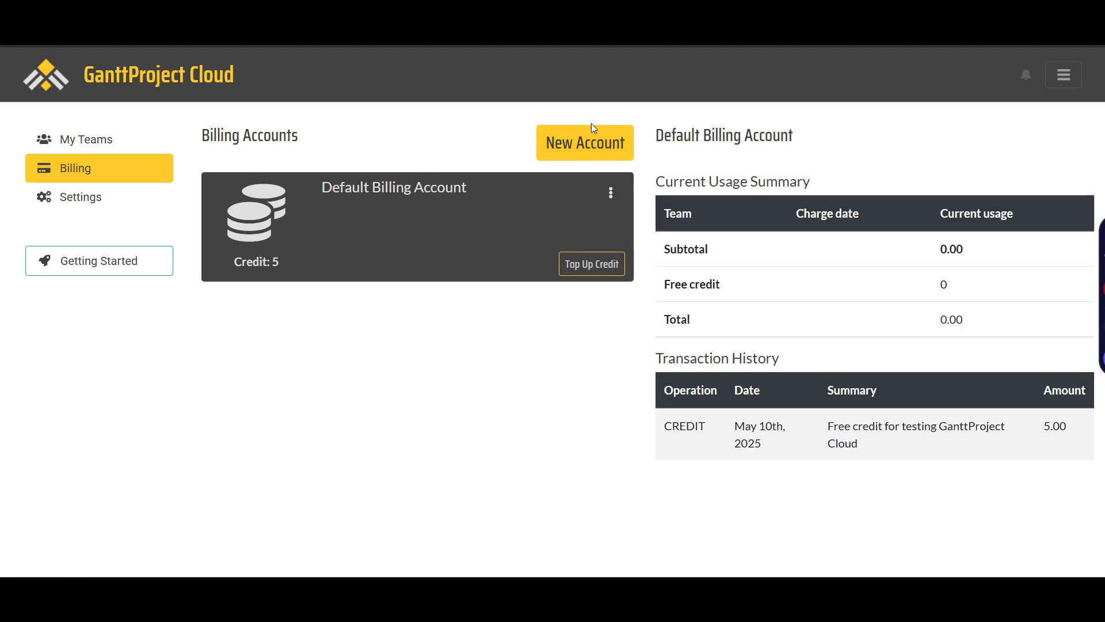
left_click(81, 197)
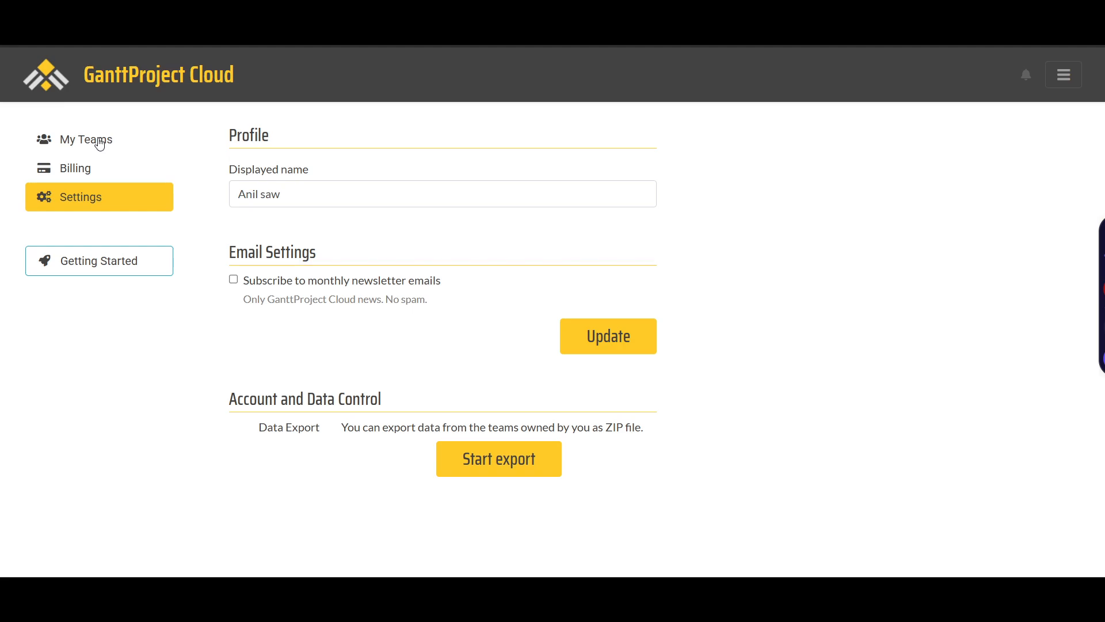
left_click(84, 140)
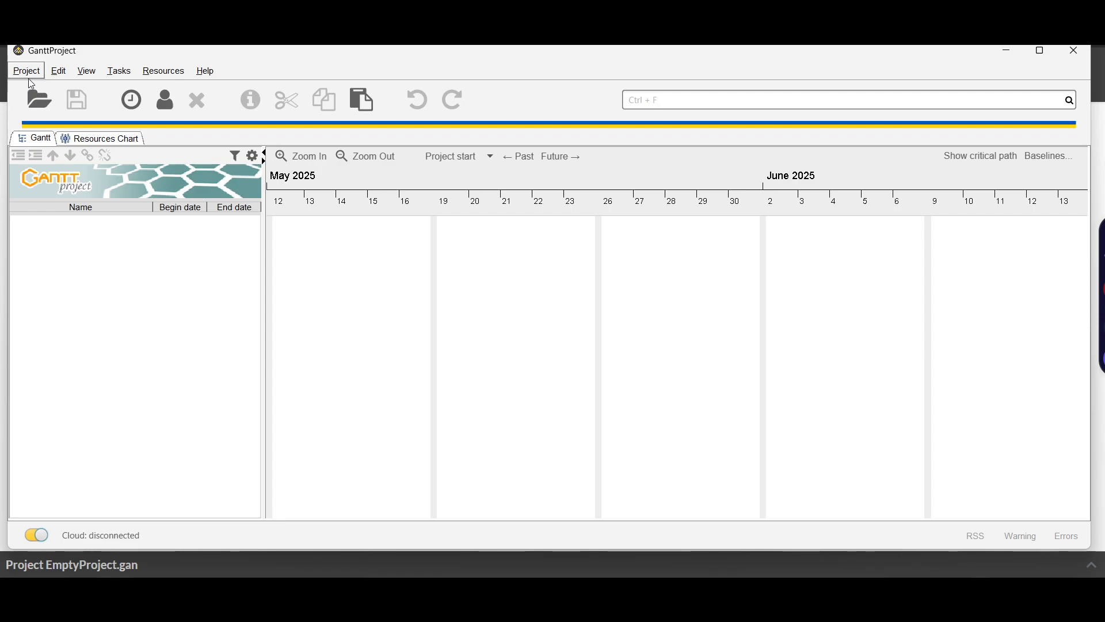
Create a new project named phylux Gantt Project 1 for organization Team 1 with default roles
left_click(26, 70)
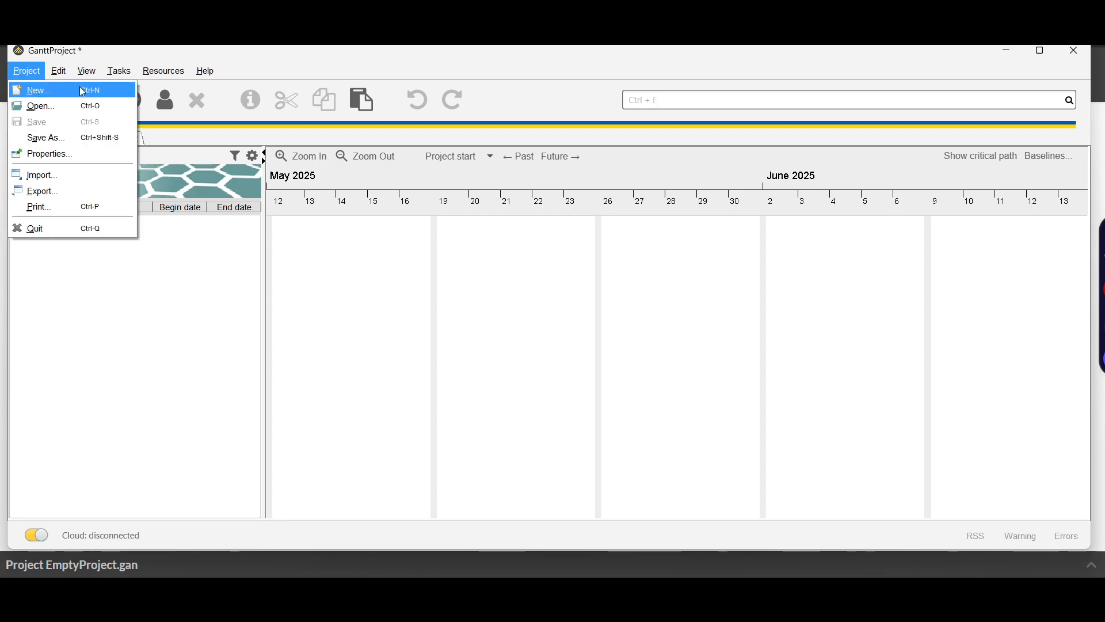
left_click(37, 89)
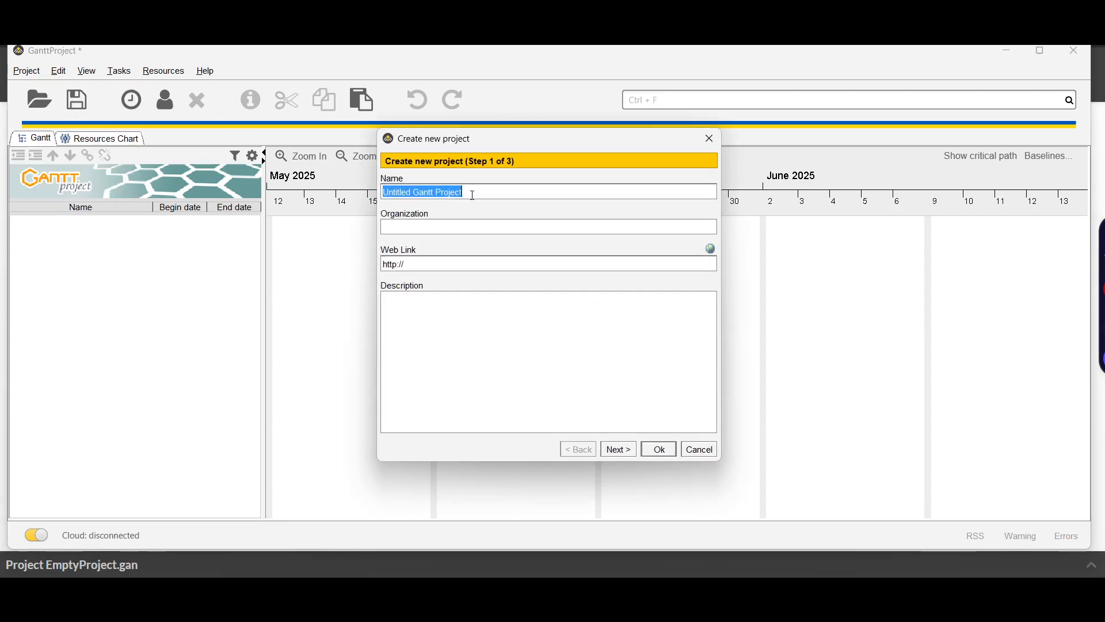
left_click(423, 192)
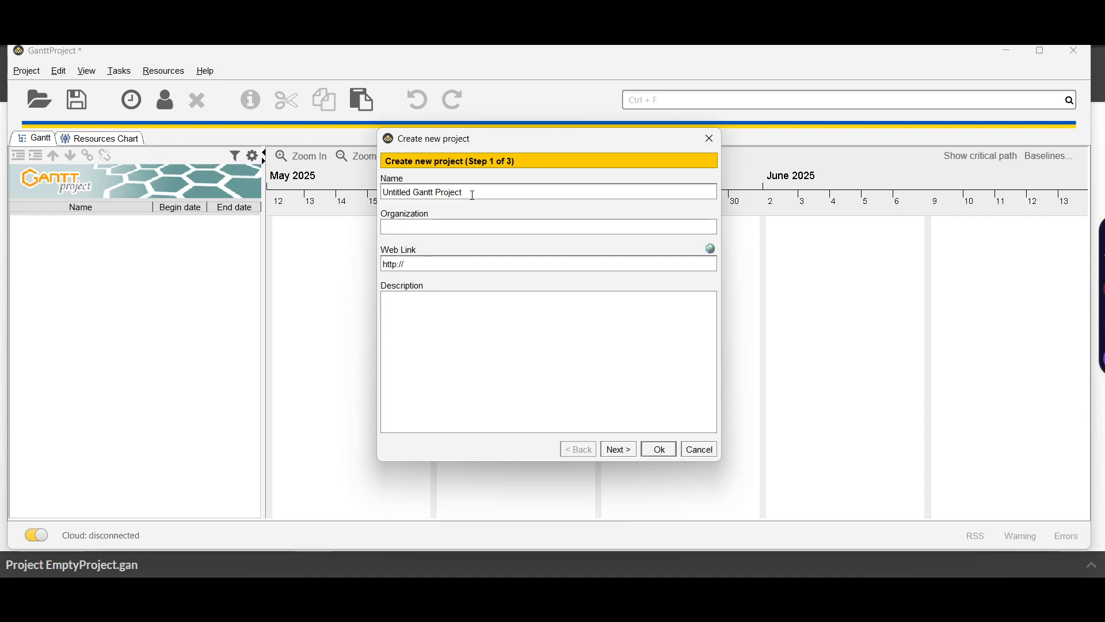
type("pGantt Project")
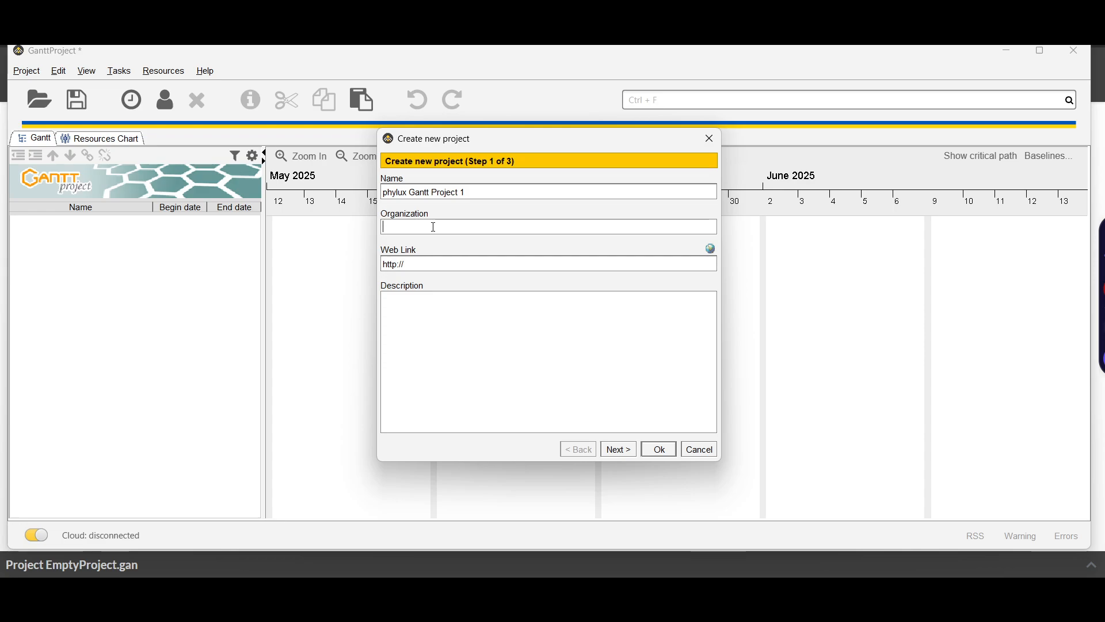
type("Team 1")
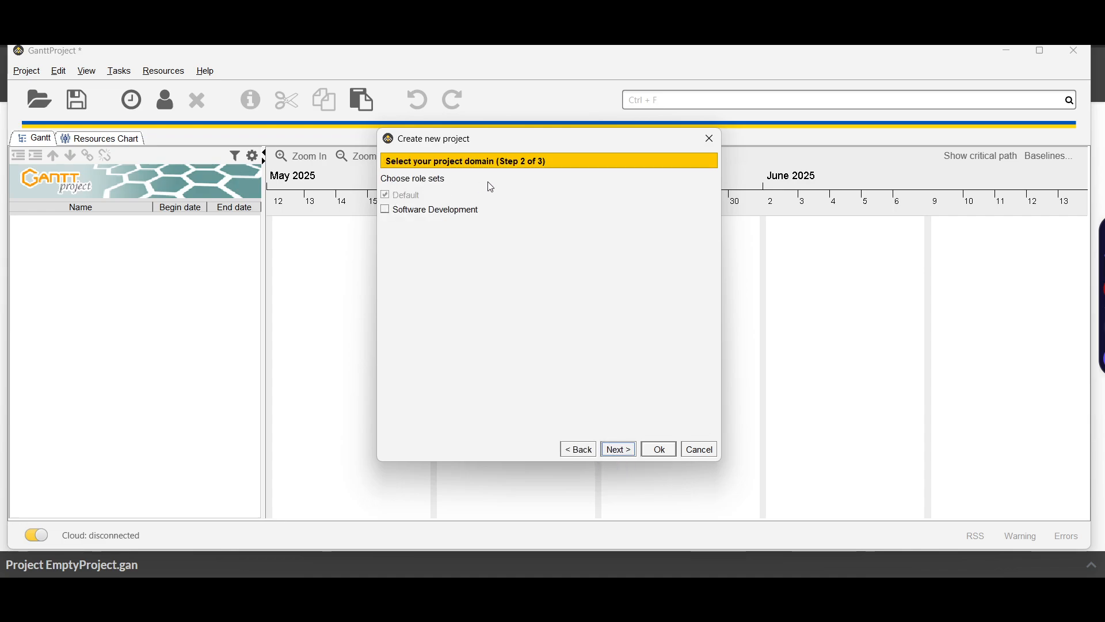
mouse_move(582, 324)
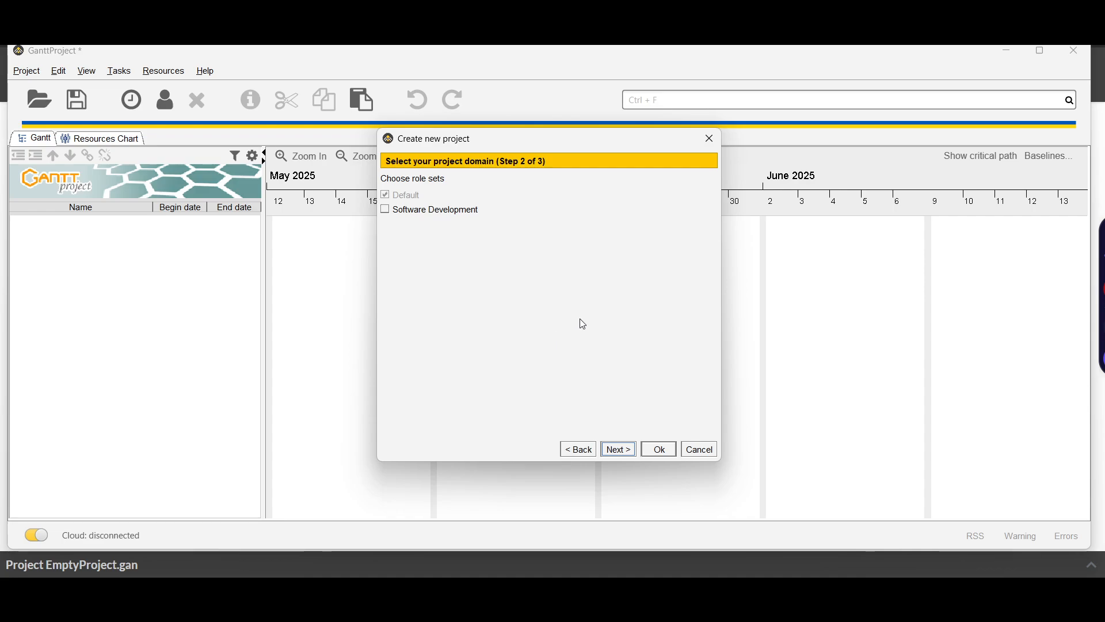
left_click(656, 449)
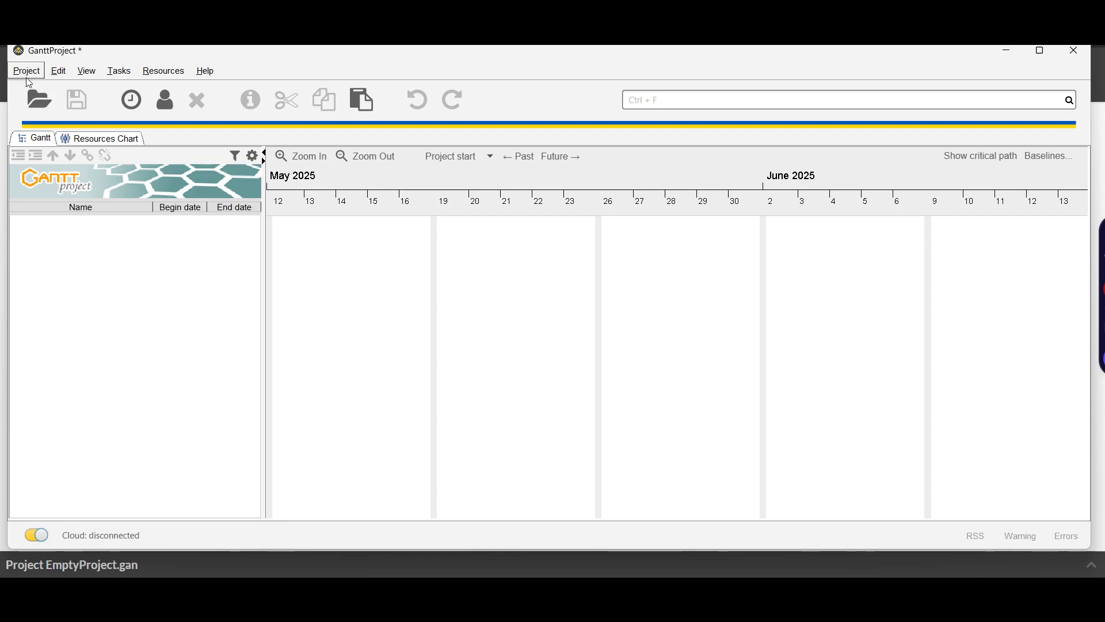
Start opening another project, agree to save first, and choose saving on this computer
left_click(27, 70)
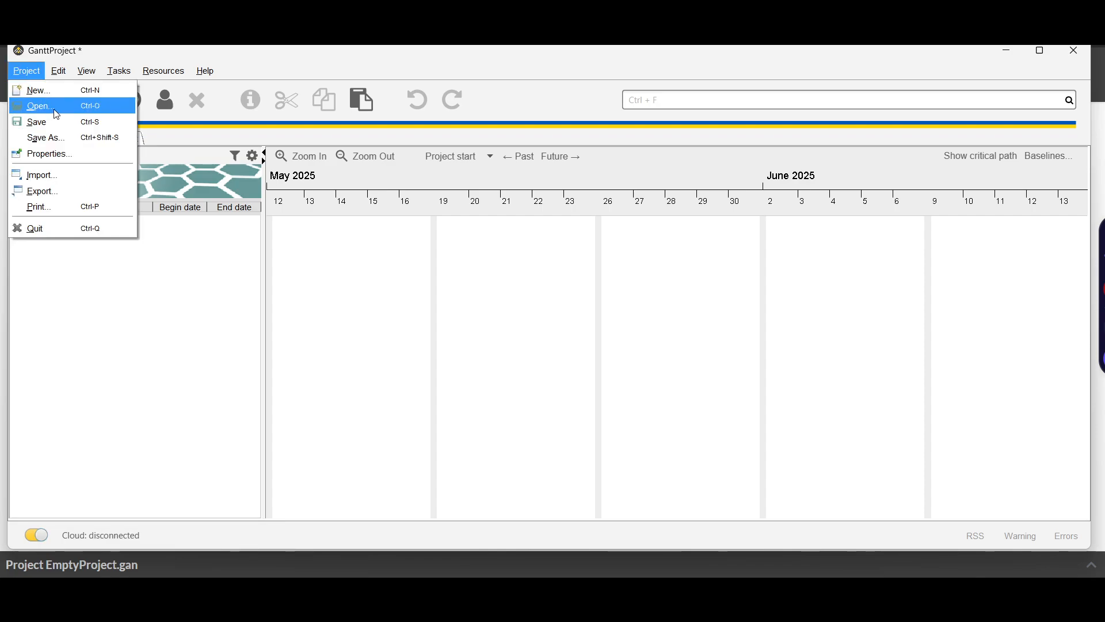
left_click(38, 105)
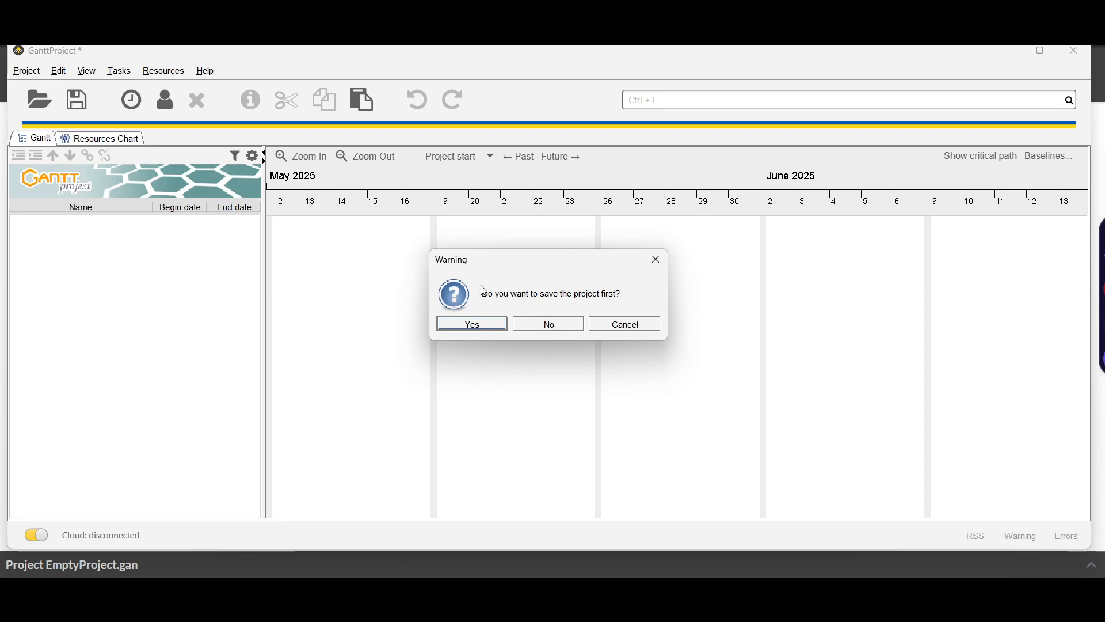
mouse_move(574, 300)
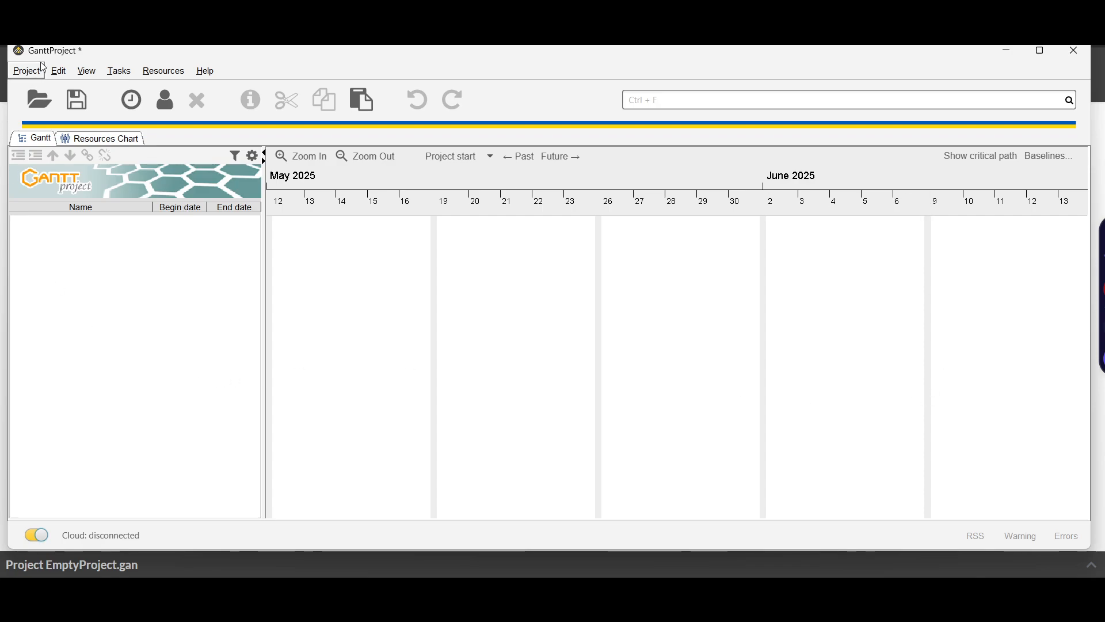
left_click(39, 99)
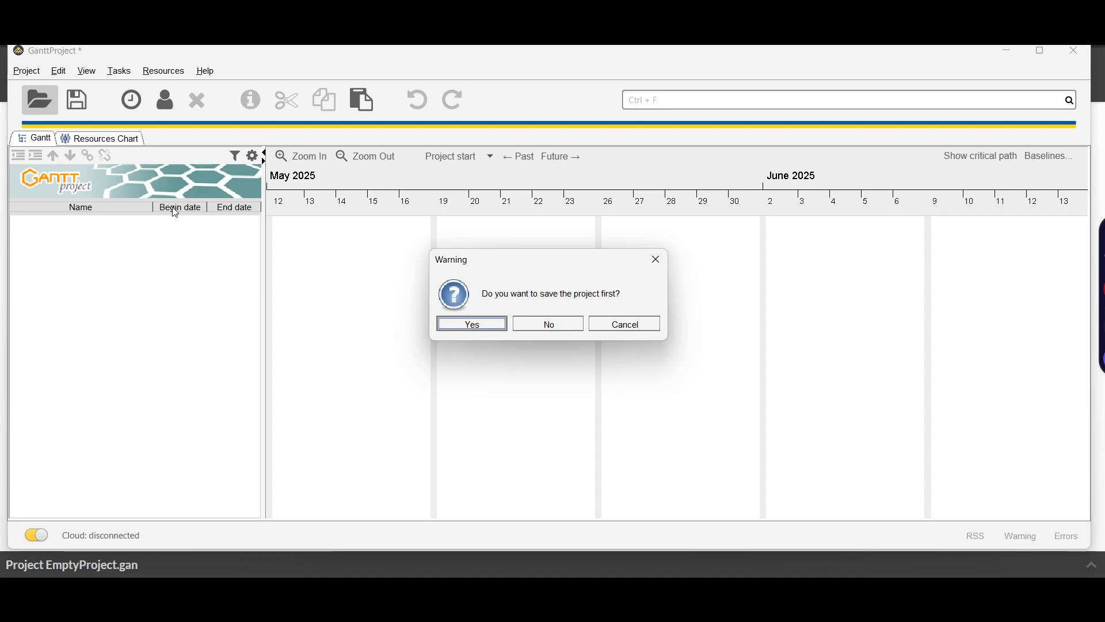
left_click(471, 324)
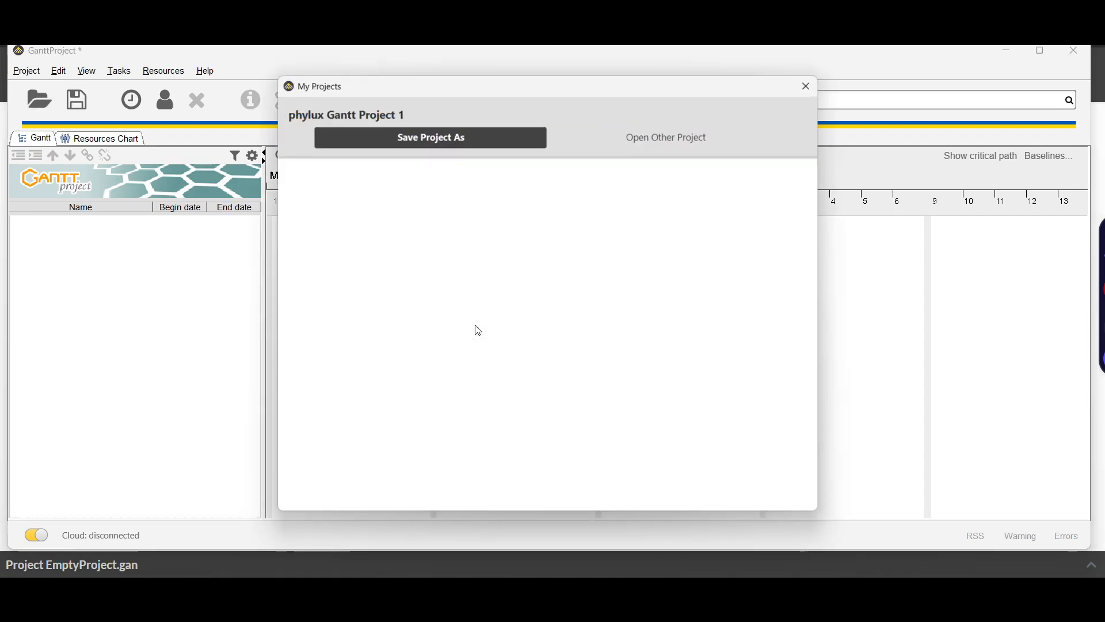
left_click(430, 137)
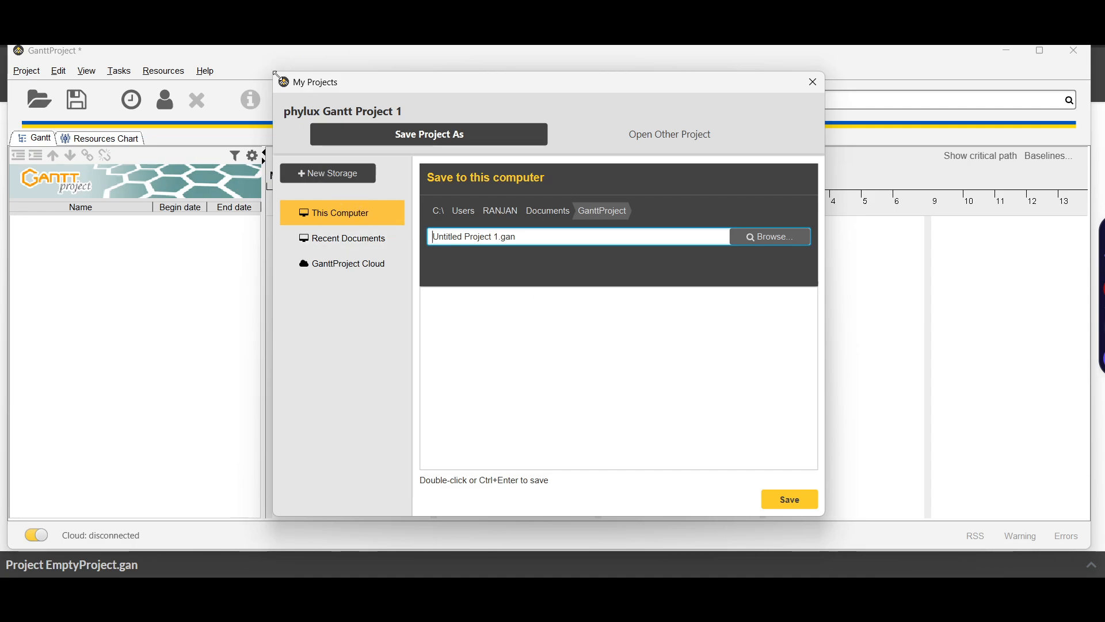
left_click(348, 238)
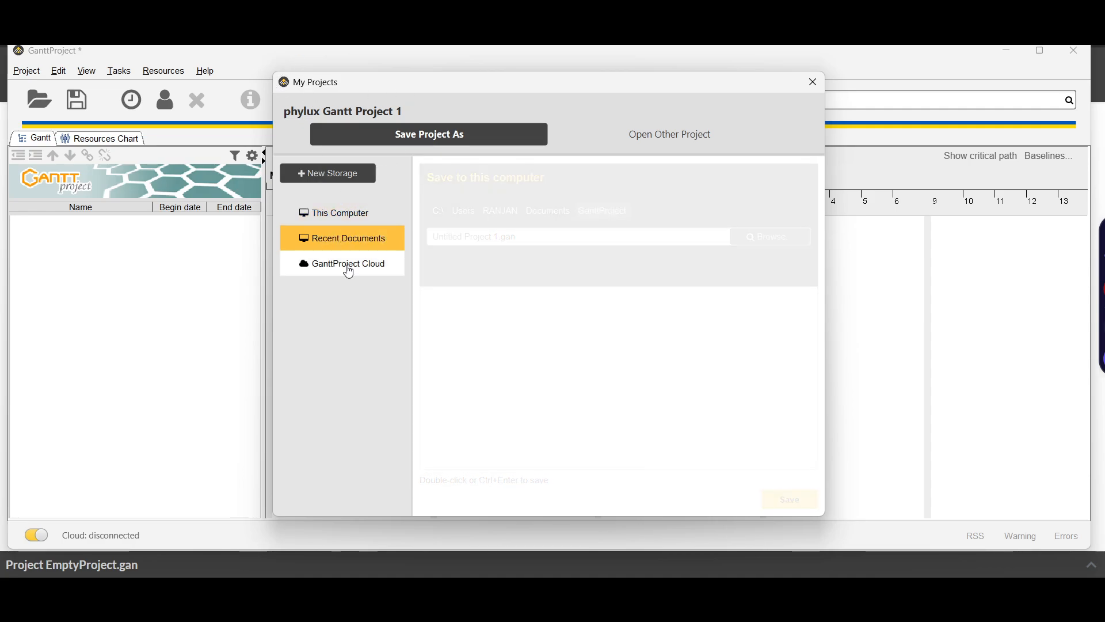
left_click(349, 242)
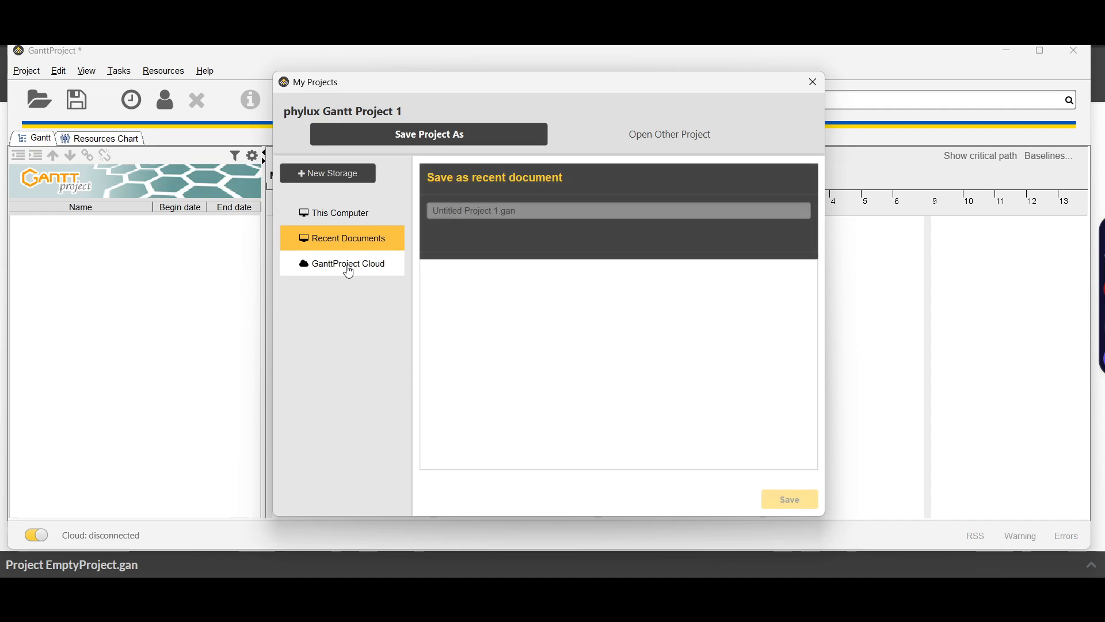
left_click(346, 268)
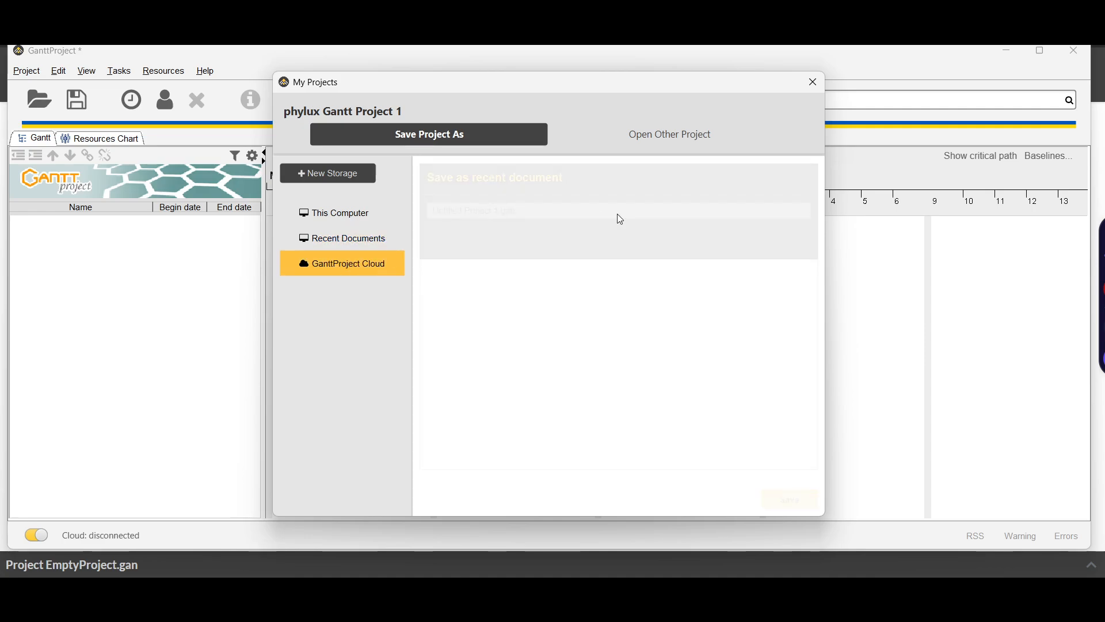
left_click(348, 238)
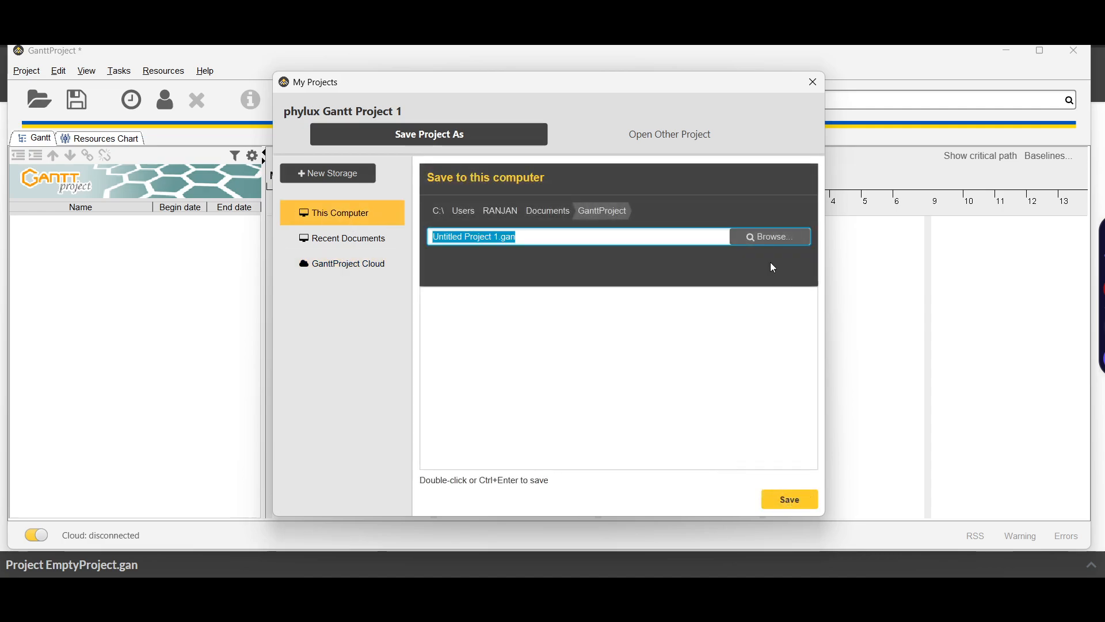
Save the project as Untitled Project 1.gan in the Documents folder
left_click(770, 236)
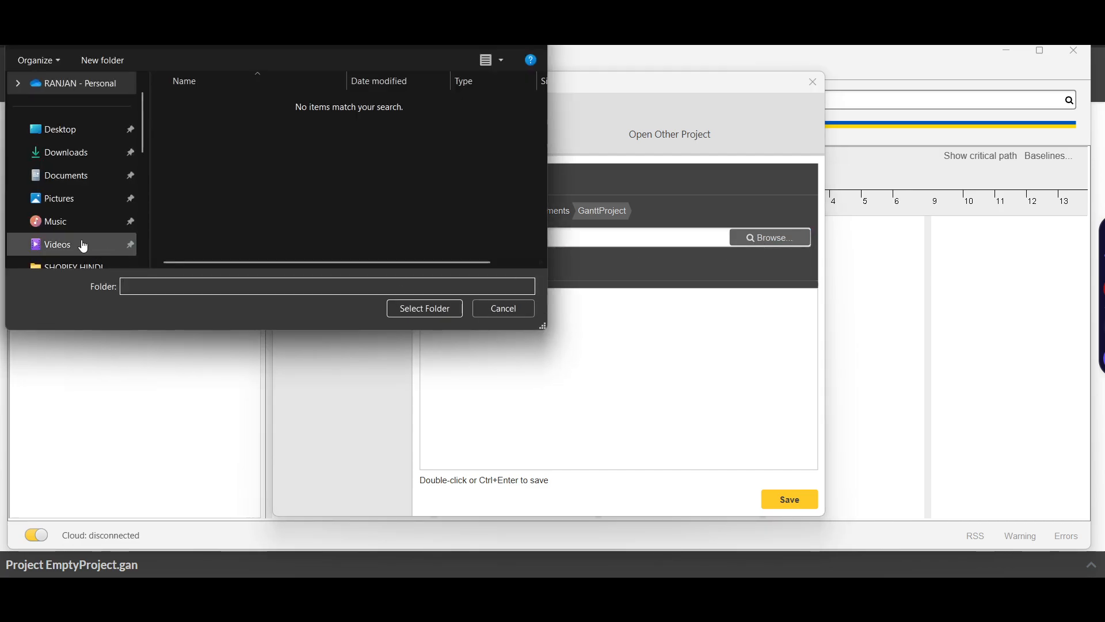
left_click(67, 175)
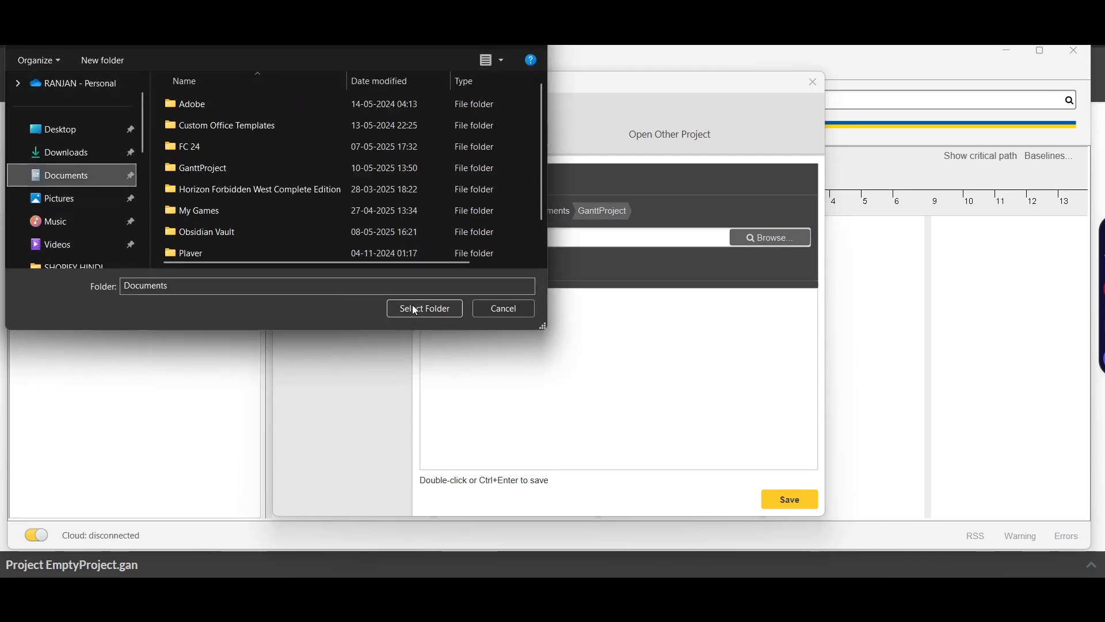
left_click(423, 308)
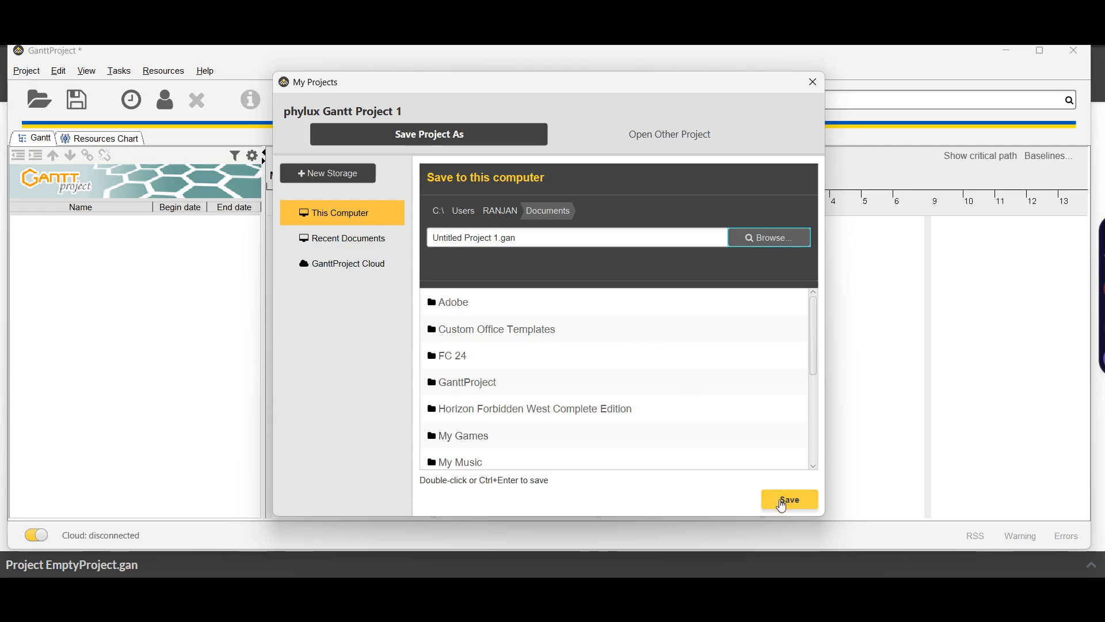
left_click(789, 498)
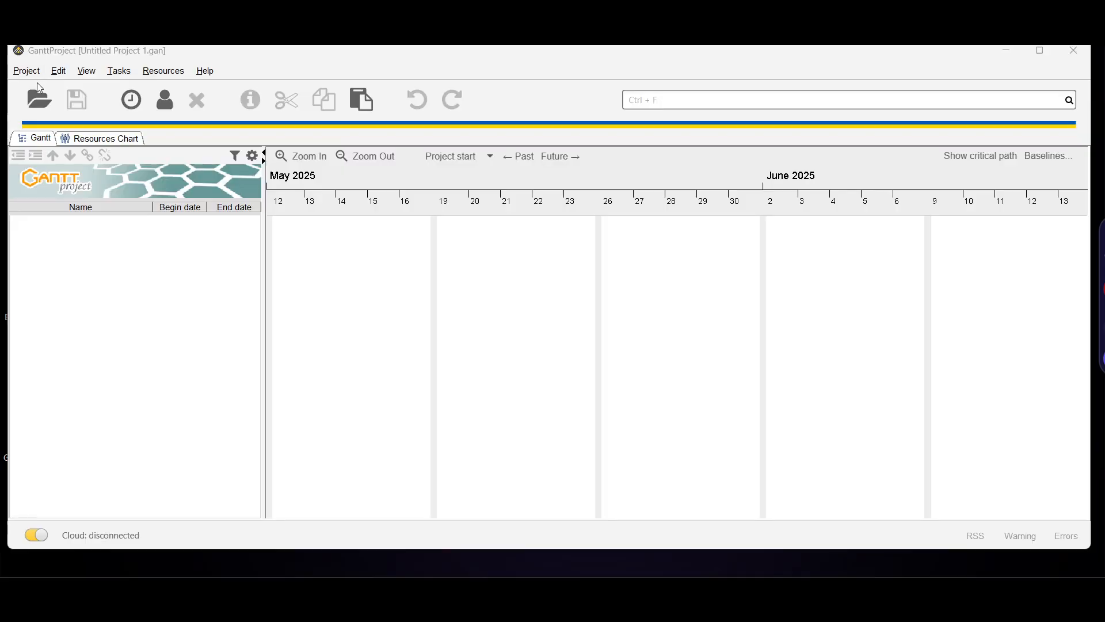
mouse_move(84, 149)
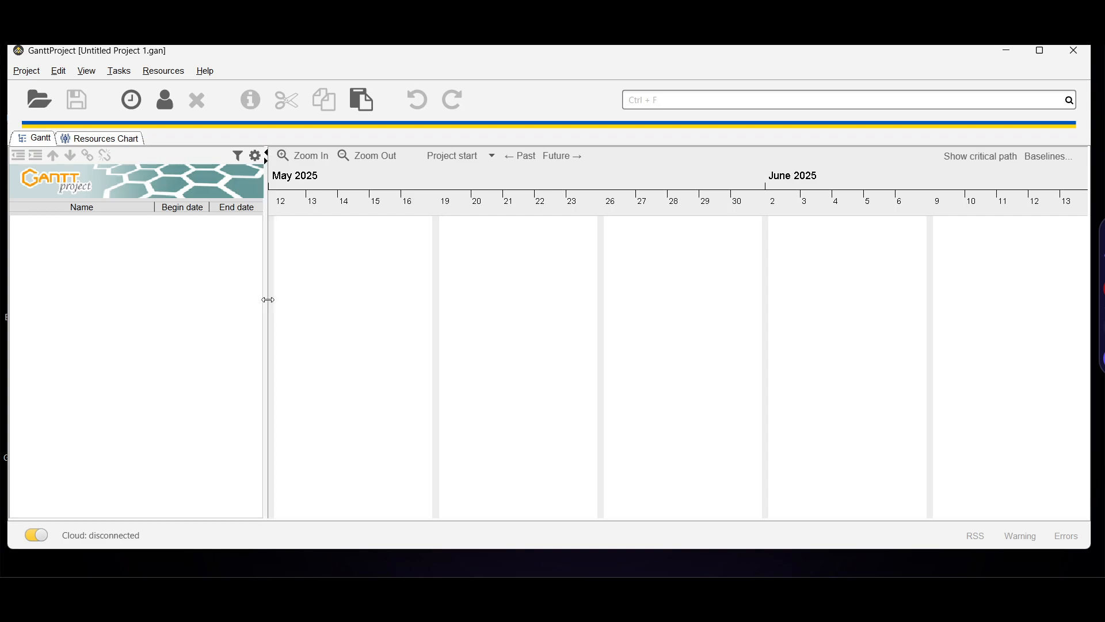
Start an import and choose GanttProject files (.gan, .xml) as the import type
left_click(26, 71)
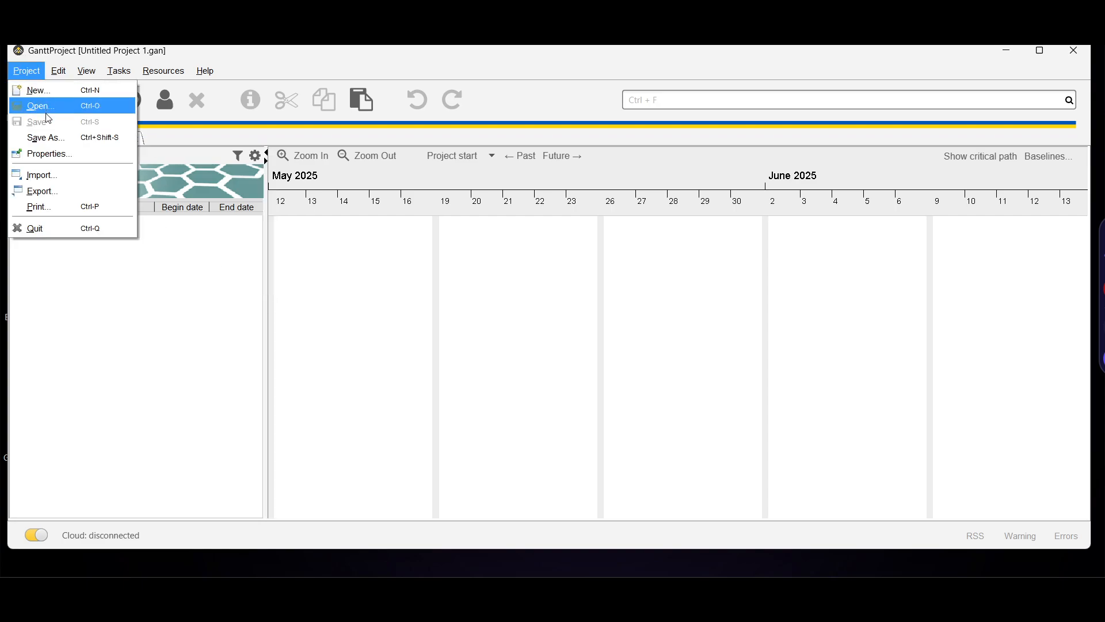
mouse_move(39, 175)
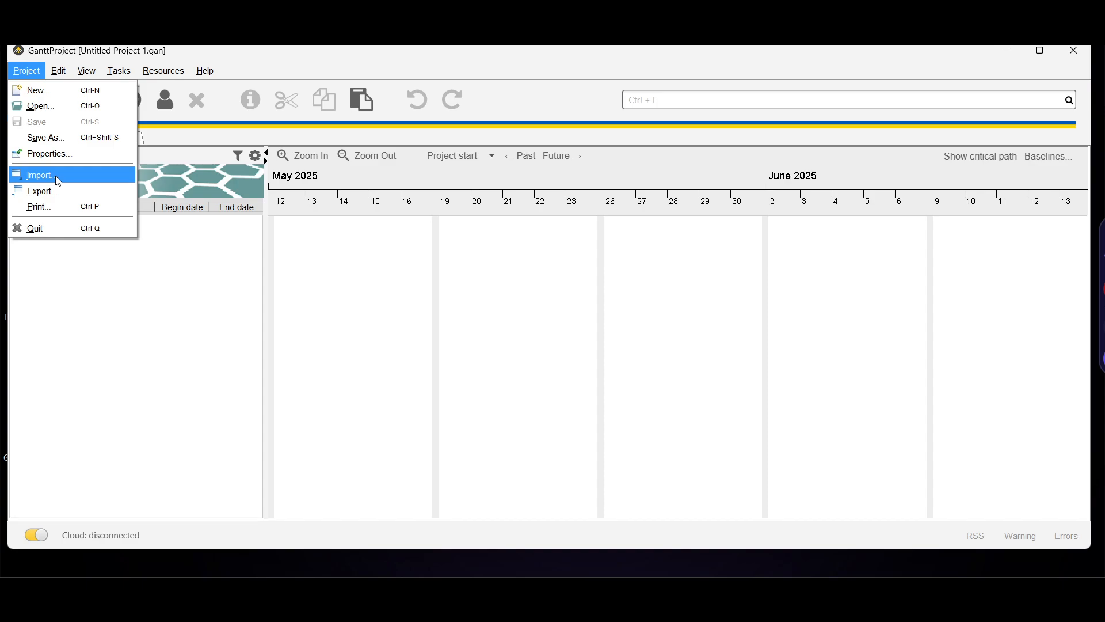
left_click(39, 175)
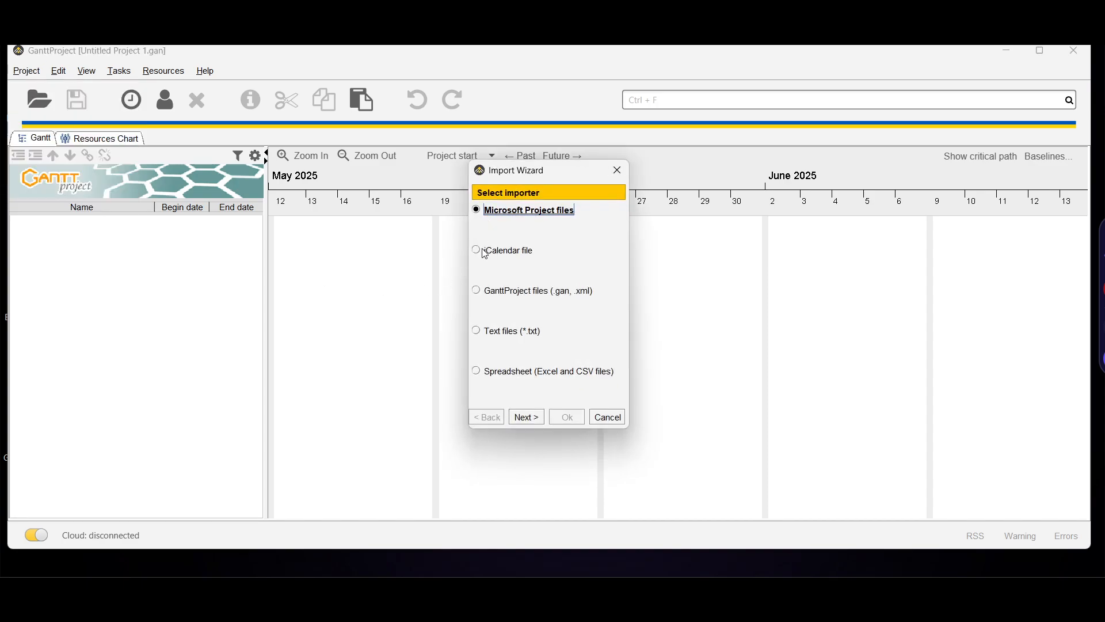
left_click(476, 250)
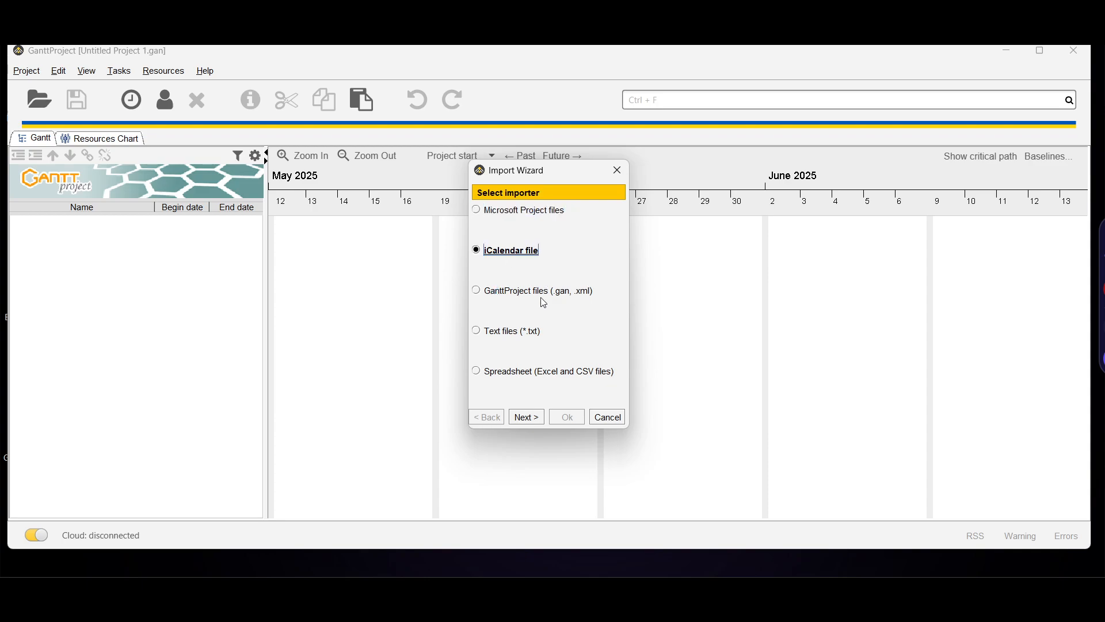
mouse_move(575, 299)
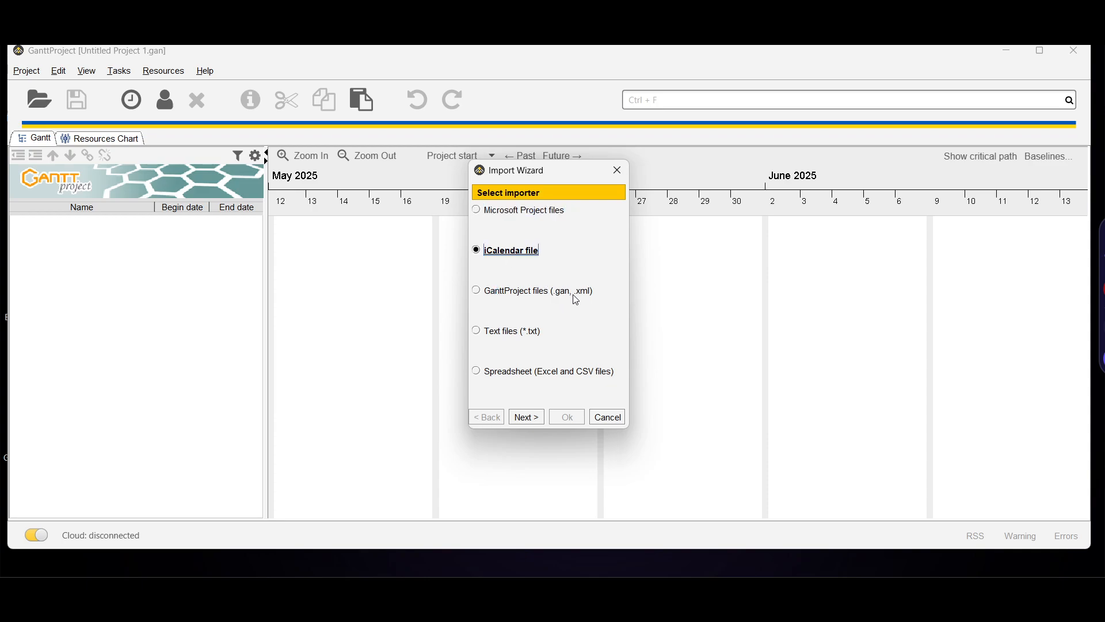
mouse_move(527, 344)
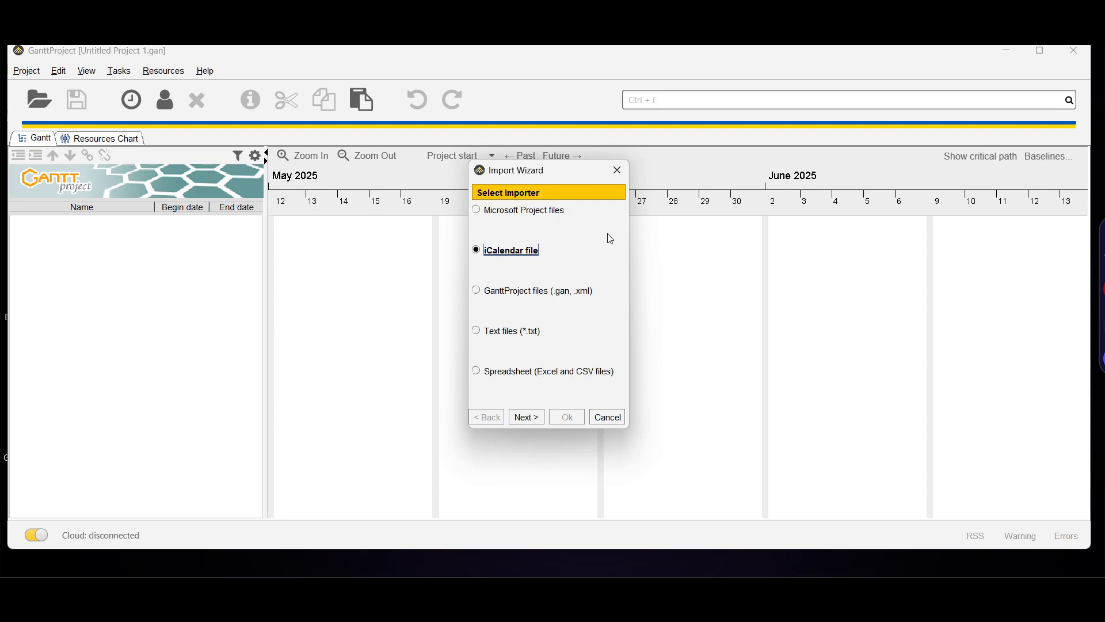
left_click(606, 417)
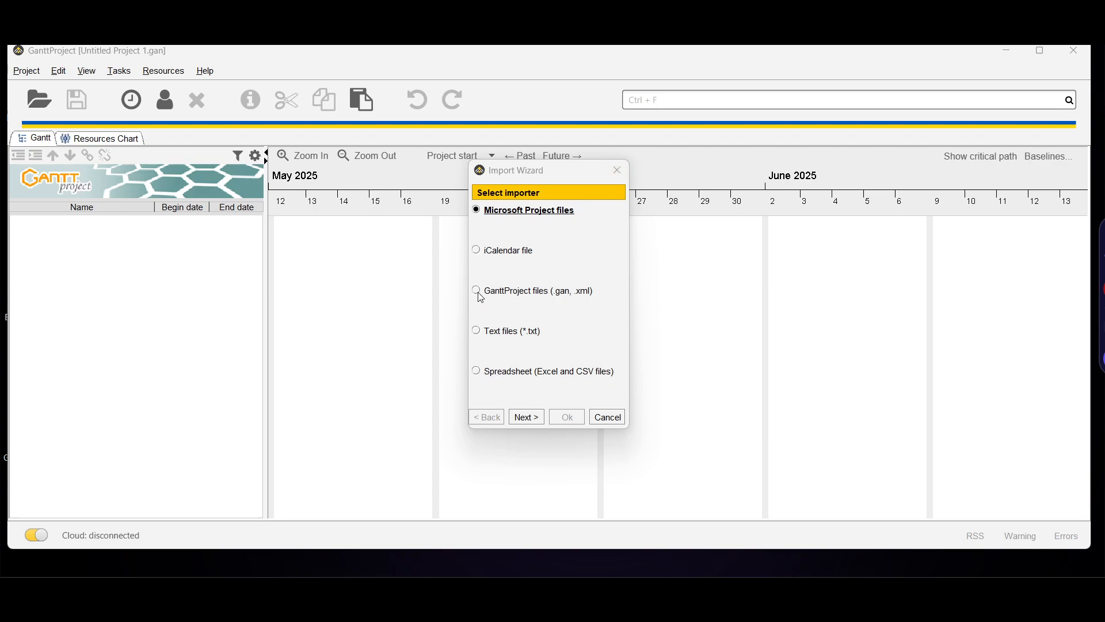
left_click(477, 290)
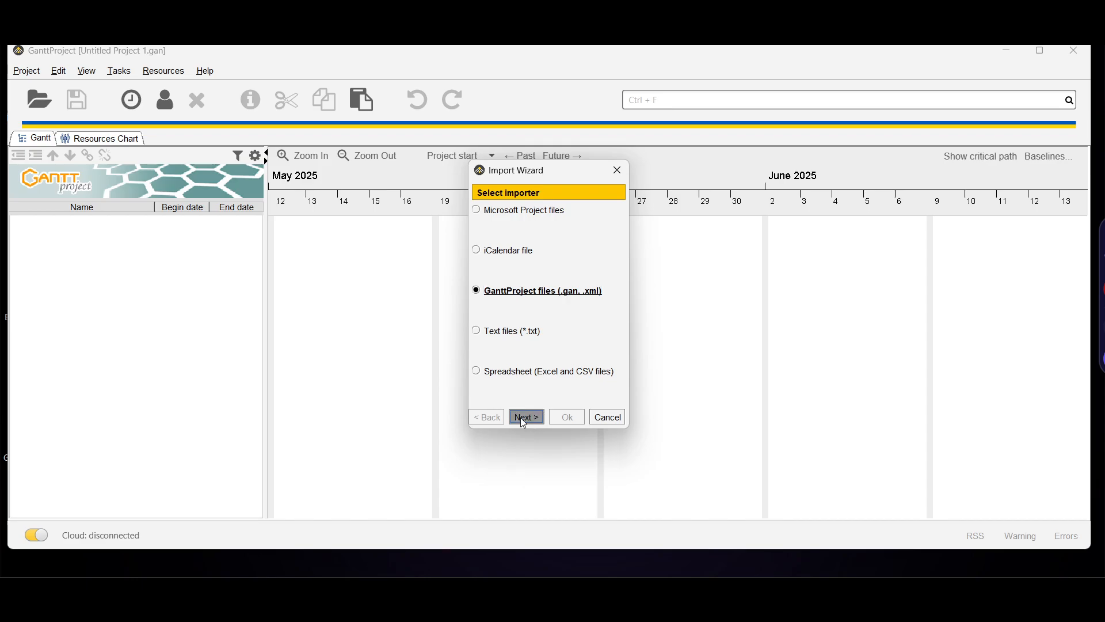
left_click(525, 416)
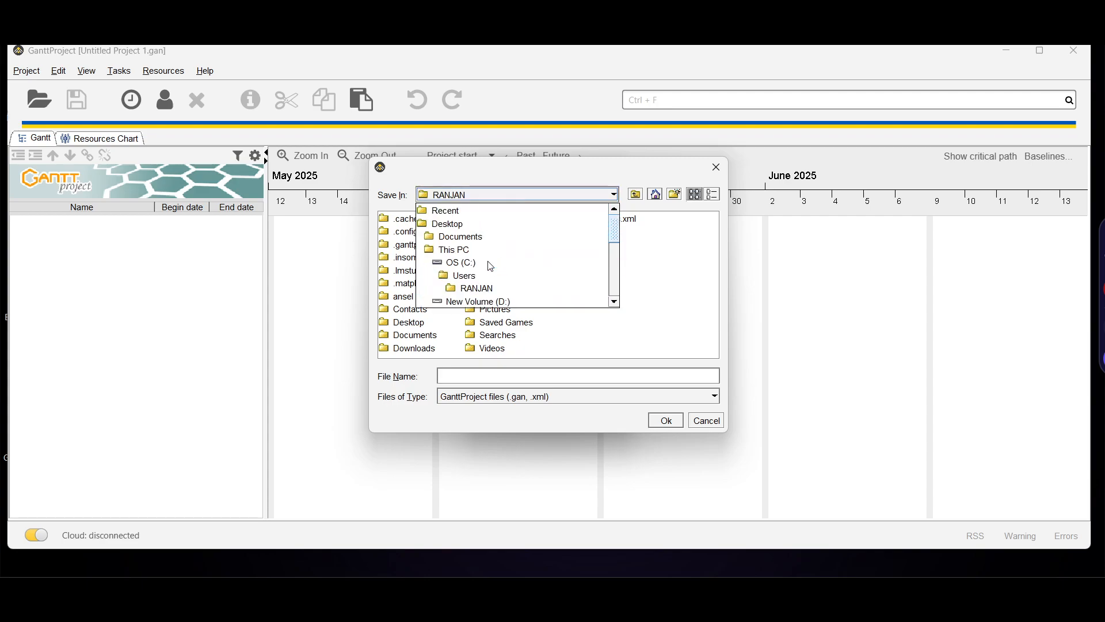
Import random_gantt_chart.xml so task_0 appears, then select it and shift the timeline
left_click(459, 263)
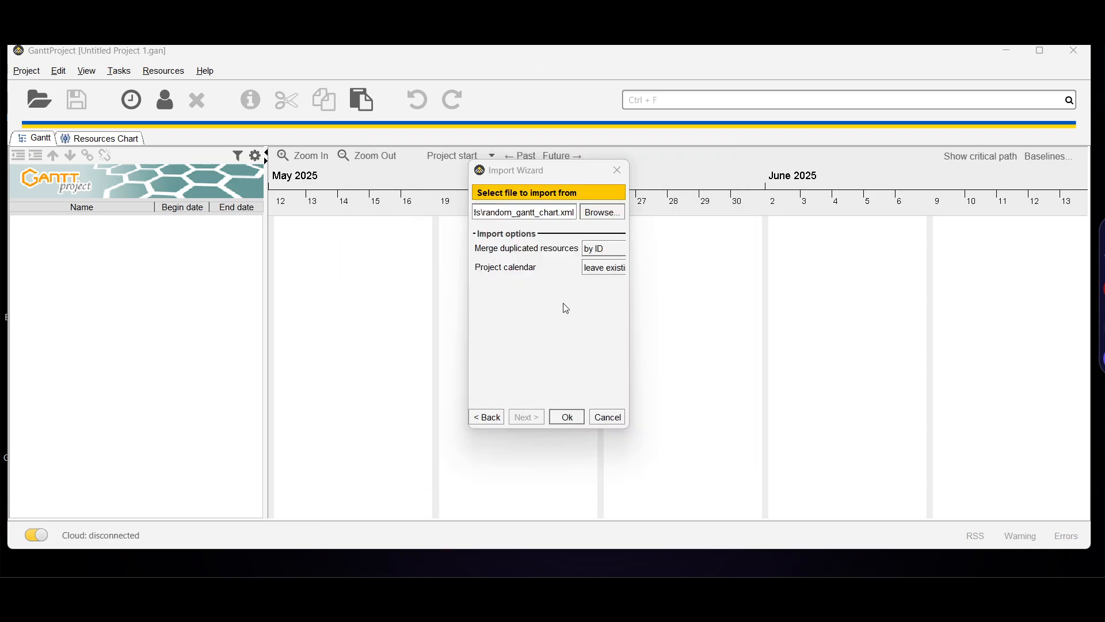
left_click(567, 417)
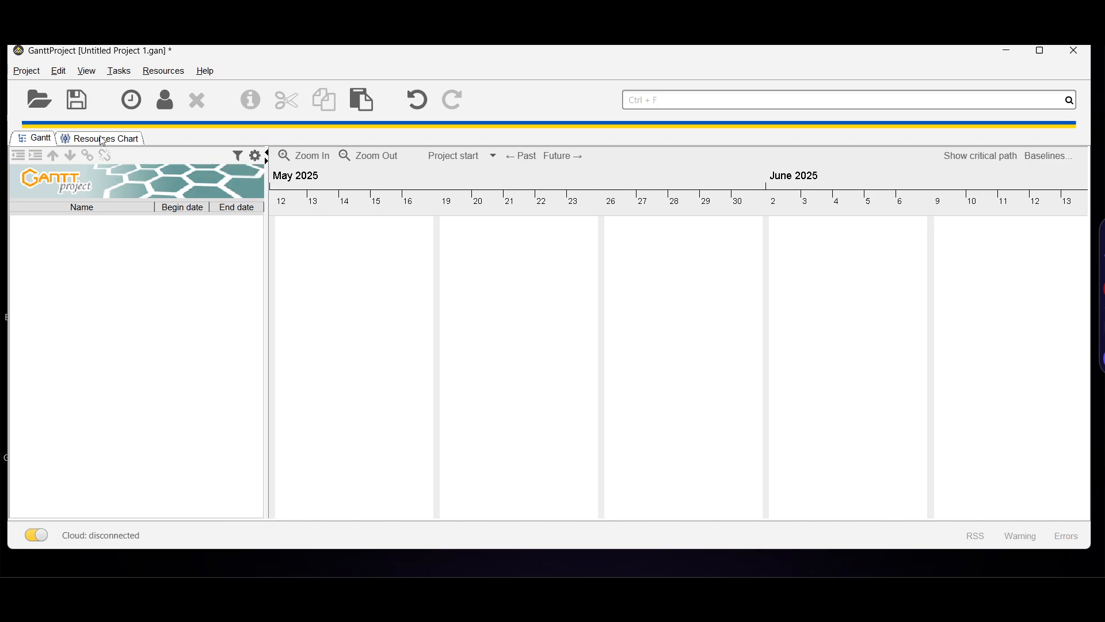
left_click(106, 137)
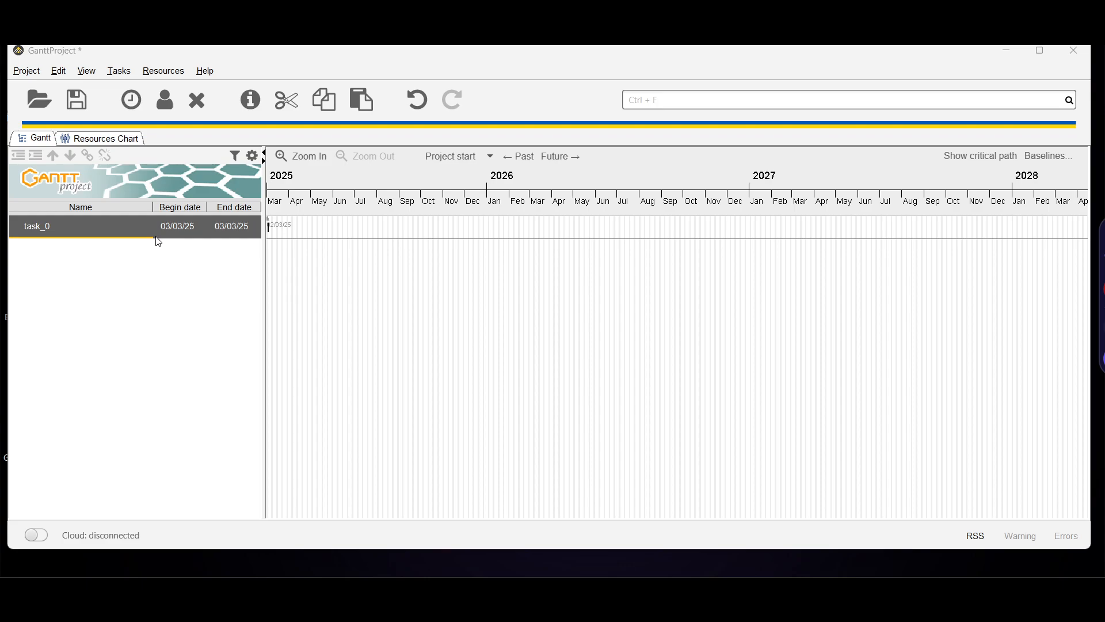
mouse_move(165, 238)
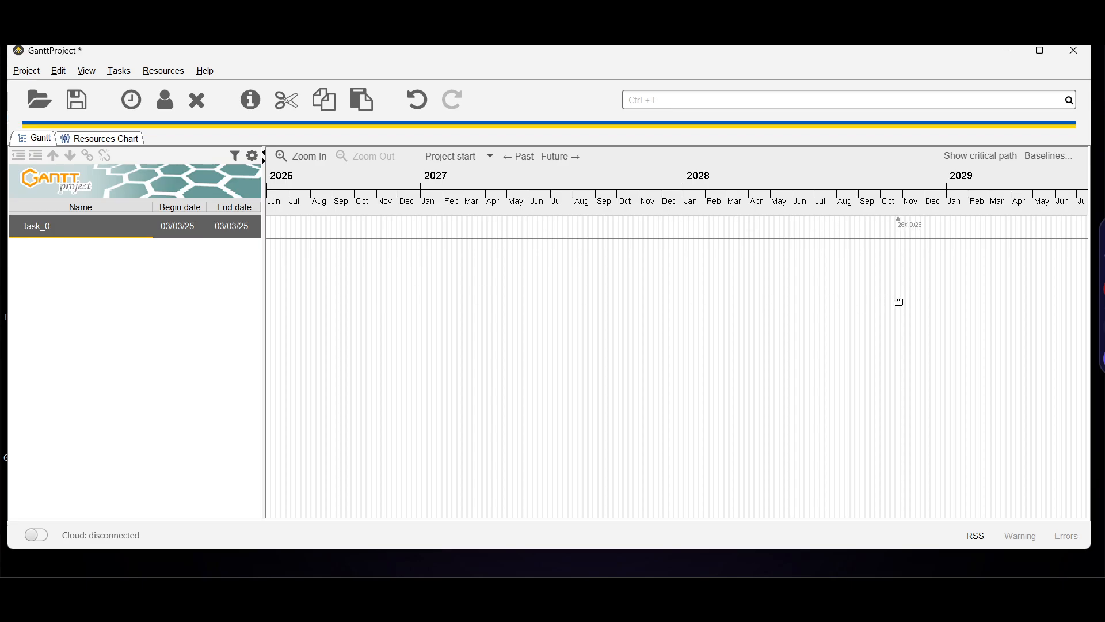
left_click_drag(898, 302, 692, 450)
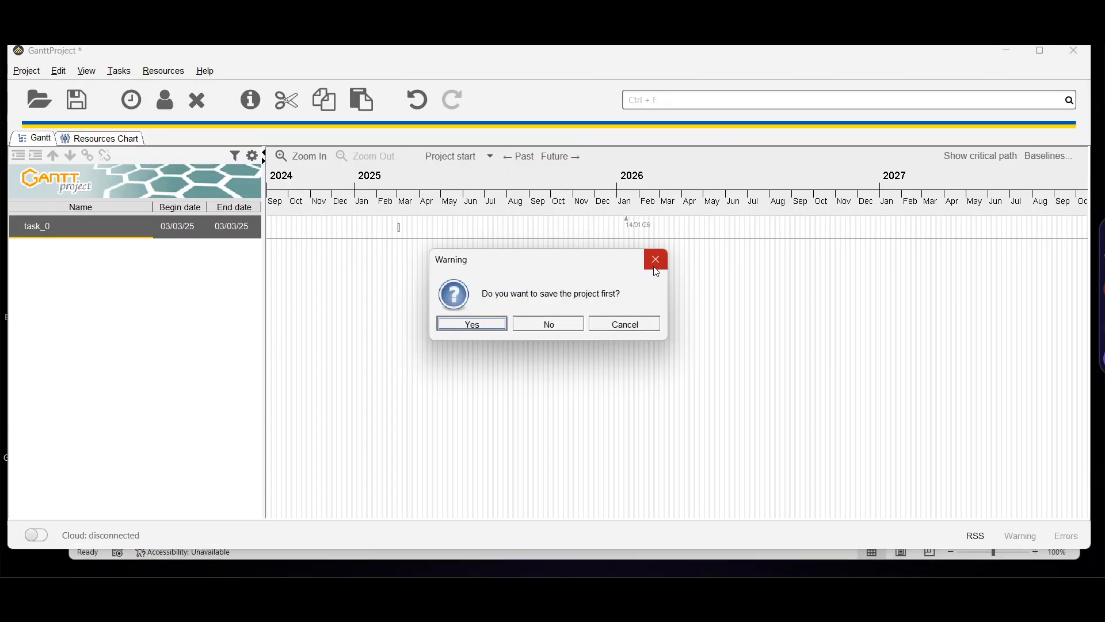
Dismiss the save prompt and start a Spreadsheet (Excel and CSV) import
left_click(655, 259)
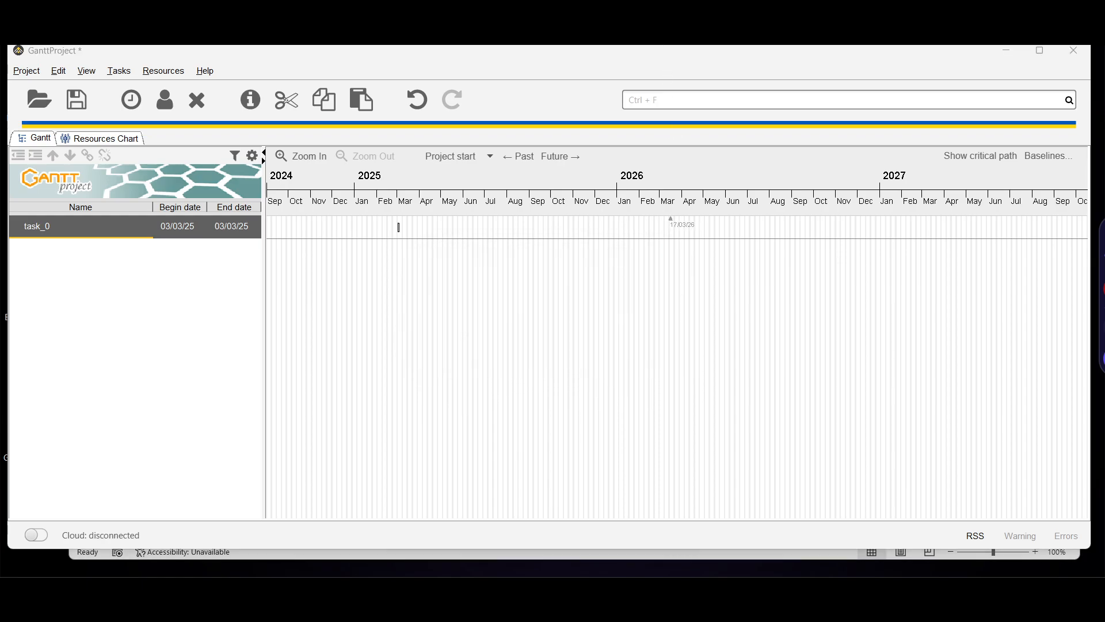
left_click(26, 70)
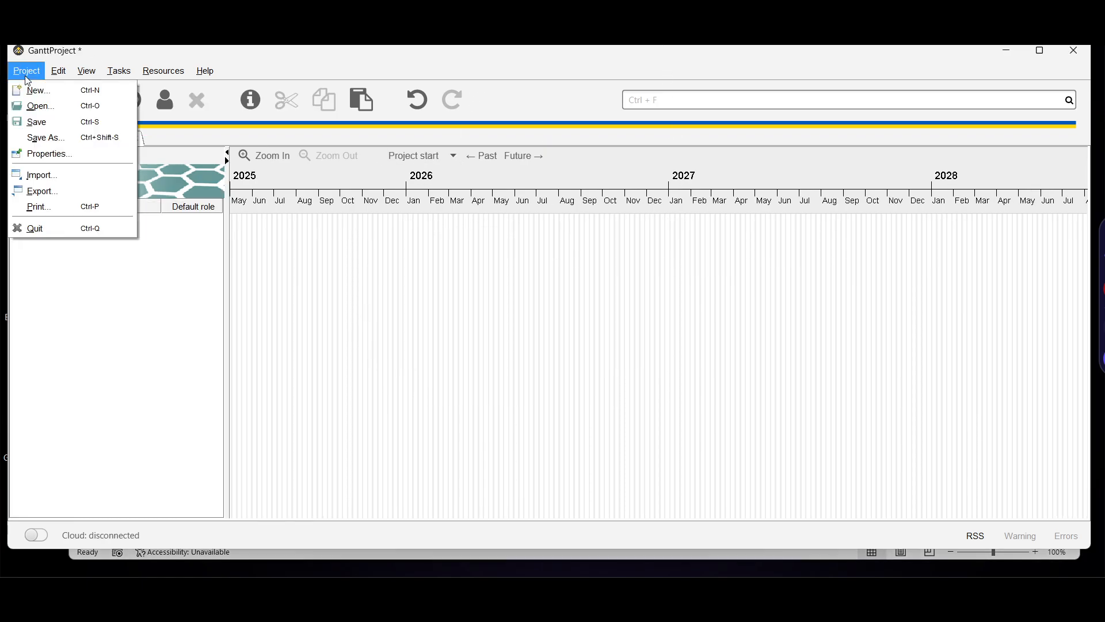
left_click(42, 175)
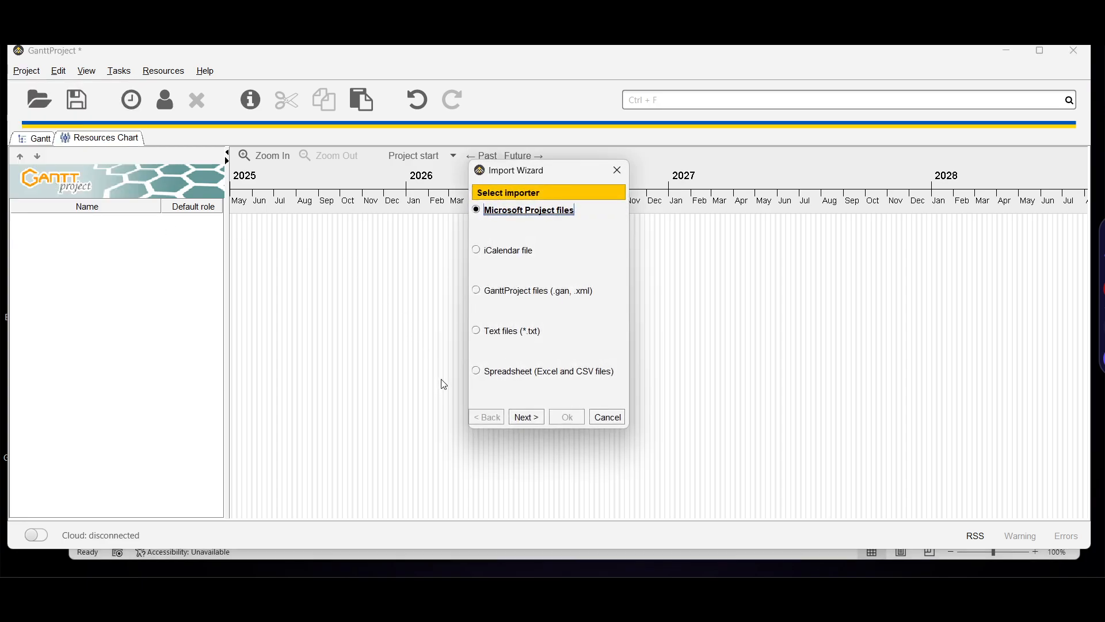
left_click(476, 372)
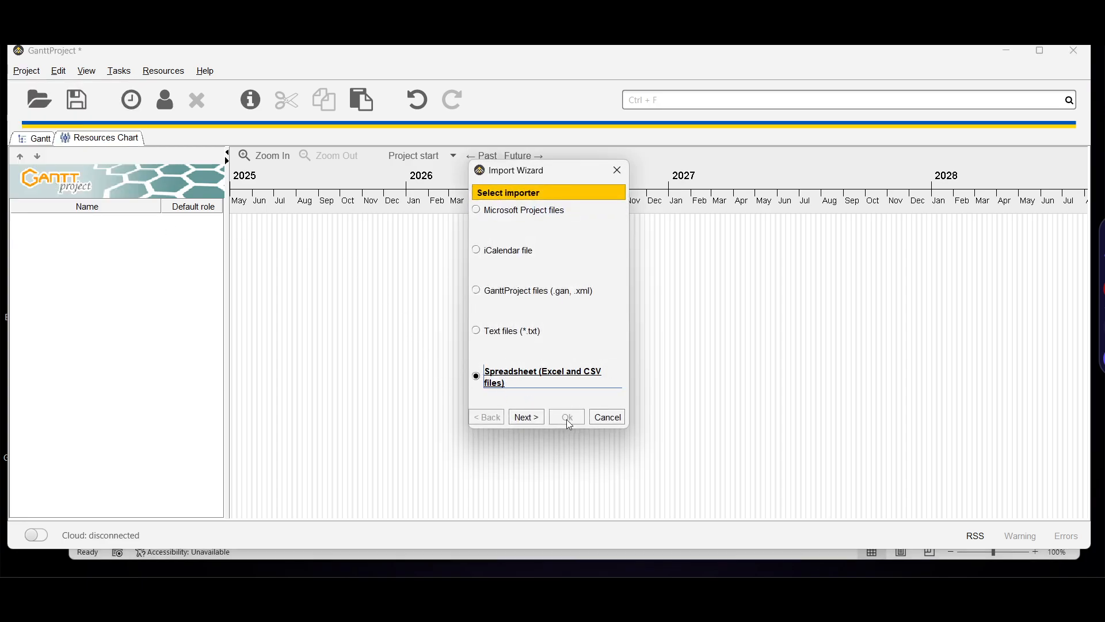
left_click(525, 417)
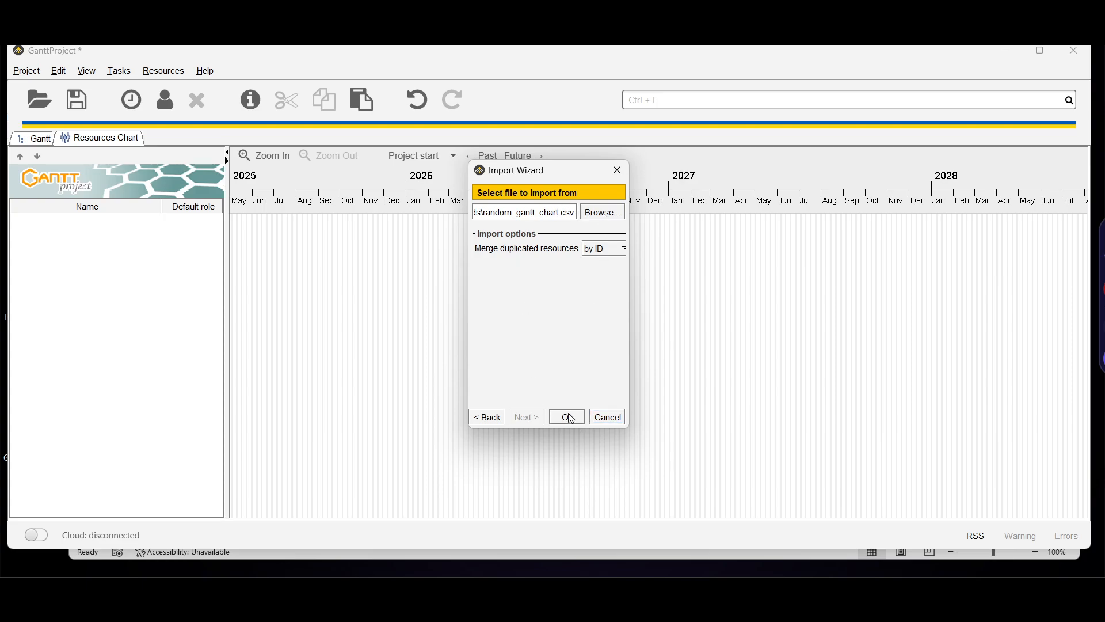
Import random_gantt_chart.csv merging duplicated resources by name, then pan the resource timeline
left_click(602, 249)
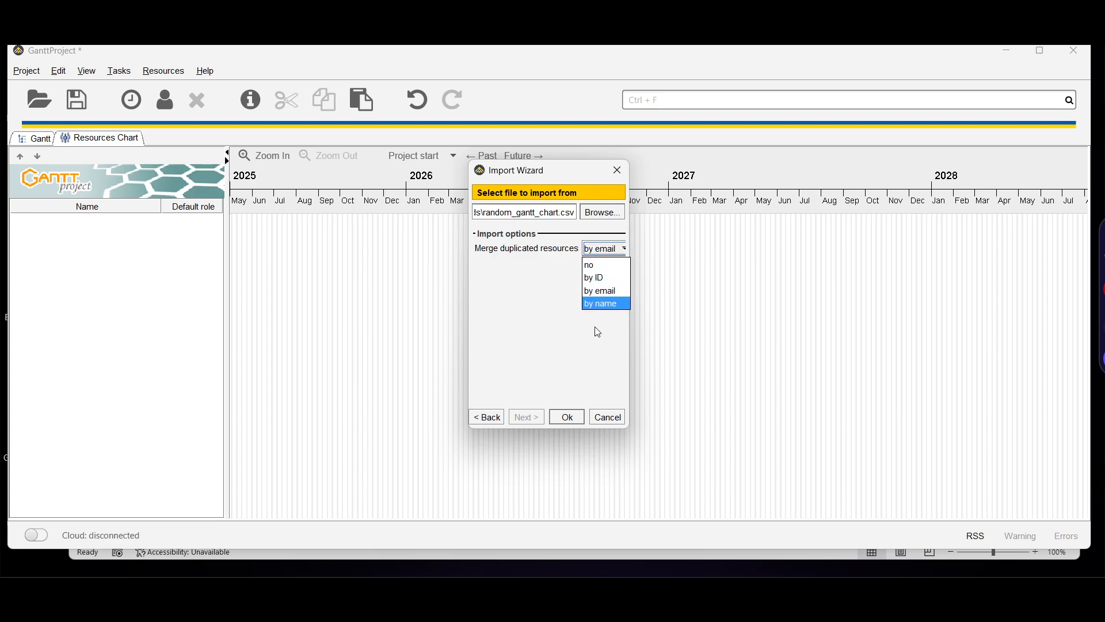
left_click(565, 416)
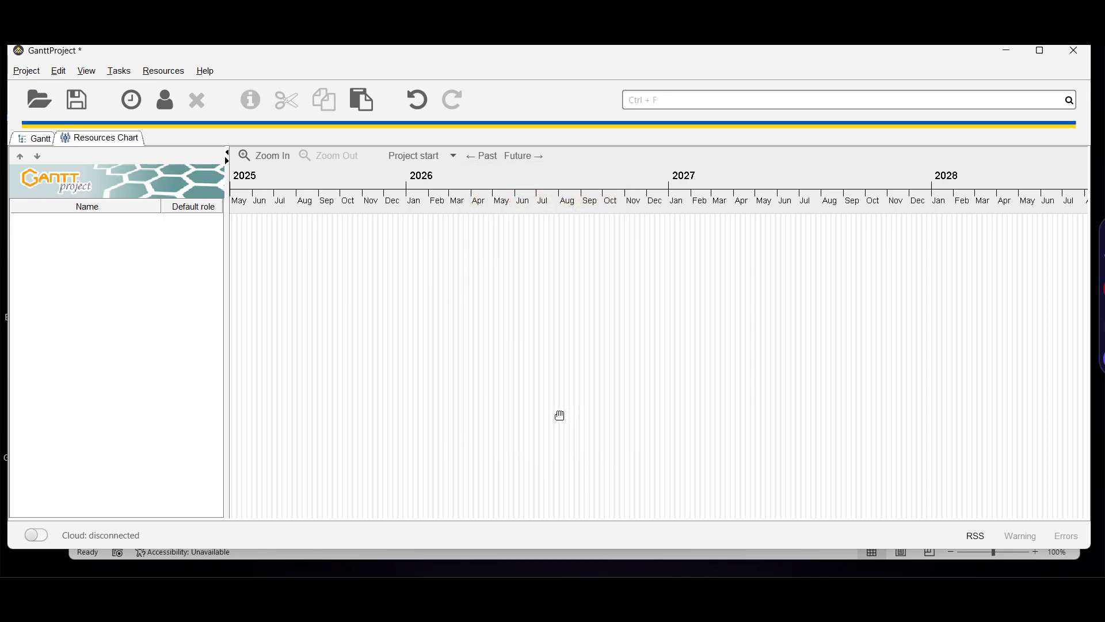
left_click_drag(560, 416, 785, 396)
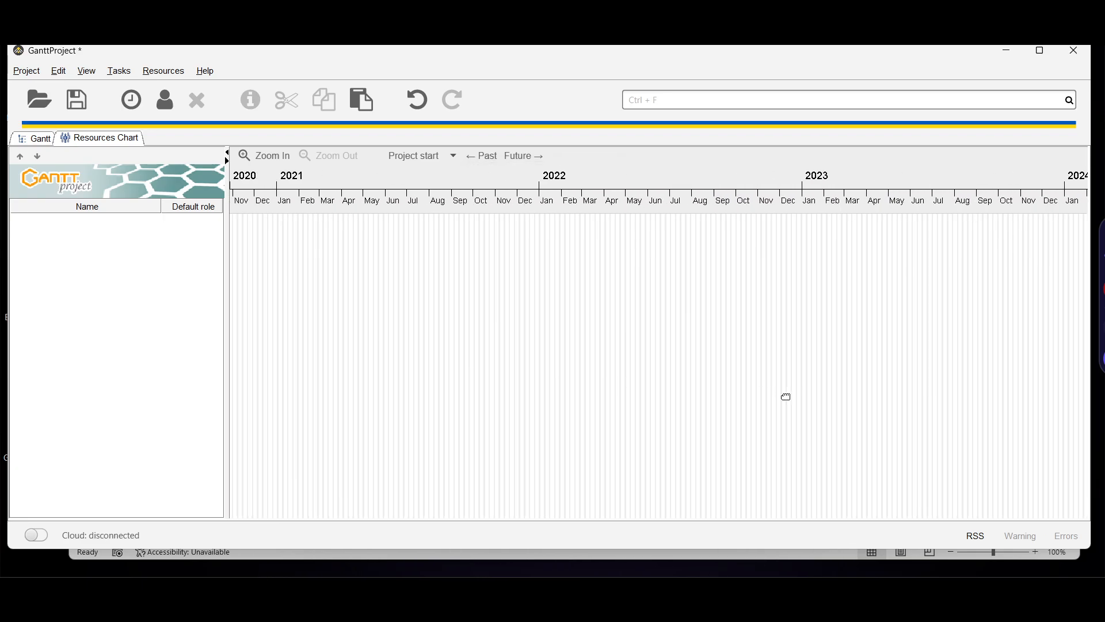
scroll("right", 3)
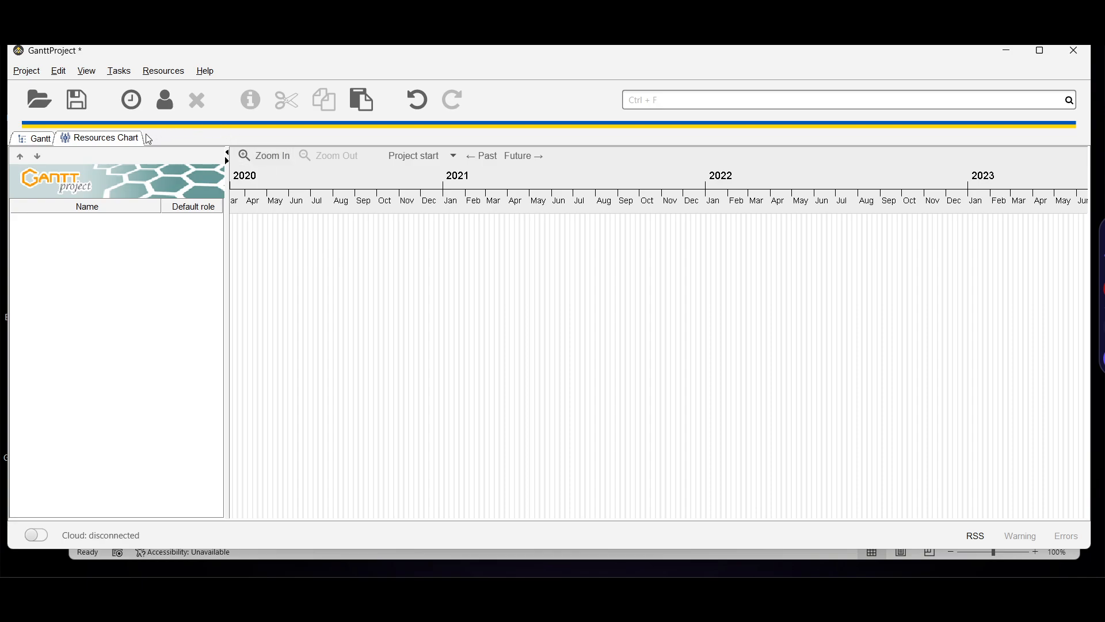
mouse_move(41, 138)
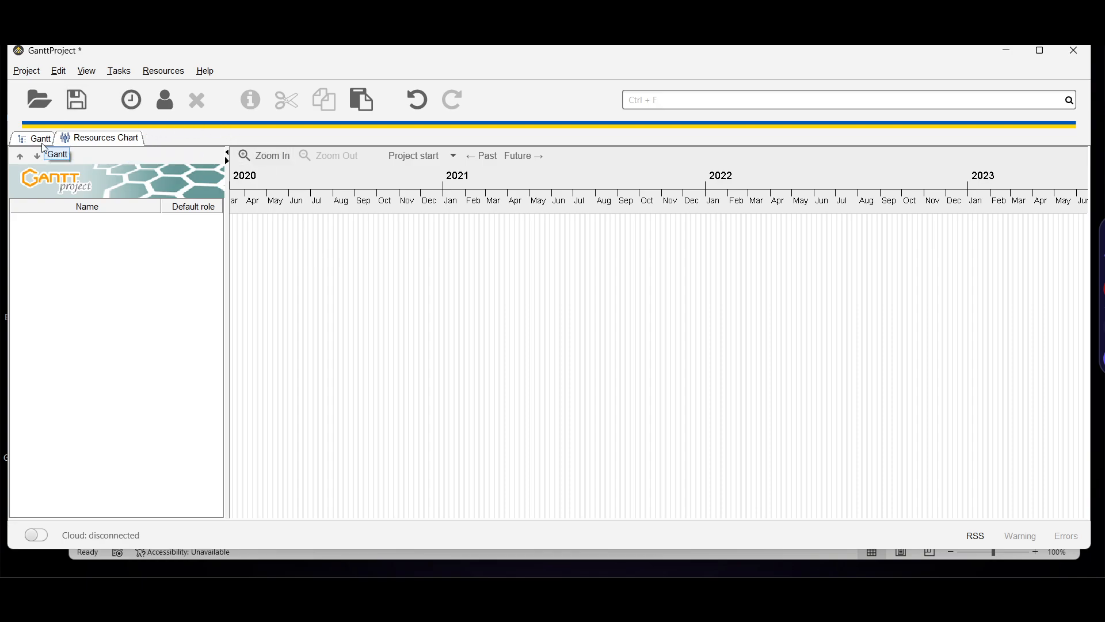
mouse_move(40, 138)
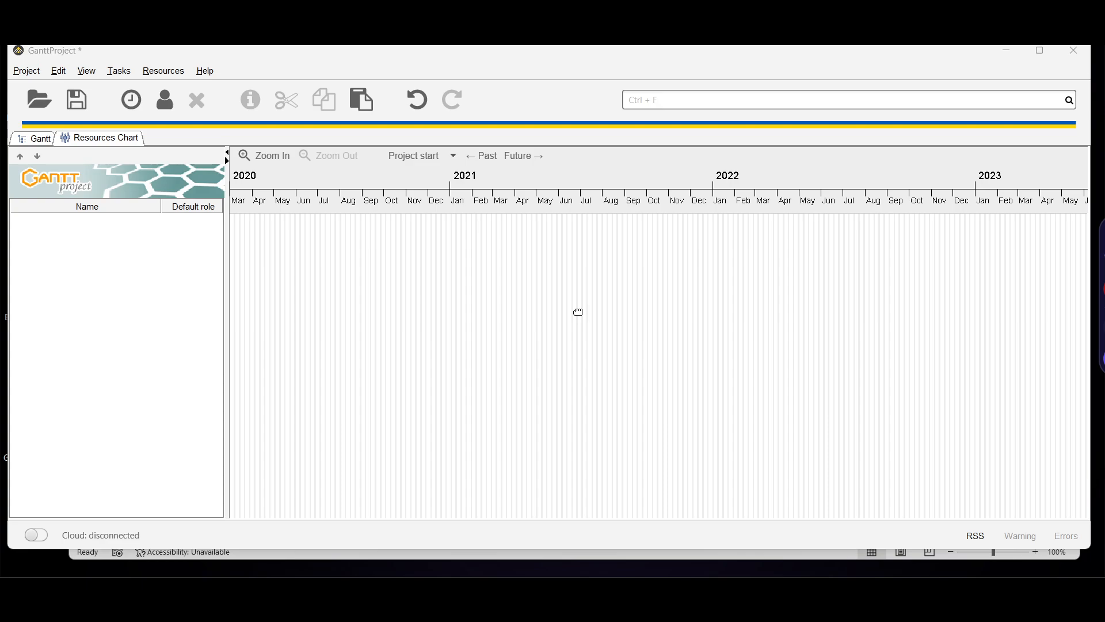
mouse_move(456, 303)
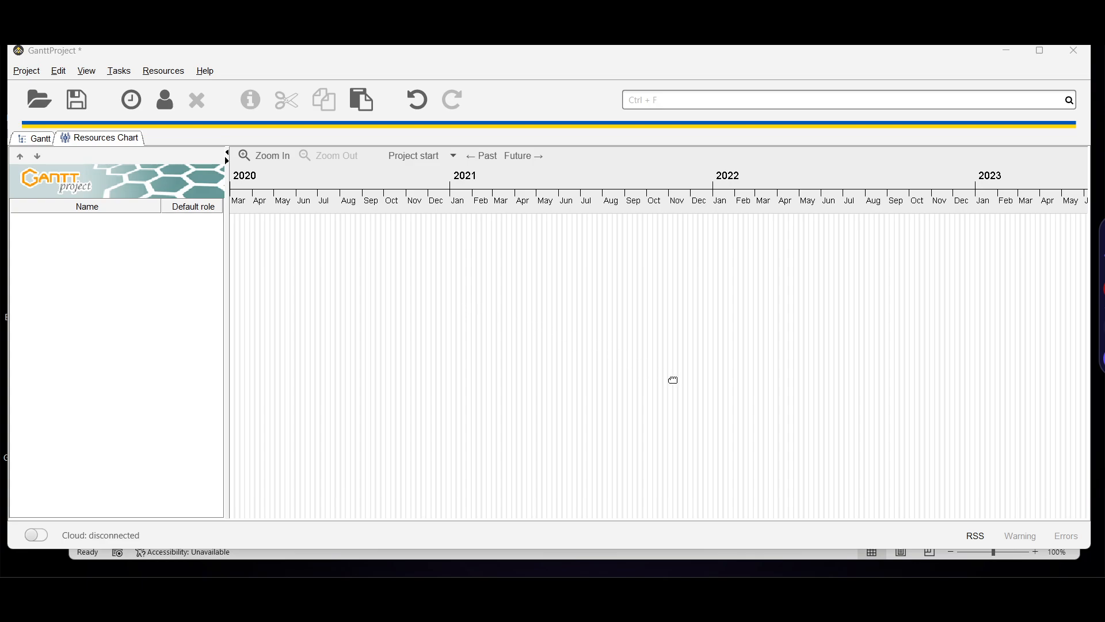
mouse_move(810, 428)
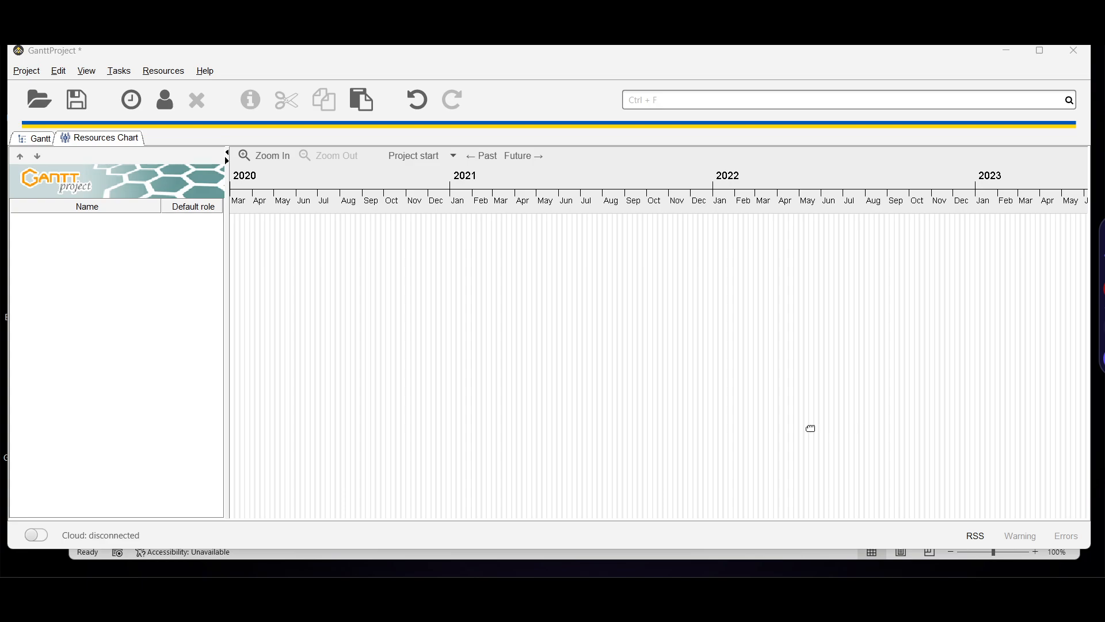
mouse_move(368, 136)
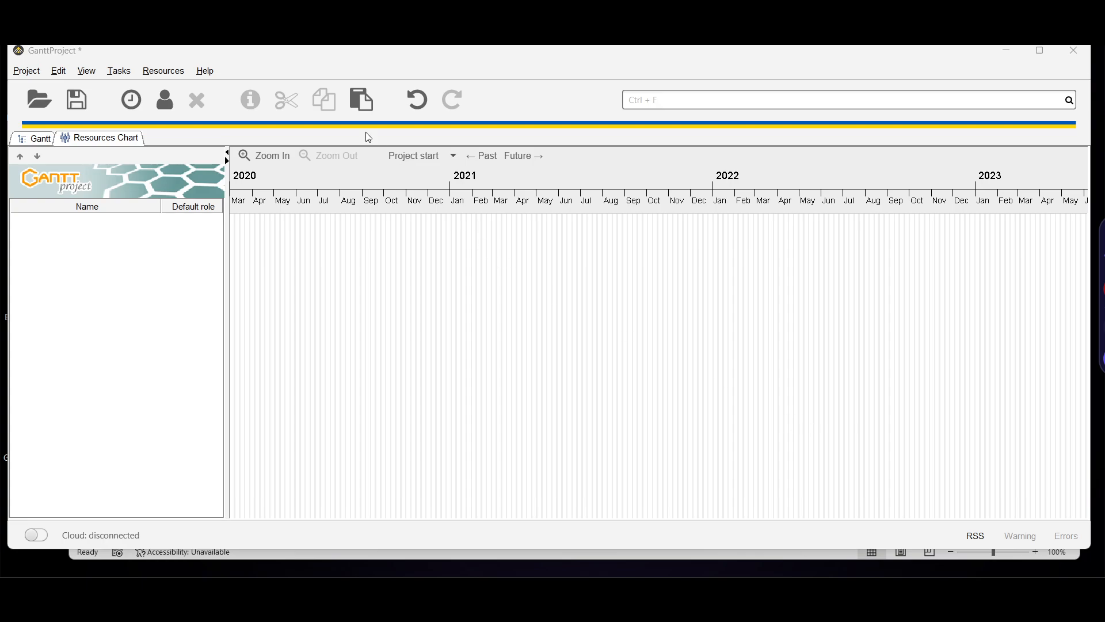
Add a new task below task_0 and name it 'create 1 videos about sendpulse'
left_click(40, 137)
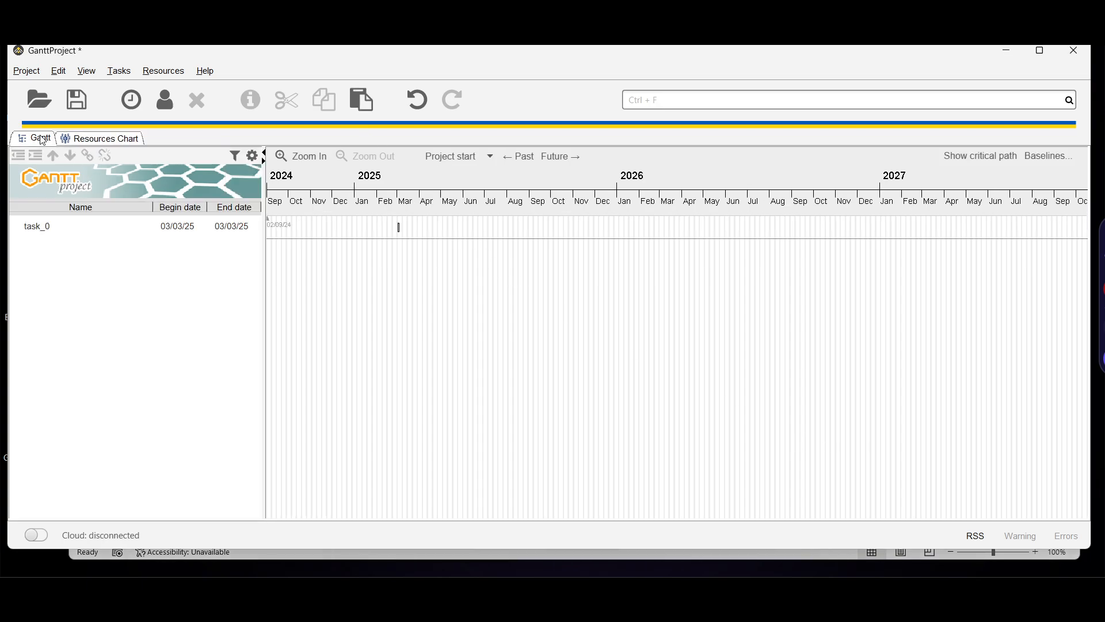
left_click(27, 71)
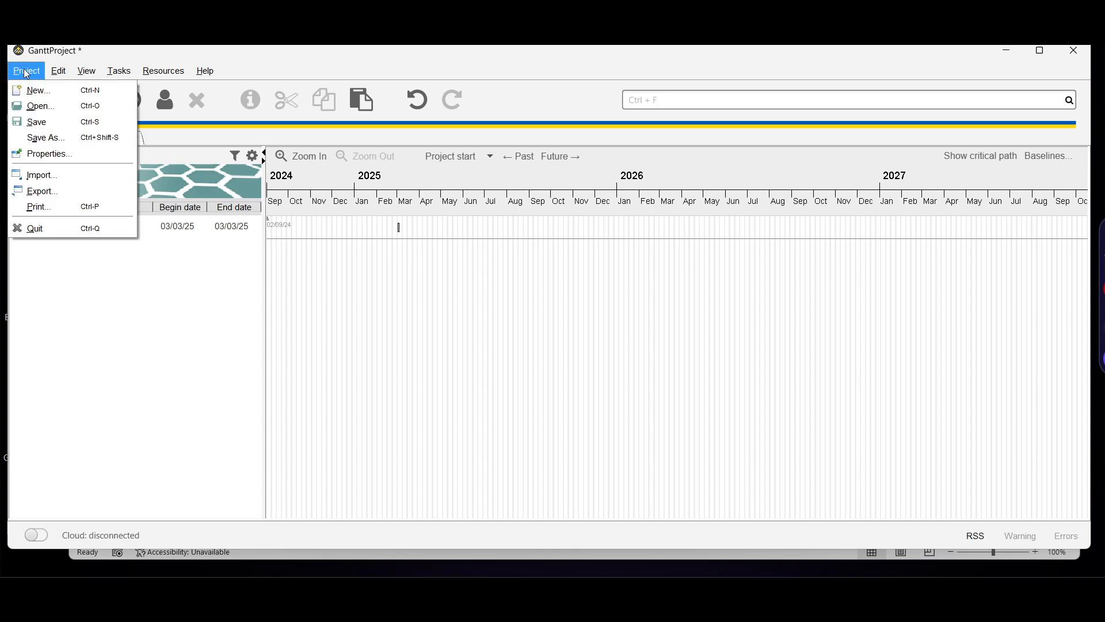
left_click(25, 71)
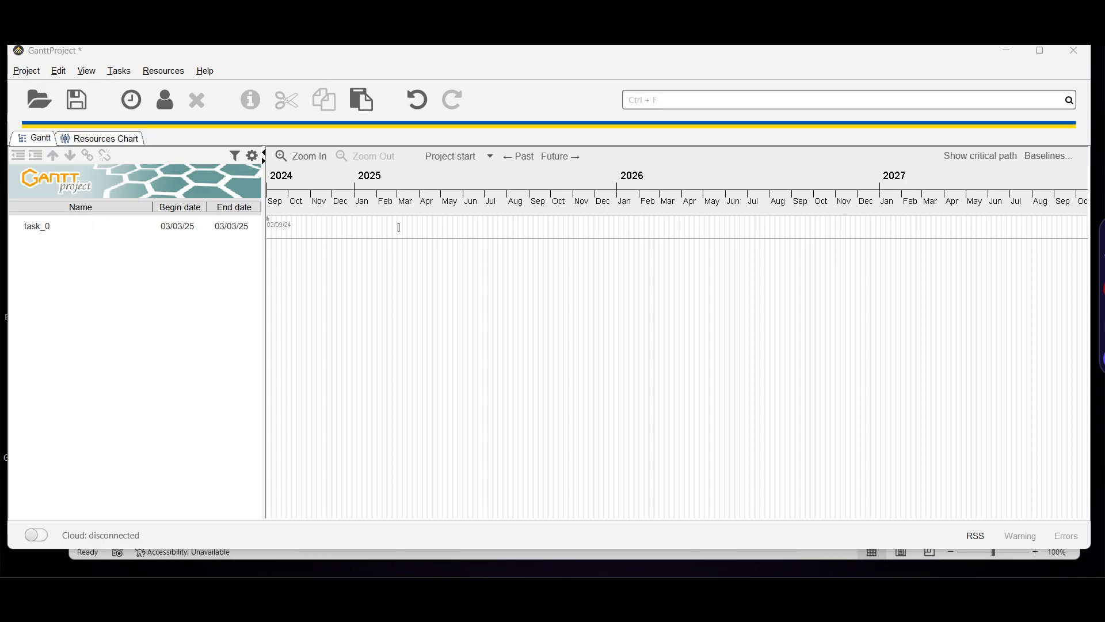
left_click(119, 71)
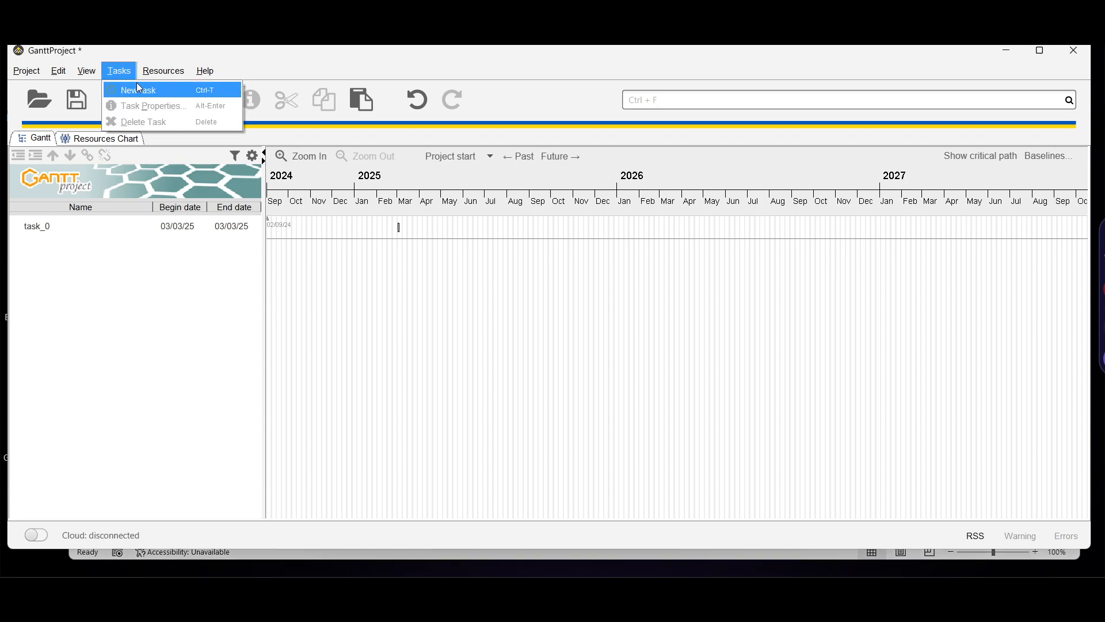
left_click(138, 90)
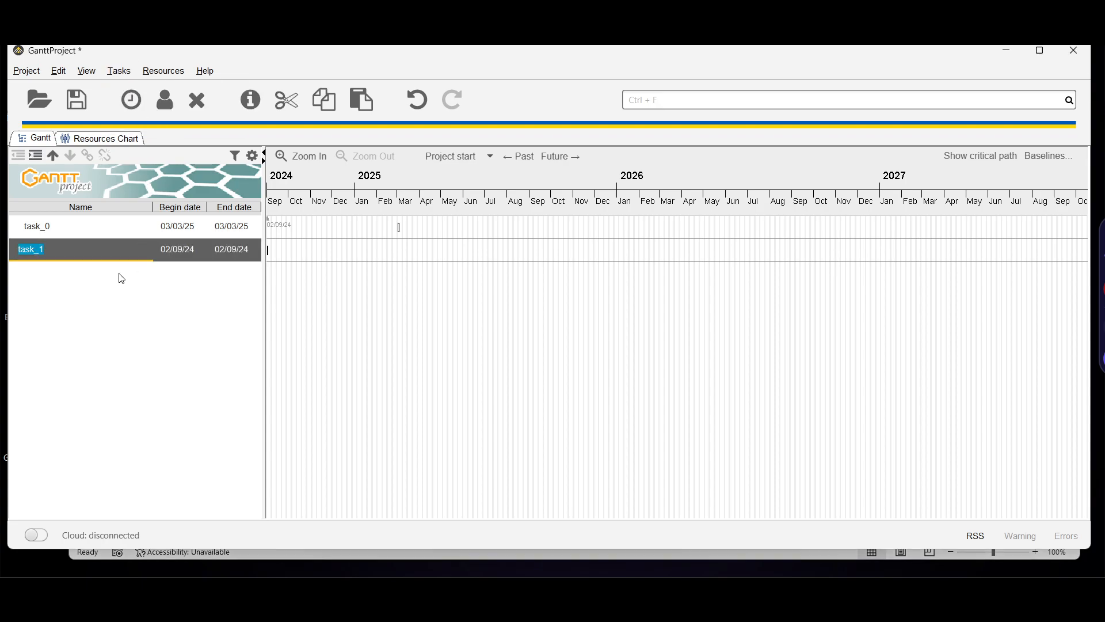
type("create 1 videos about")
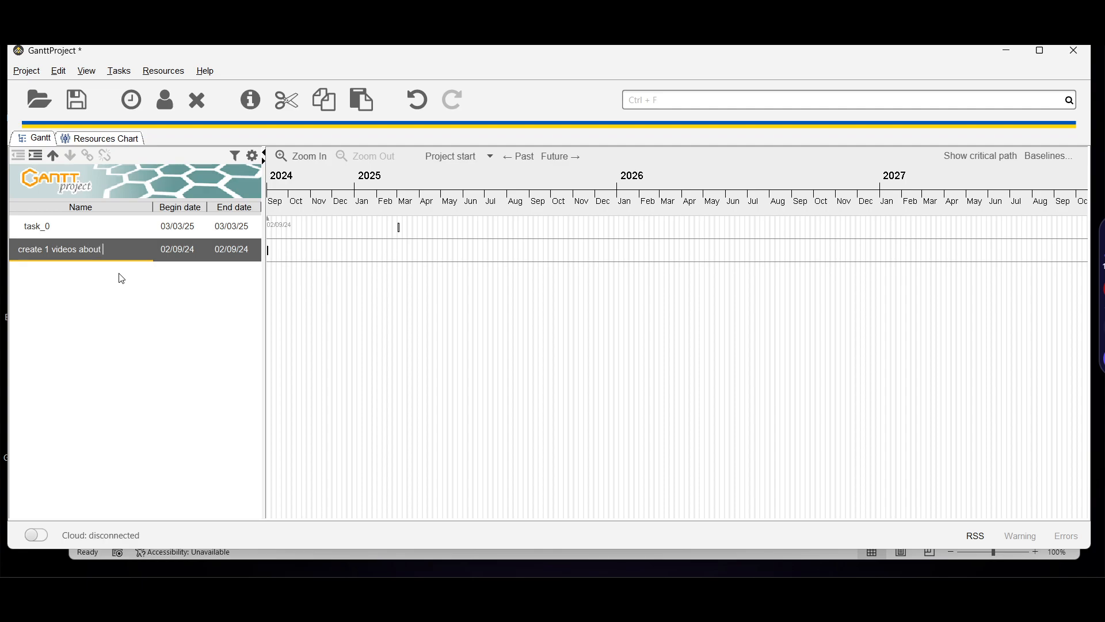
type("sendpu")
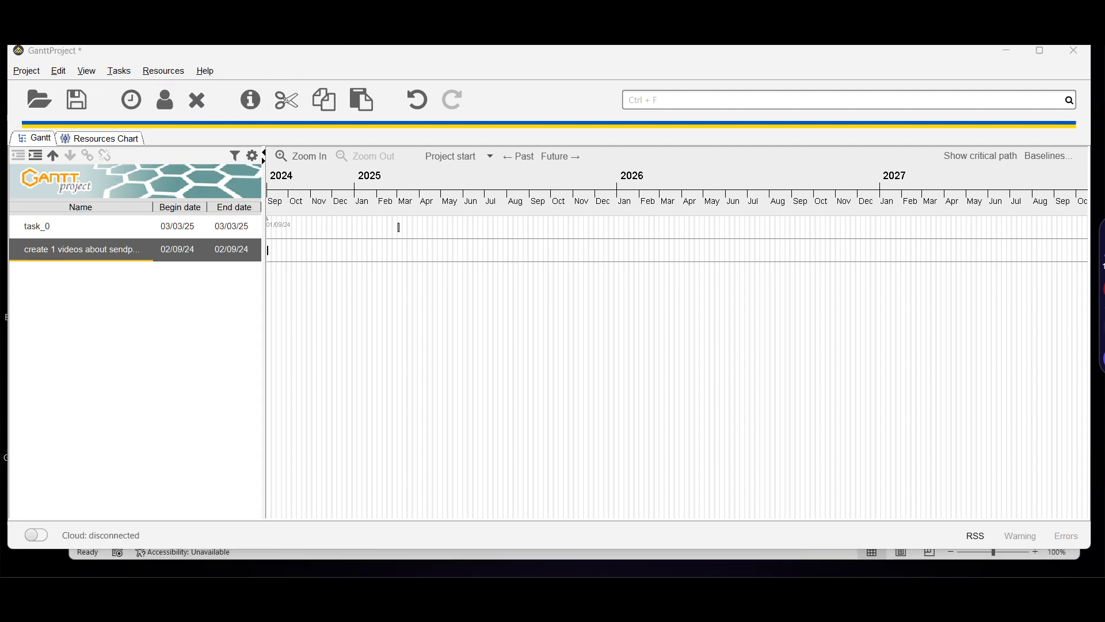
mouse_move(423, 51)
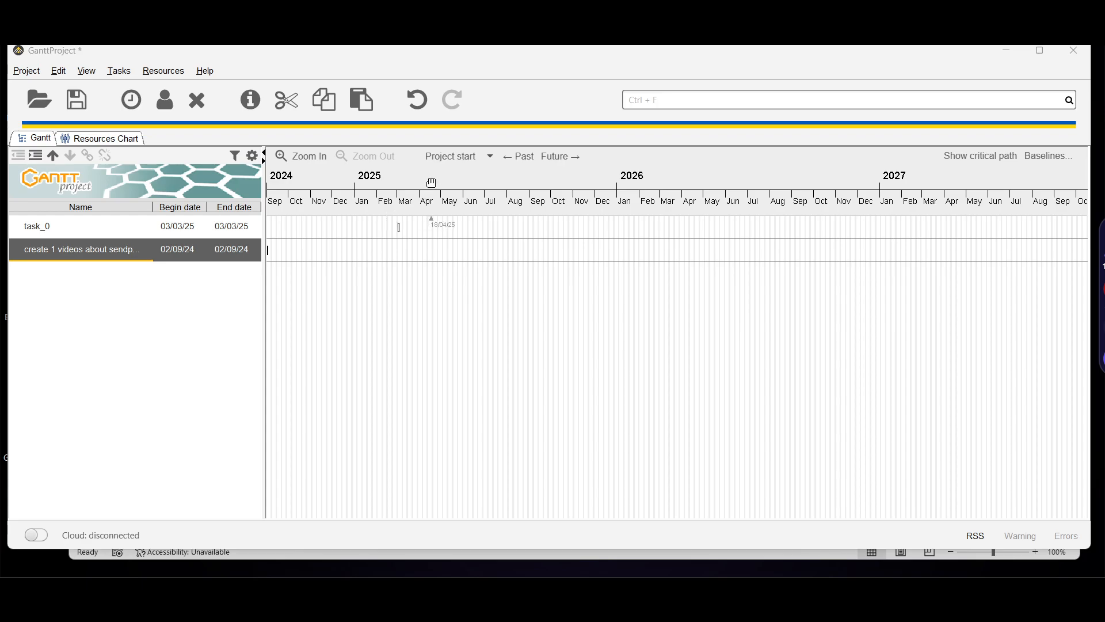
Set the sendpulse task's begin date to 12 May 2025 in its properties
left_click(301, 155)
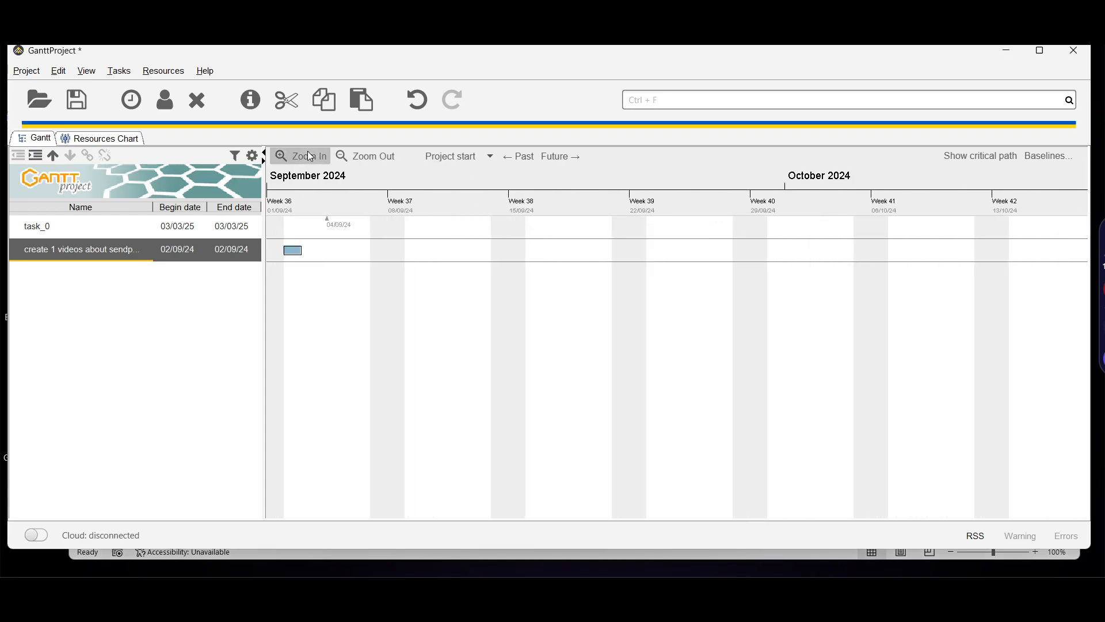
left_click(300, 156)
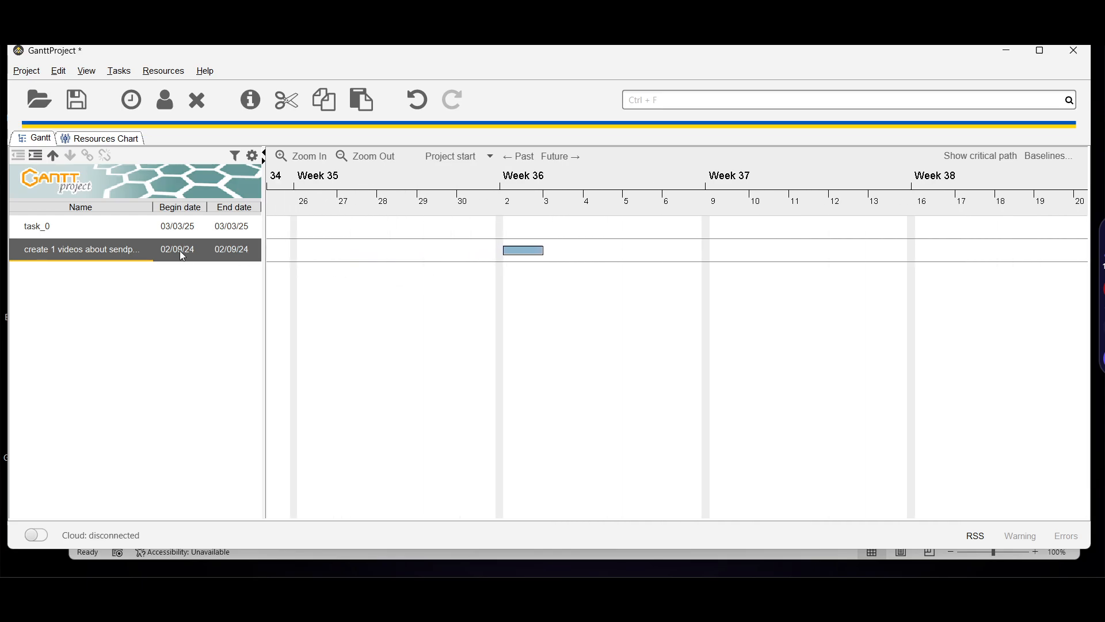
double_click(81, 250)
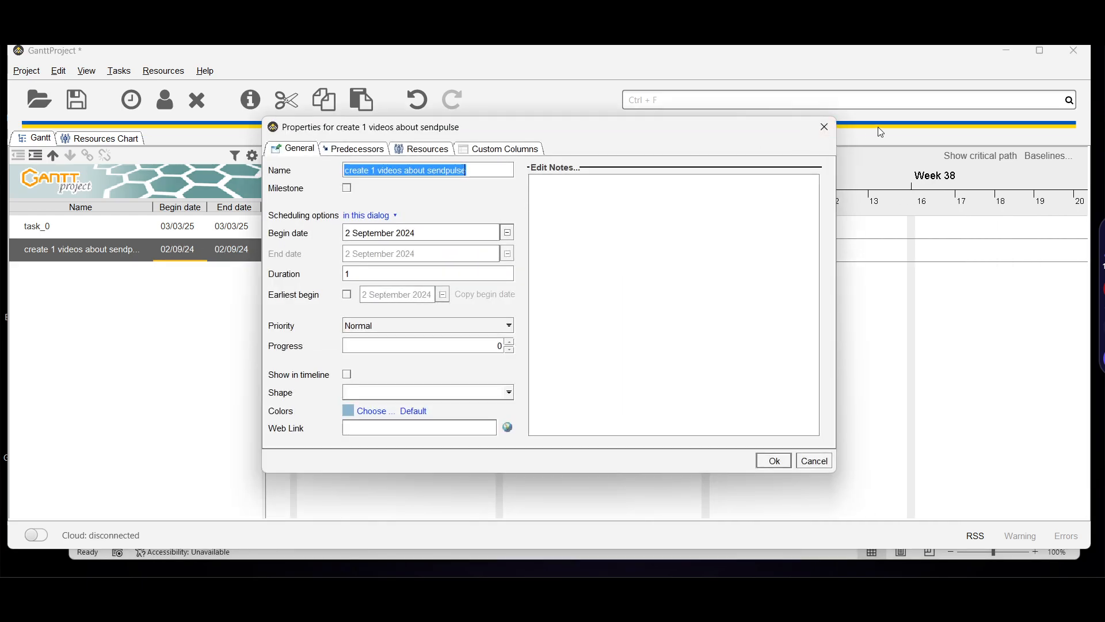
left_click(773, 461)
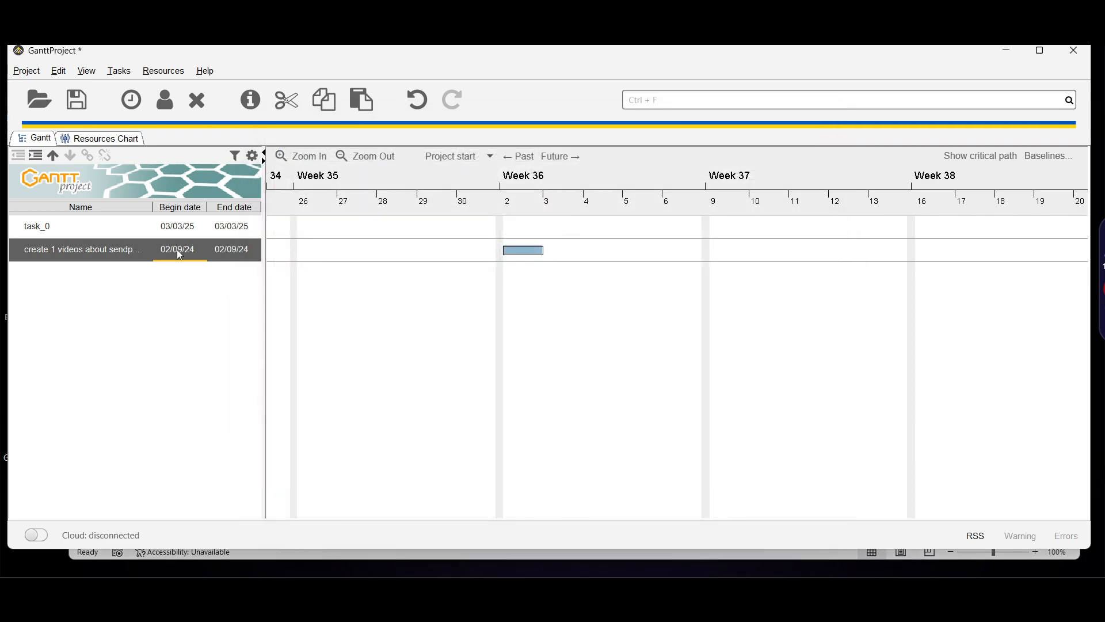
double_click(81, 249)
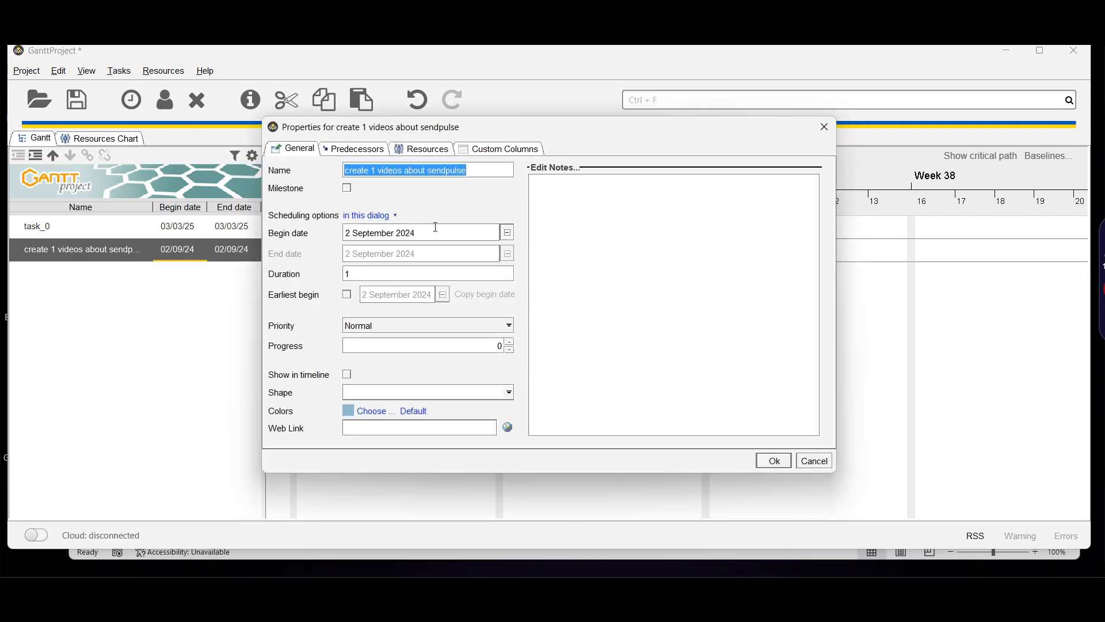
left_click(507, 232)
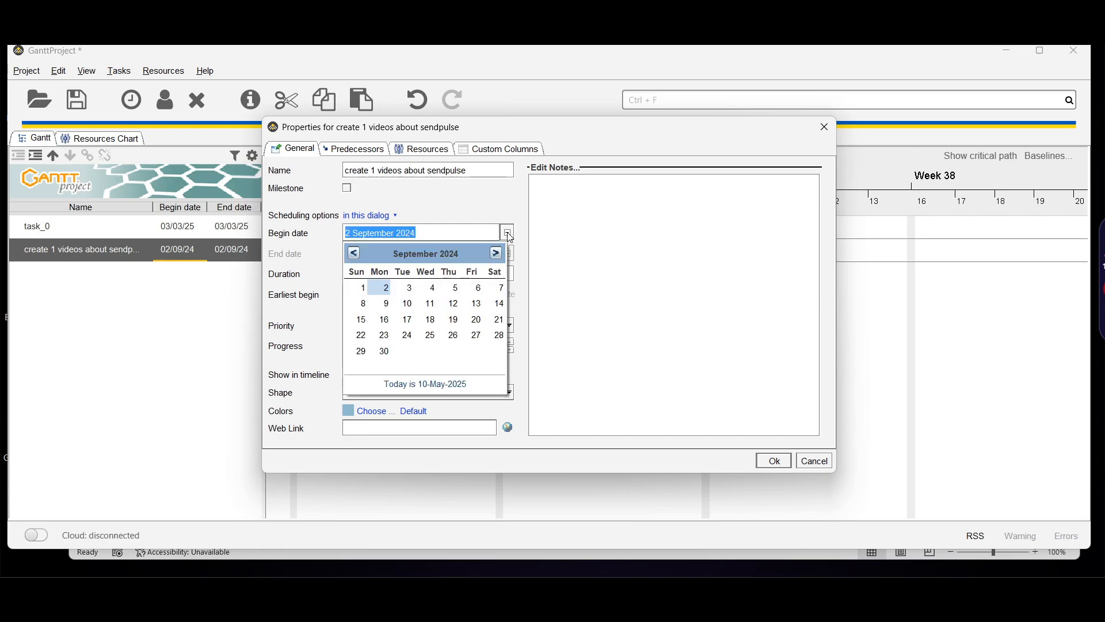
left_click(495, 254)
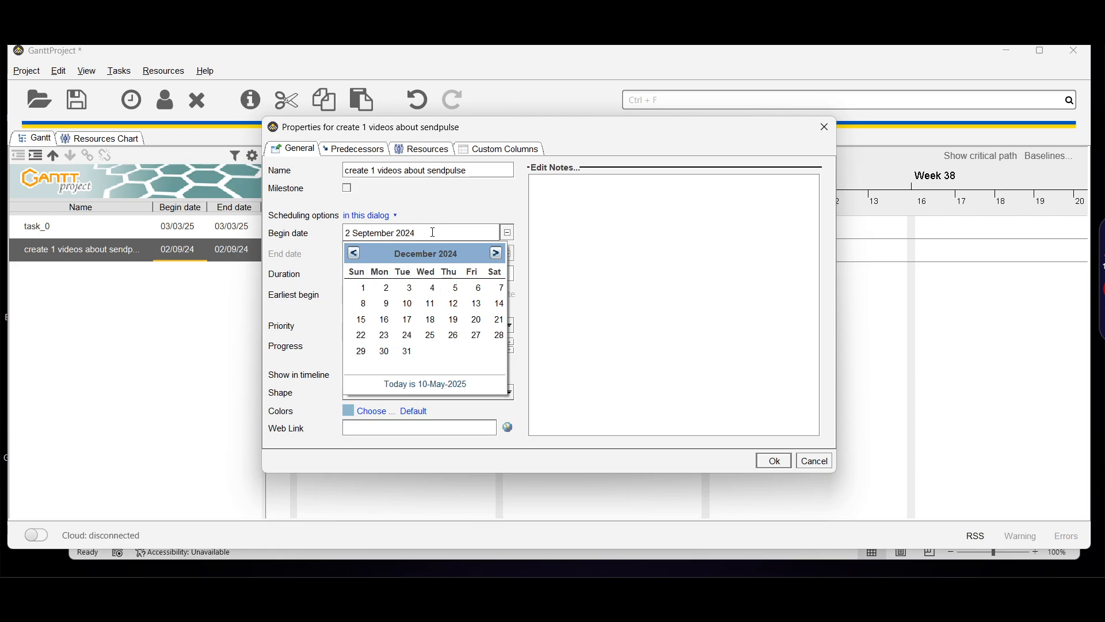
type("10")
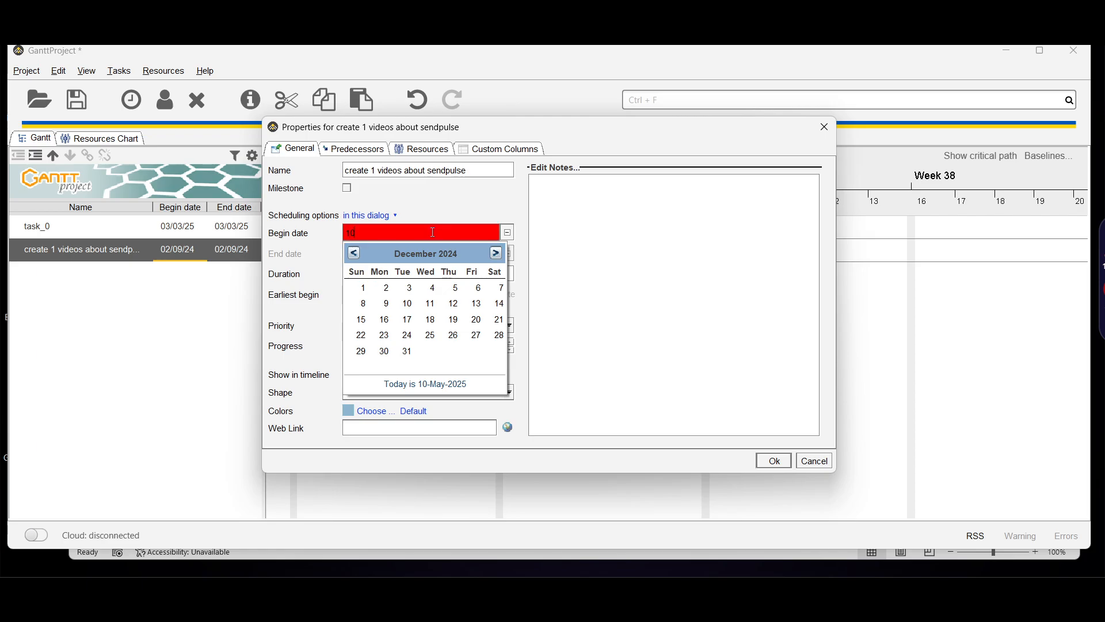
type("025")
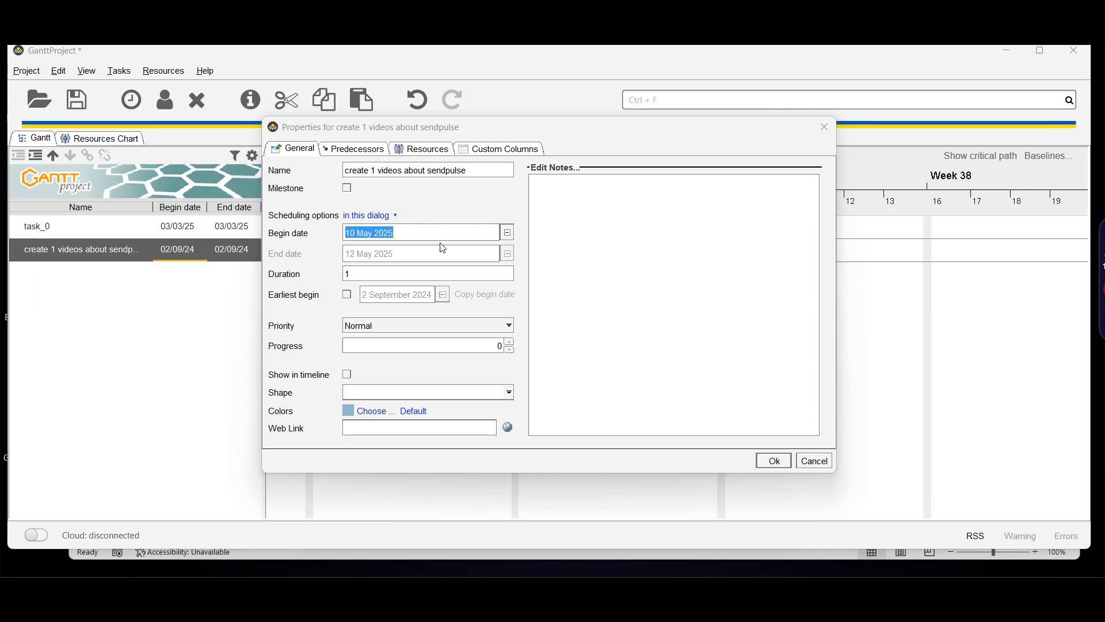
left_click(773, 461)
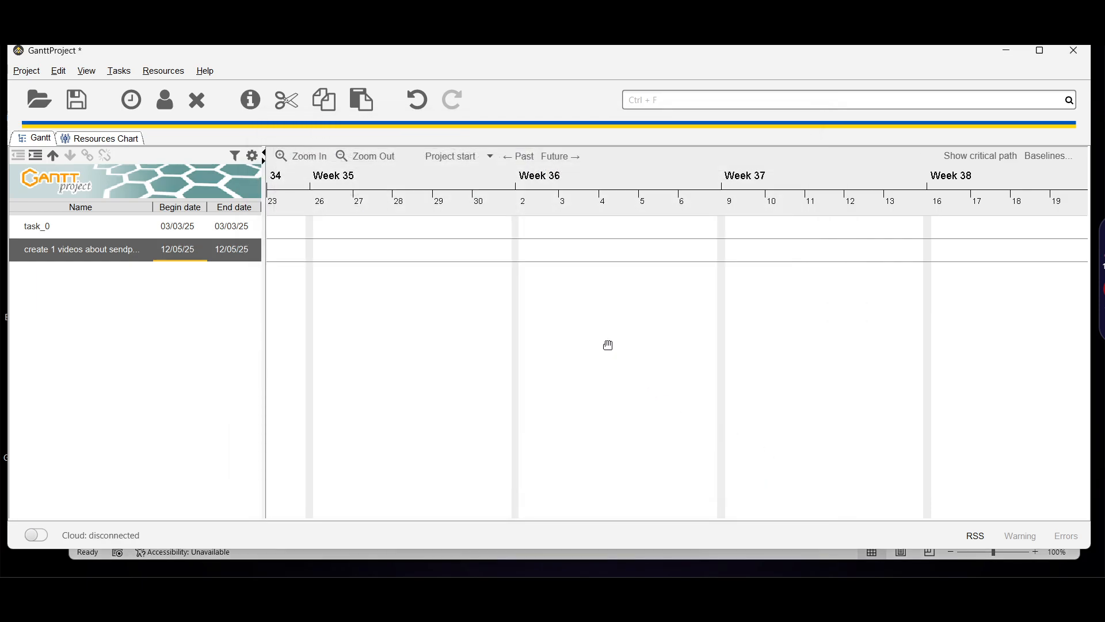
Locate the moved task and give its bar a hatched shape pattern
left_click(366, 155)
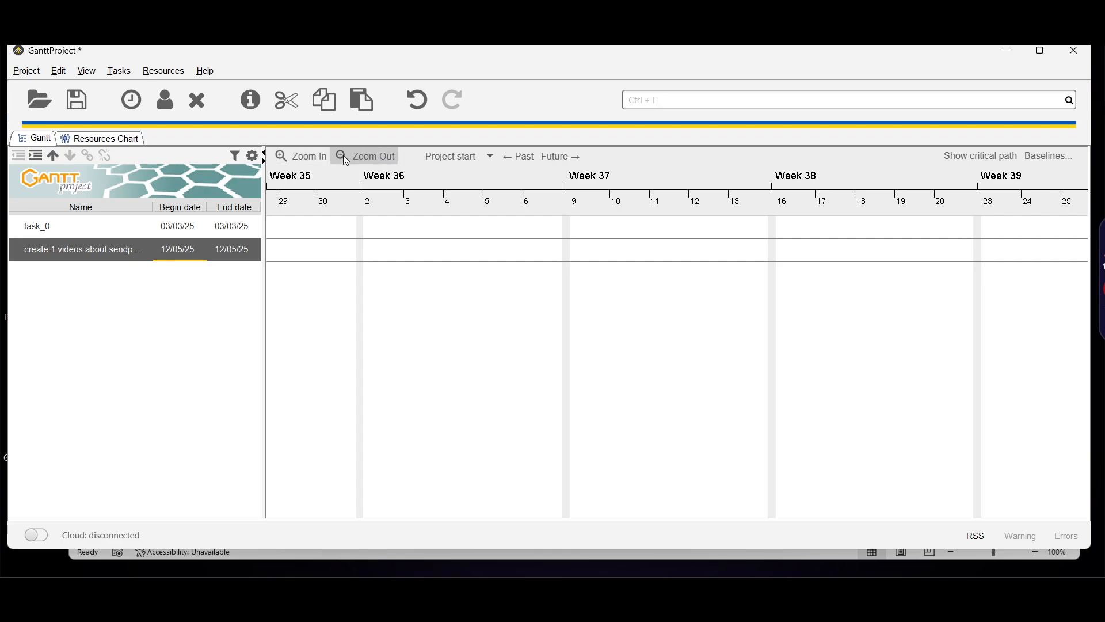
left_click(366, 156)
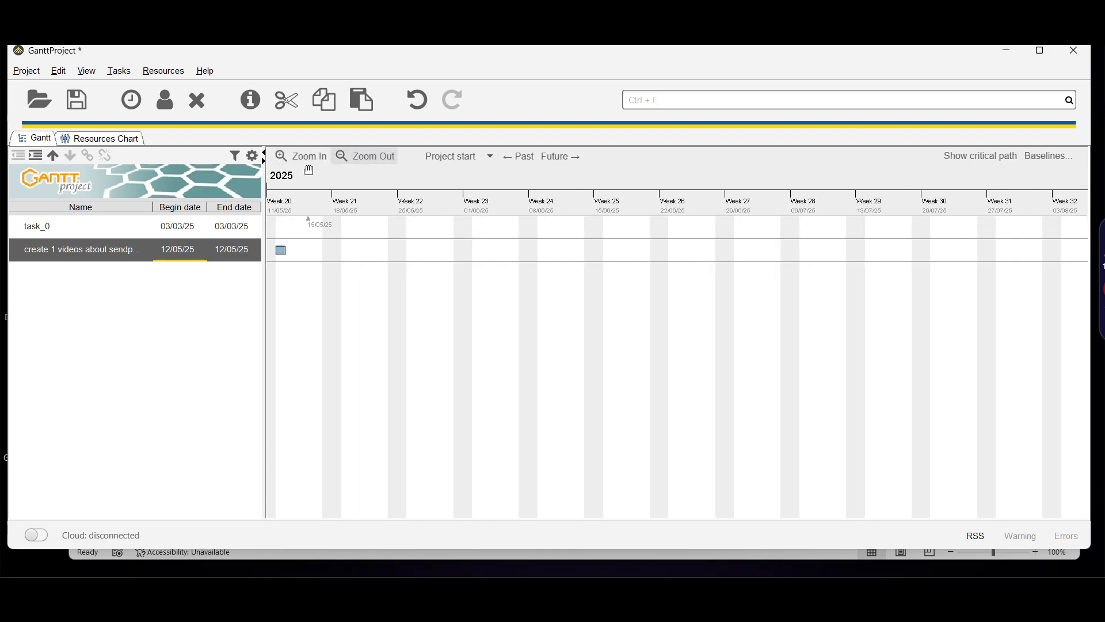
left_click(302, 156)
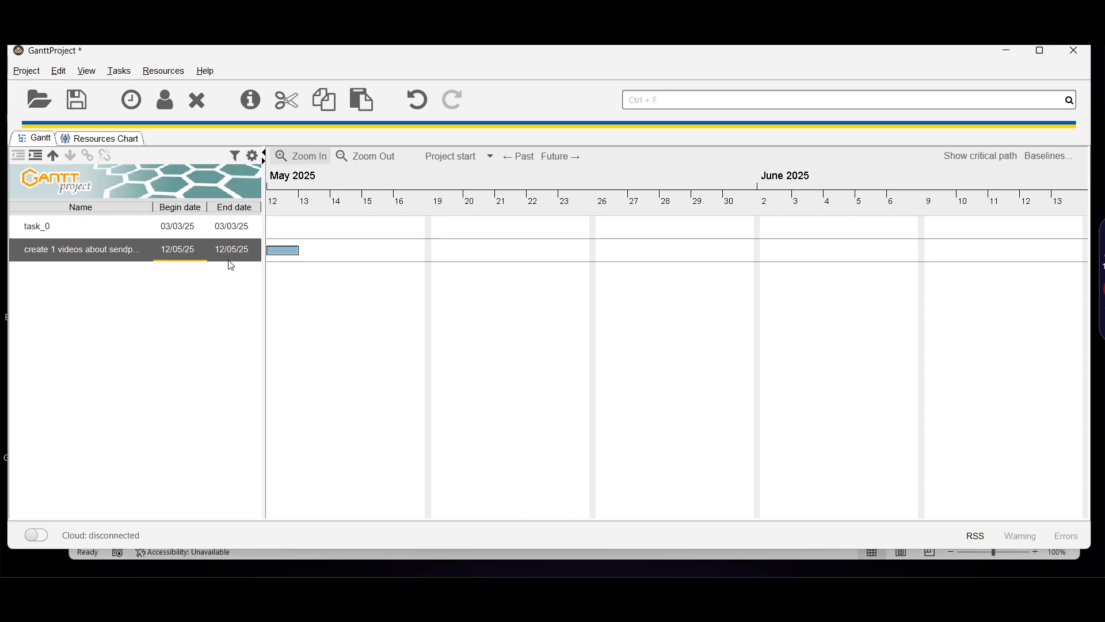
double_click(80, 250)
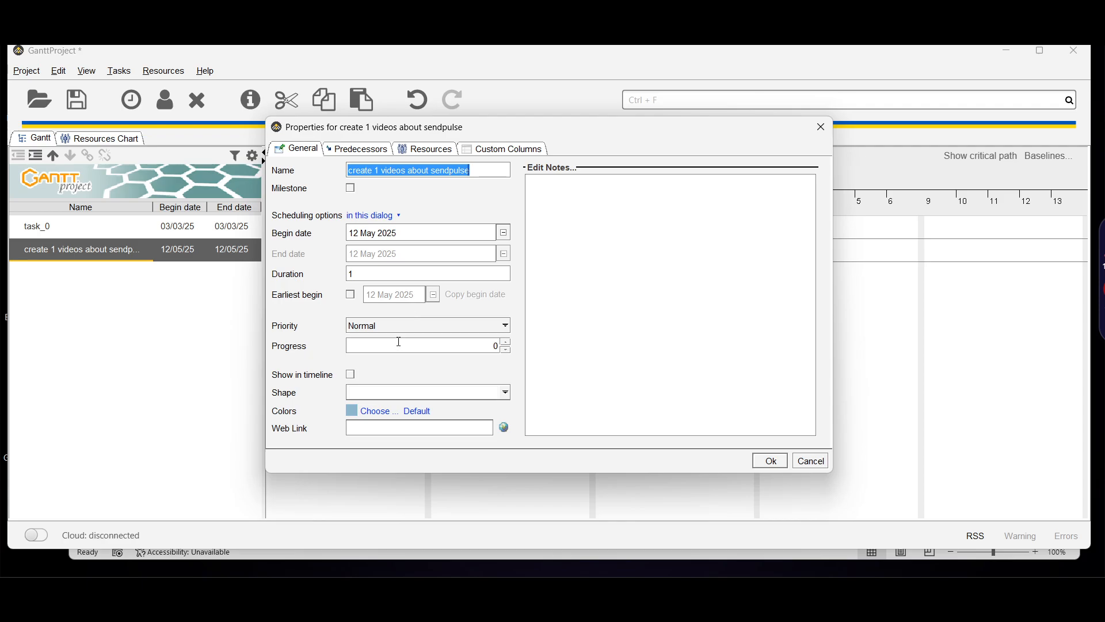
mouse_move(386, 404)
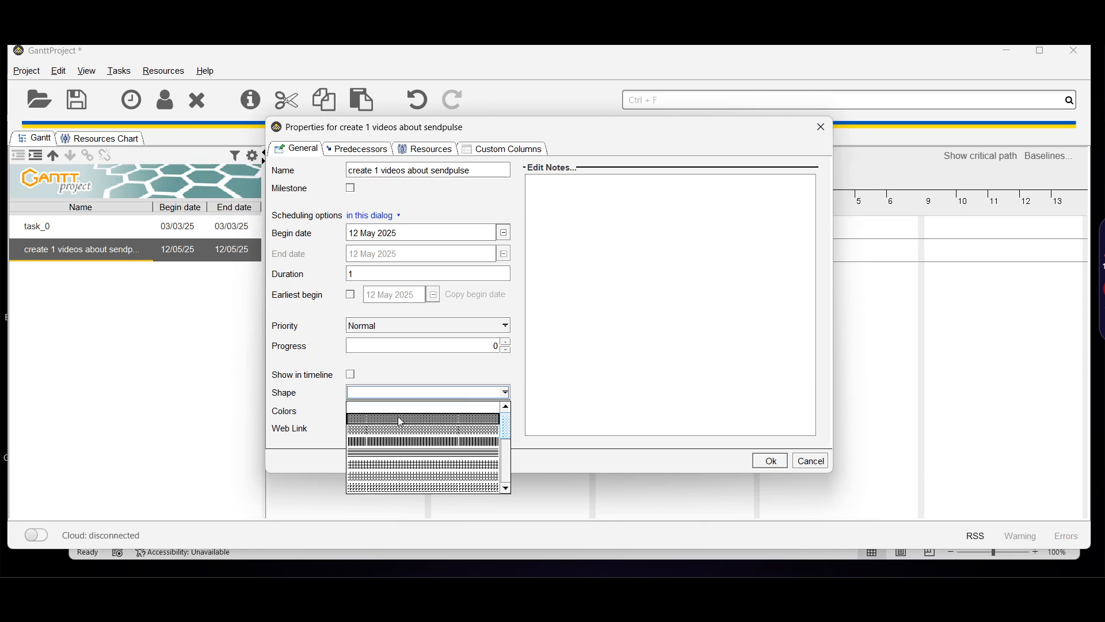
left_click(423, 416)
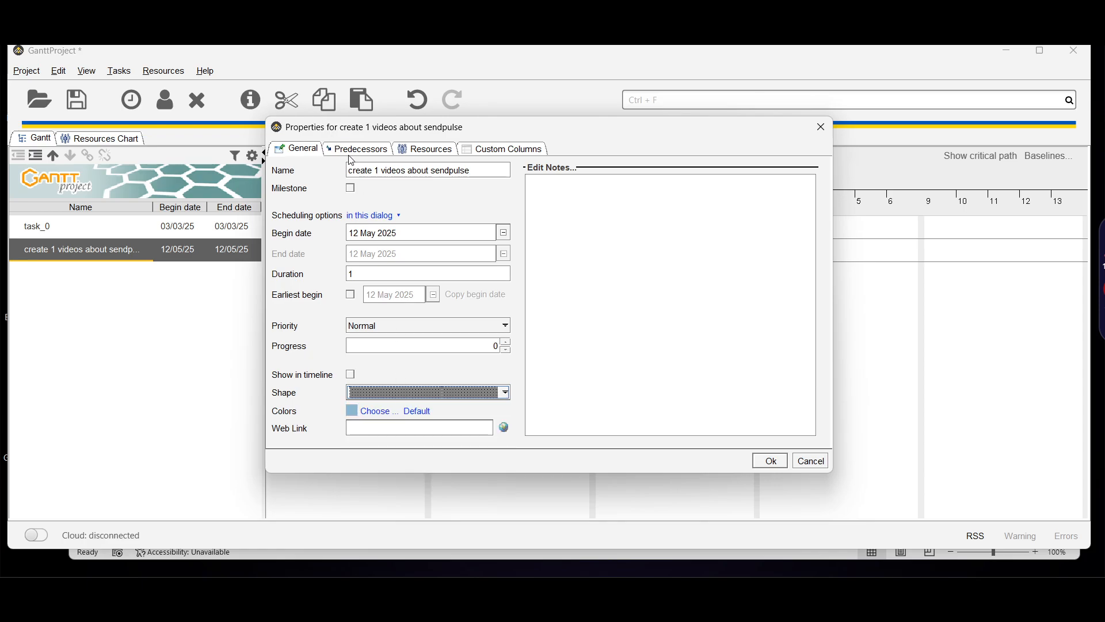
left_click(359, 149)
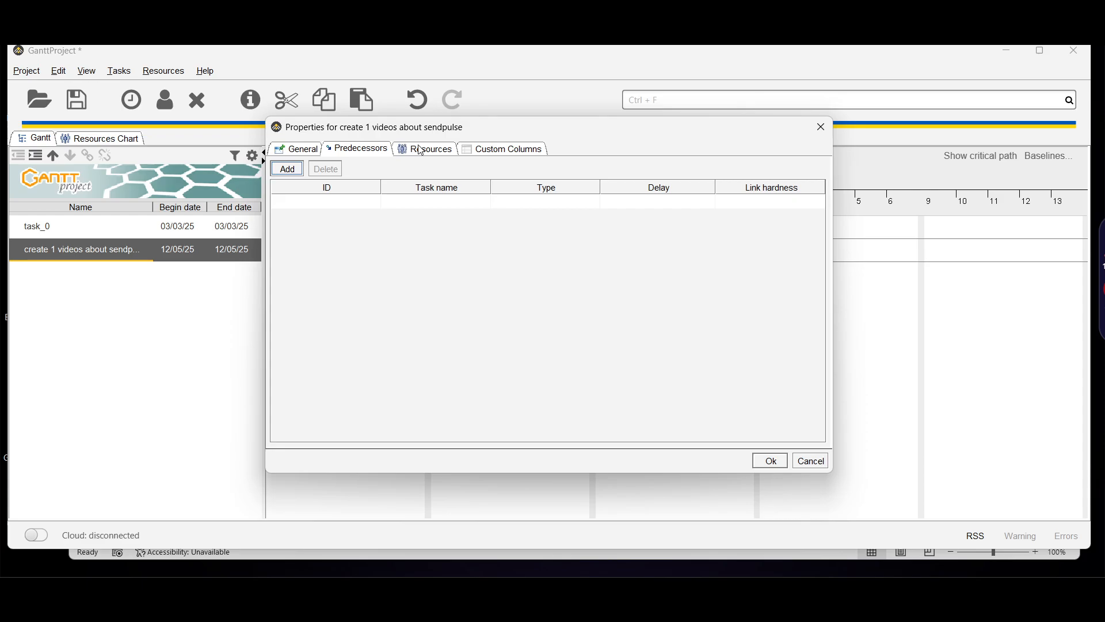
left_click(429, 149)
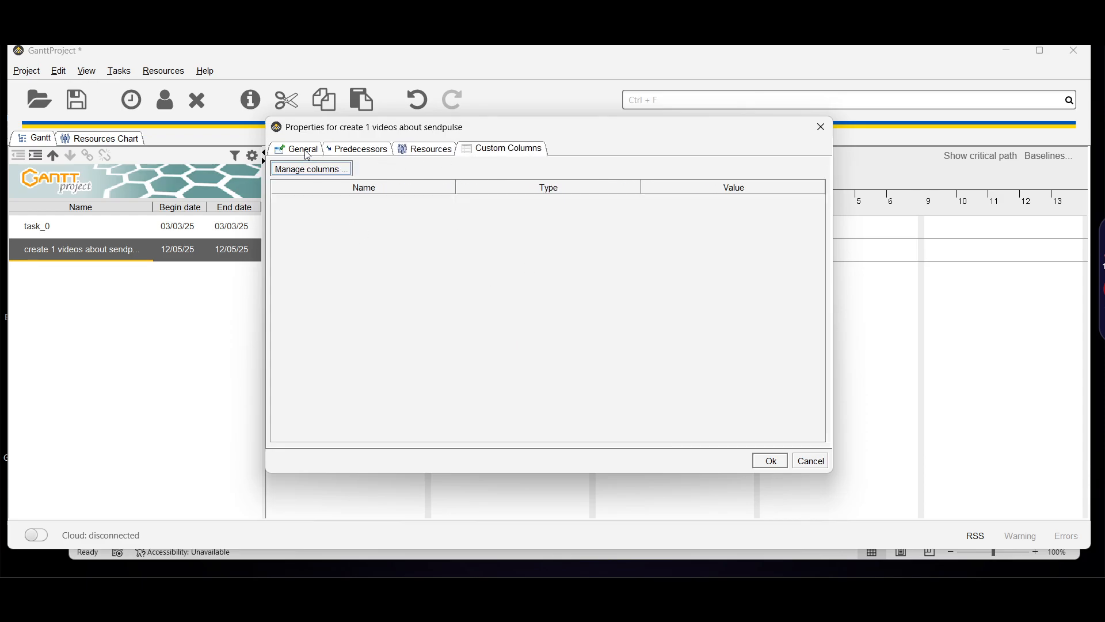
left_click(301, 148)
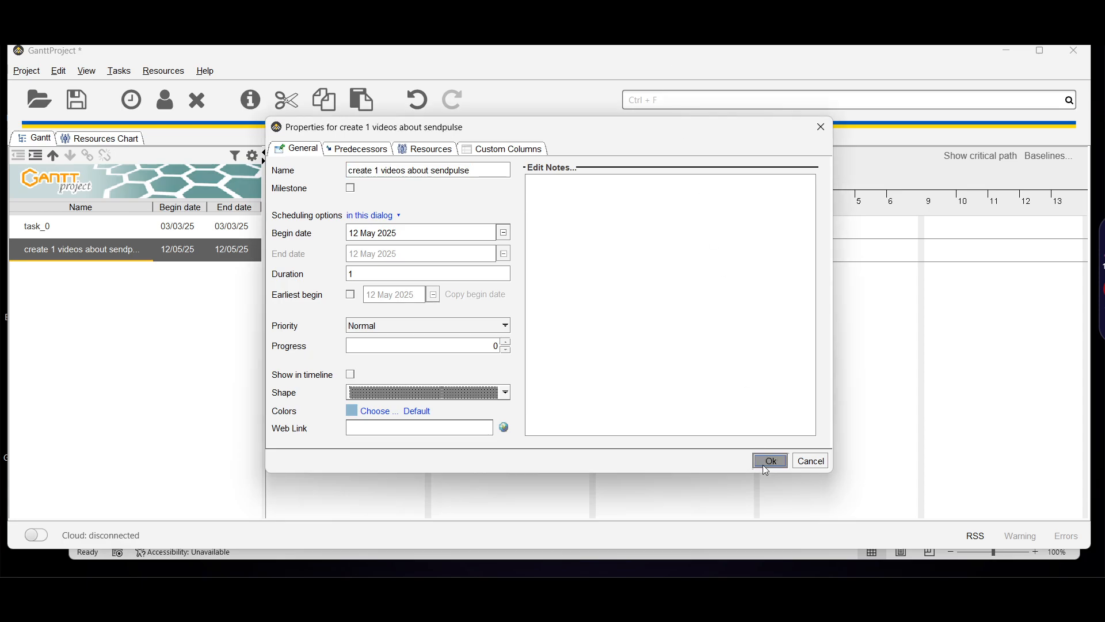
left_click(769, 460)
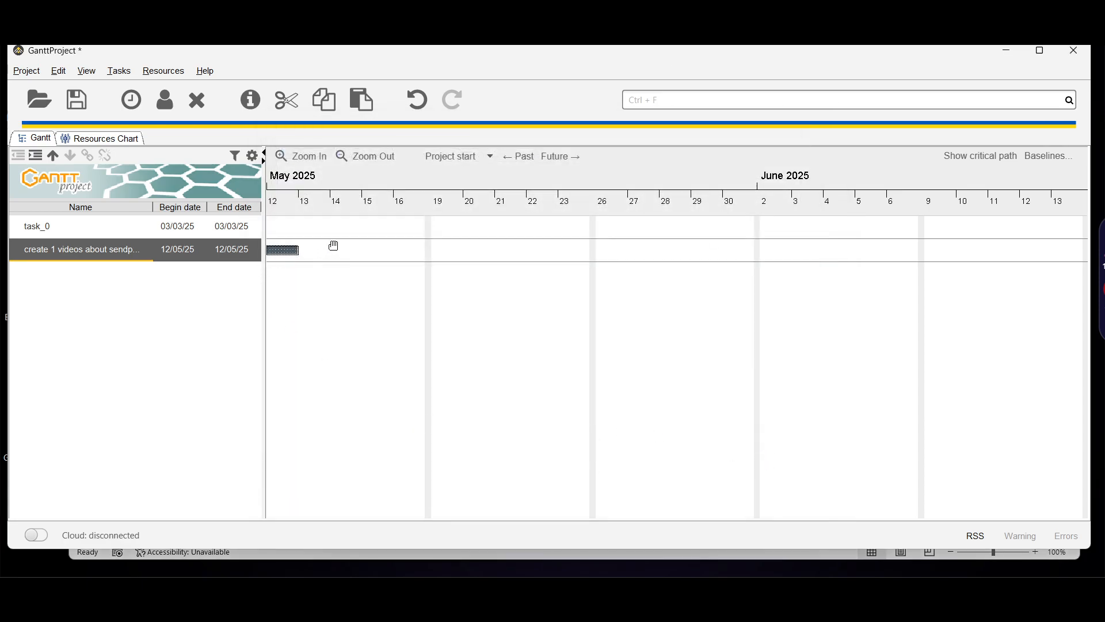
mouse_move(533, 250)
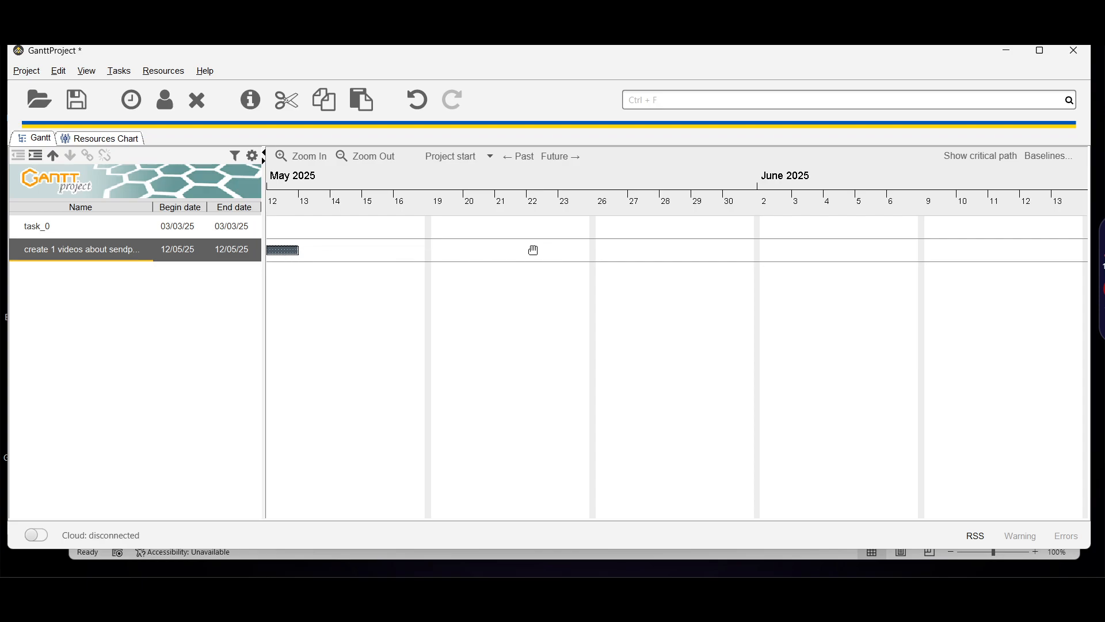
Add task_2 and set its begin date to 12 May 2025 in its properties
left_click(119, 70)
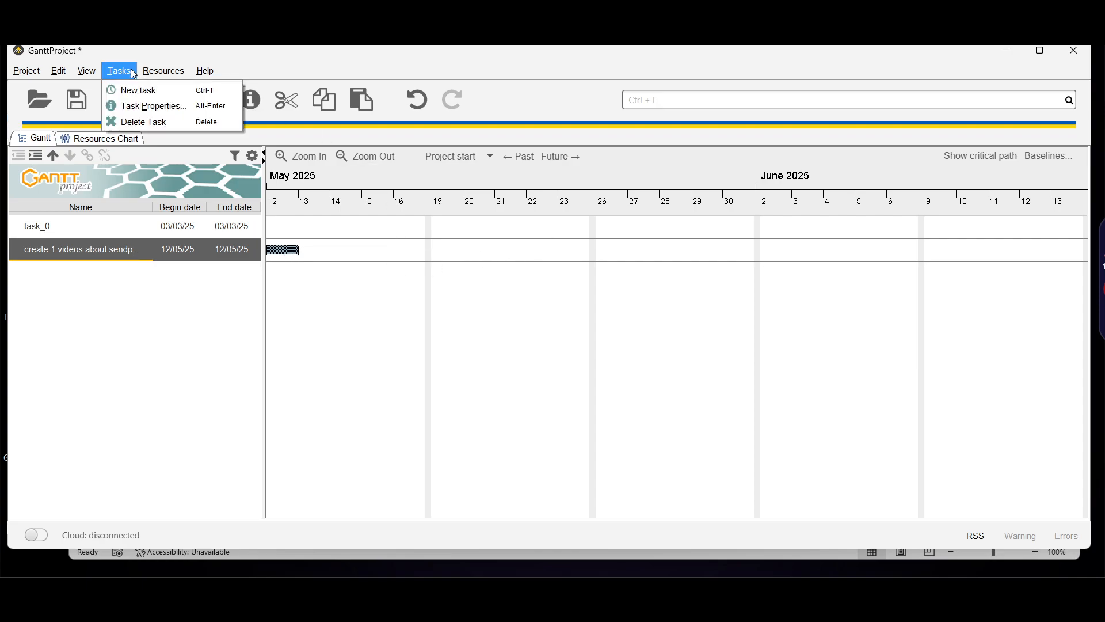
mouse_move(138, 90)
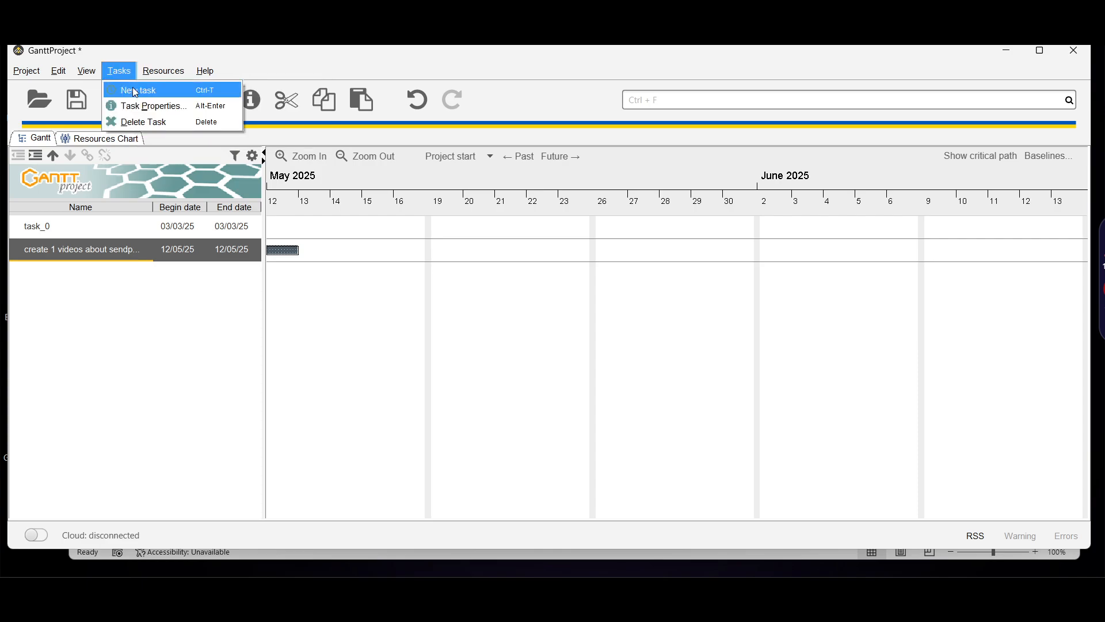
left_click(140, 90)
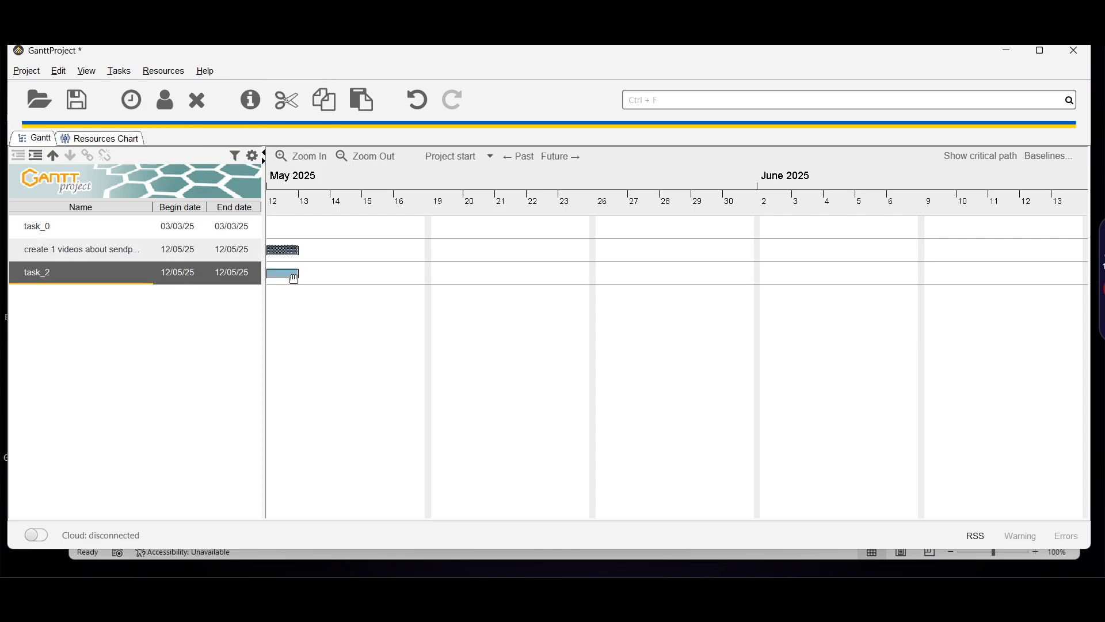
double_click(282, 274)
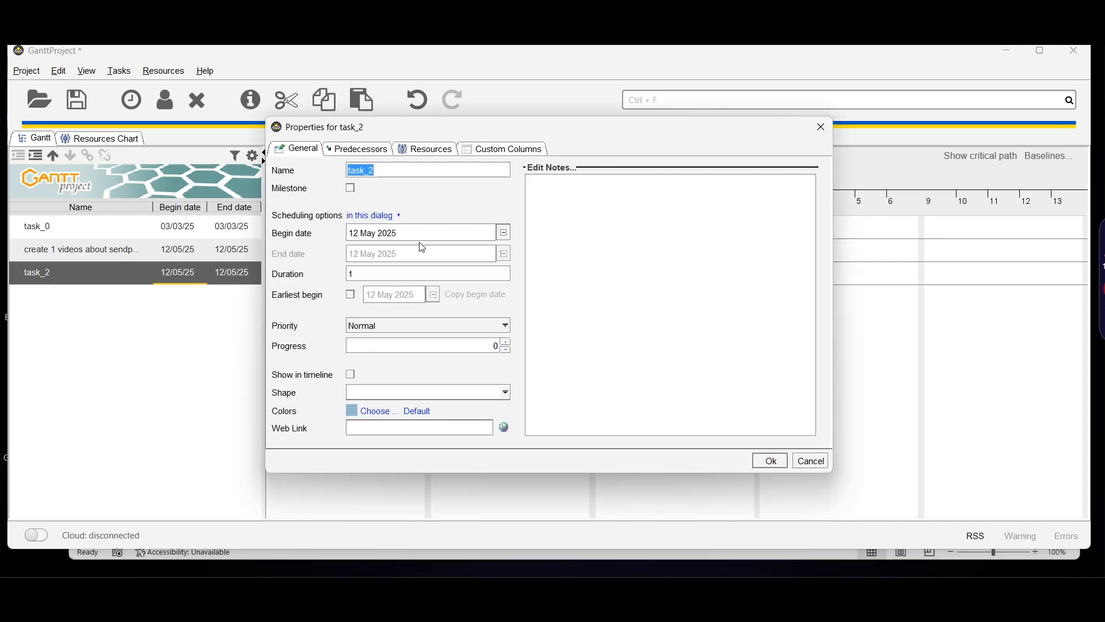
left_click(503, 233)
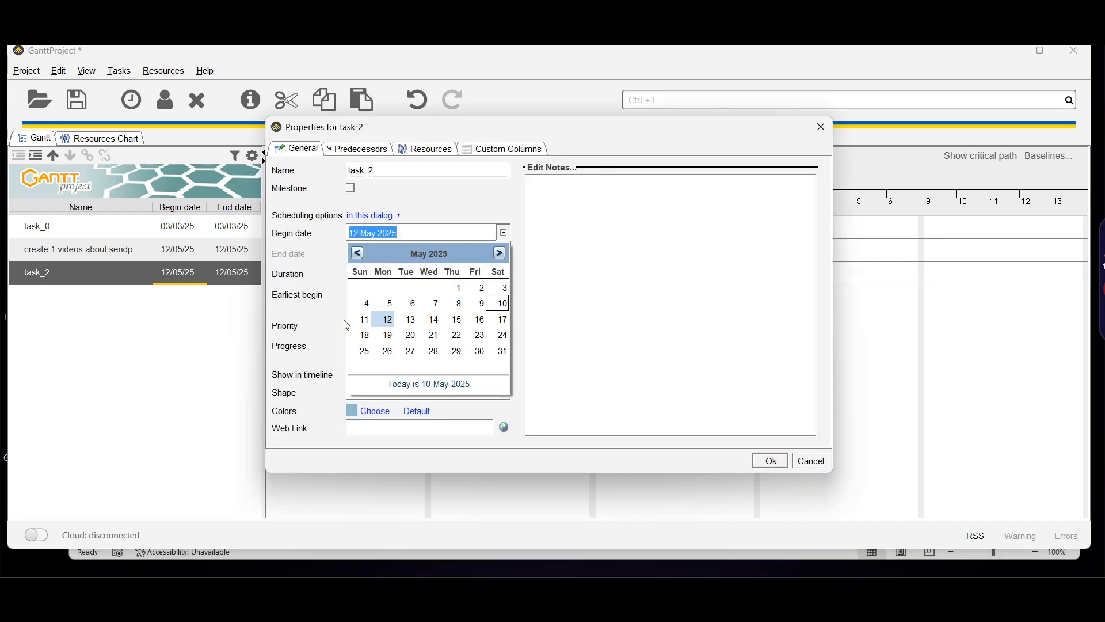
left_click(365, 319)
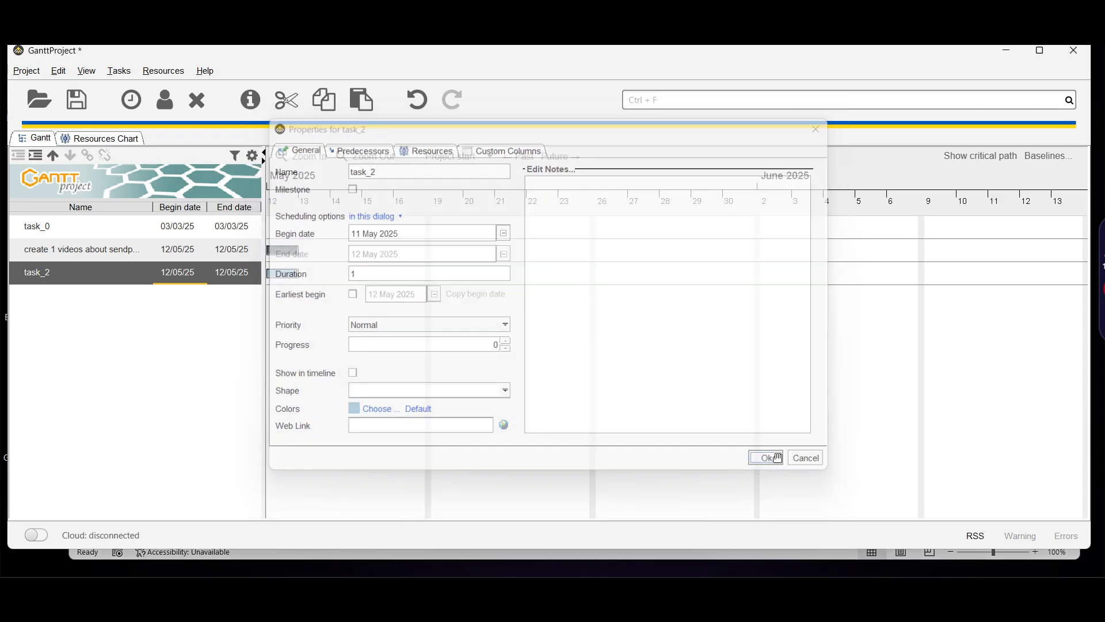
left_click(767, 457)
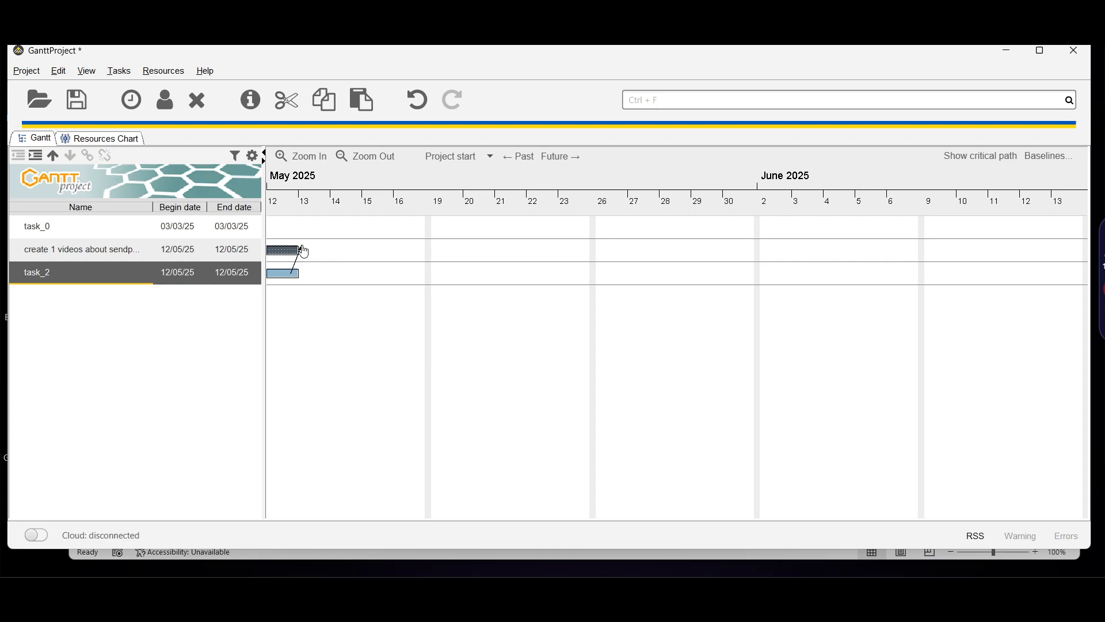
Extend task_2 to 15 May and stretch the sendpulse task bar to end on 5 June 2025
left_click_drag(286, 250, 312, 250)
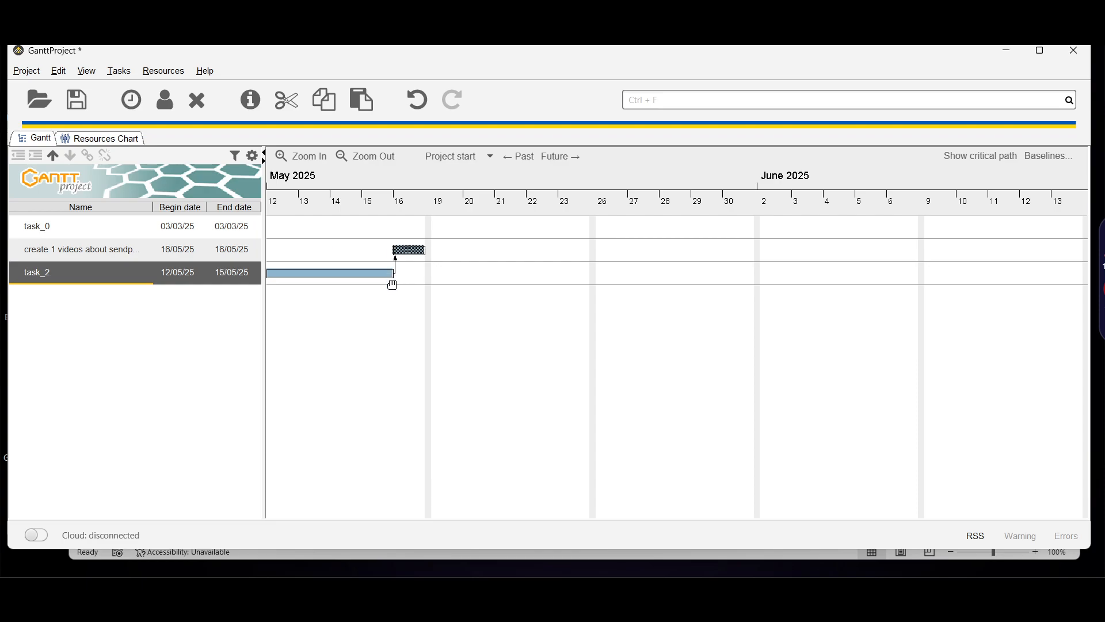
left_click(80, 249)
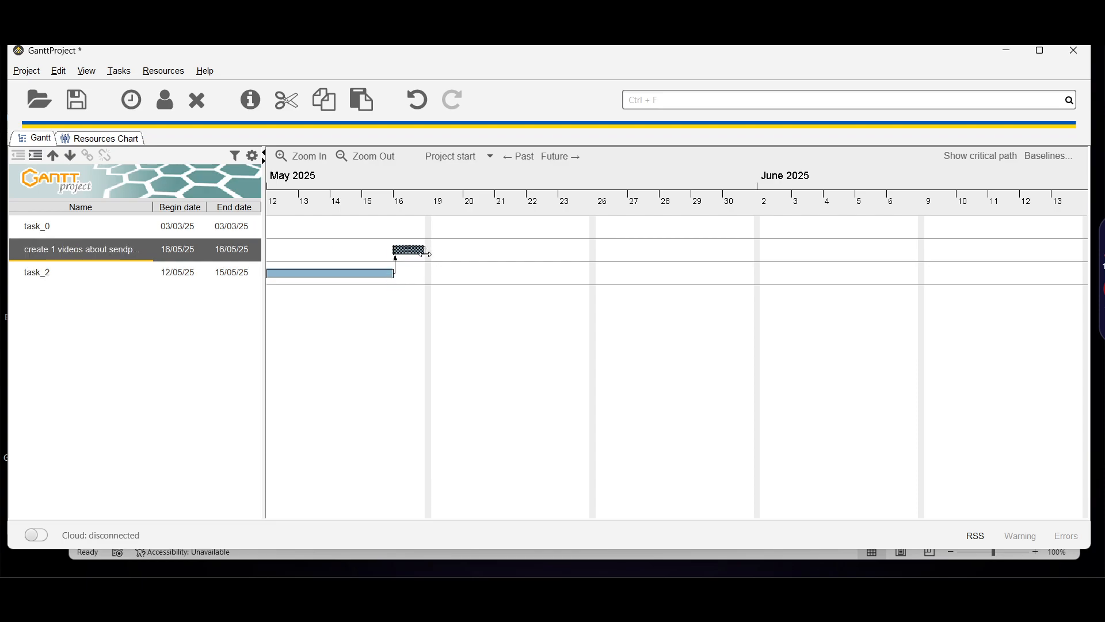
left_click_drag(425, 251, 860, 251)
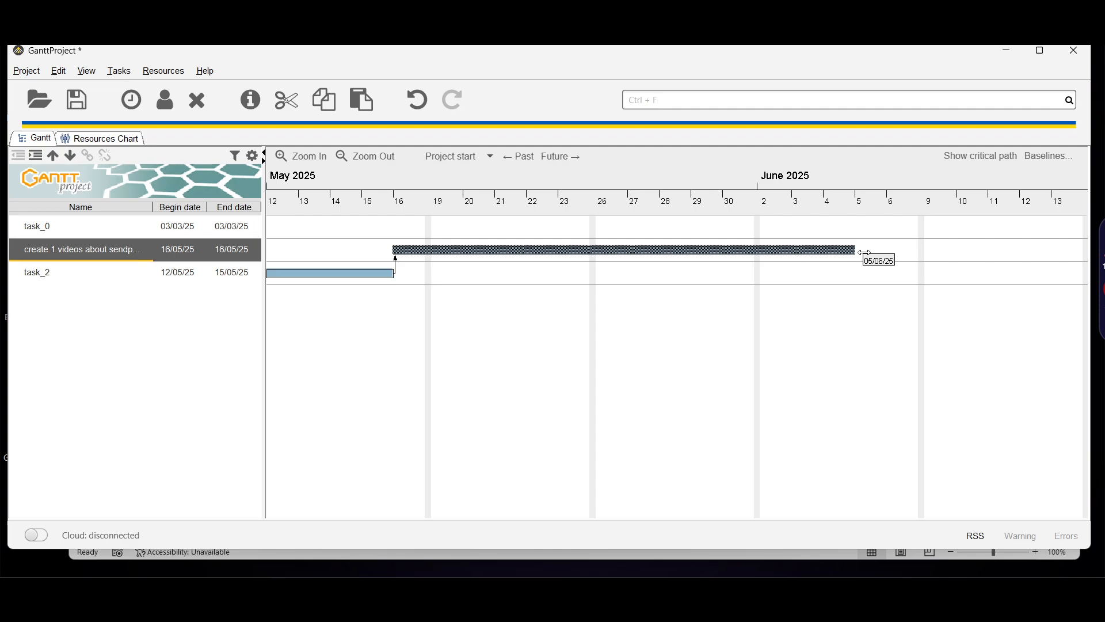
left_click_drag(858, 252, 890, 252)
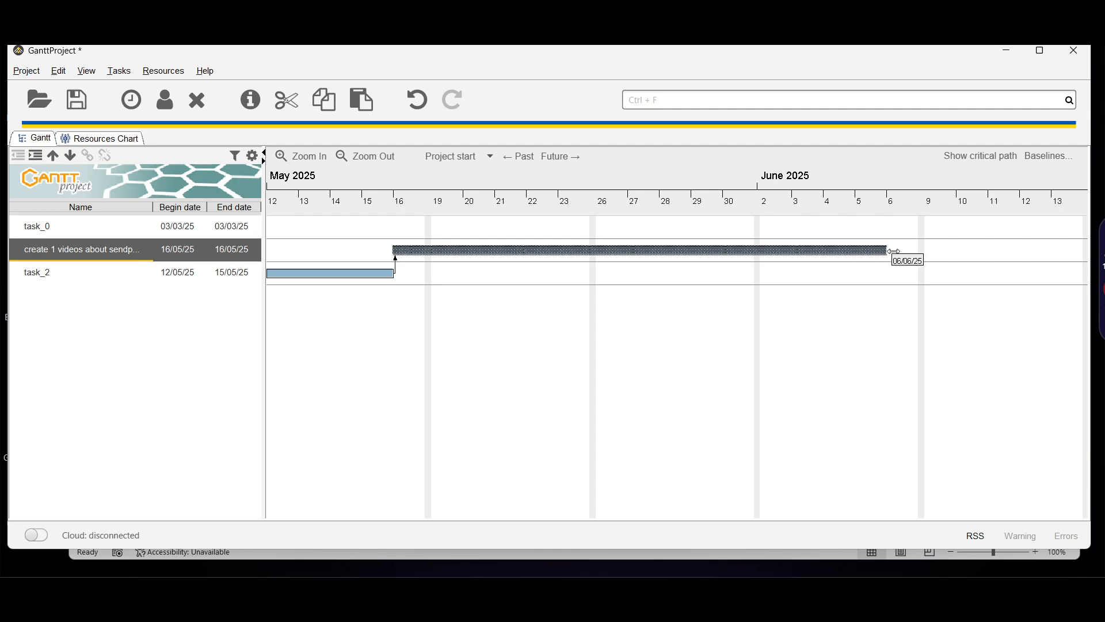
left_click_drag(893, 249, 875, 249)
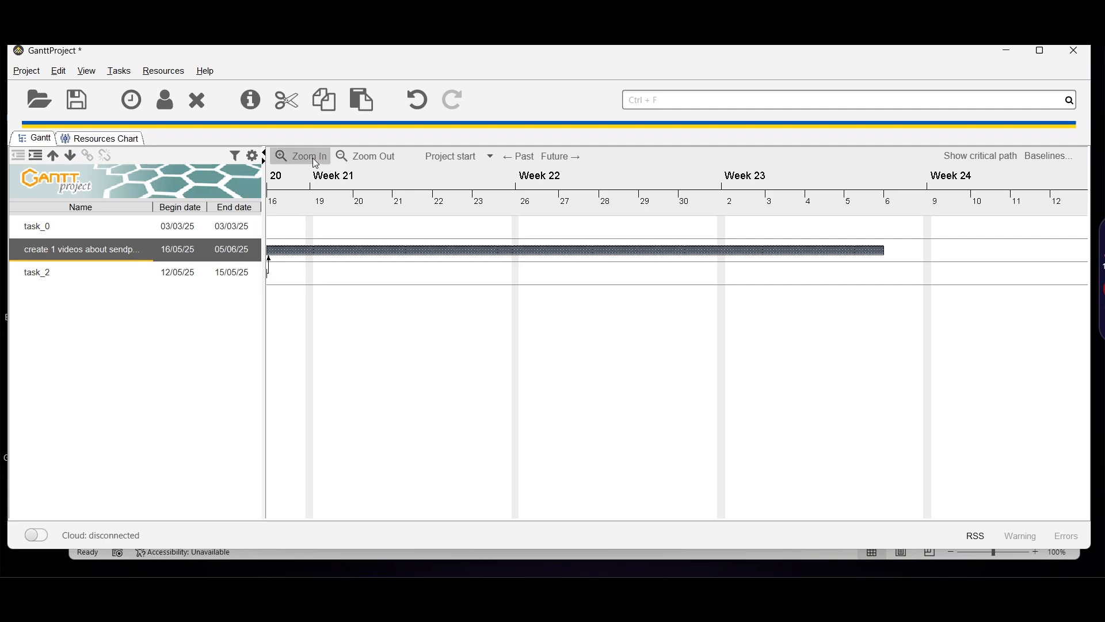
left_click(306, 156)
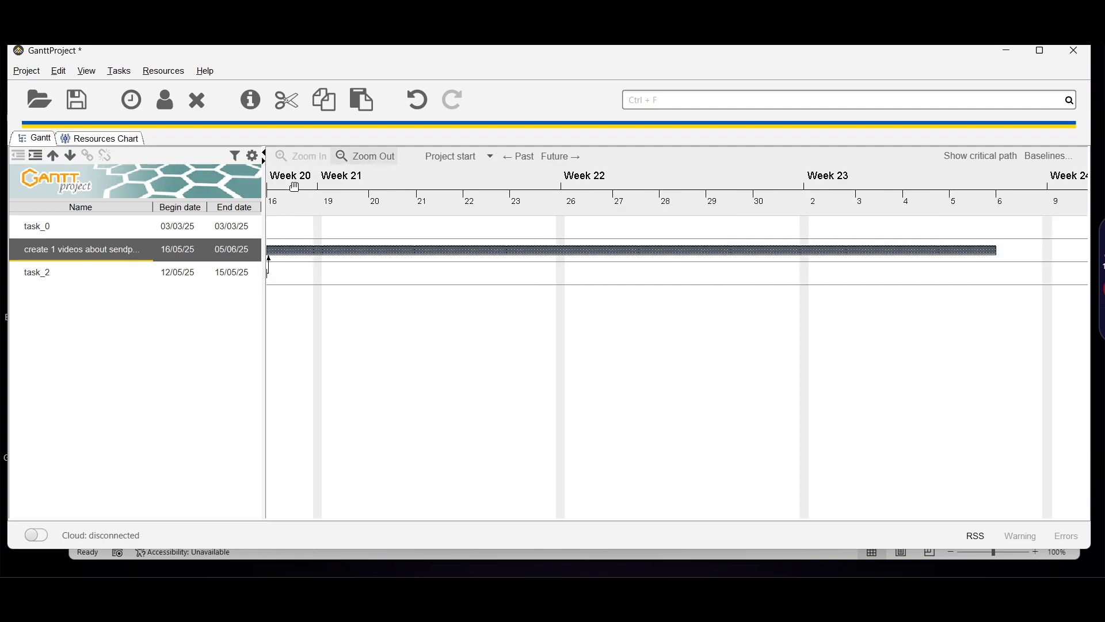
mouse_move(303, 150)
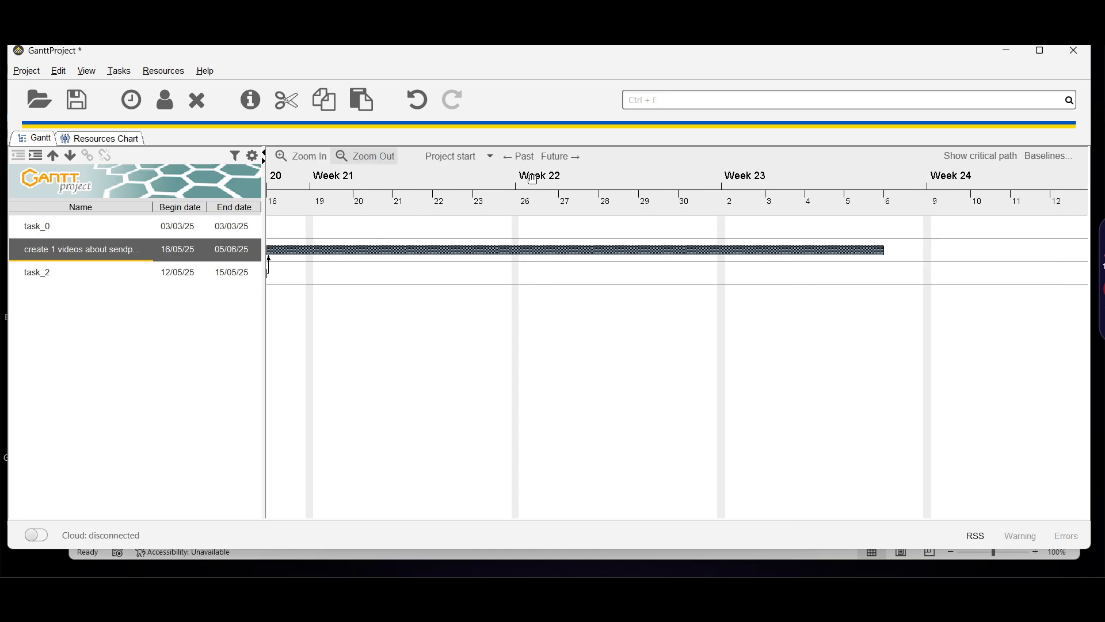
mouse_move(564, 182)
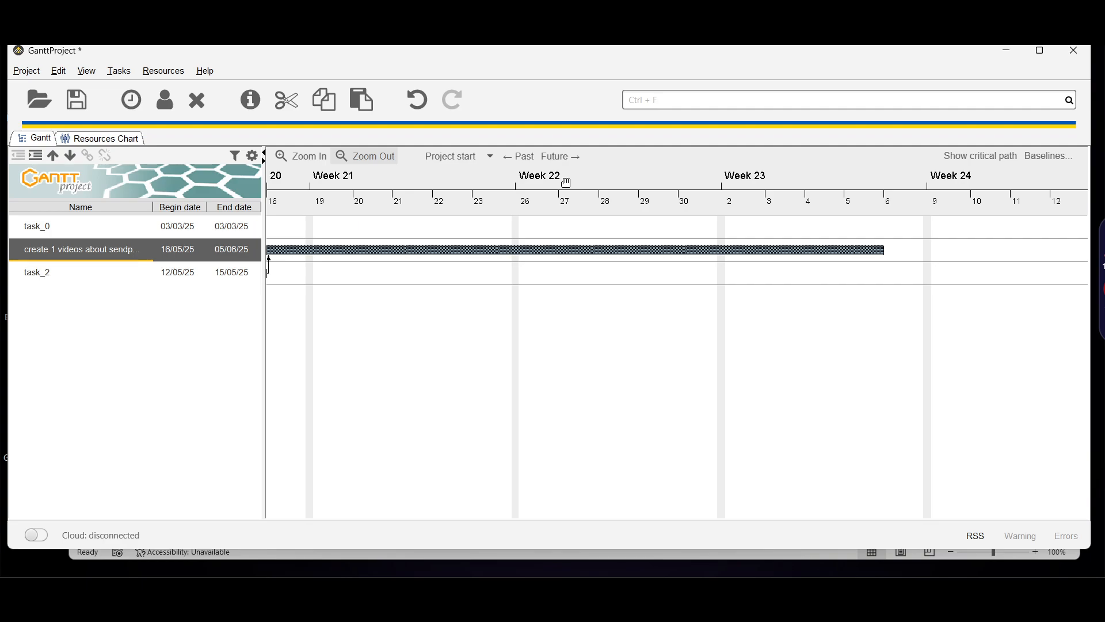
mouse_move(621, 330)
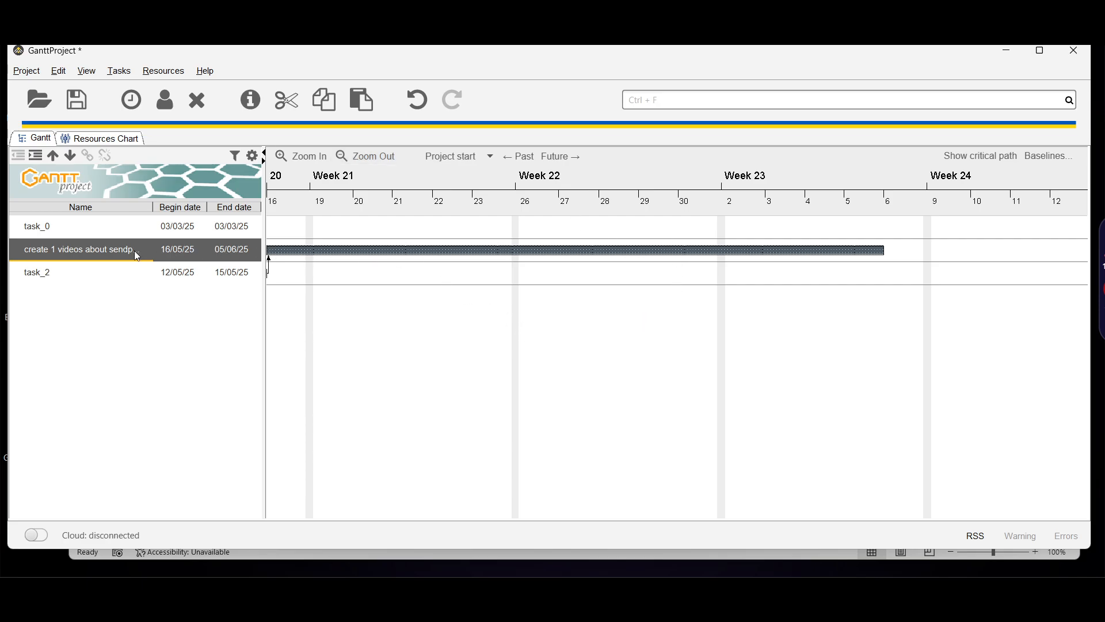
double_click(77, 249)
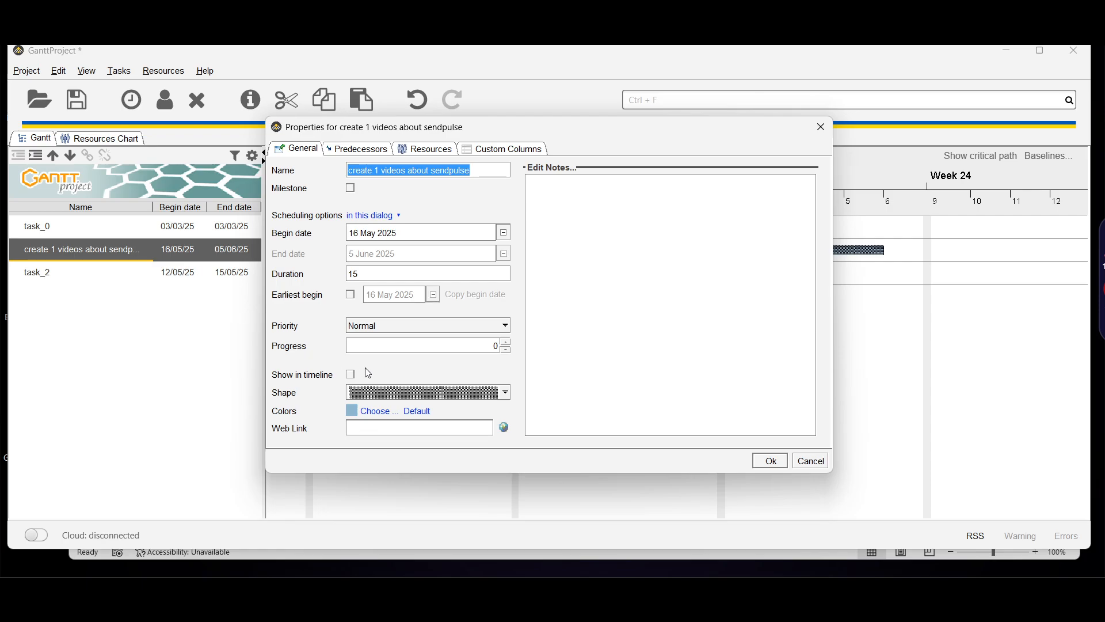
left_click(429, 148)
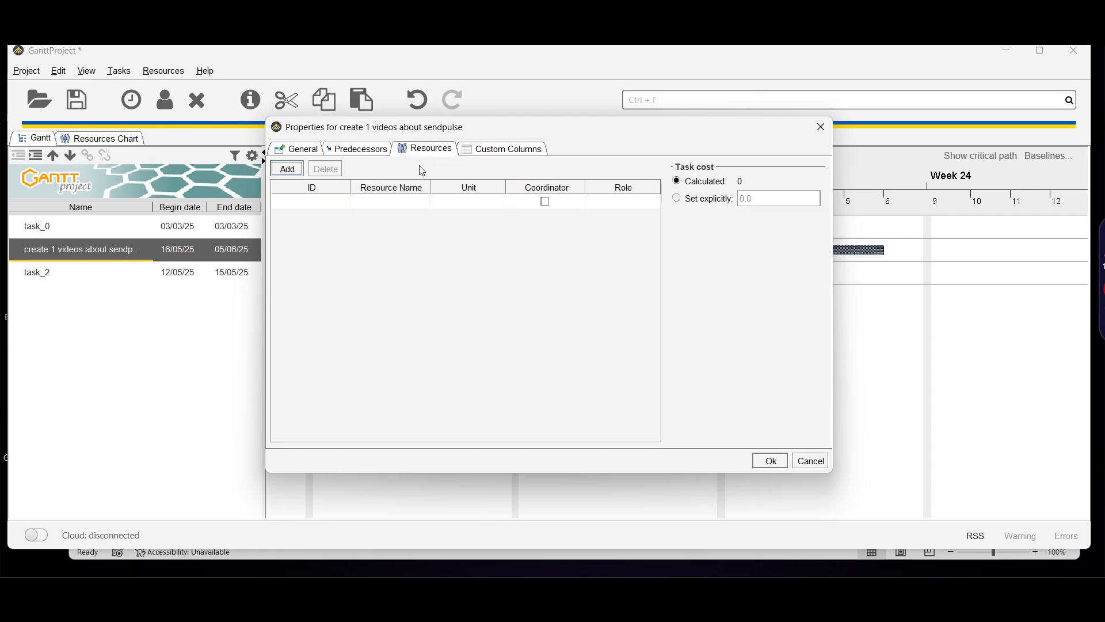
mouse_move(226, 289)
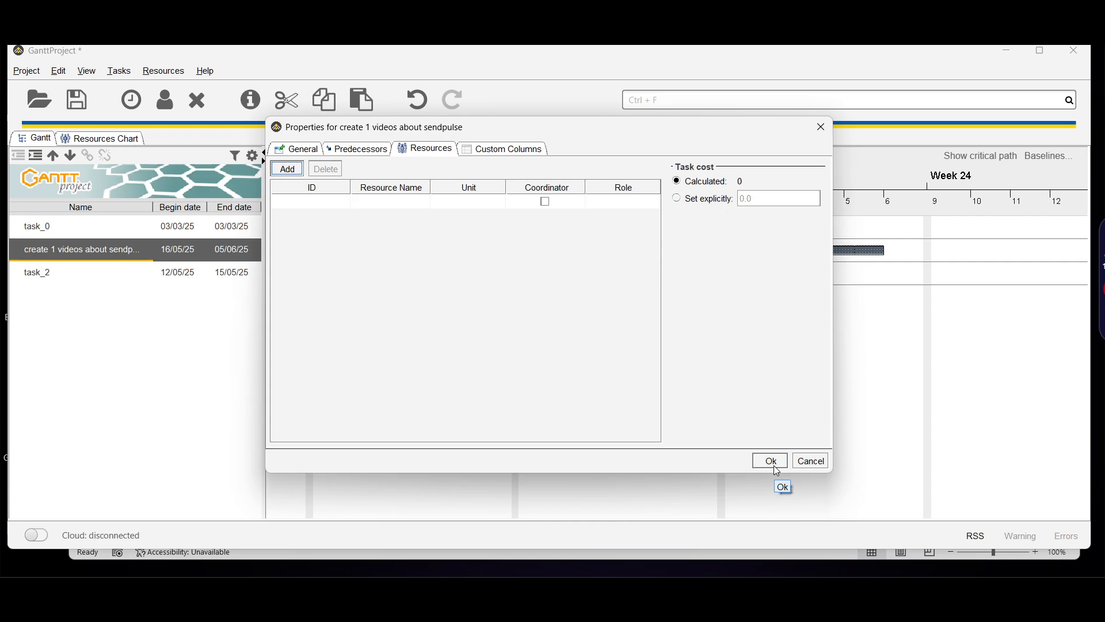
left_click(769, 461)
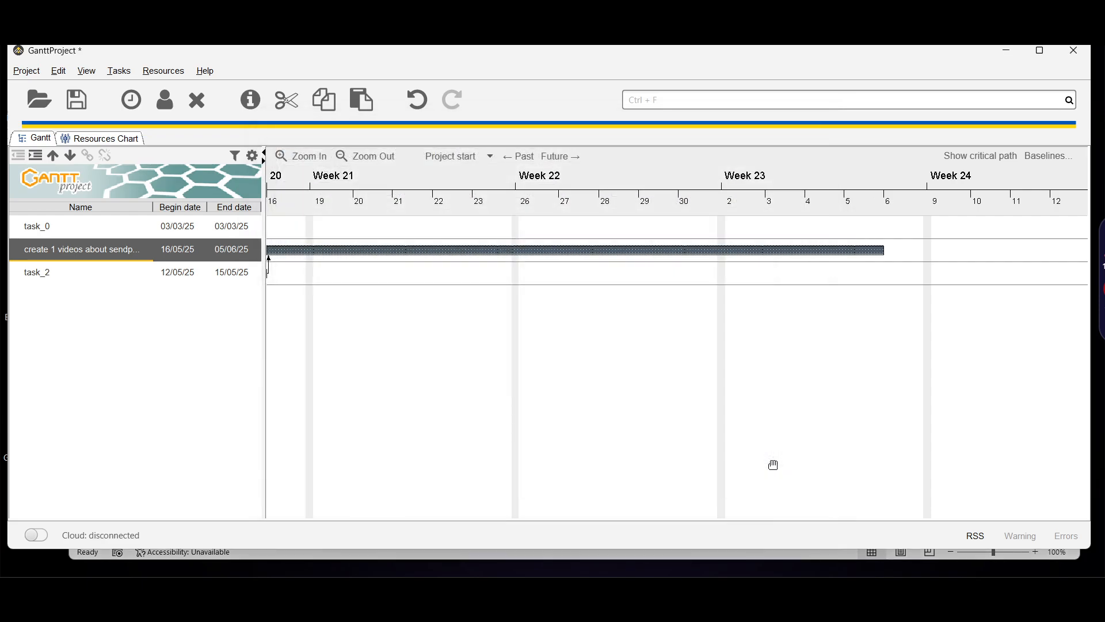
mouse_move(662, 443)
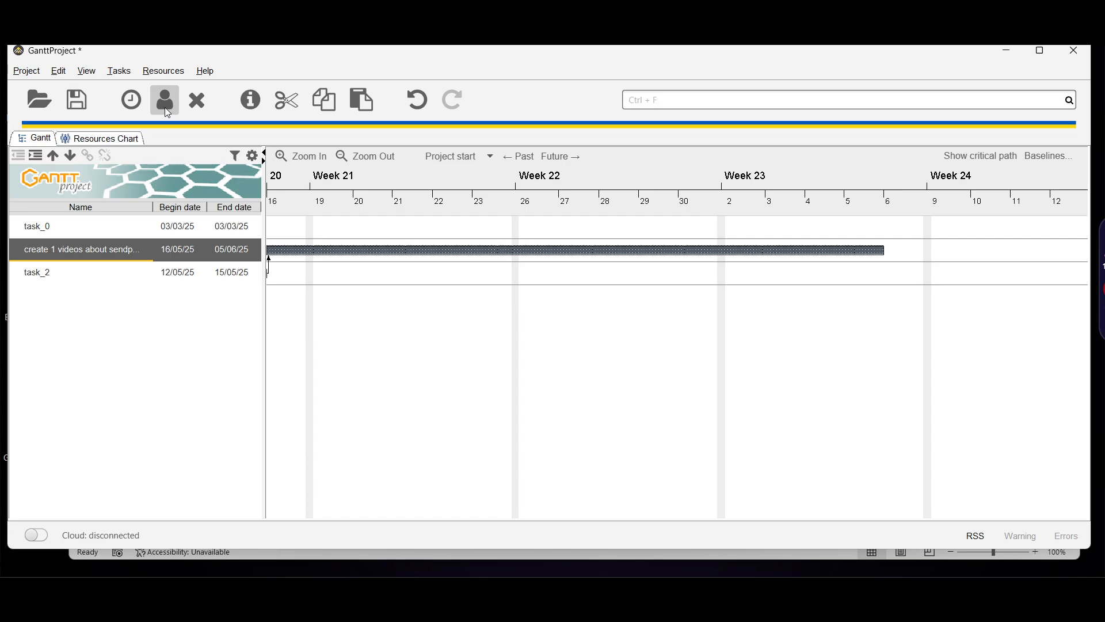
Review the New Resource form's Assignments tab, then add one-day task_3 dated 16 May 2025
left_click(164, 99)
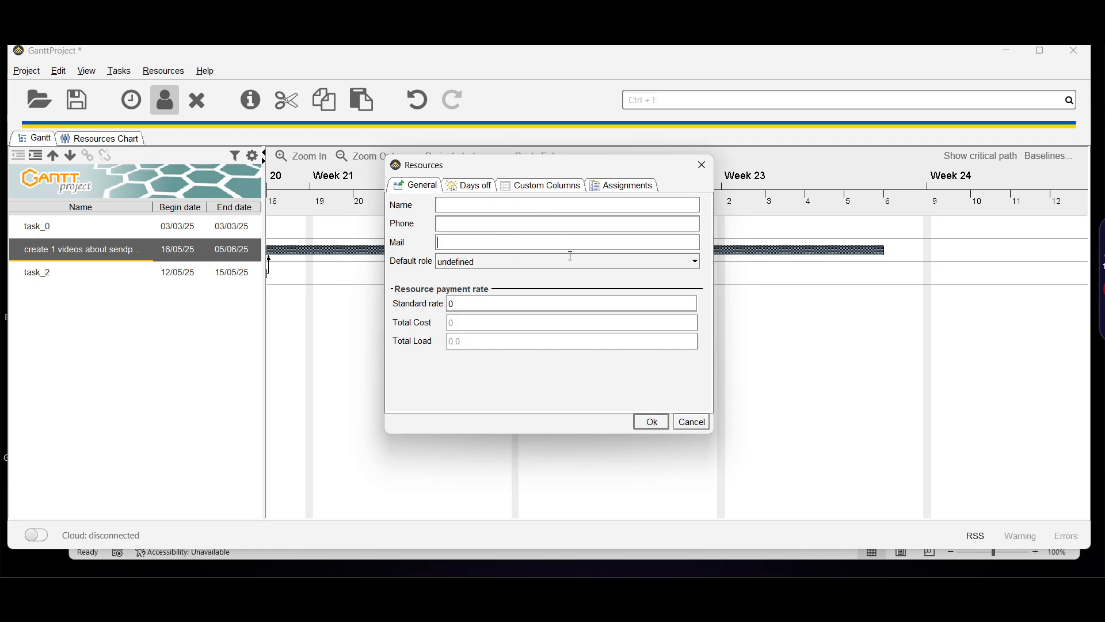
left_click(626, 184)
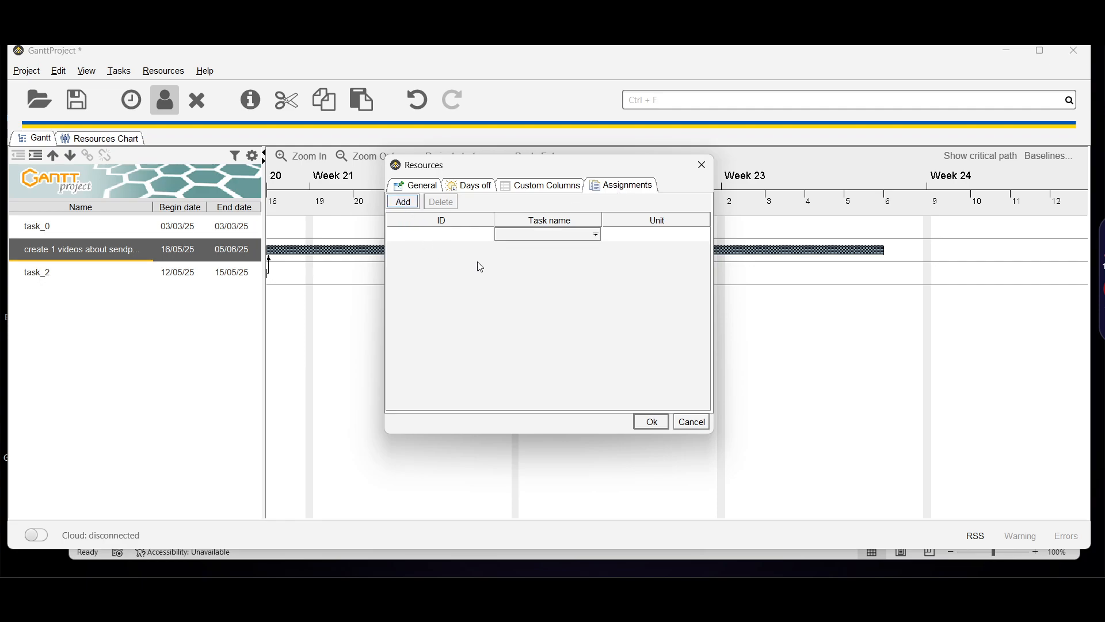
left_click(403, 201)
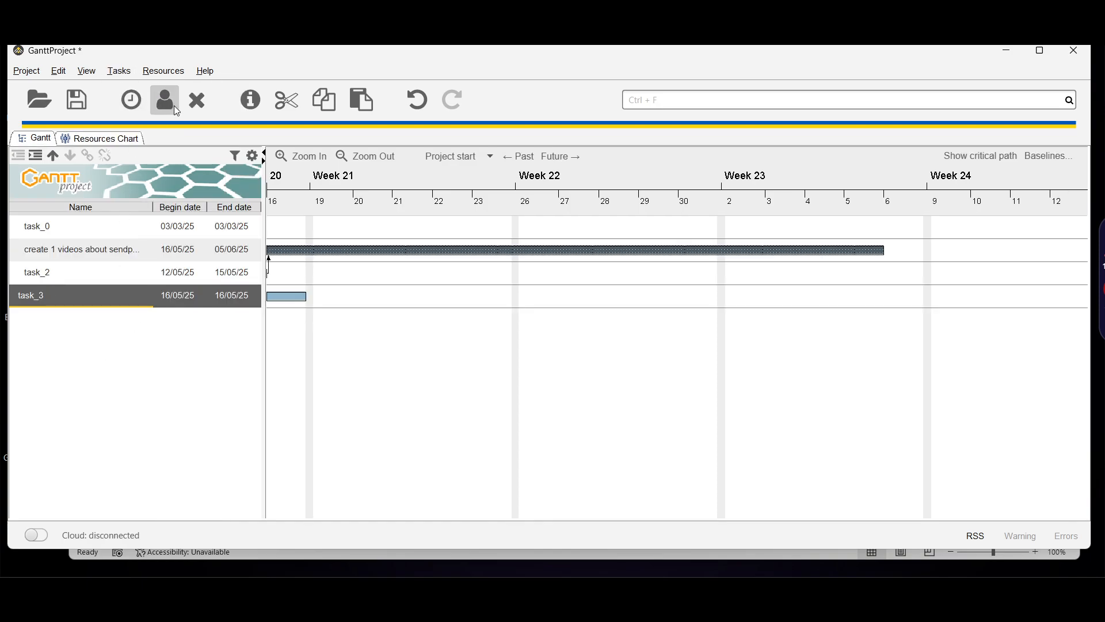
Create a resource assigned to 'create 1 videos about sendpulse' and confirm it
left_click(163, 99)
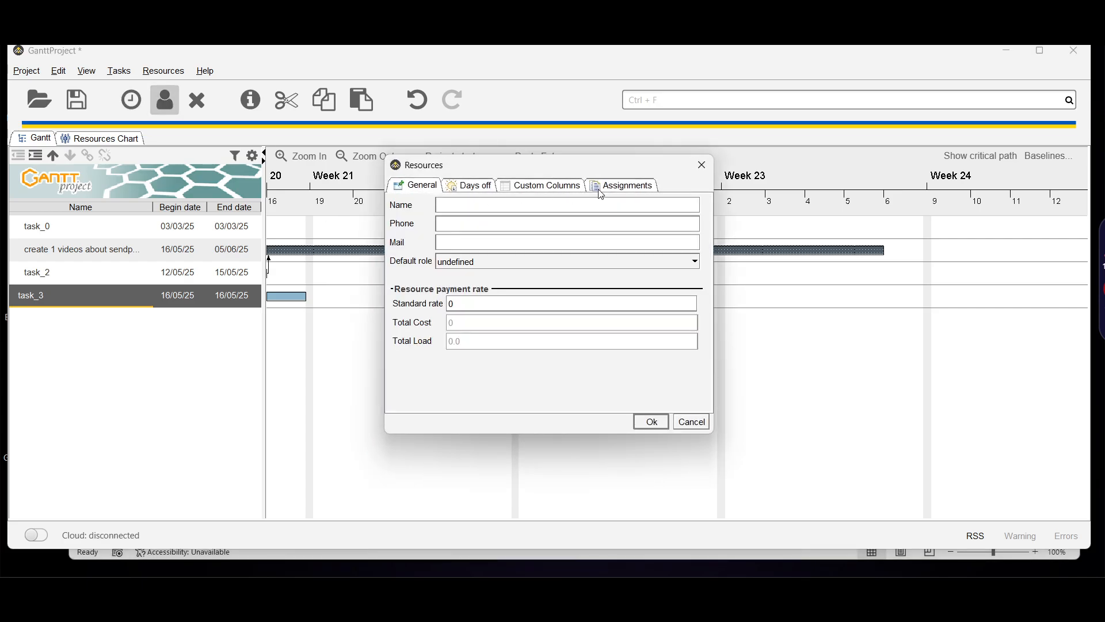
left_click(626, 184)
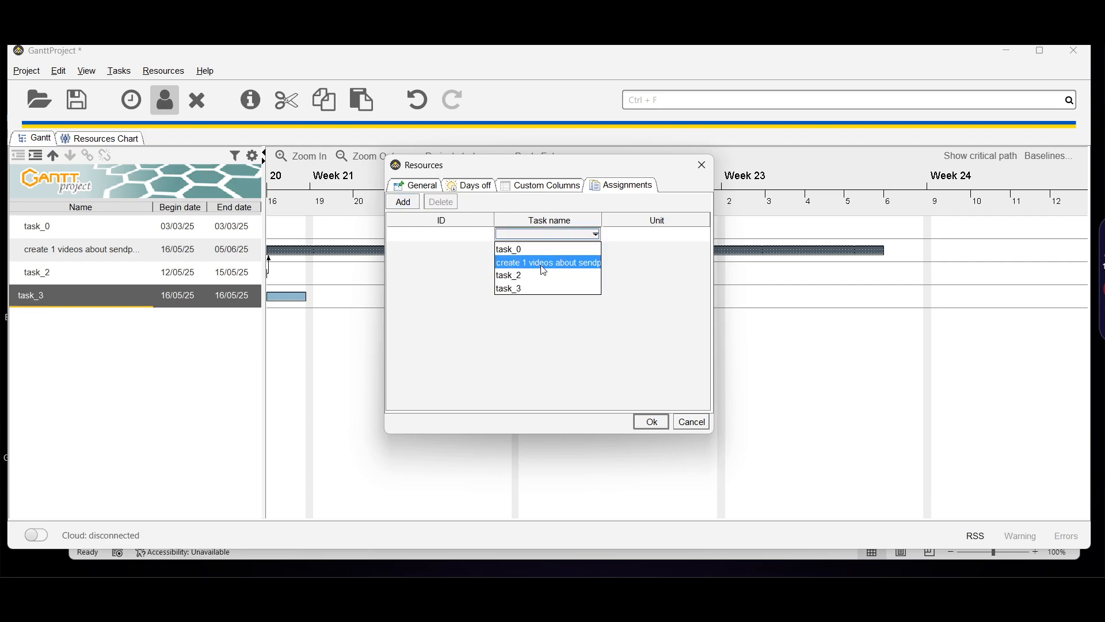
left_click(548, 262)
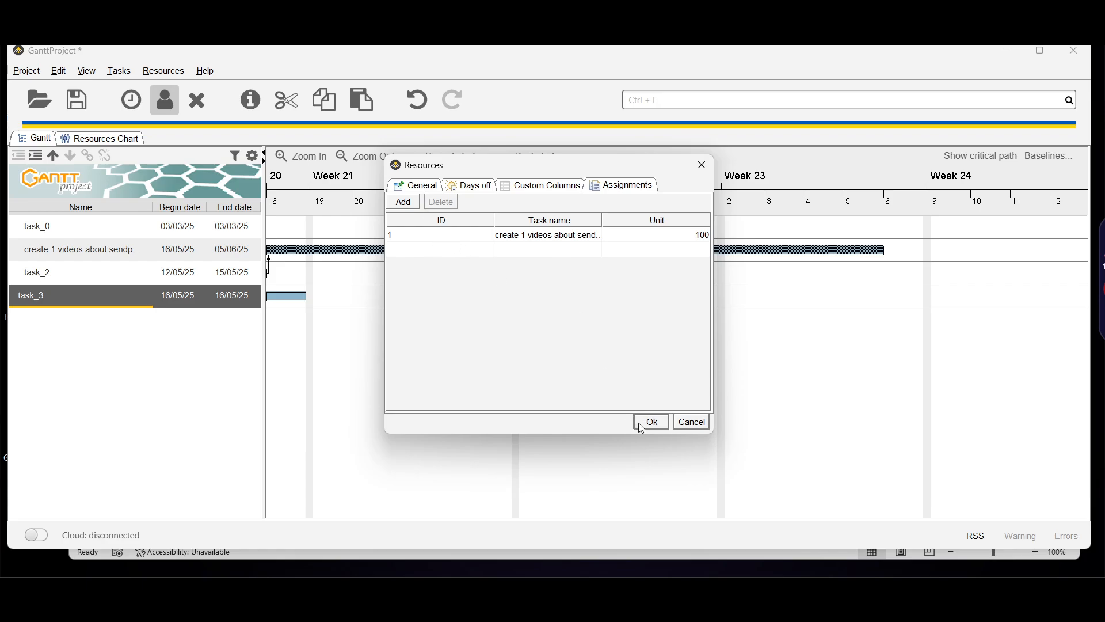
left_click(649, 421)
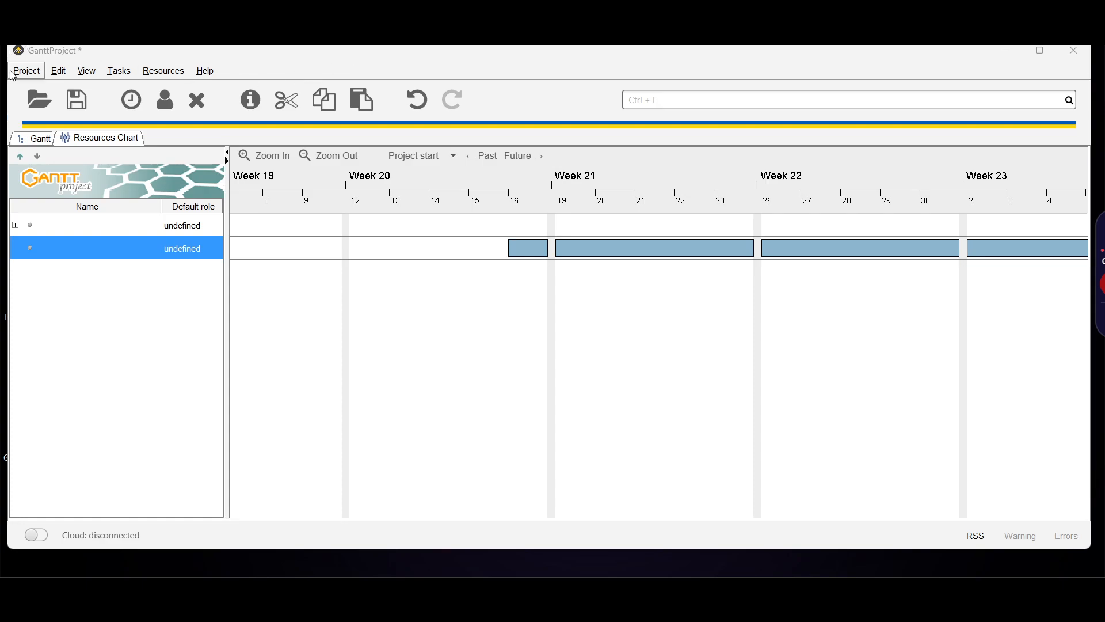
left_click(26, 71)
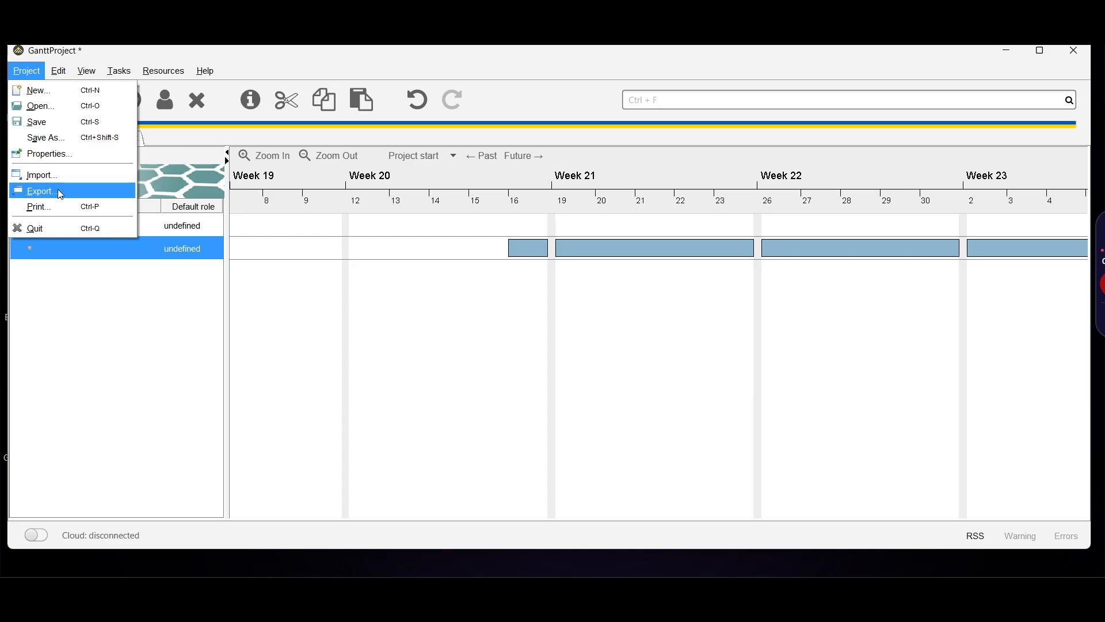
left_click(43, 191)
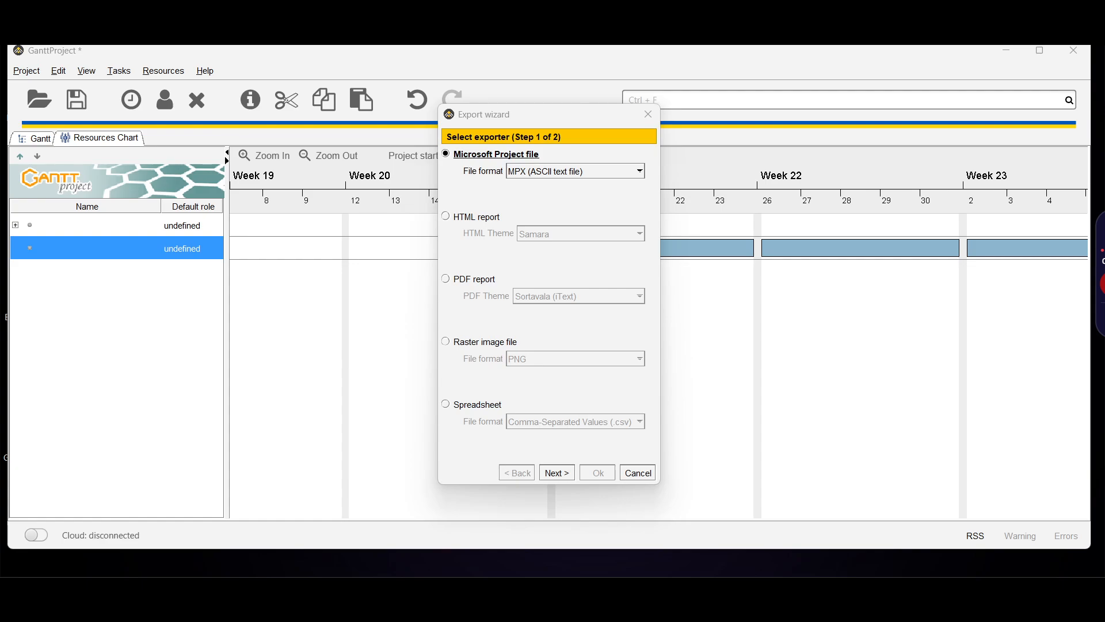
mouse_move(532, 233)
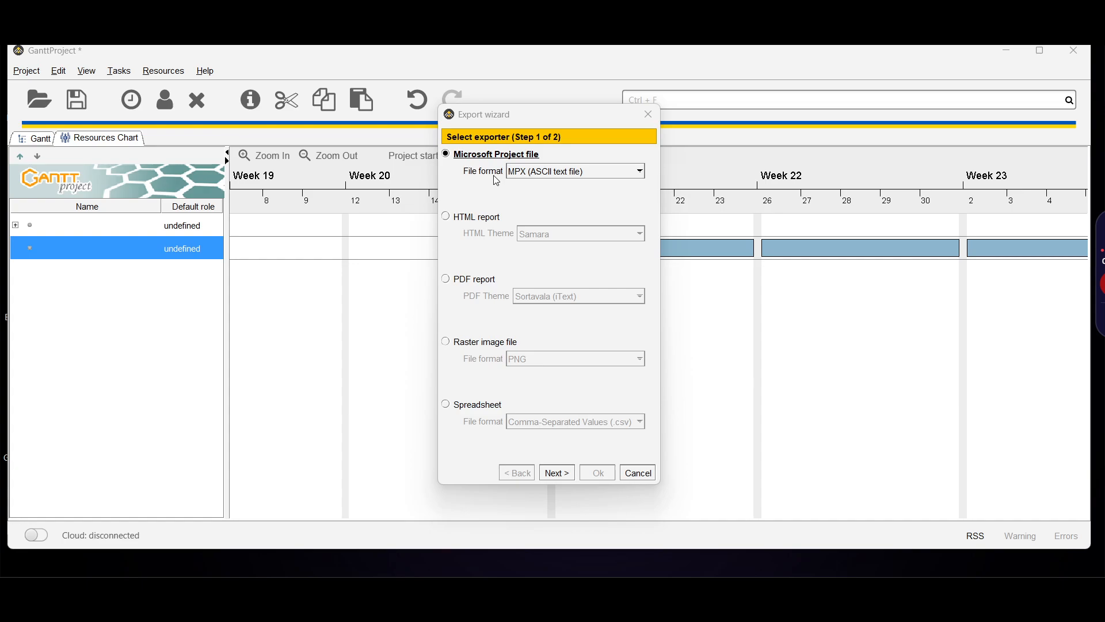
mouse_move(494, 73)
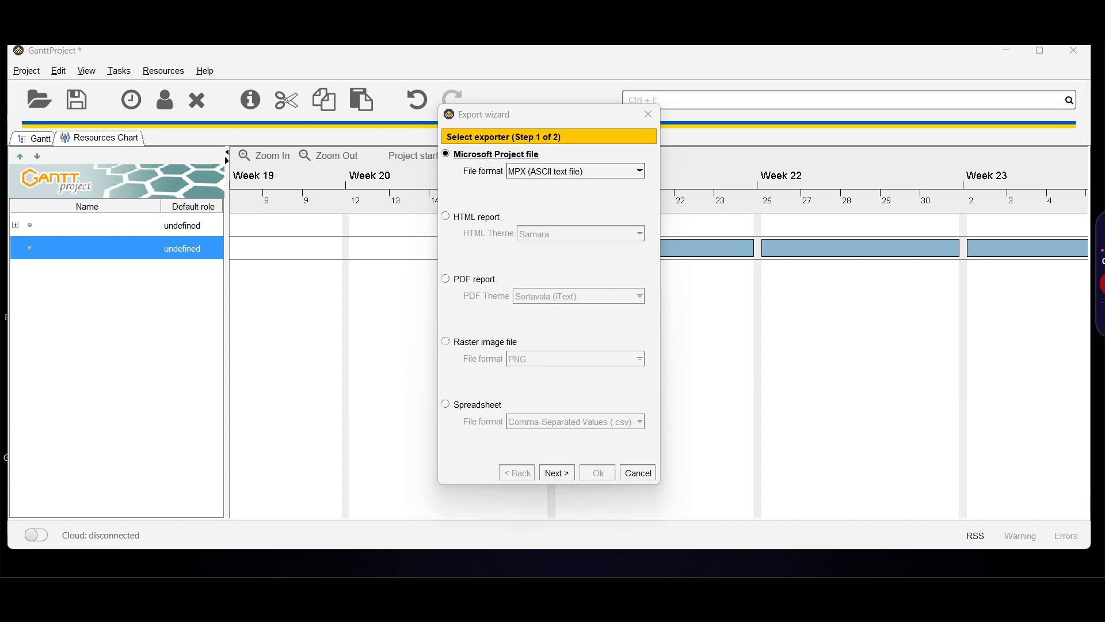
left_click(635, 472)
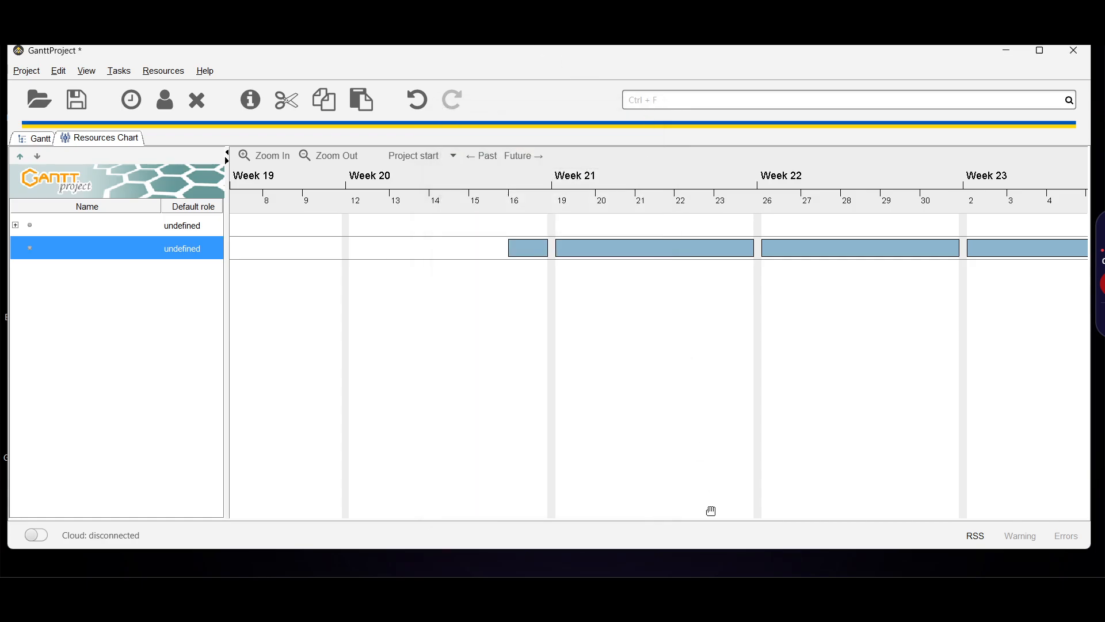